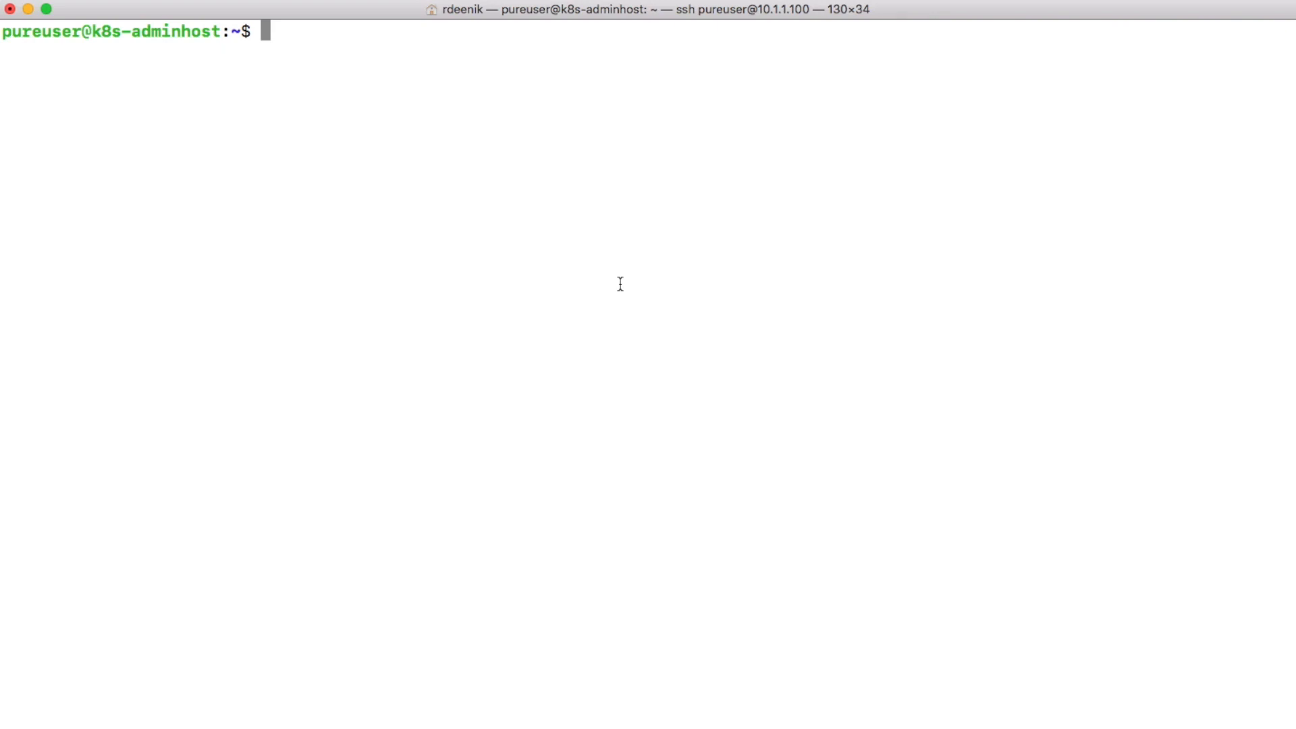
Generate a new RSA key pair with ssh-keygen, accepting the default path and empty passphrase.
type("ssh-keygen -t rsa")
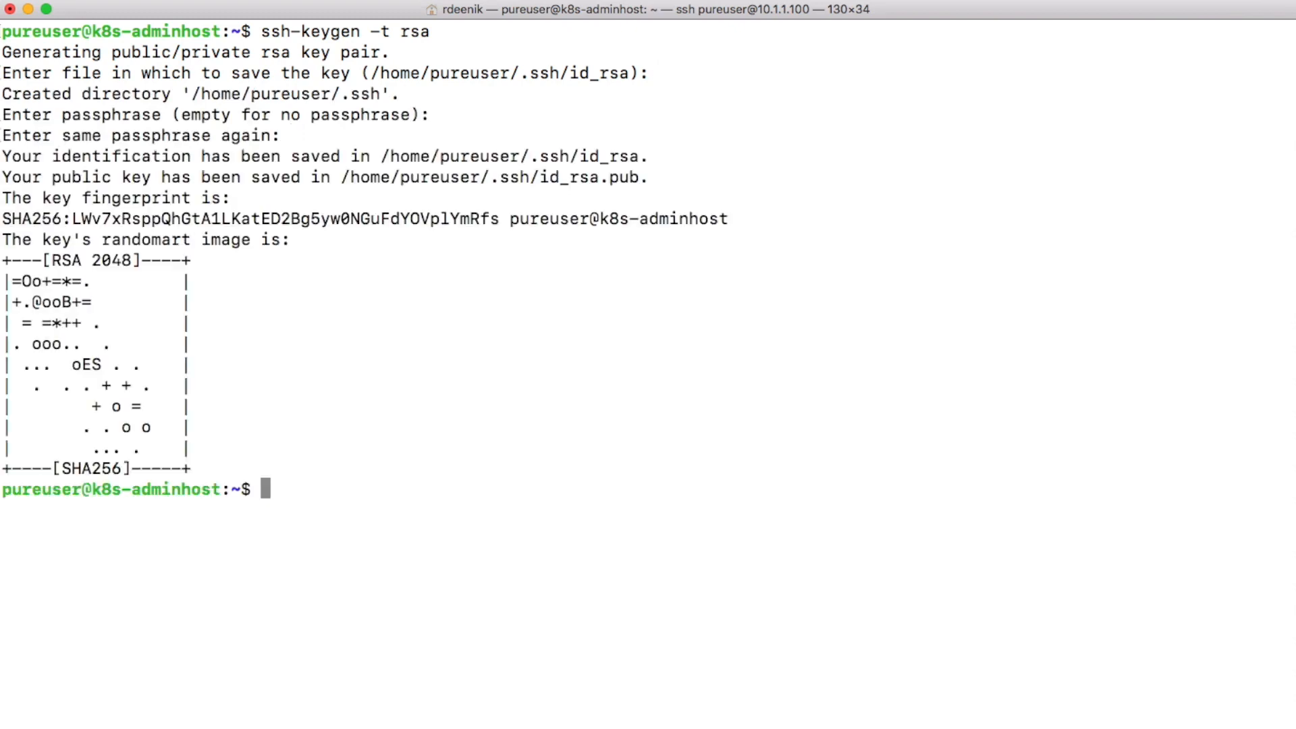
Copy the public key to nodes 10.1.1.101 through 10.1.1.106 with ssh-copy-id, entering each password.
type("s")
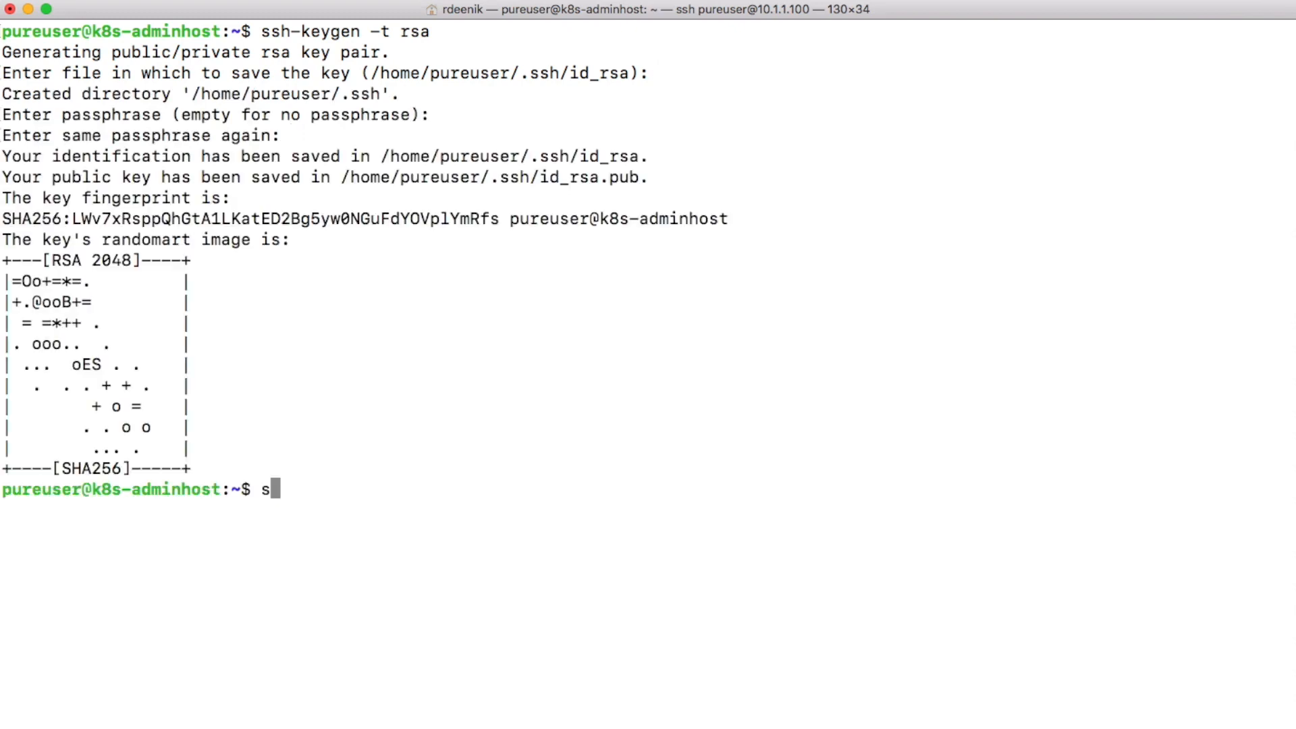
type("sh")
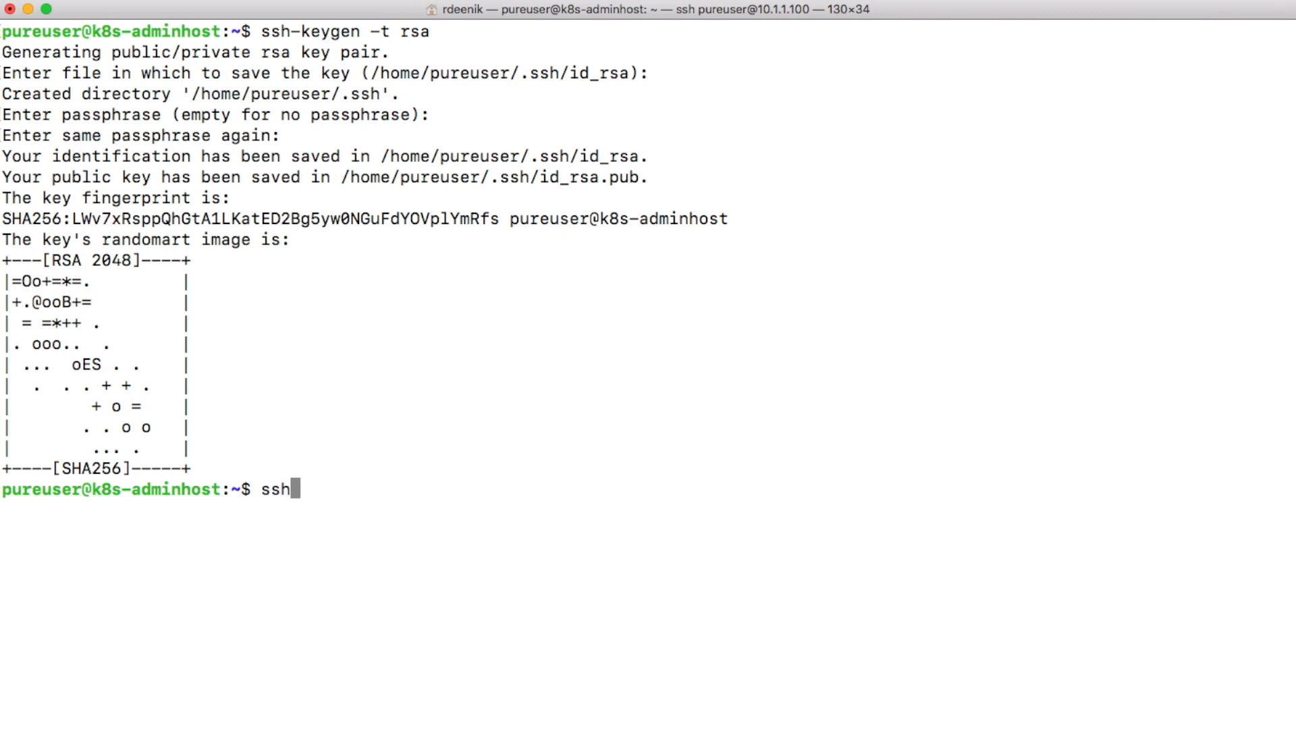
type("-copy-id")
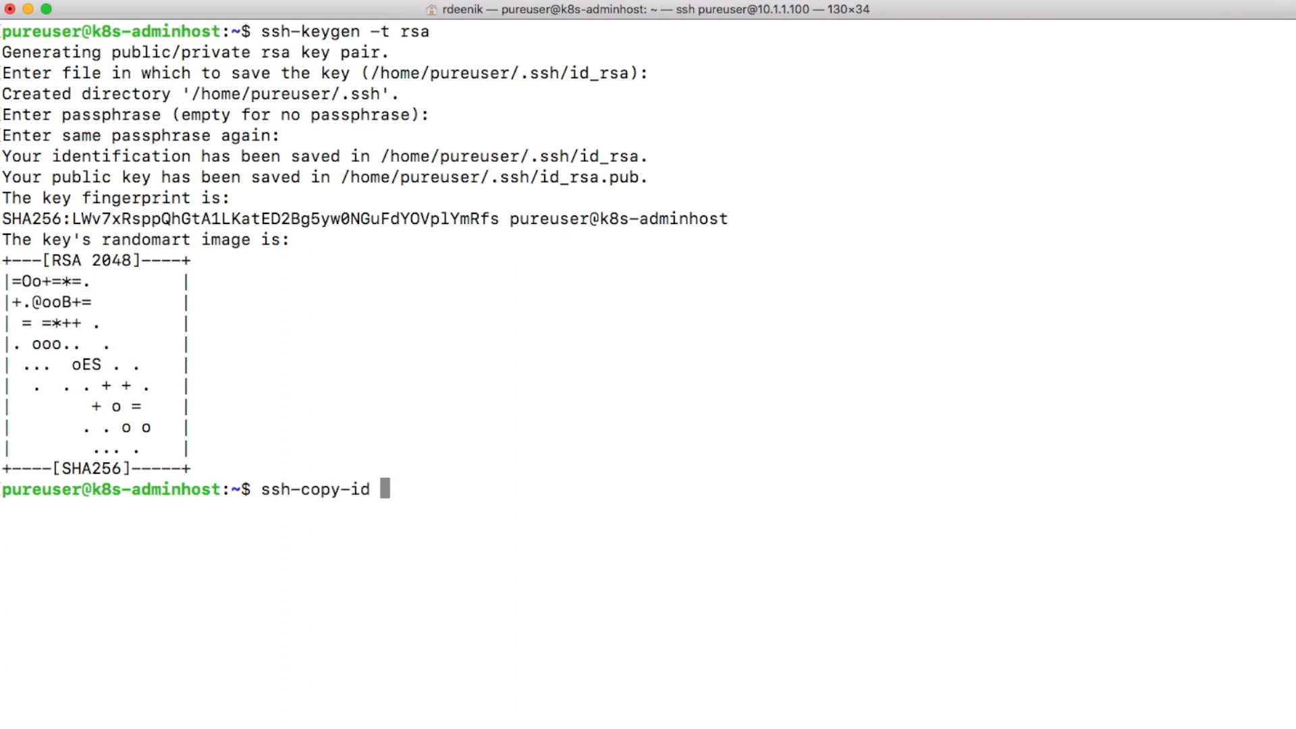
type("10.1.1.")
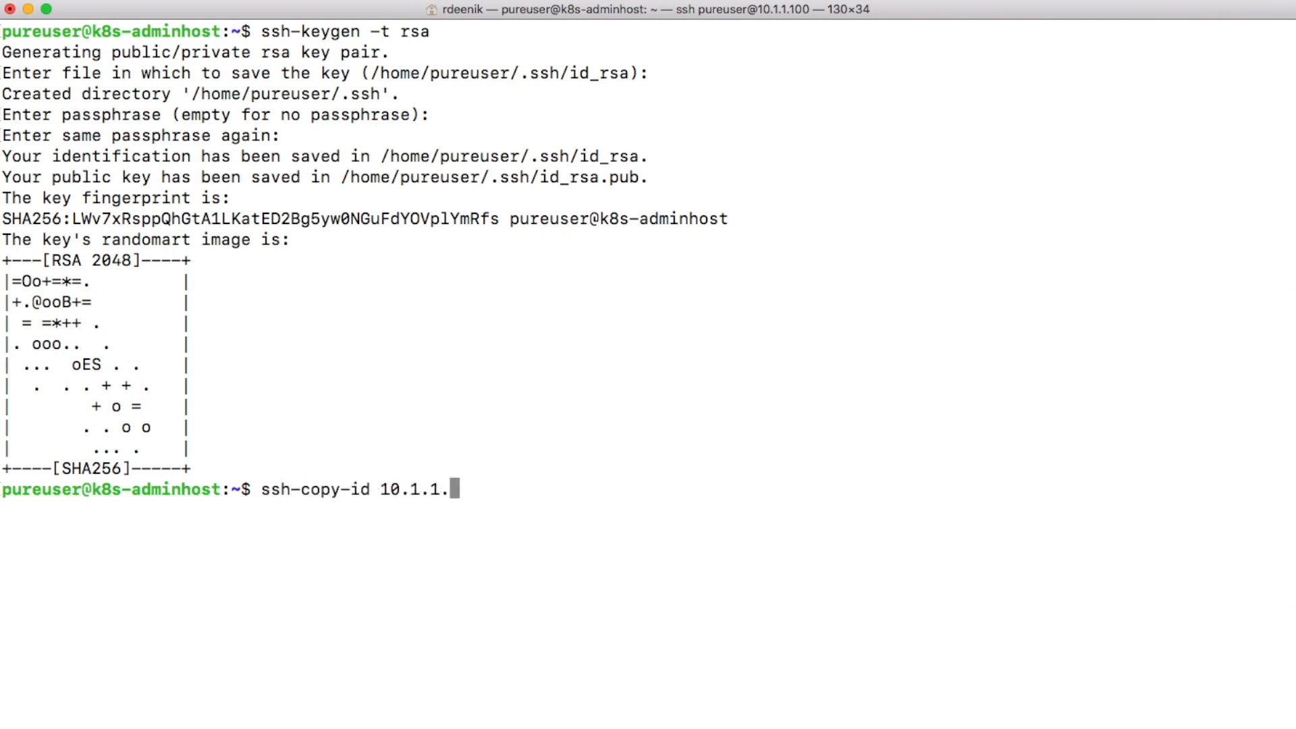
type("101")
type("yes")
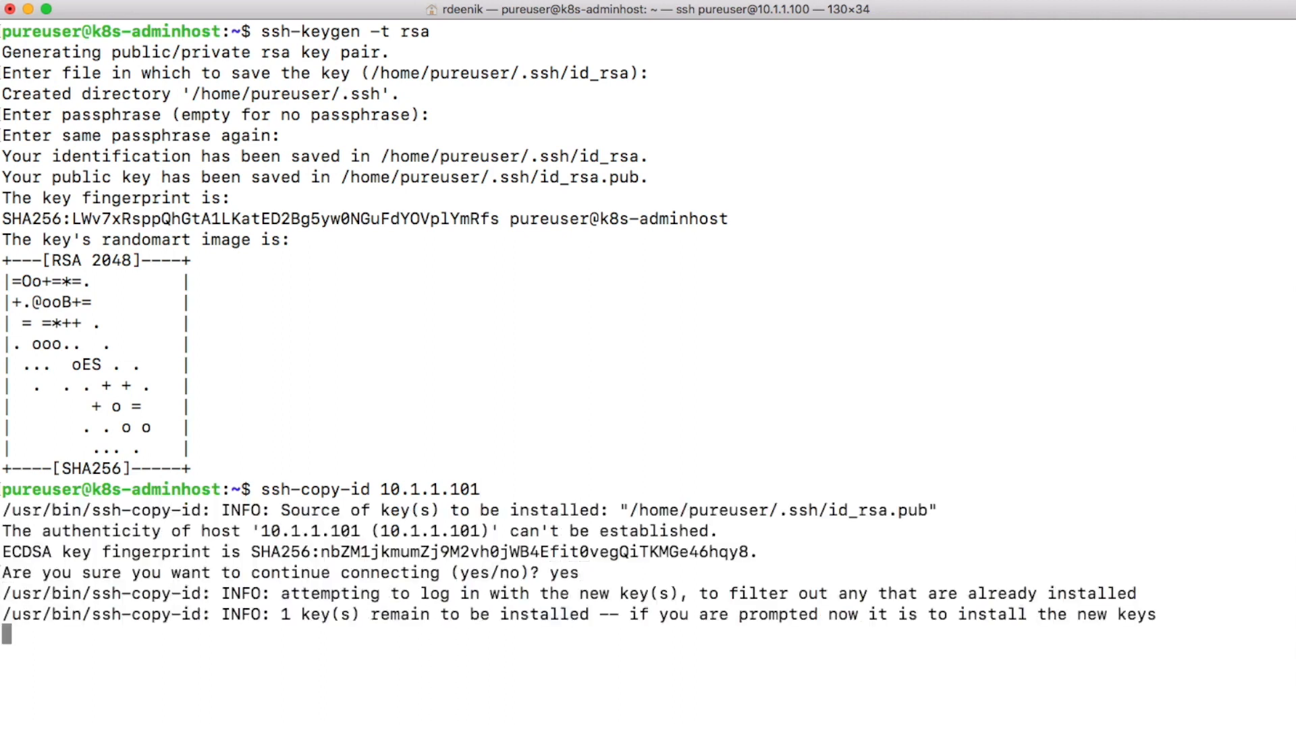
key("Return")
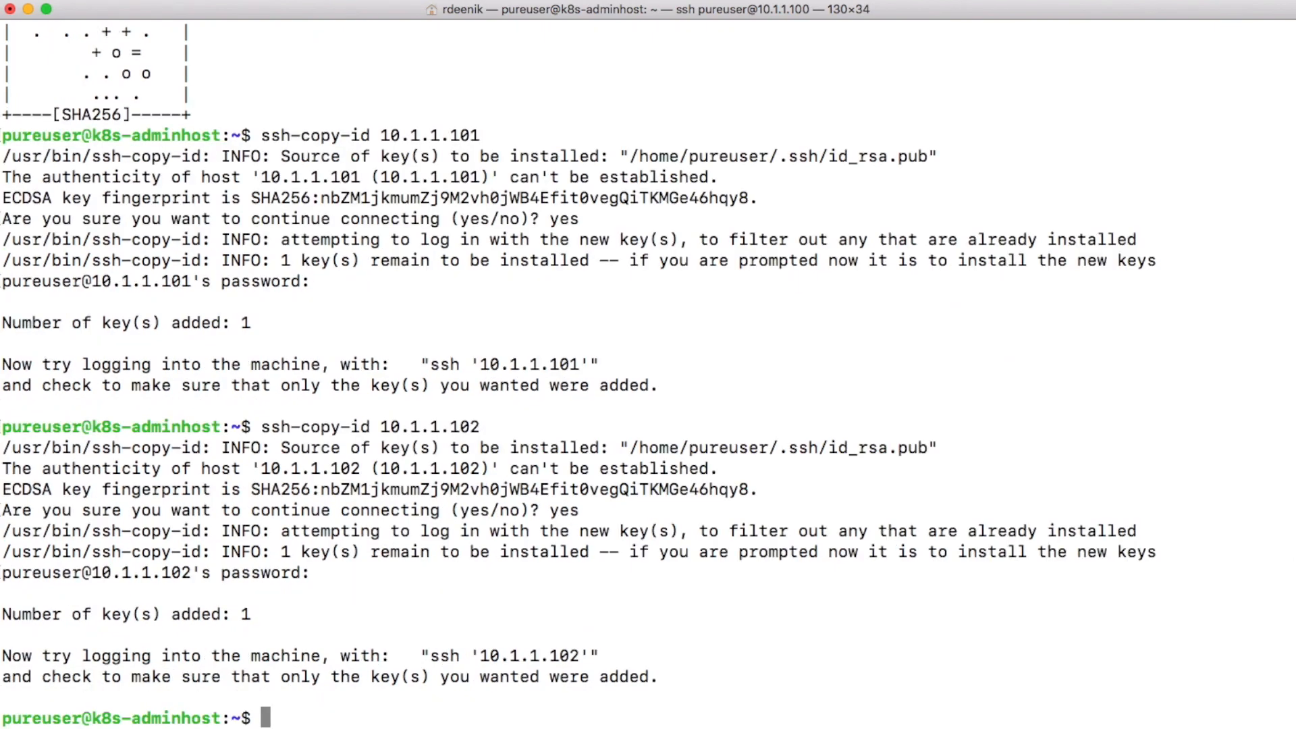
type("ssh-copy-id 10.1.1.103")
type("ssh-copy-id 10.1.1.106")
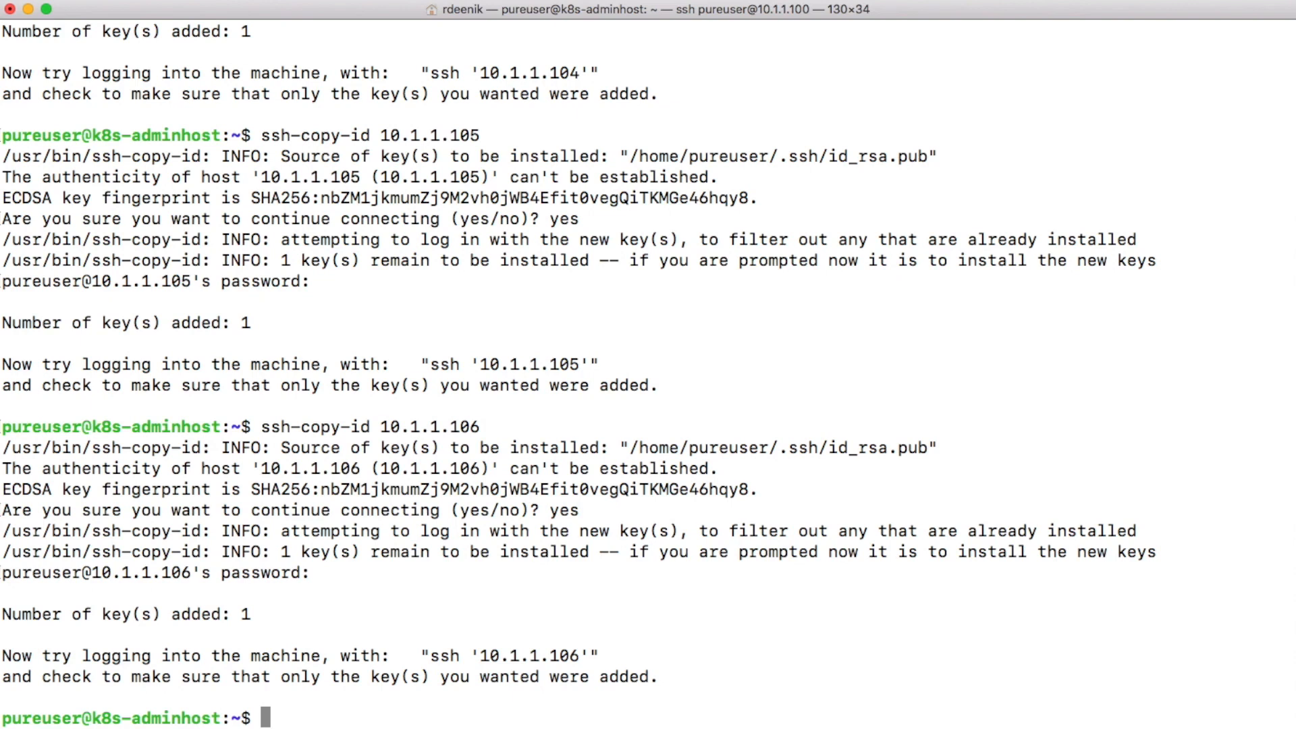
Edit /etc/sudoers in vi as root, supplying the sudo password.
type("v")
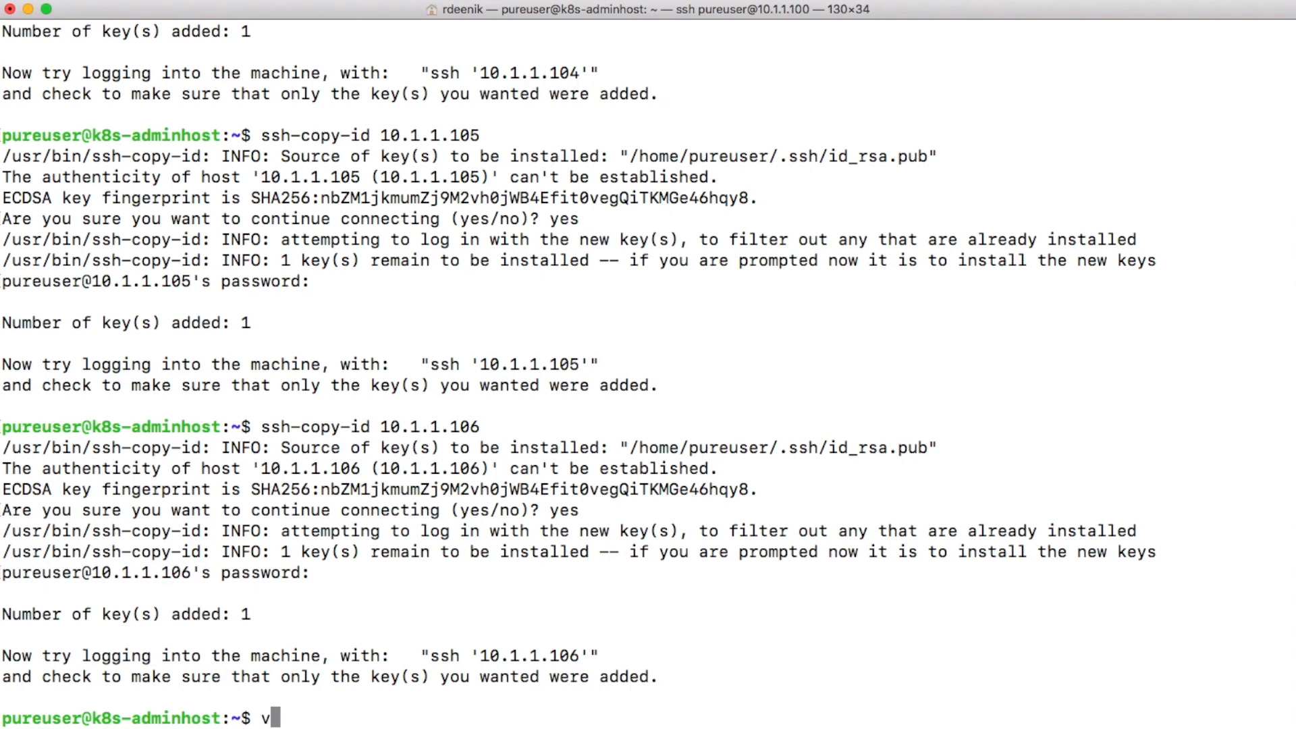
type("sudo vi")
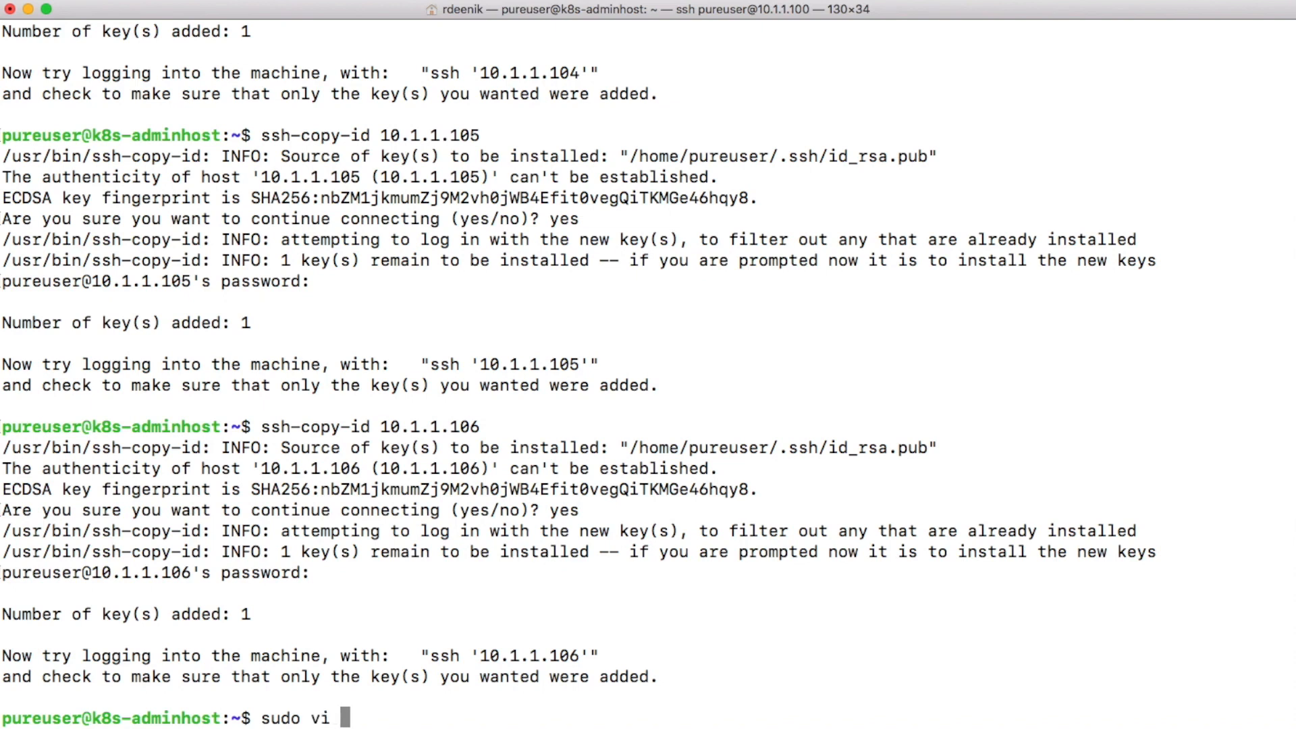
type("/etc/")
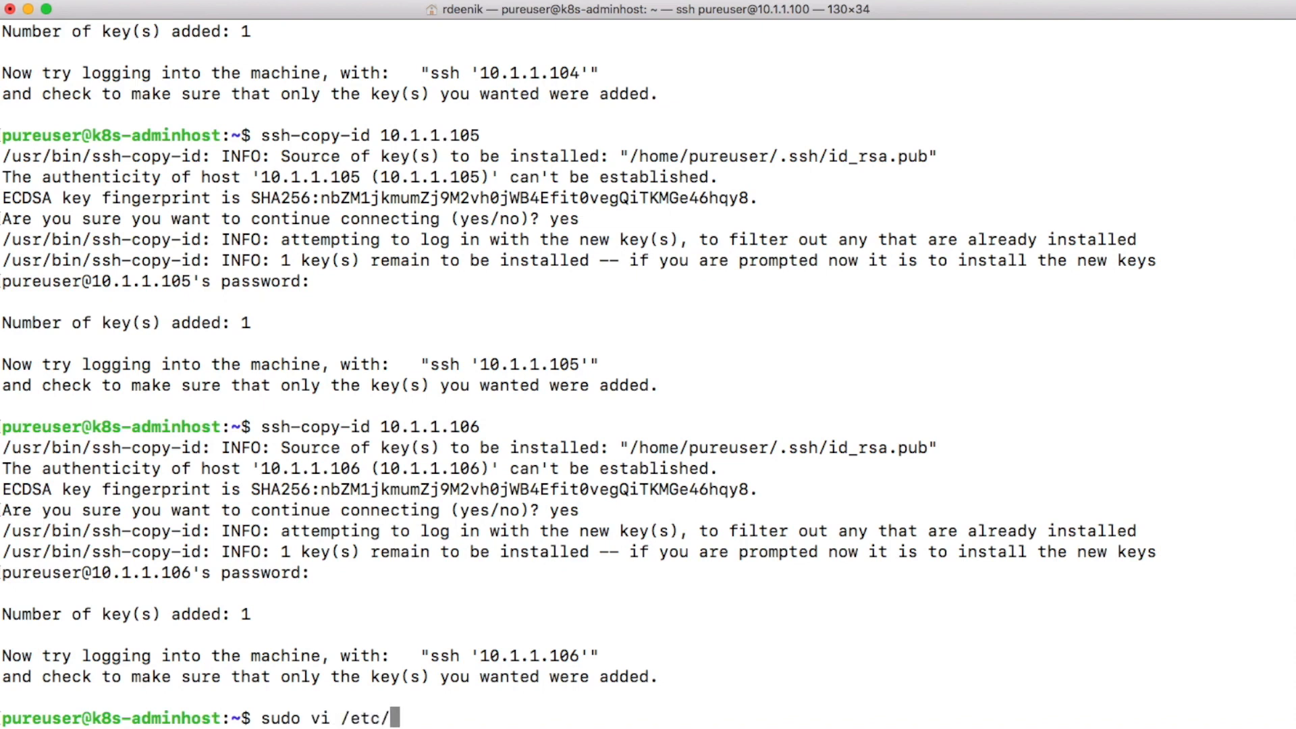
type("sudoers")
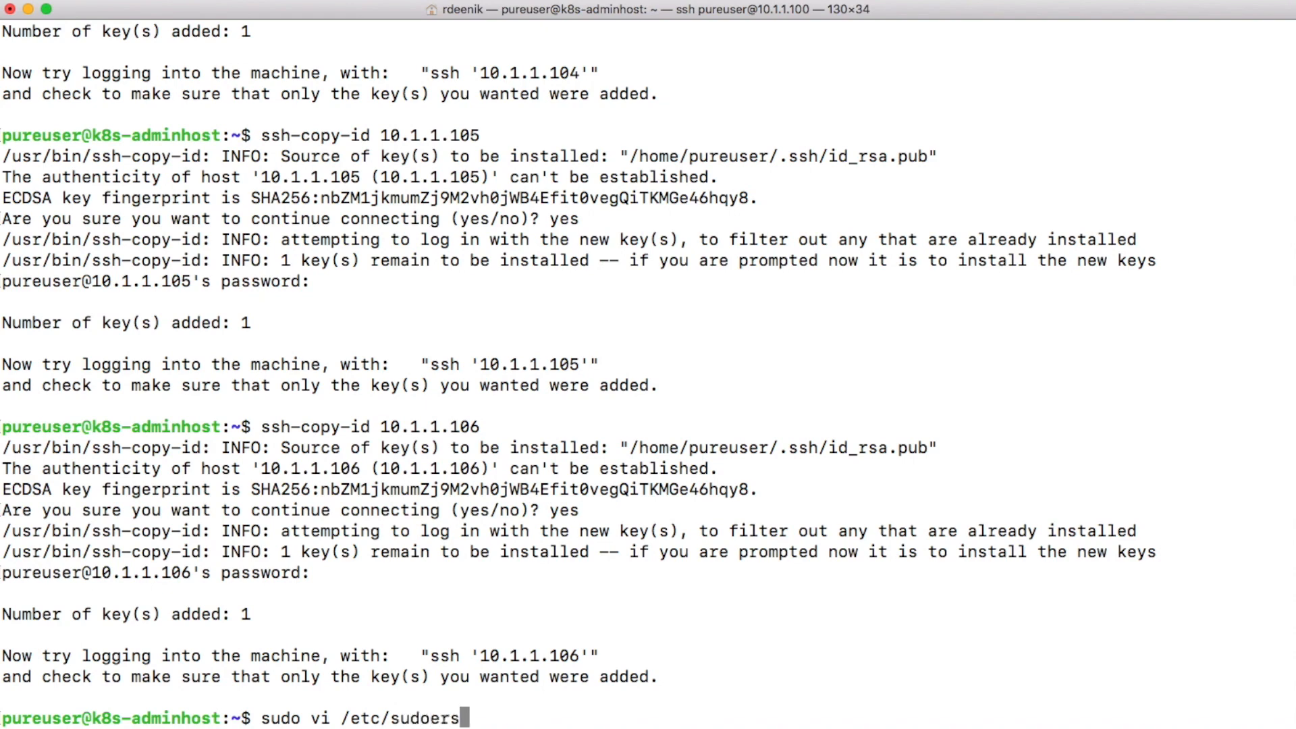
key("enter")
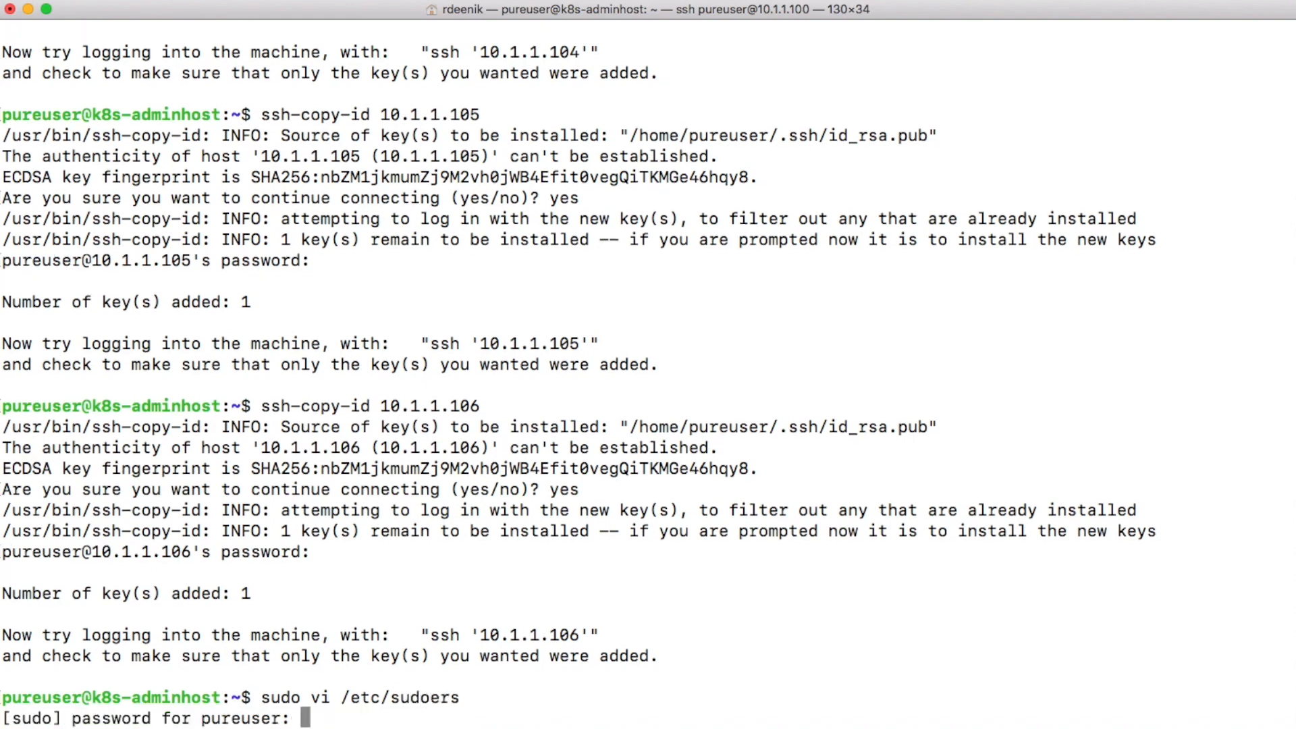
key("Return")
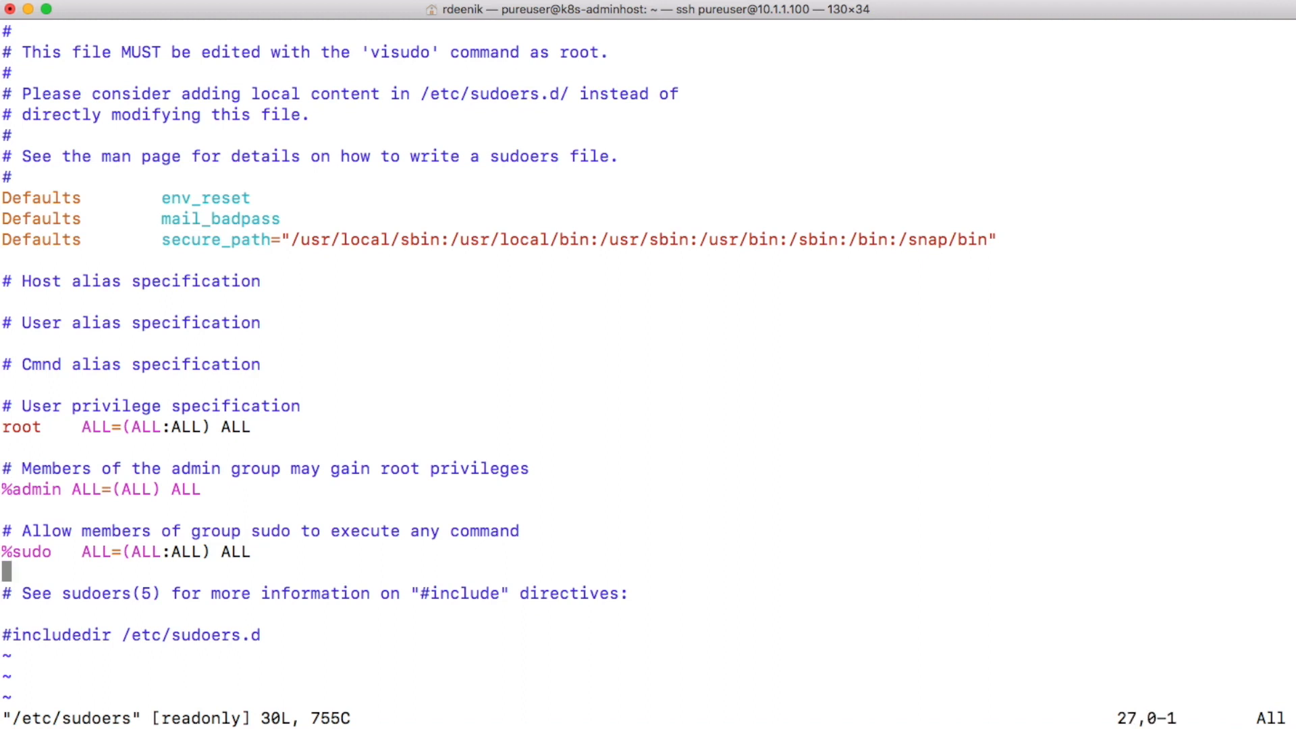
Insert the rule 'pureuser ALL=(ALL) NOPASSWD:ALL' below the existing sudo rule.
key("i")
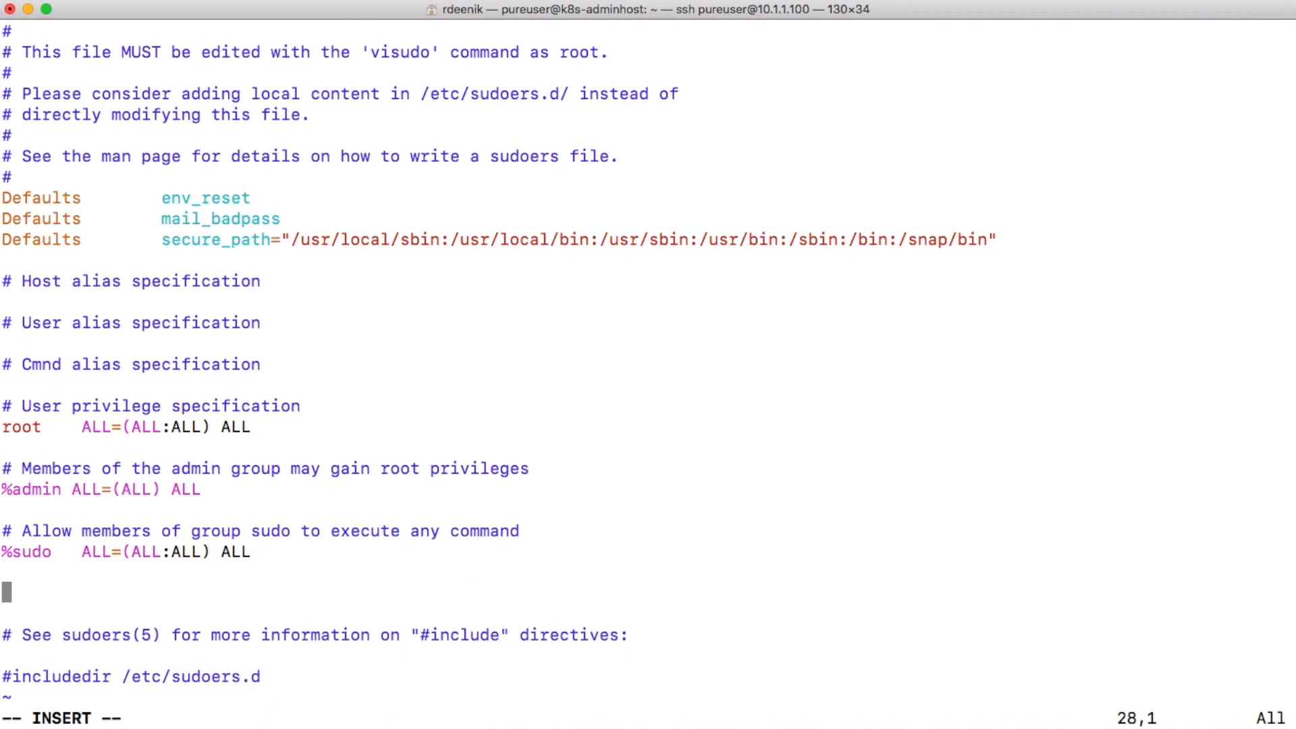
type("pureuser")
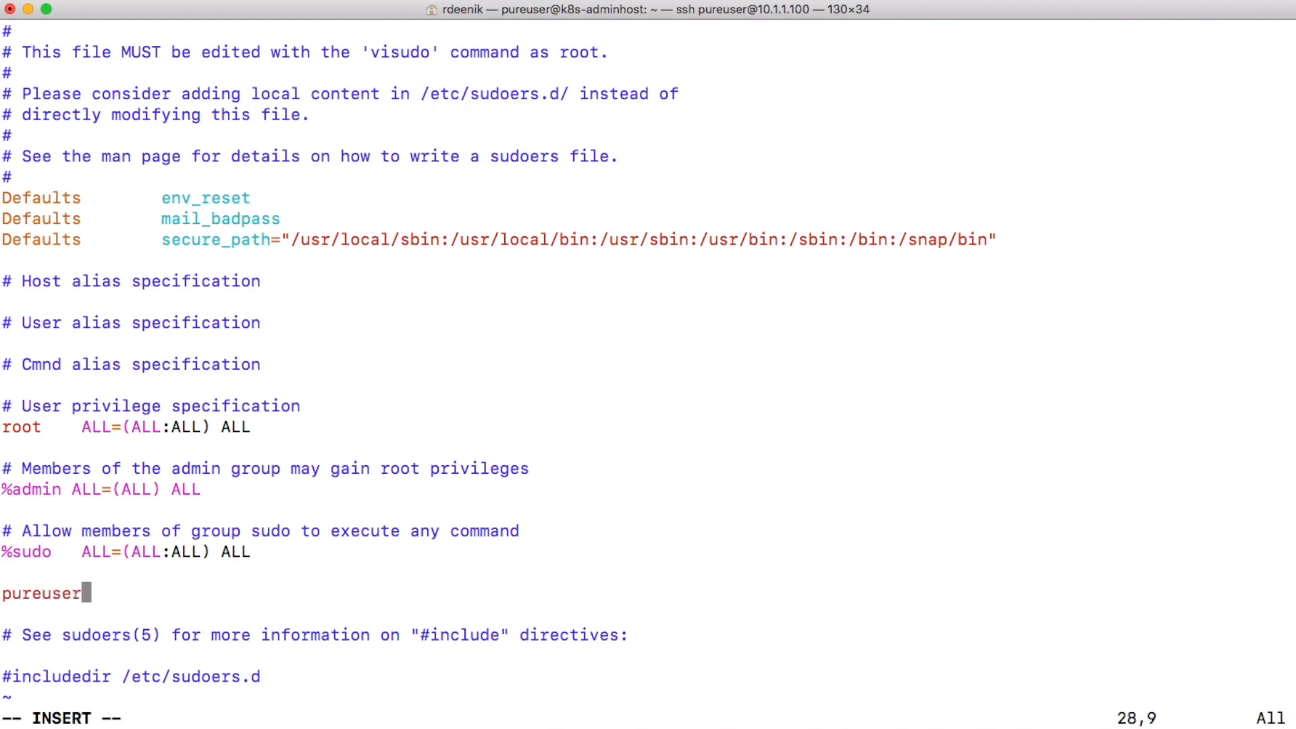
type("ALL")
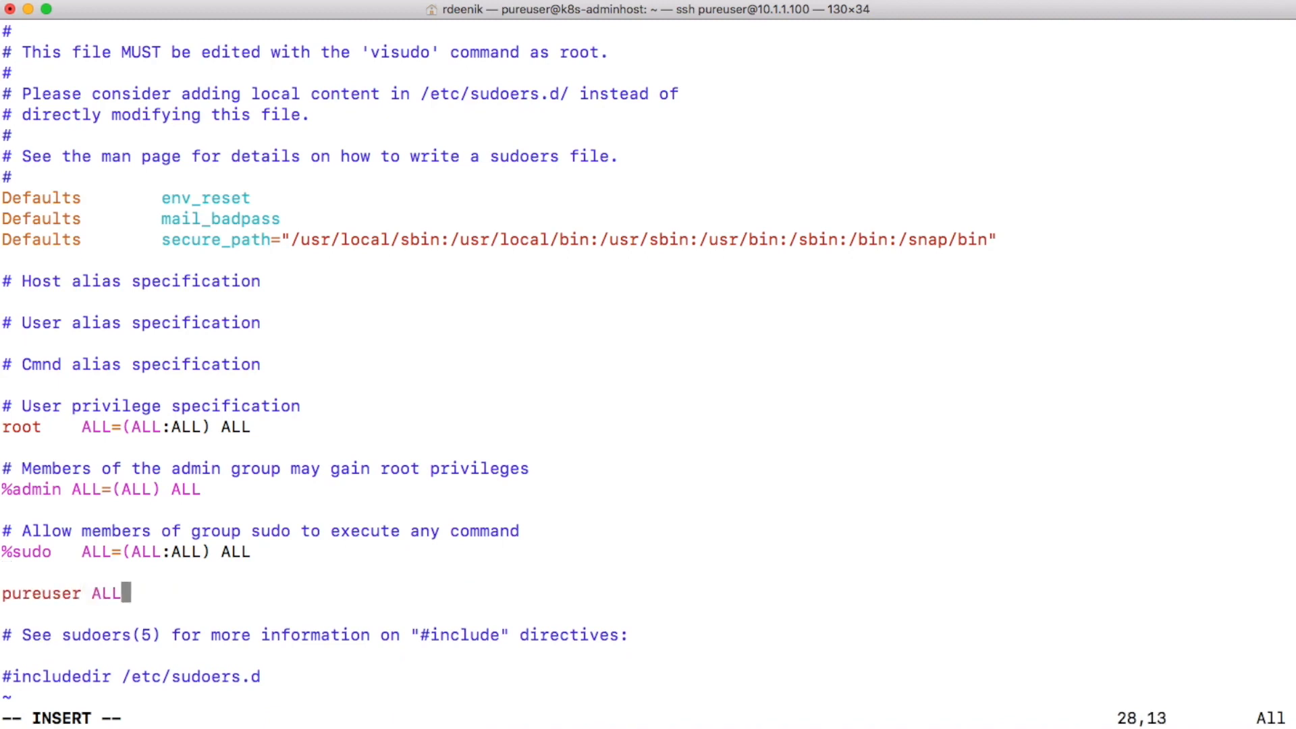
type("=")
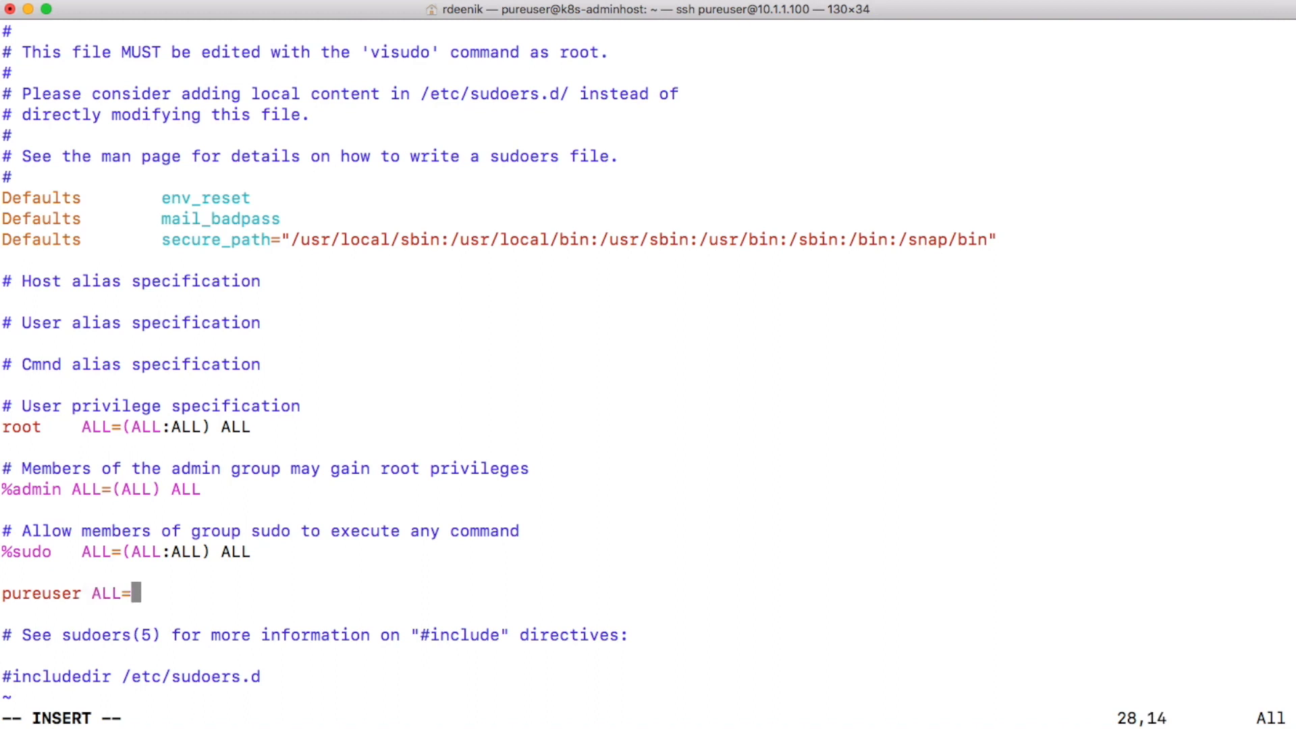
type("(ALL")
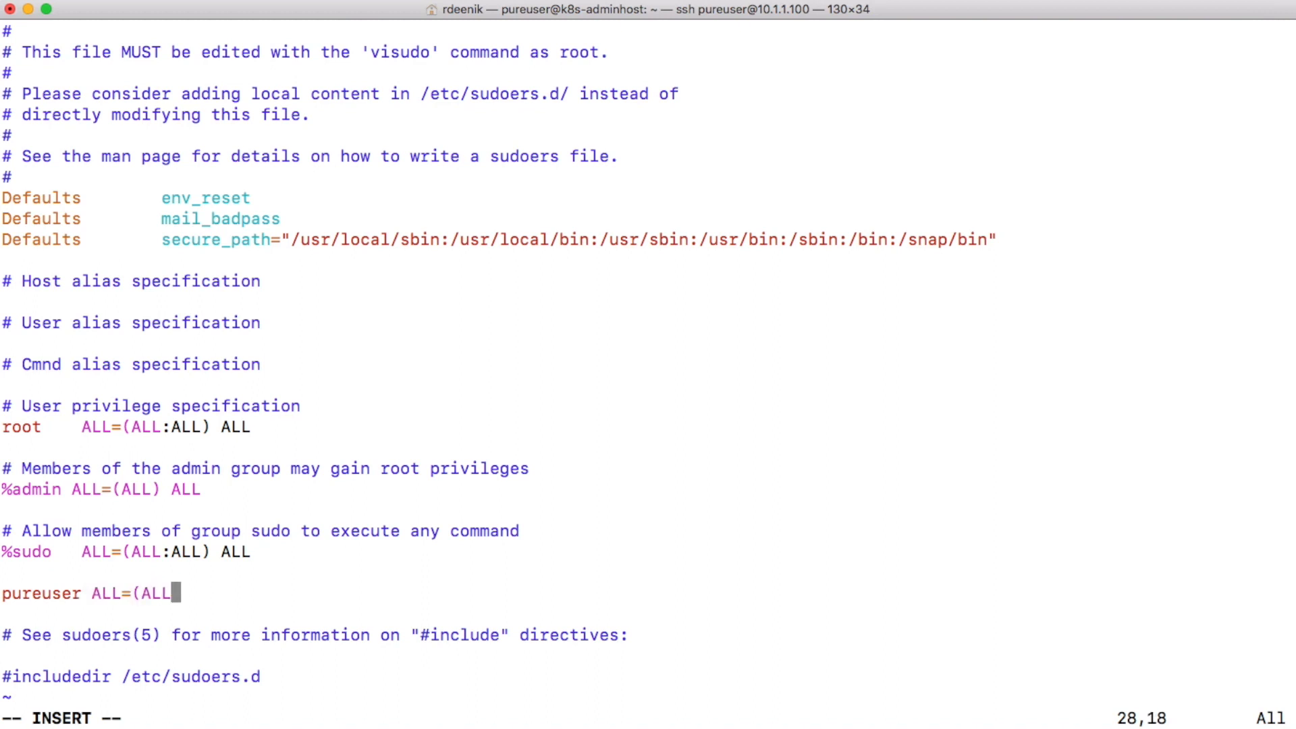
type(")")
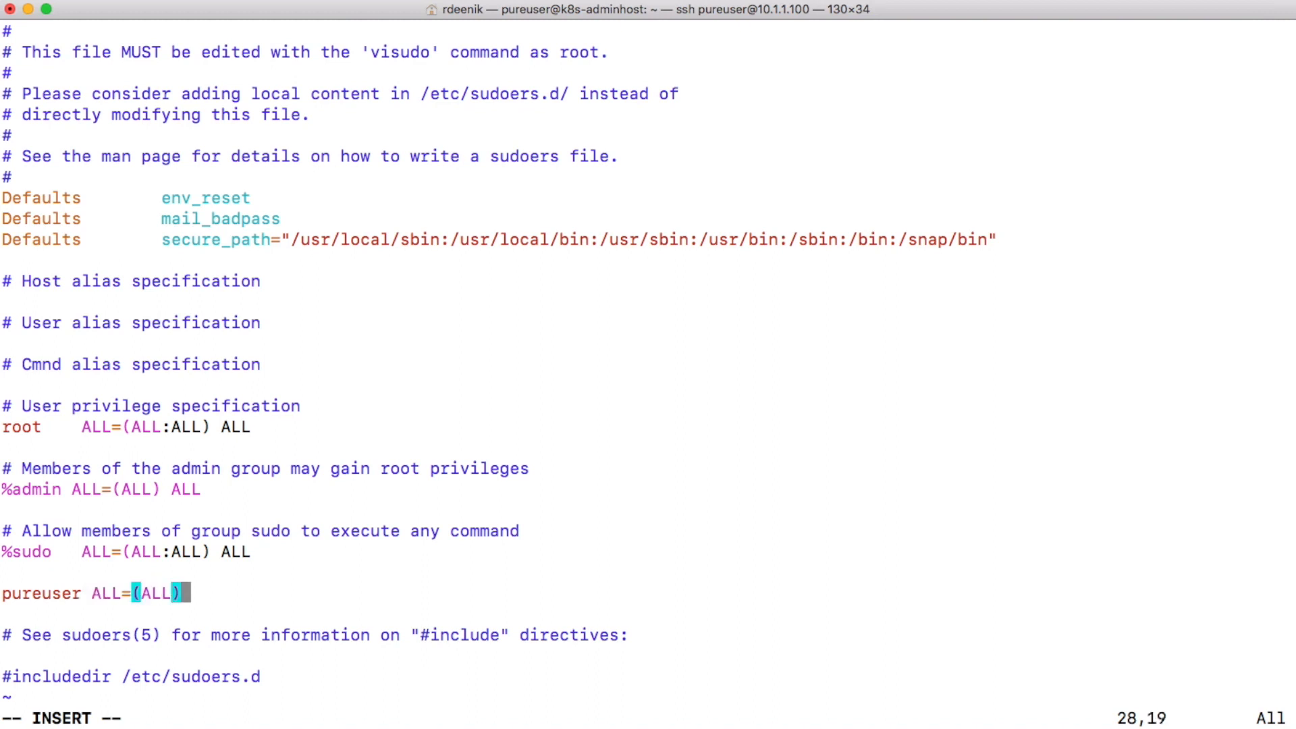
type("NOPAS")
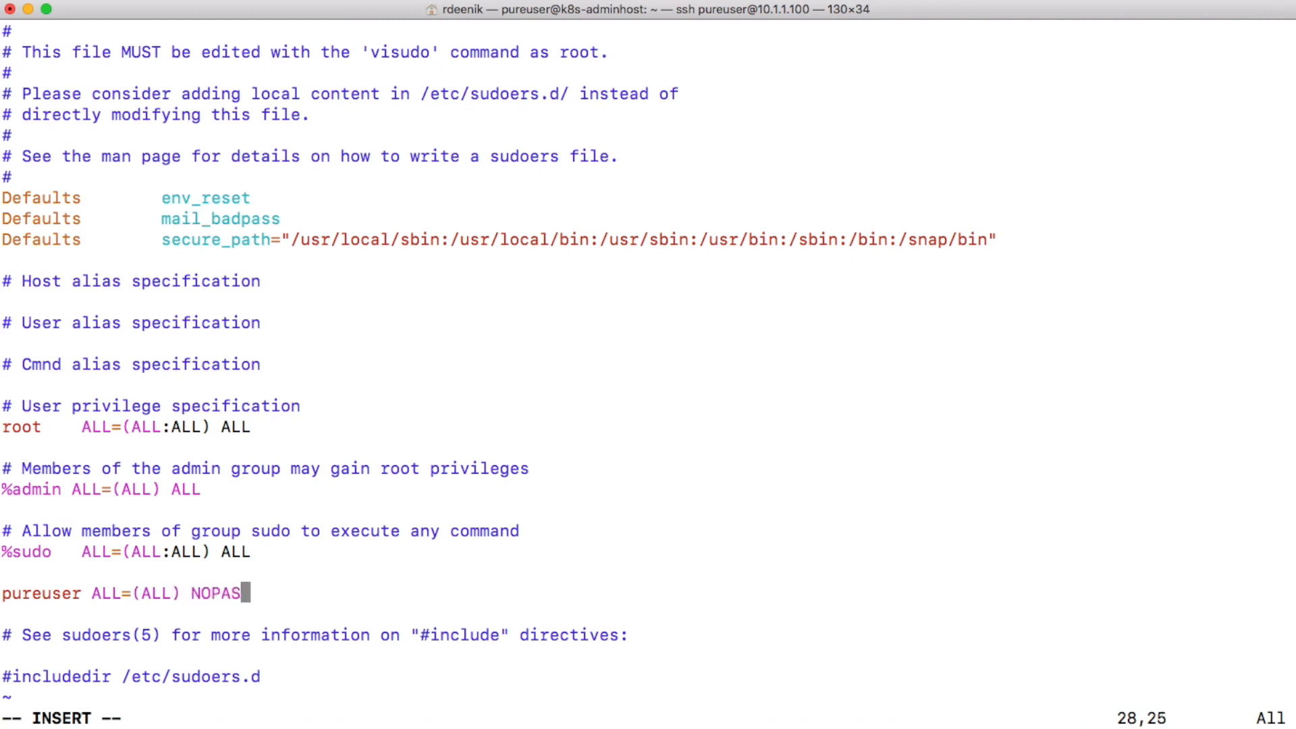
type("SW")
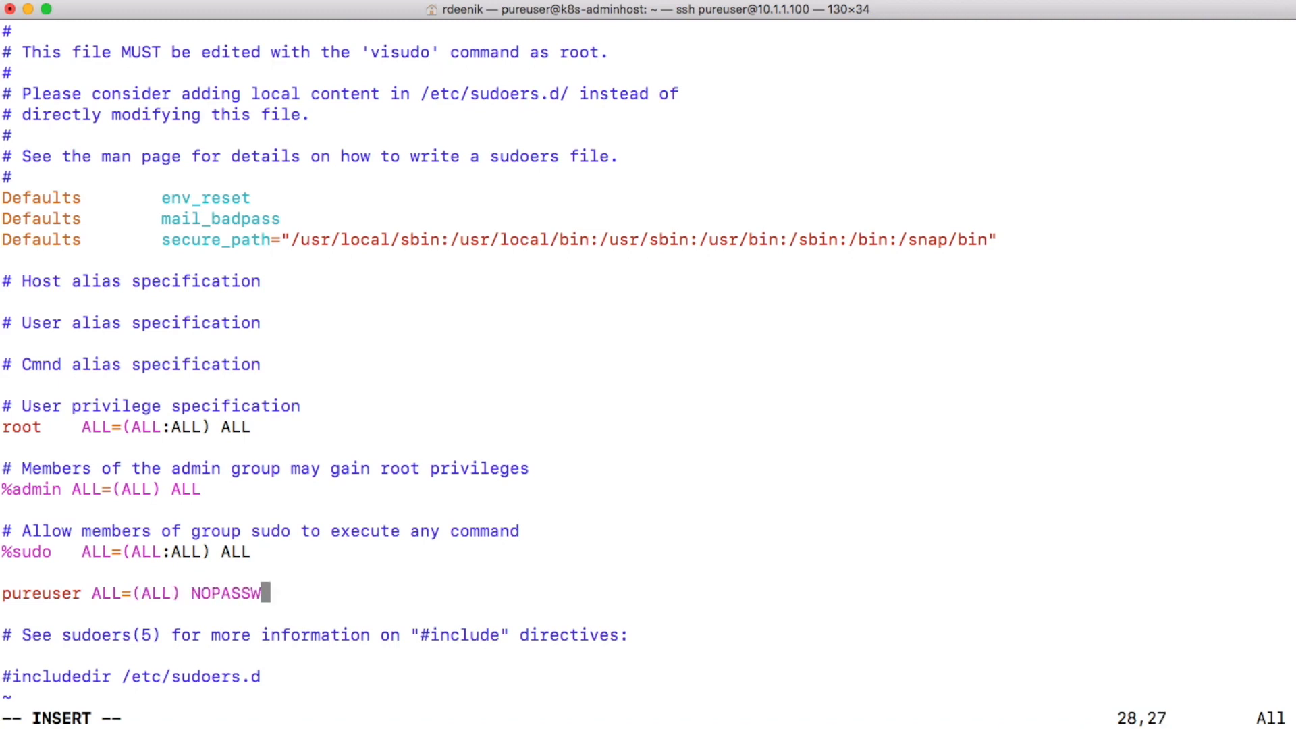
type("D:ALL")
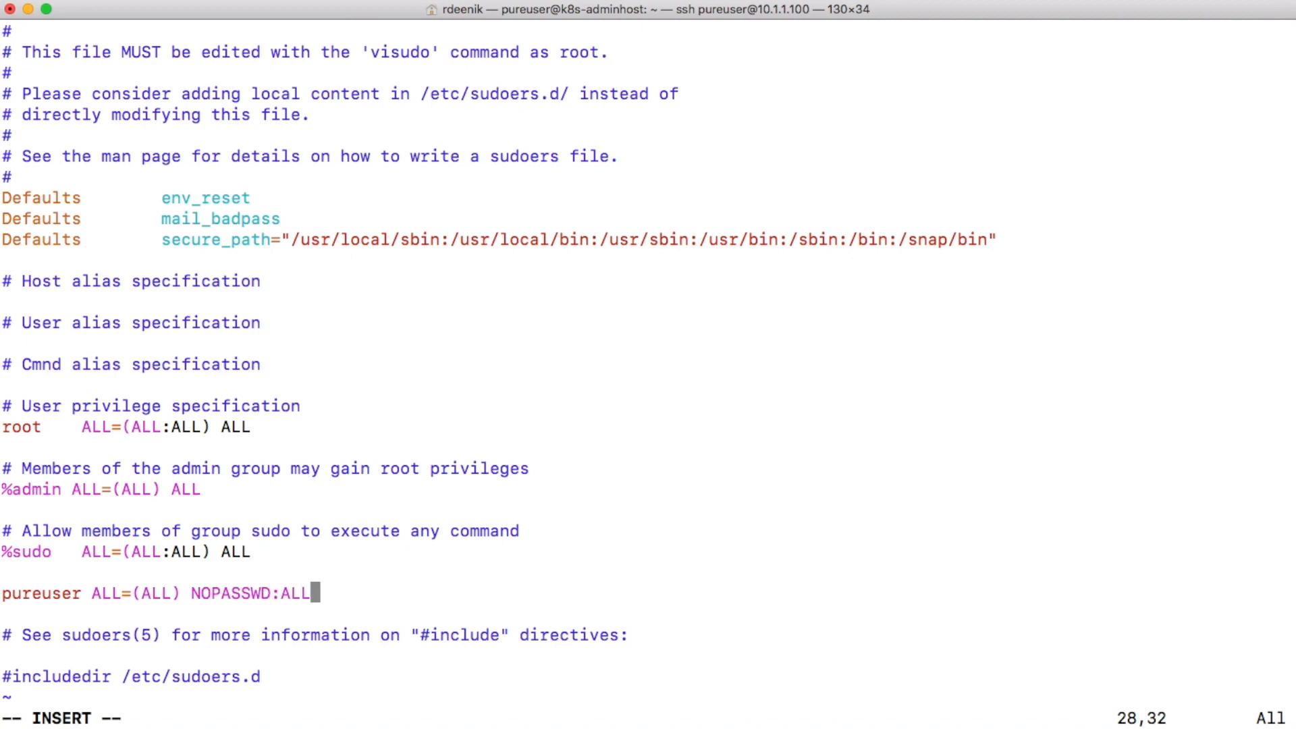
mouse_move(63, 592)
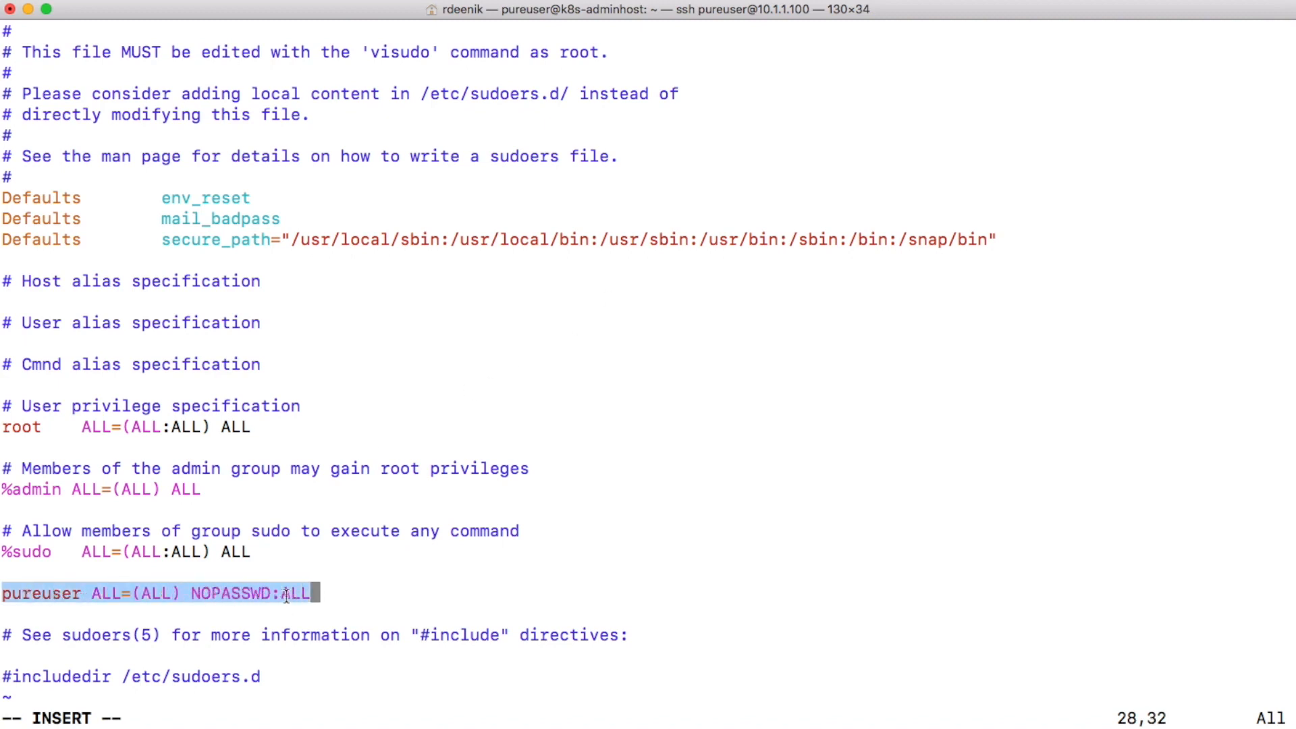
right_click(297, 592)
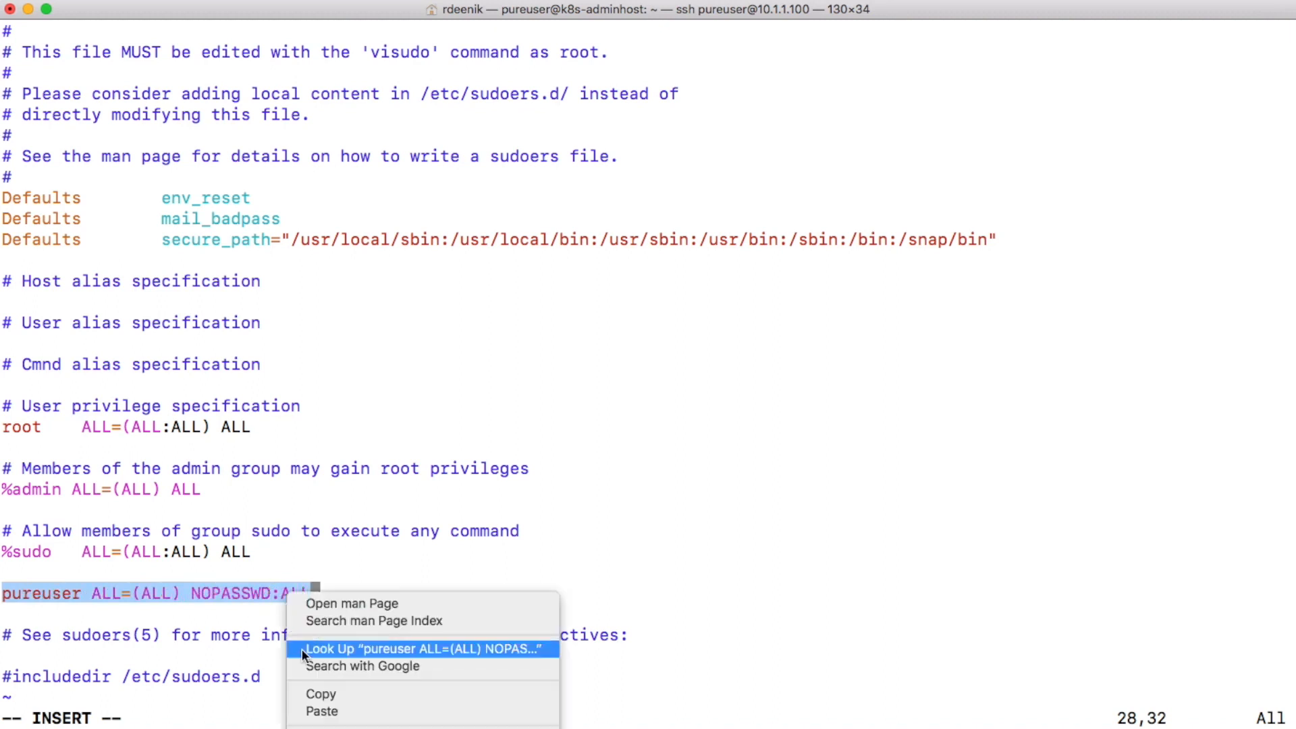
key("escape")
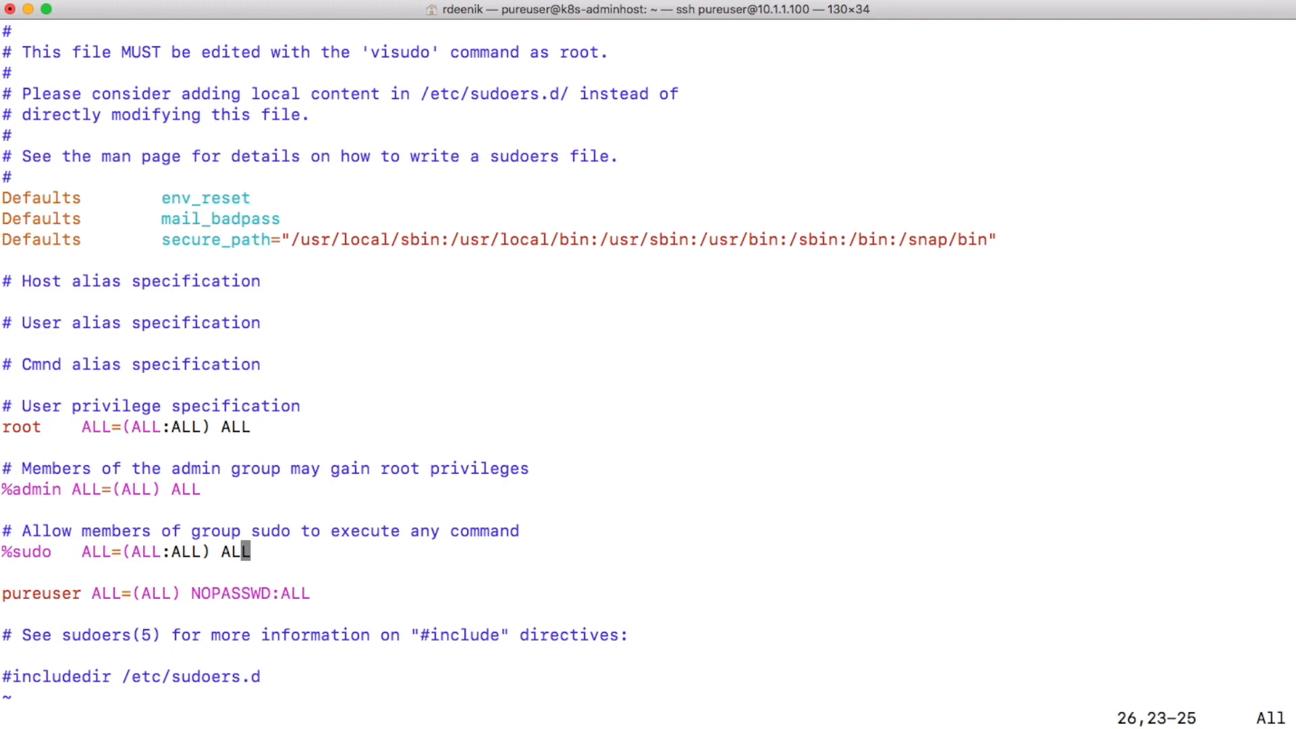
Save the sudoers file and quit vi with :wq.
type(":wq")
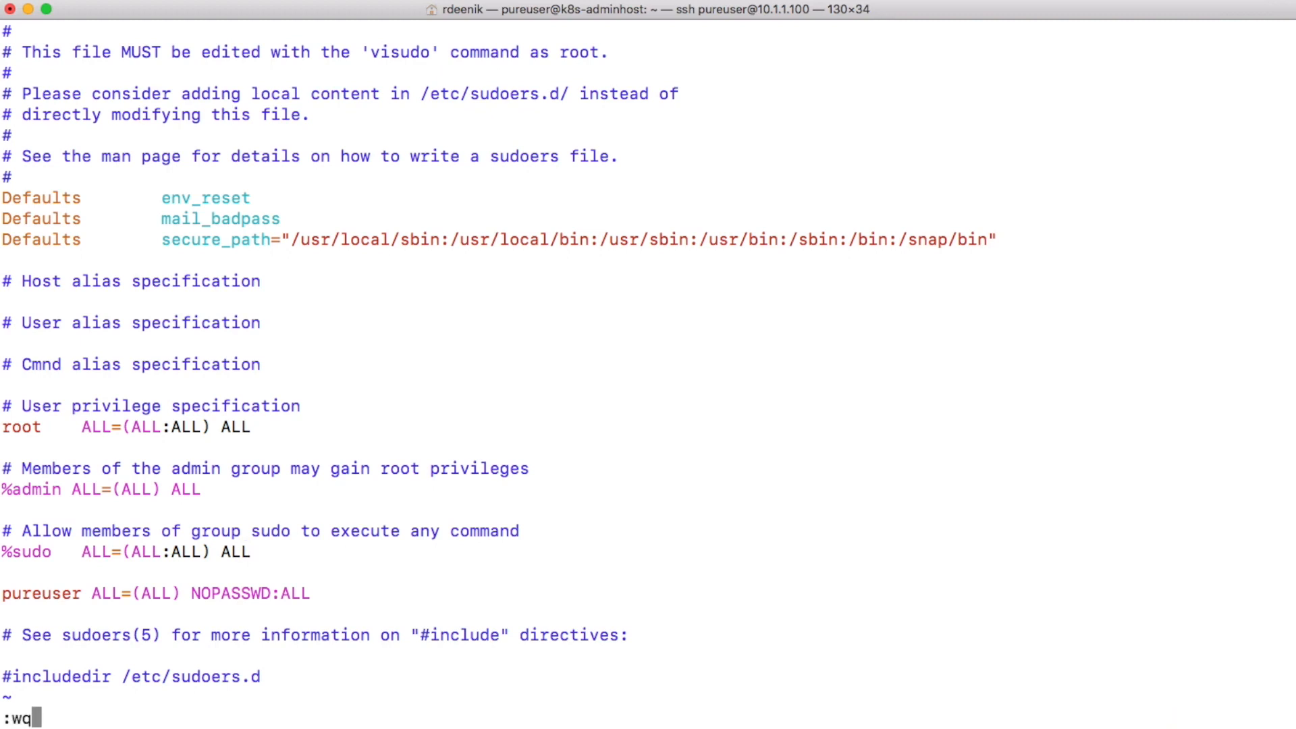
key("enter")
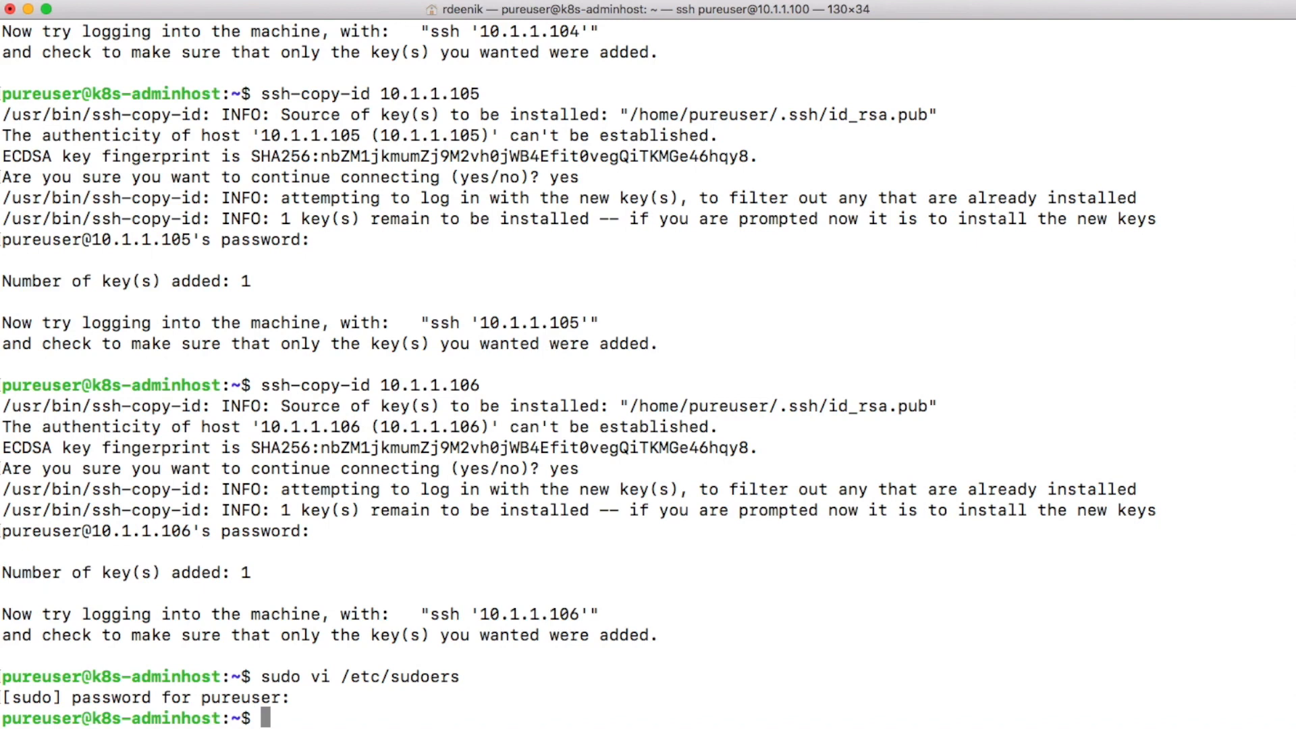
SSH into 10.1.1.101 and edit its /etc/sudoers with sudo vi.
type("ssh 10.1.1")
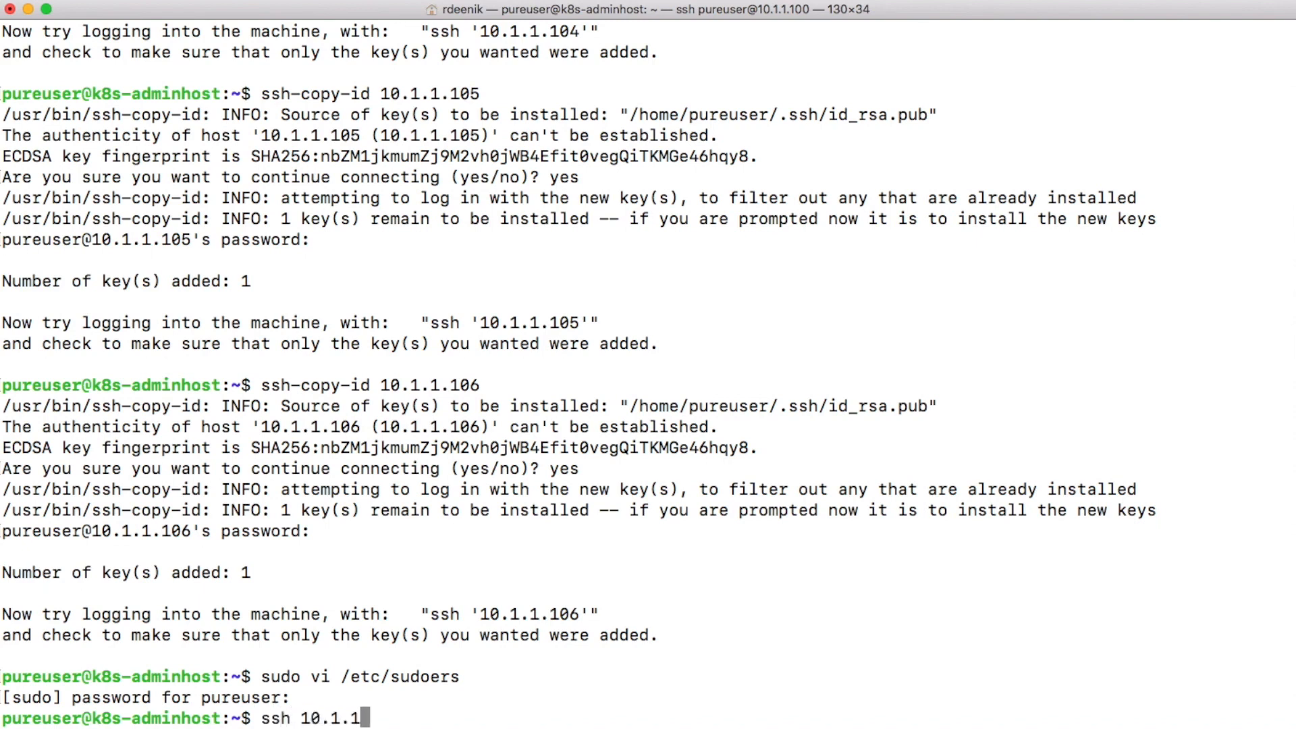
type("101")
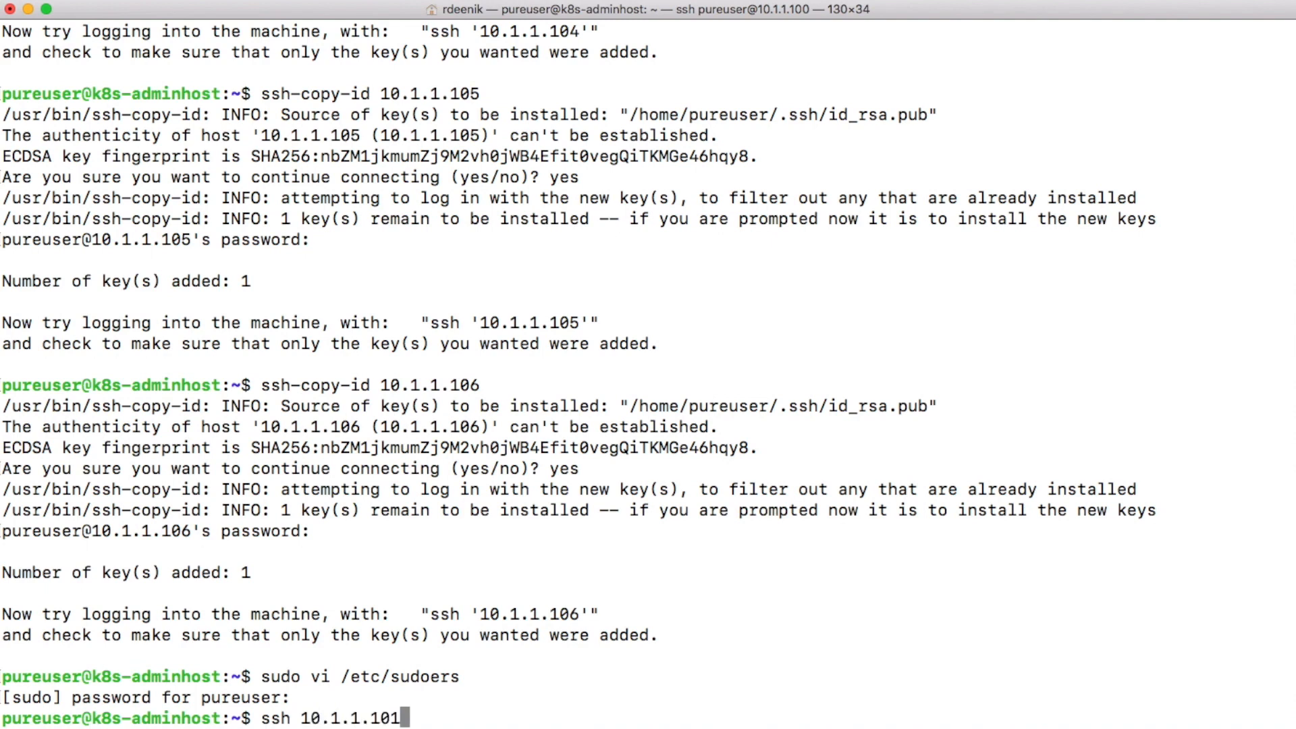
key("Return")
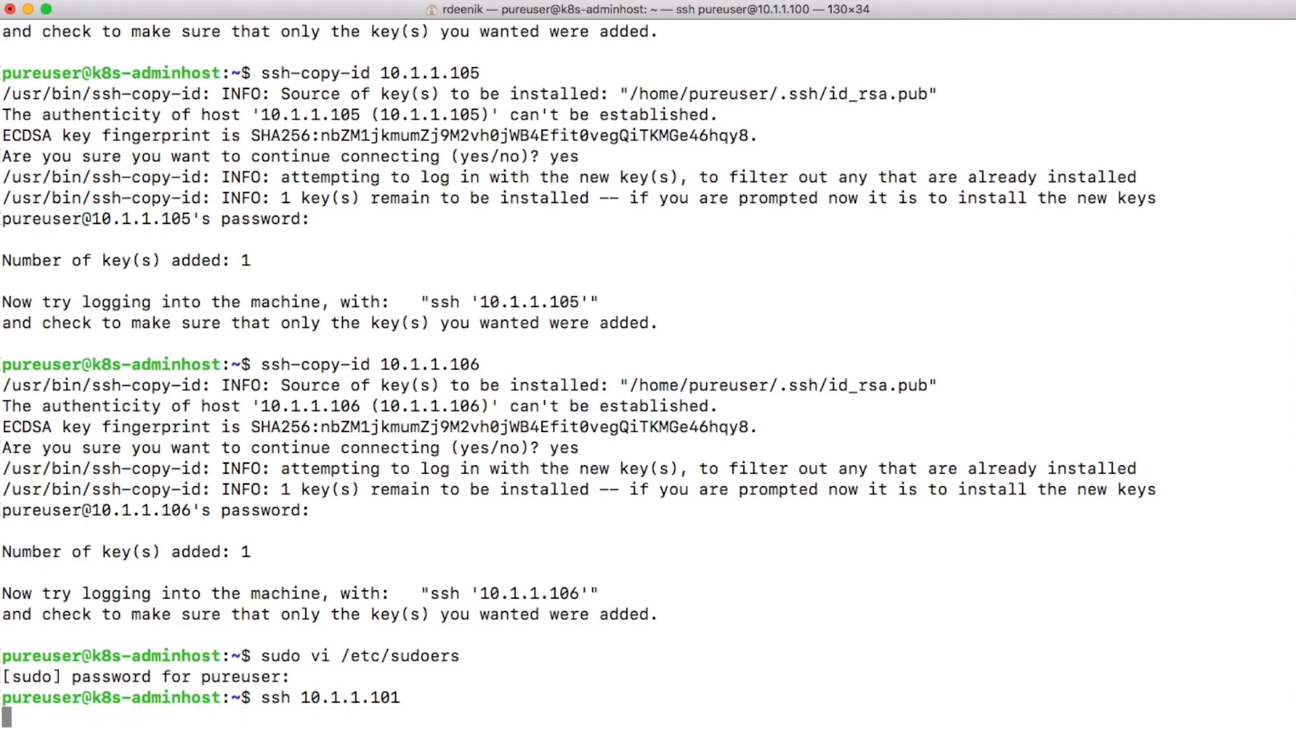
key("enter")
type("sudo")
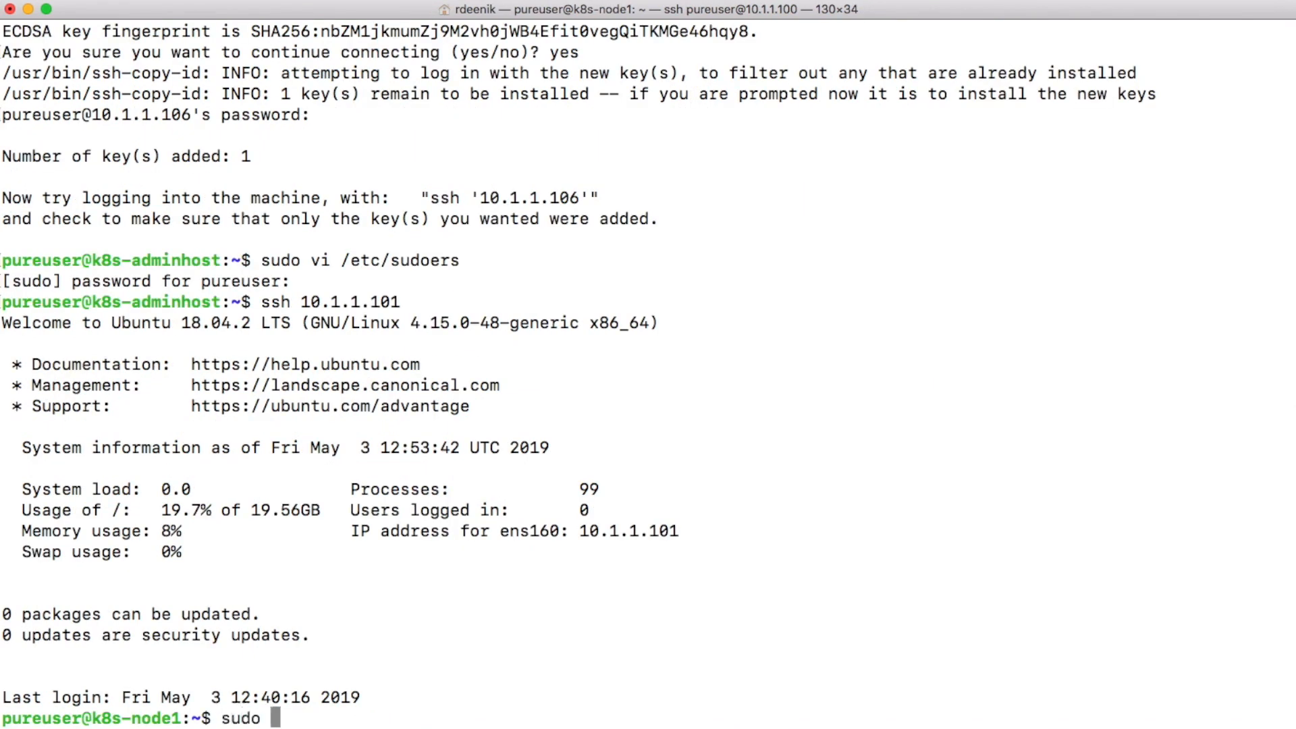
type("vi")
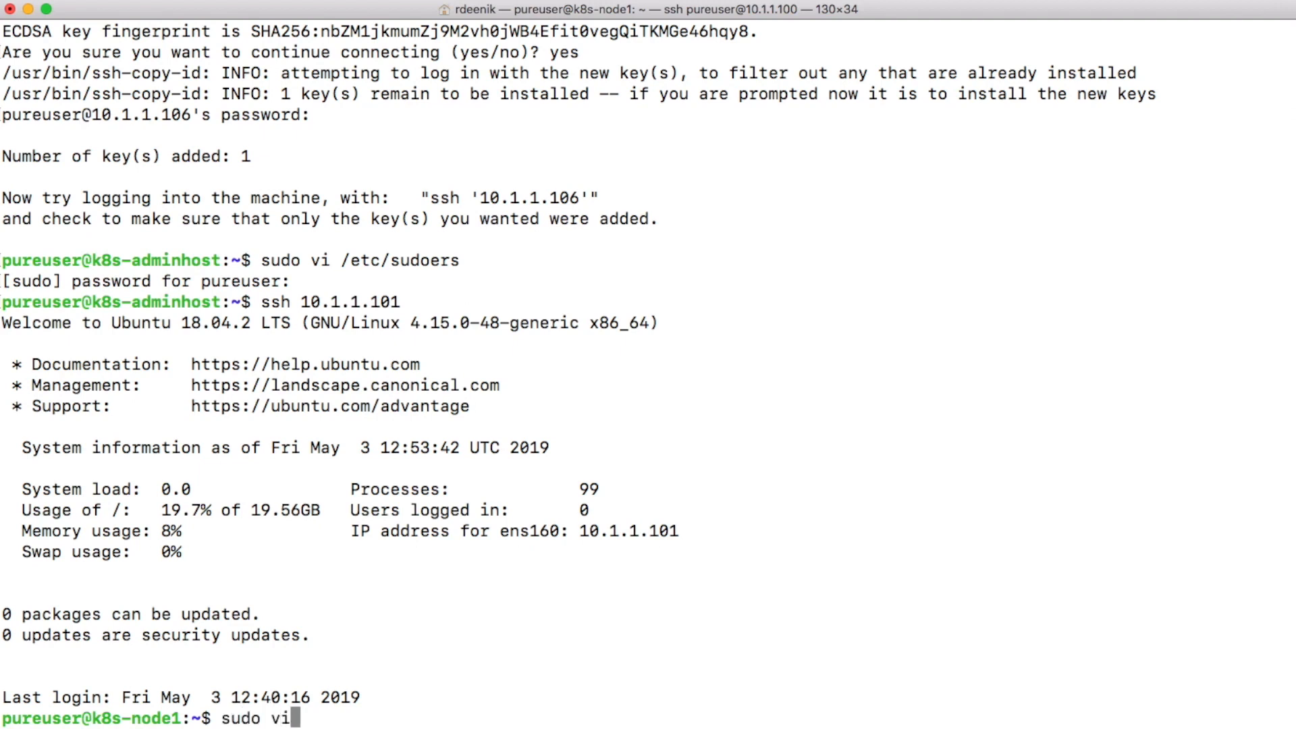
type("/etc/sudoers")
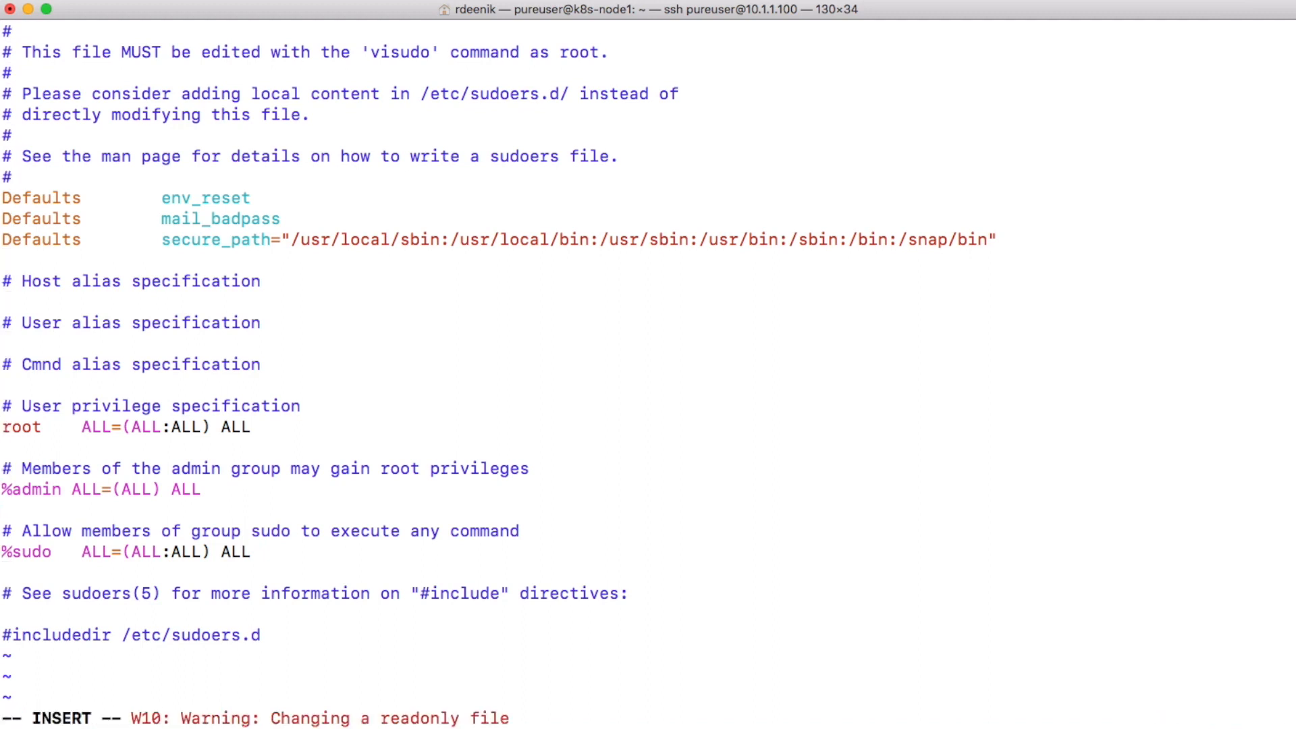
Add 'pureuser ALL=(ALL) NOPASSWD:ALL' to sudoers on each node, then return to the admin host.
type("pureuser ALL=(ALL) NOPASSWD:ALL")
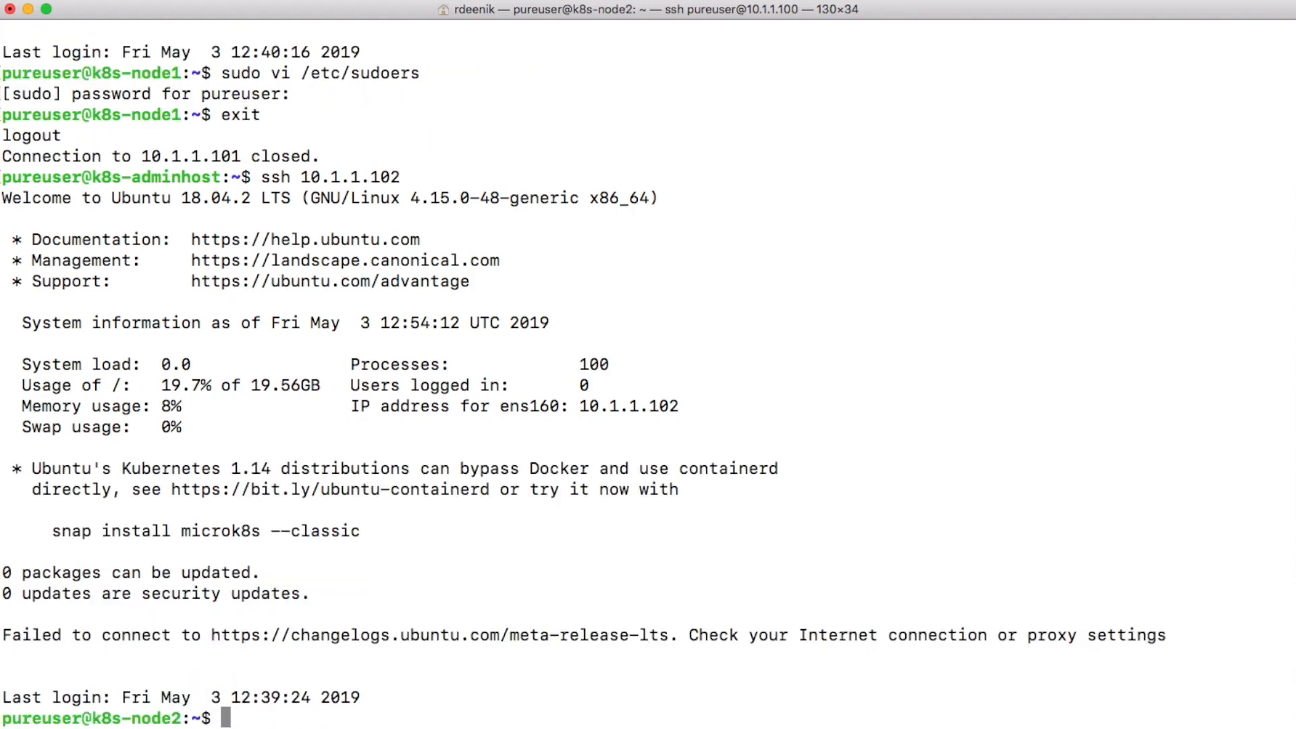
type("sudo vi /etc/sudoers")
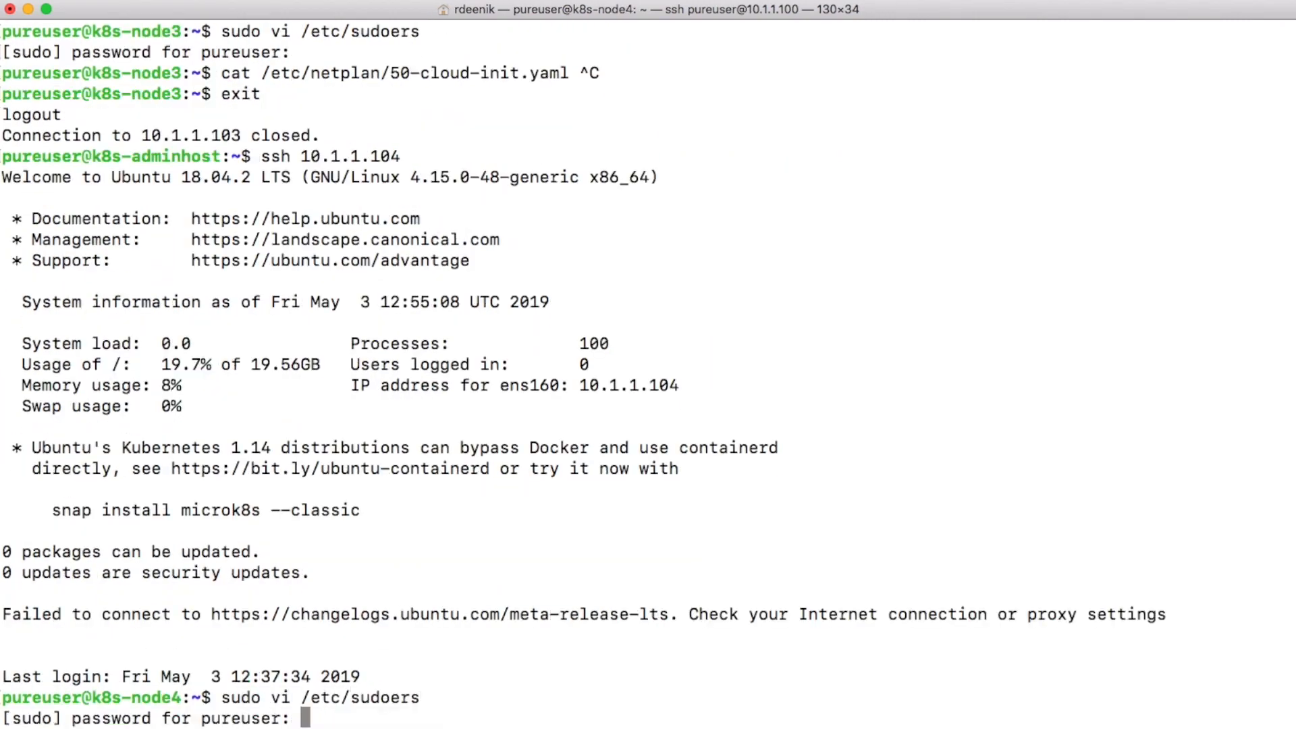
type("vi sudo")
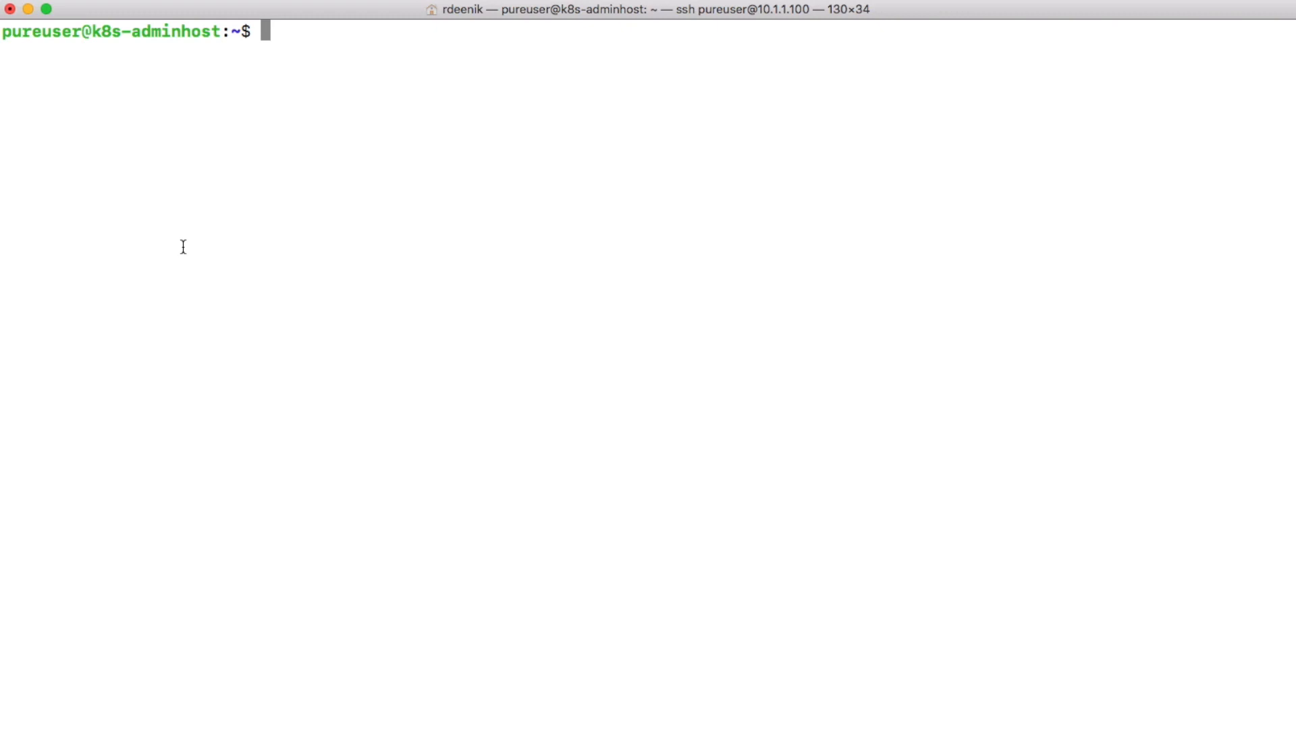
Install python3-pip with sudo apt install, confirming with y.
type("sudo")
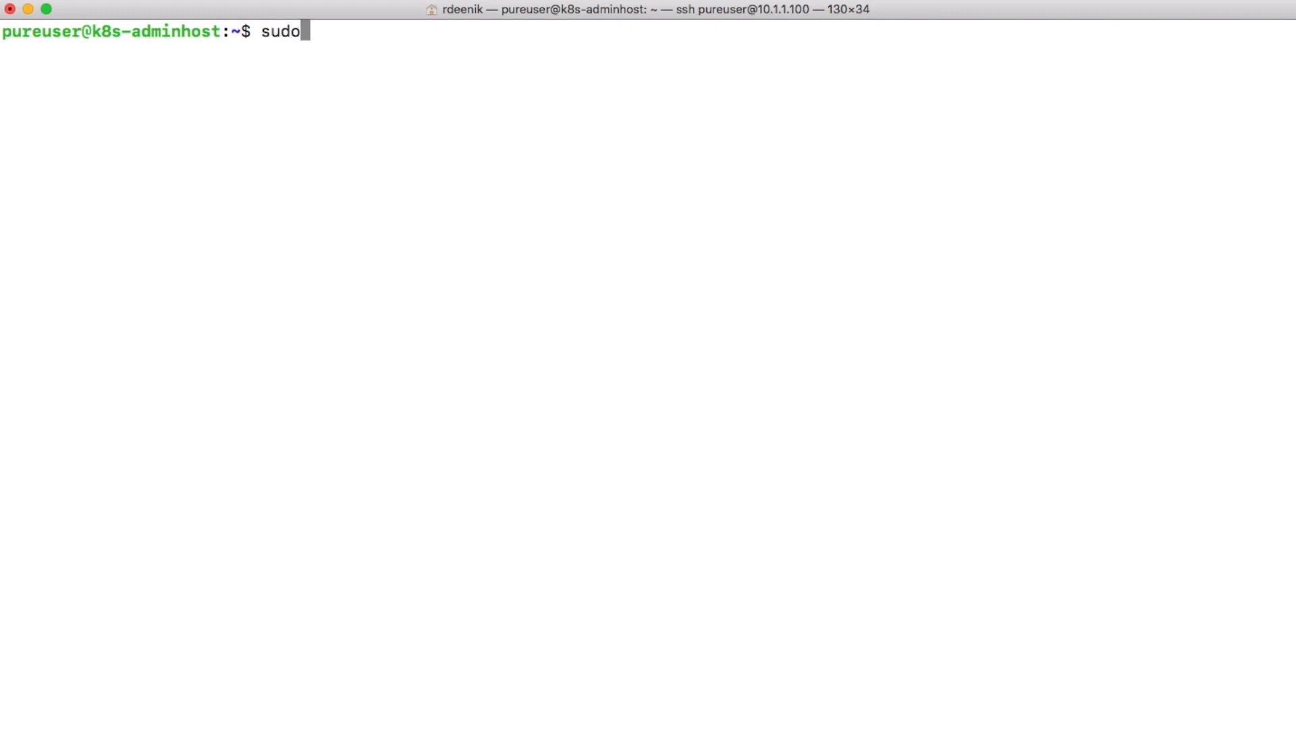
type("apt insta")
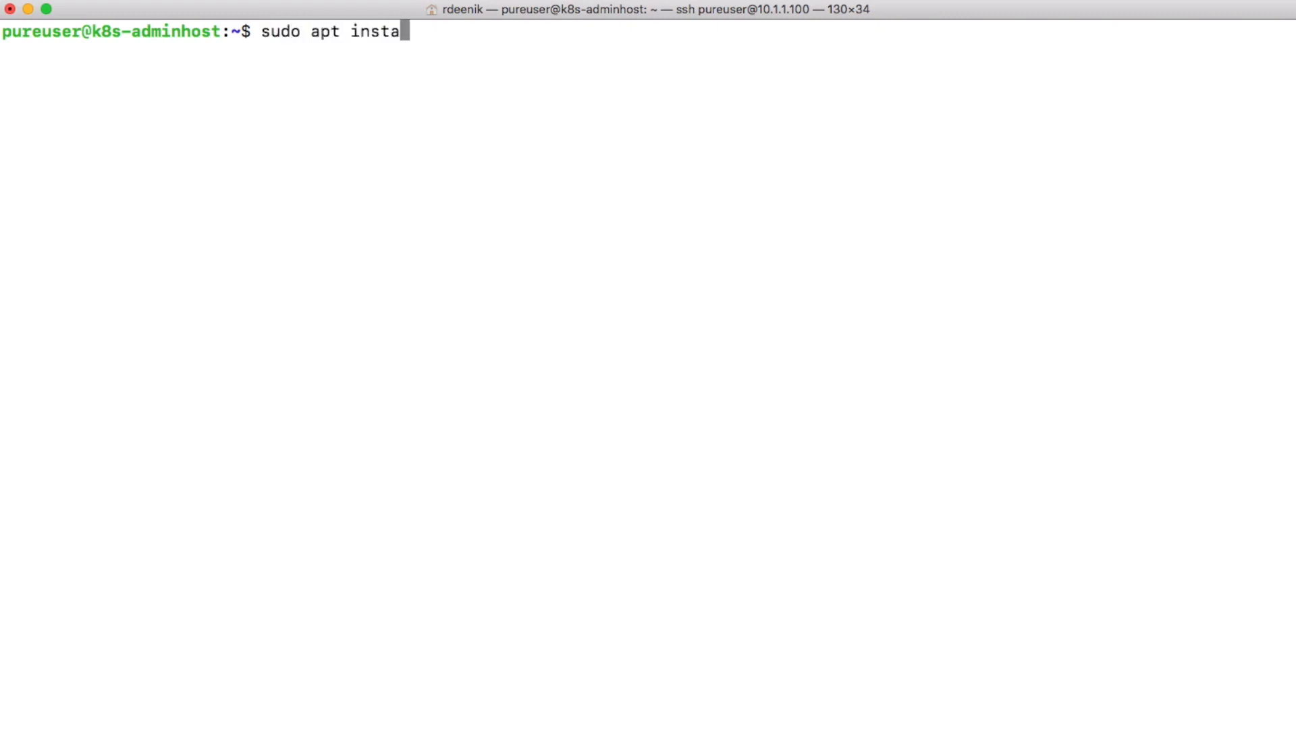
type("ll")
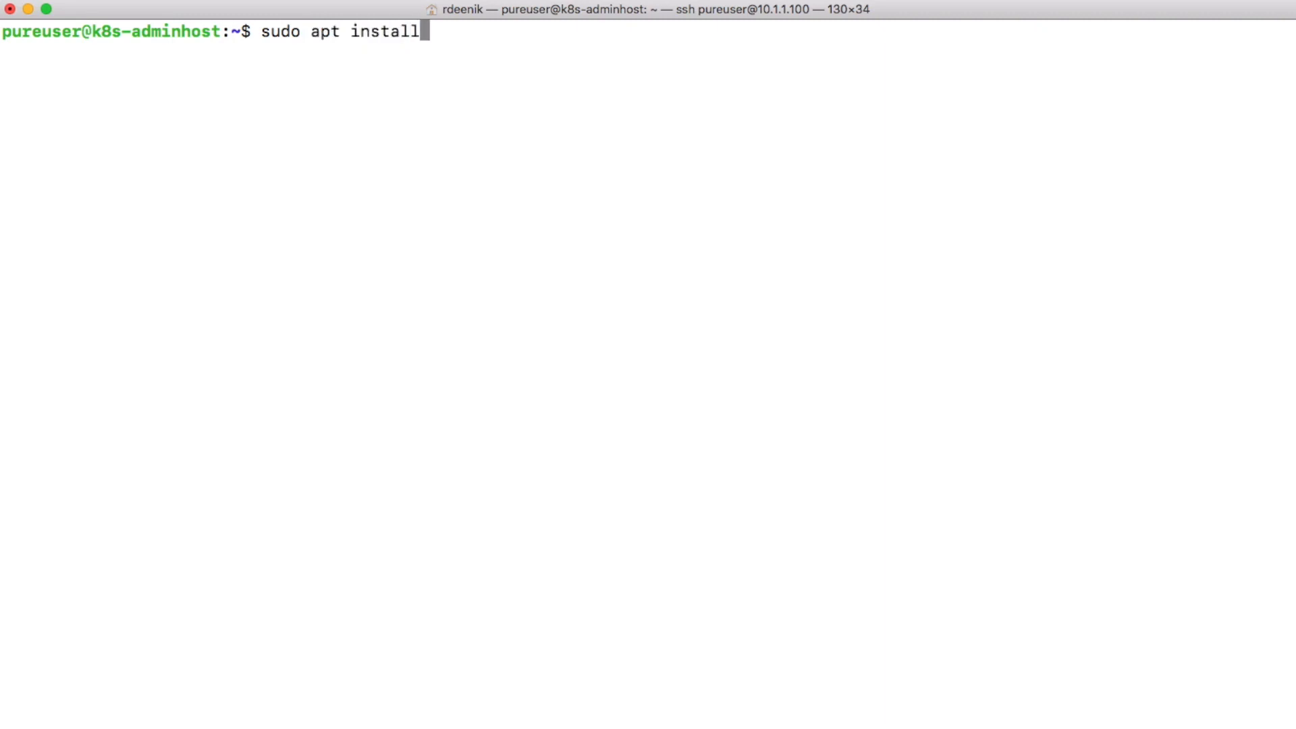
type("pyt")
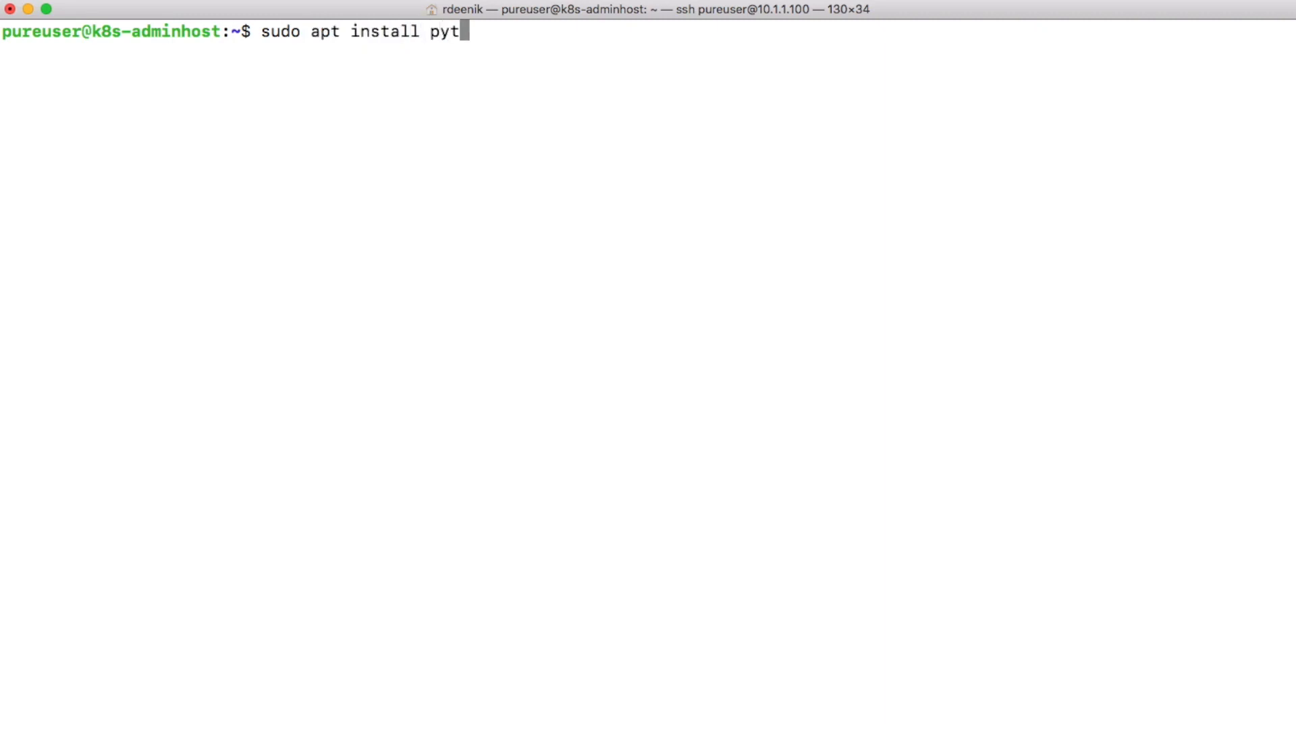
type("hon3-p")
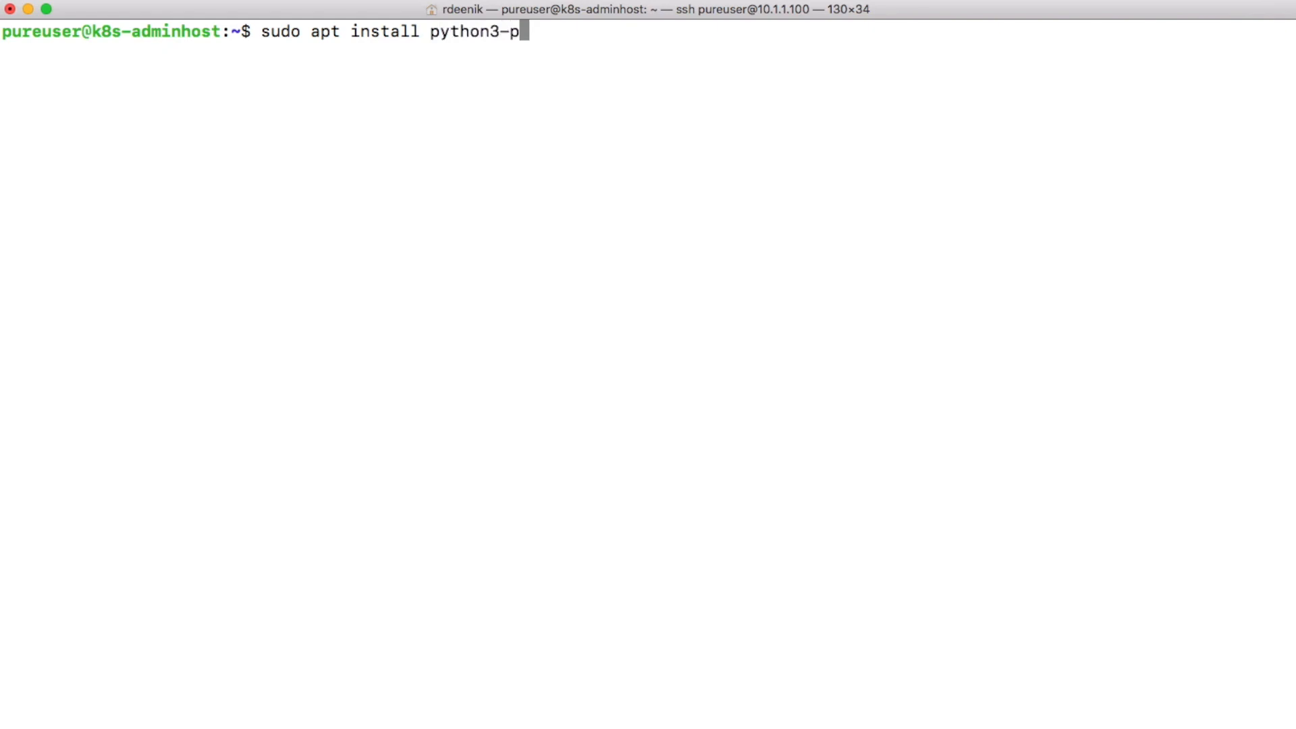
type("i")
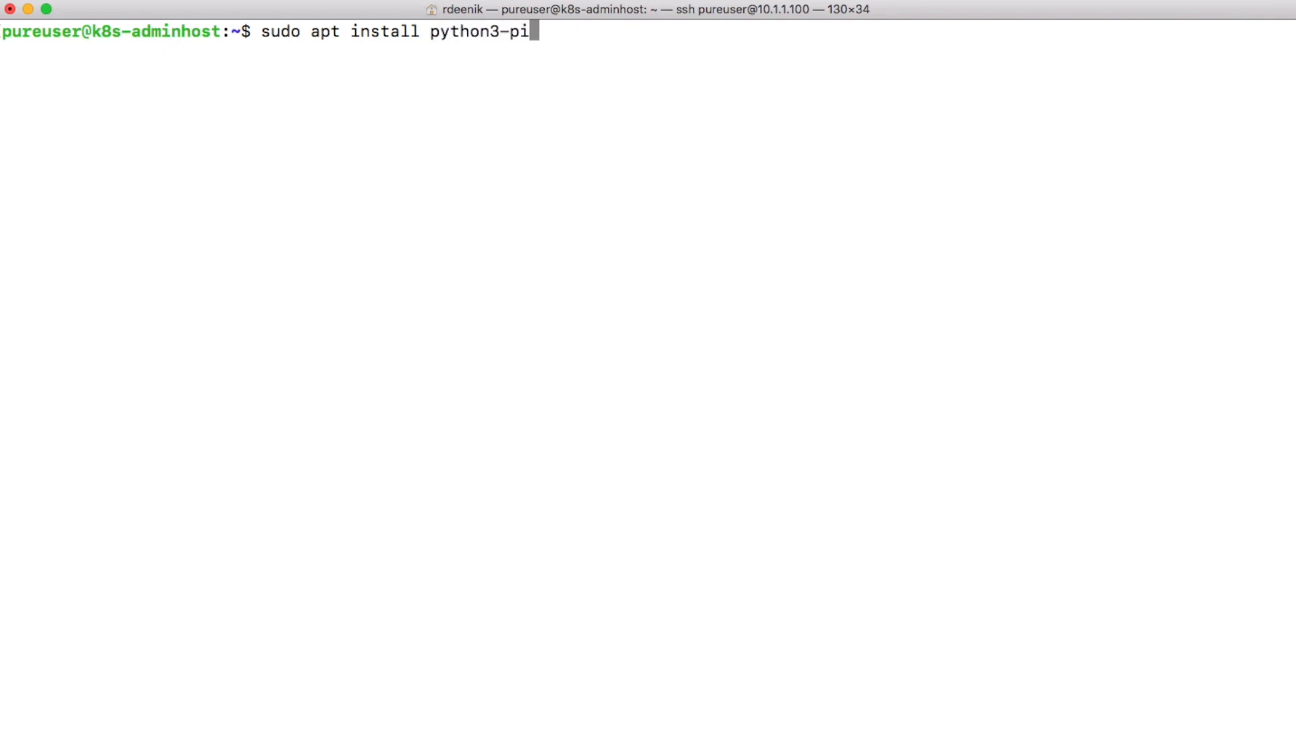
key("Return")
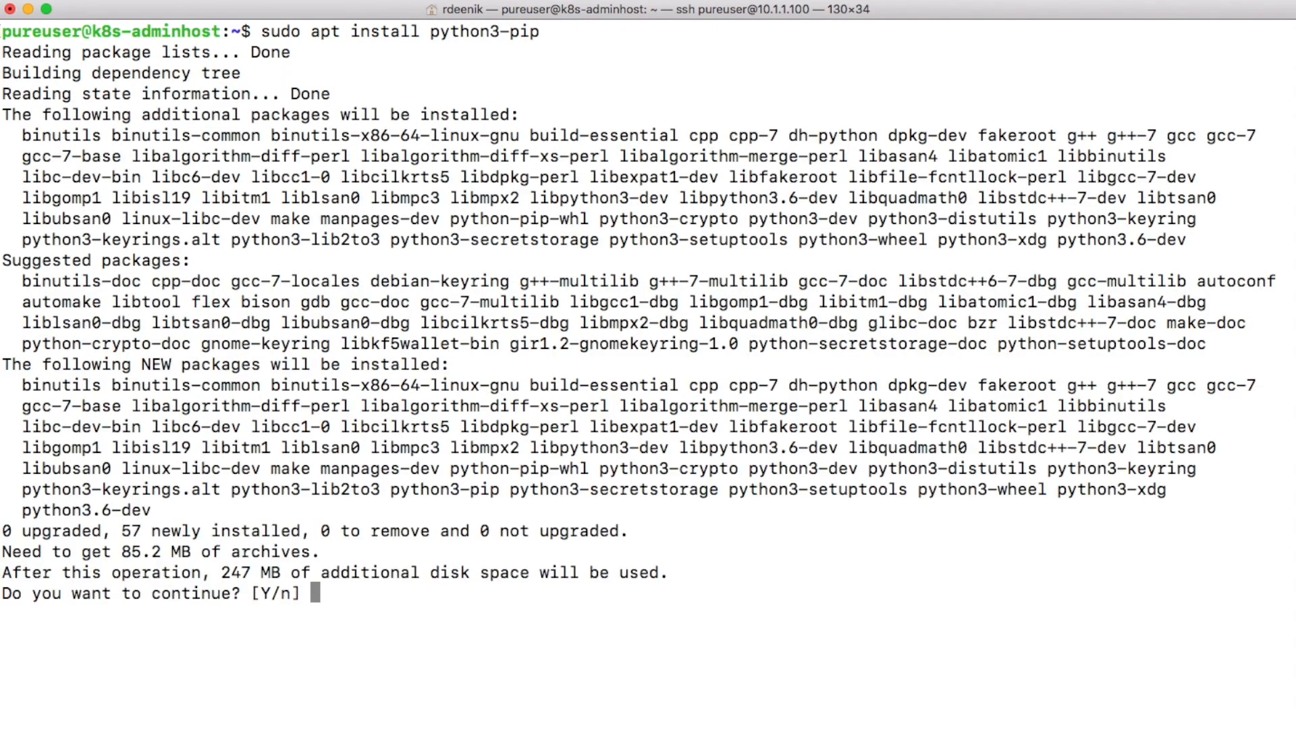
type("y")
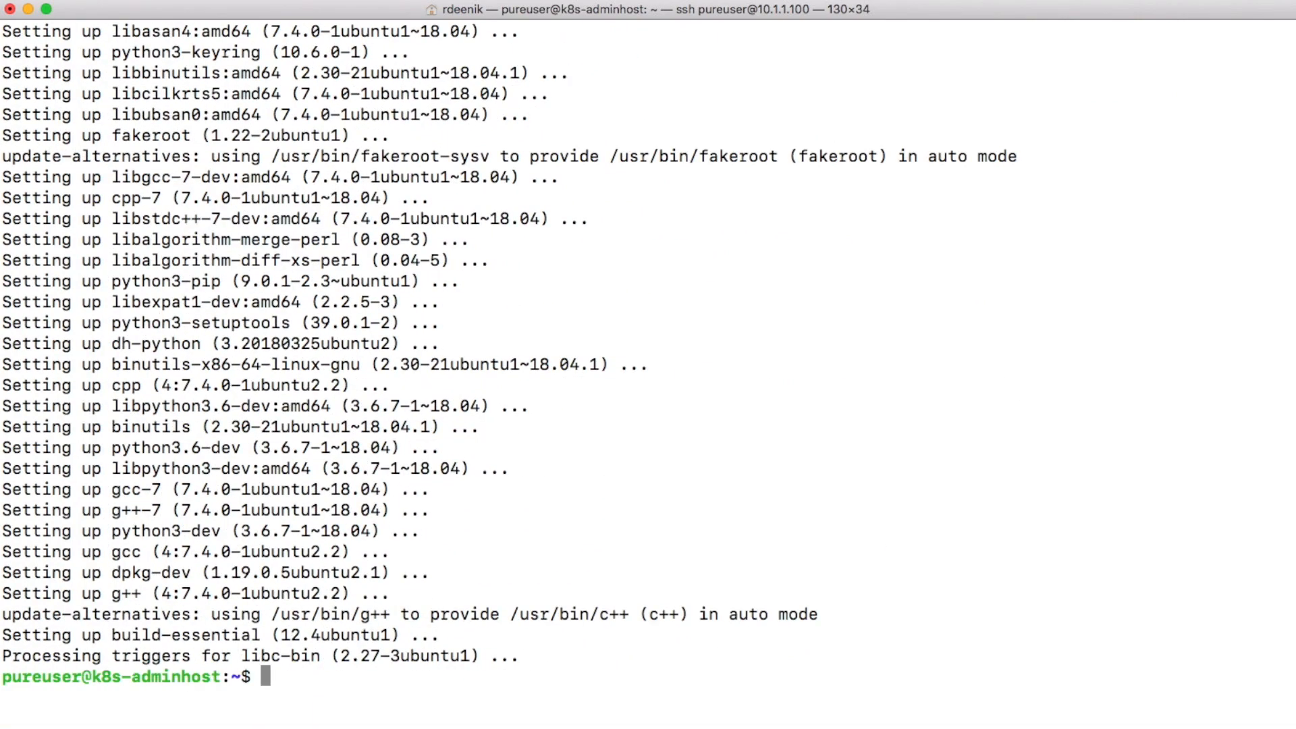
Upgrade pip via sudo pip3 install --upgrade pip and check it reports 19.1.
type("sudo")
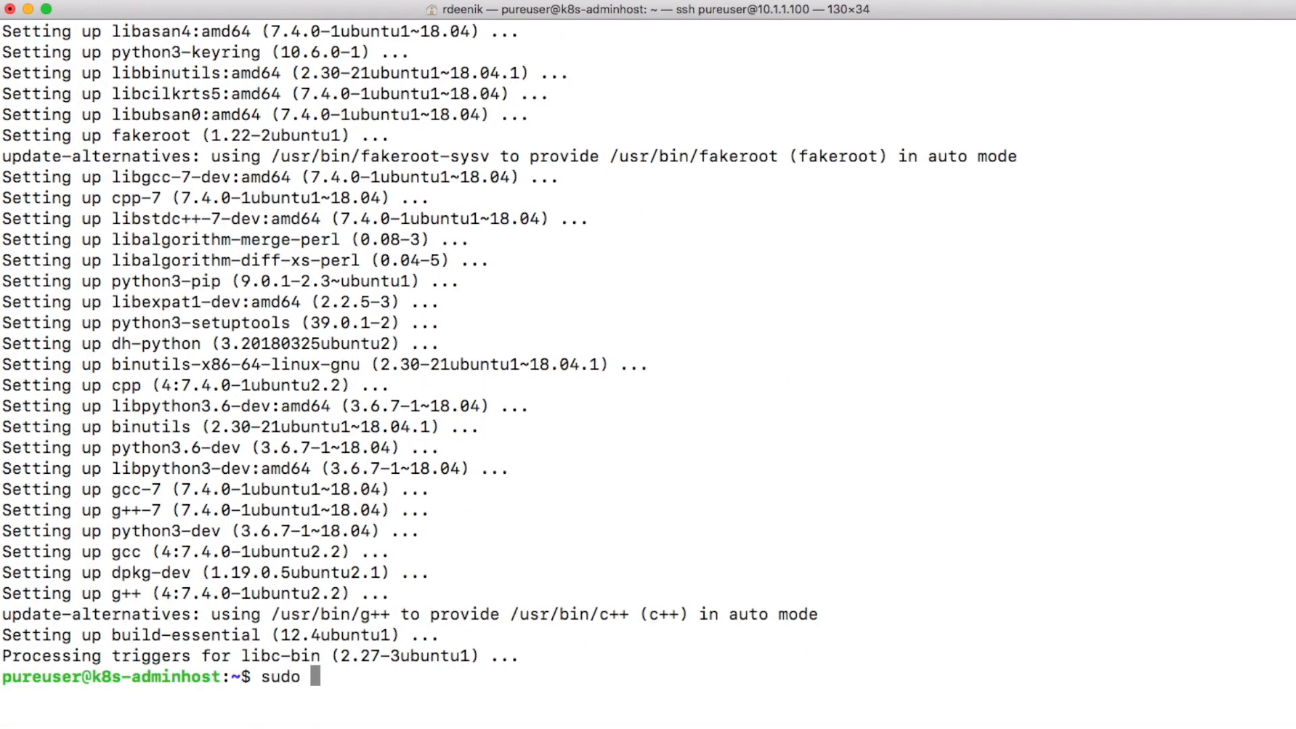
type("pip3 in")
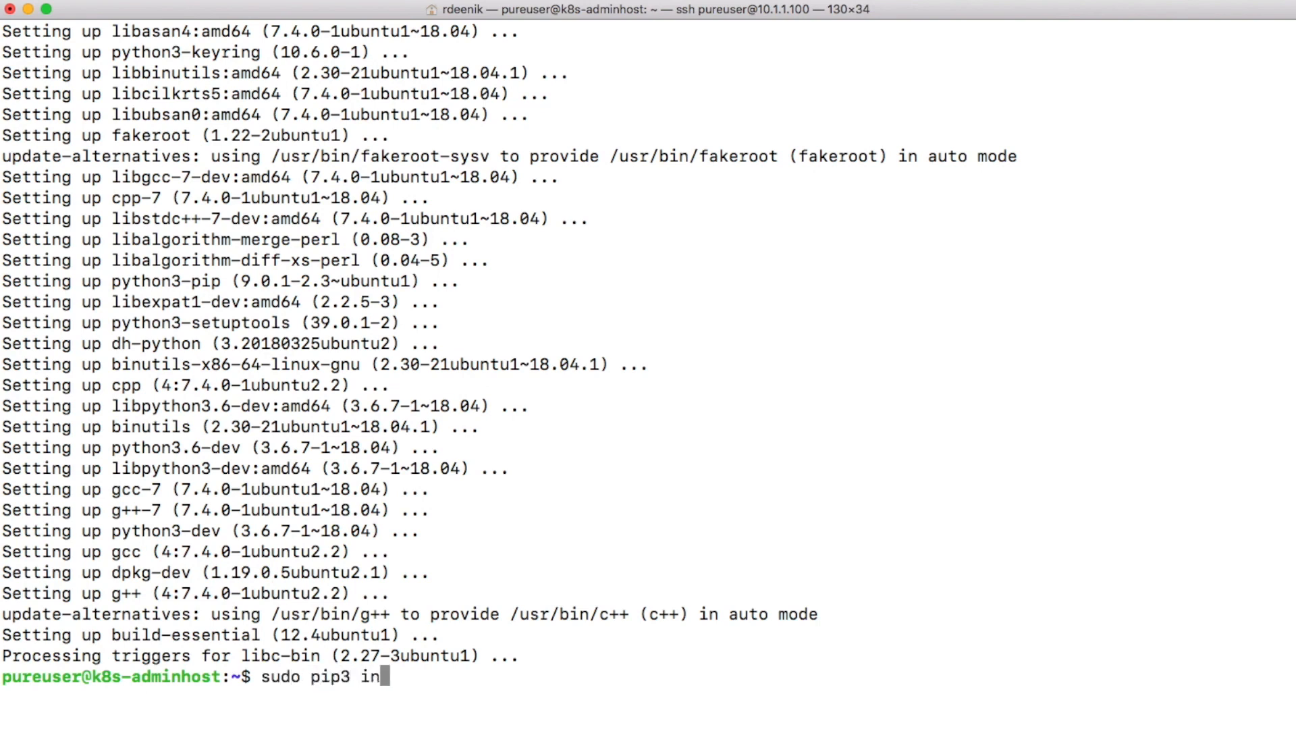
type("stall")
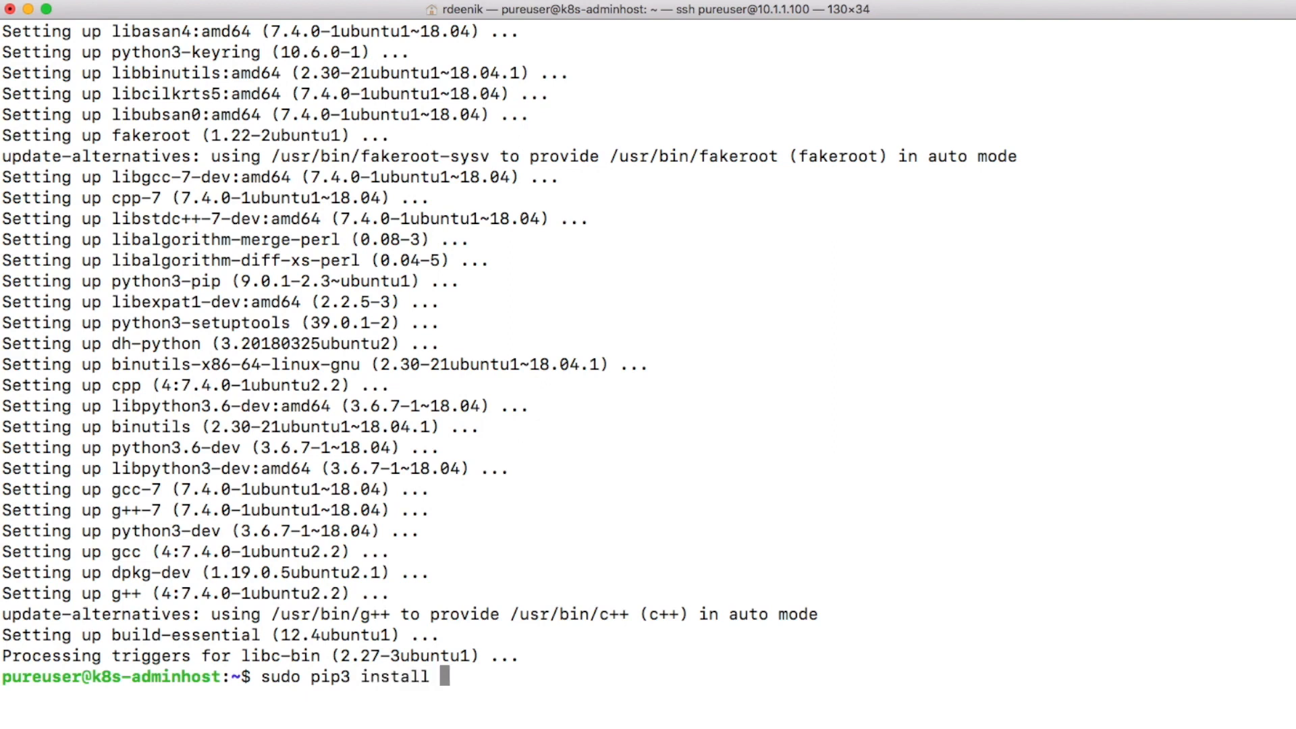
type("--upgrade")
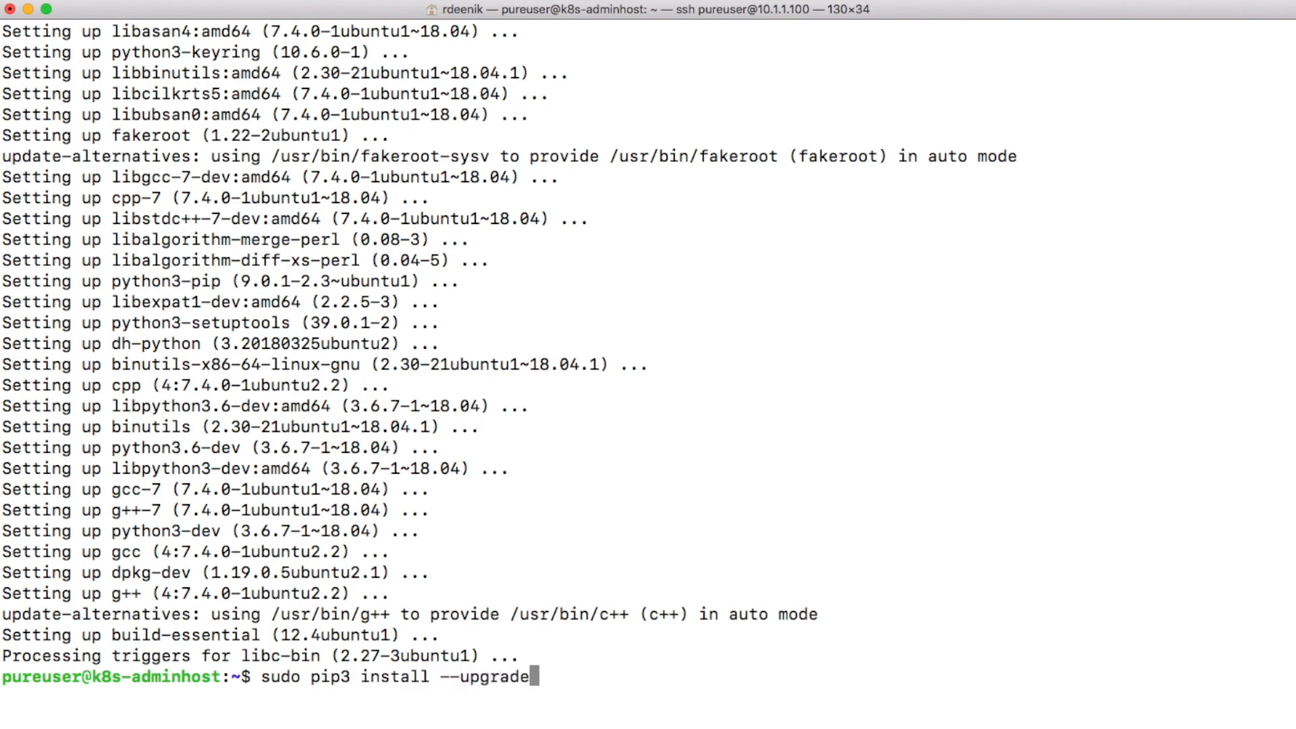
type("pip")
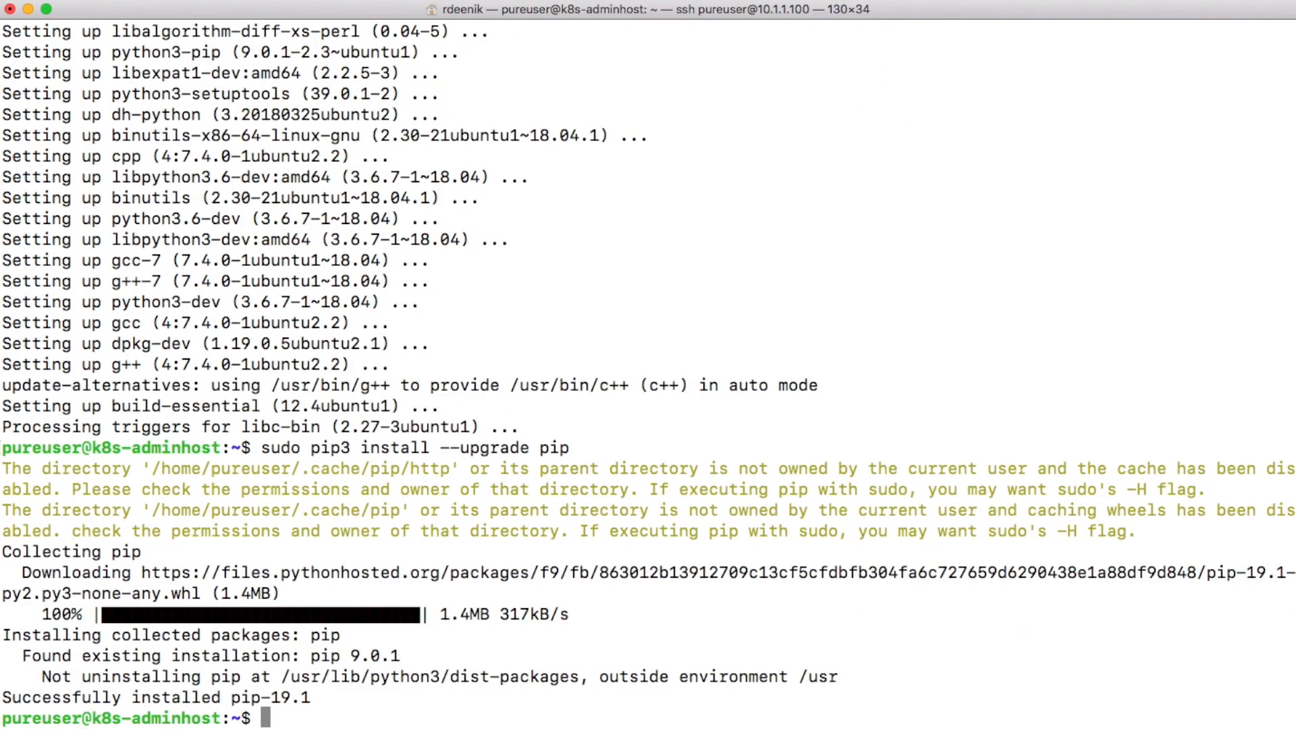
type("pip --version")
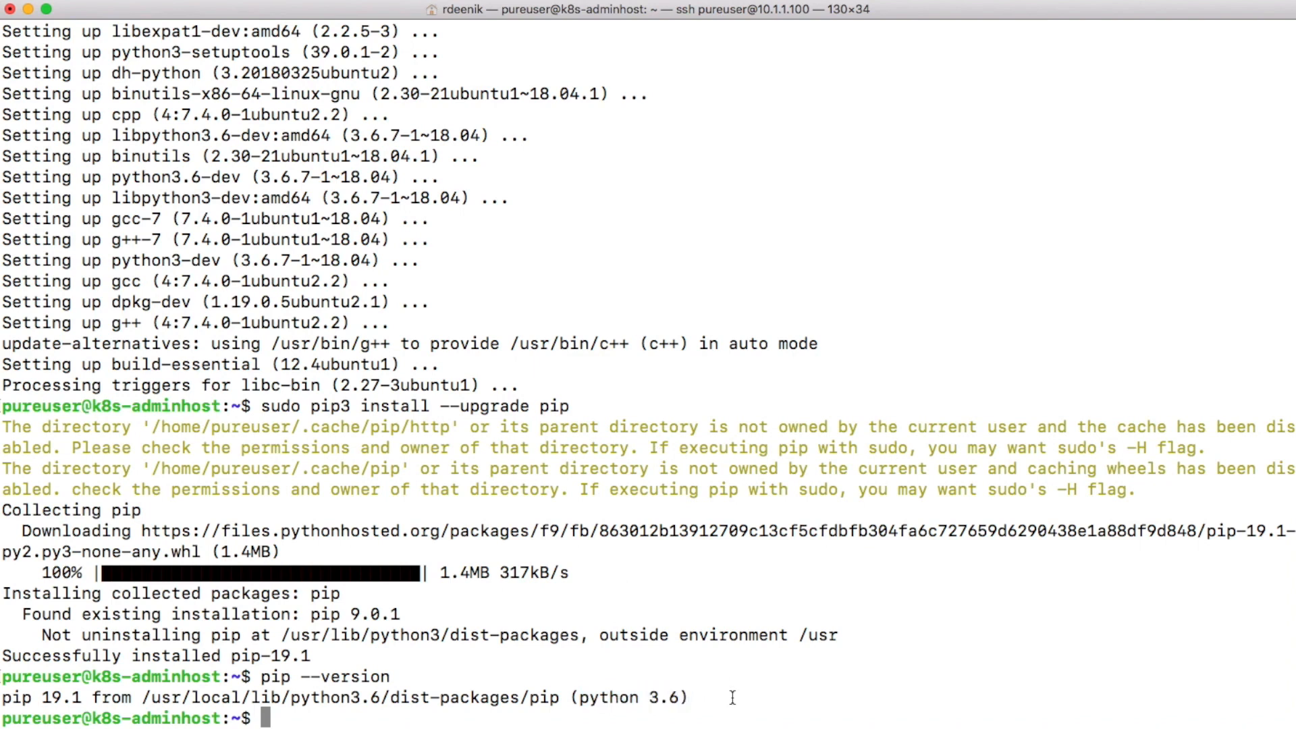
type("git clone")
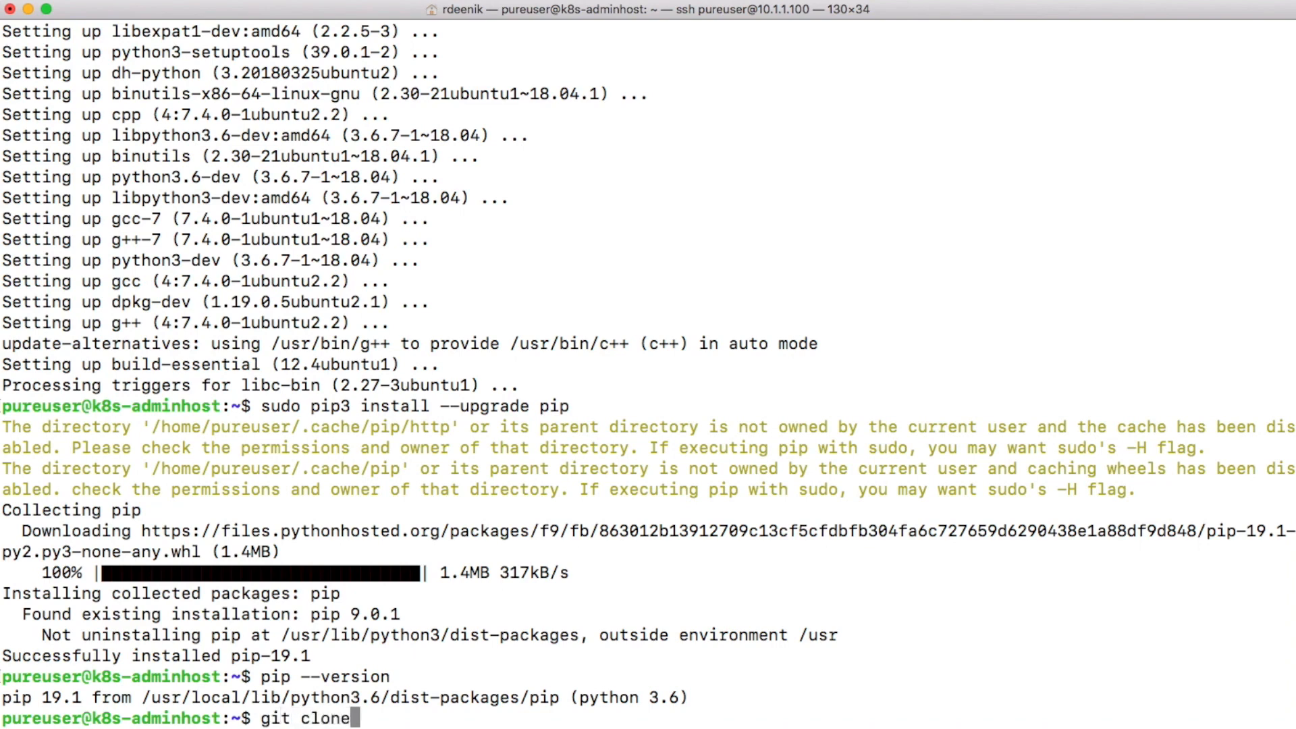
type("https://github.com/kubernetes-sigs/kubespray.git")
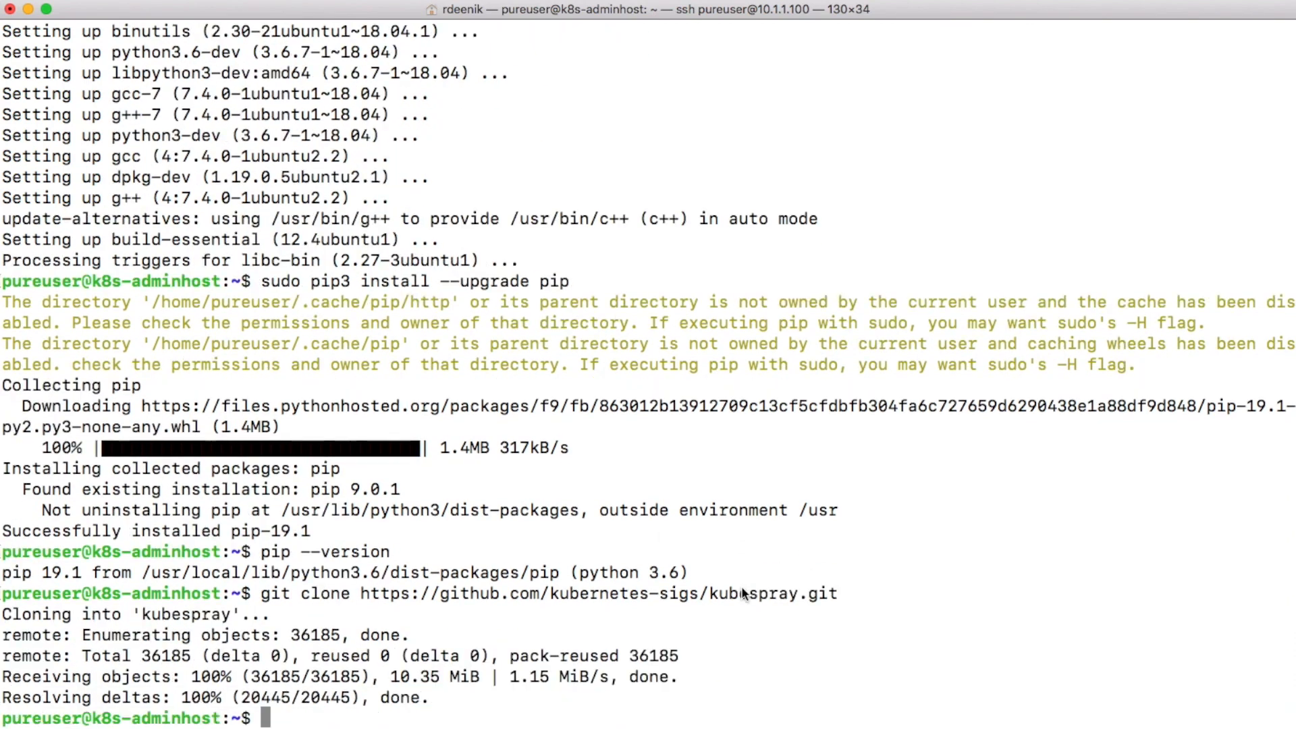
type("cd kubespray/")
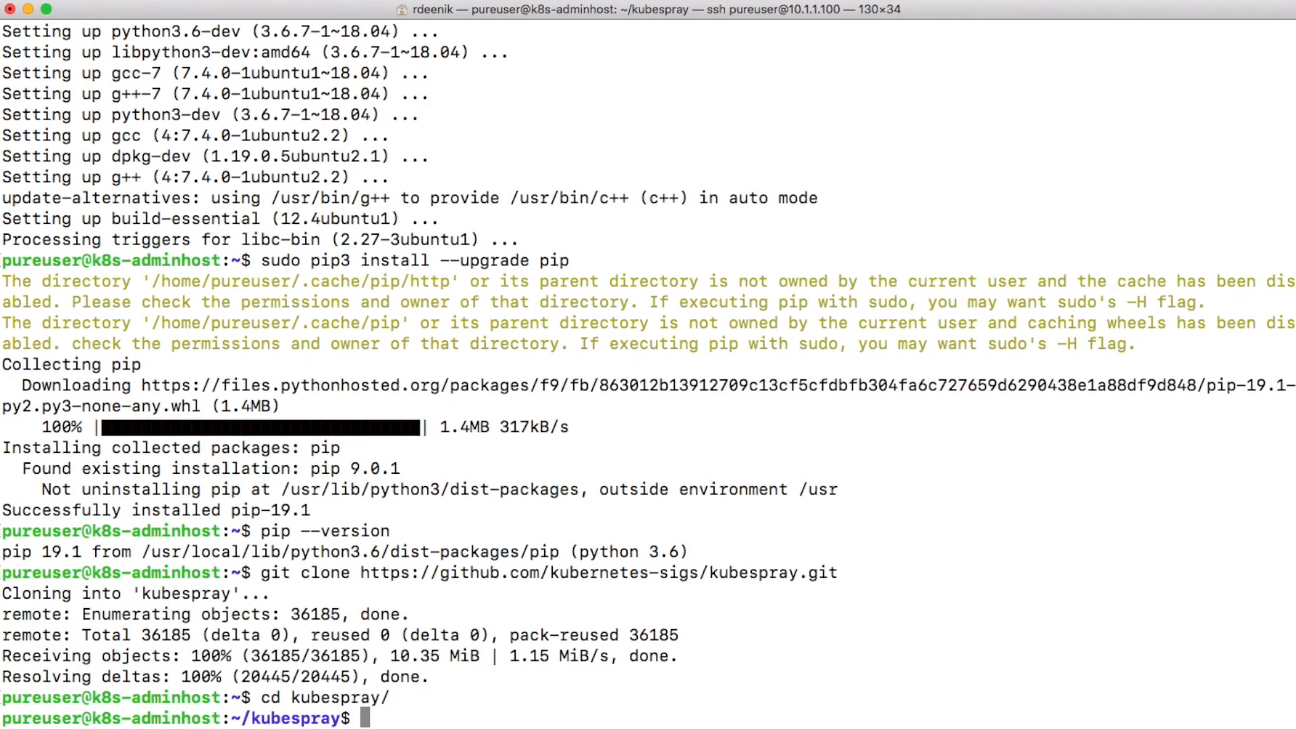
Install kubespray's requirements.txt with sudo pip, then begin the cp -rfp inventory copy.
type("sudo pip")
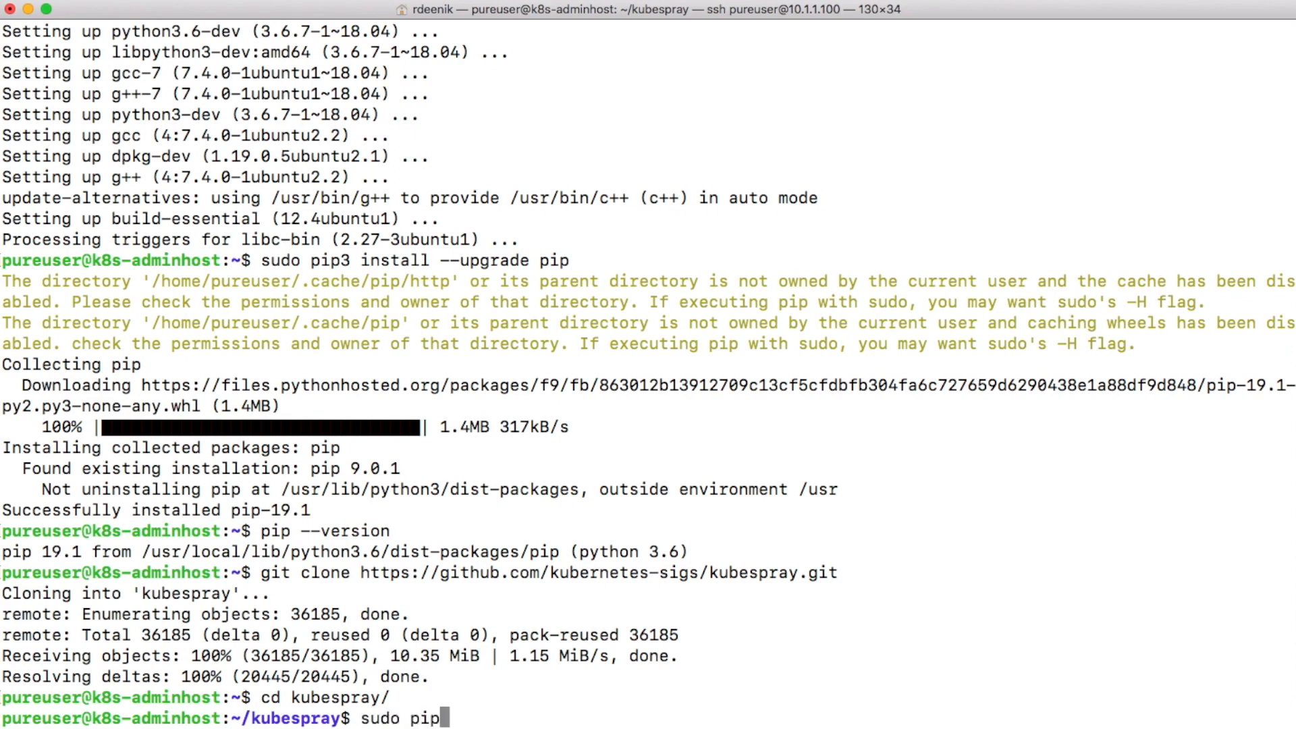
type("install -r requirements.txt")
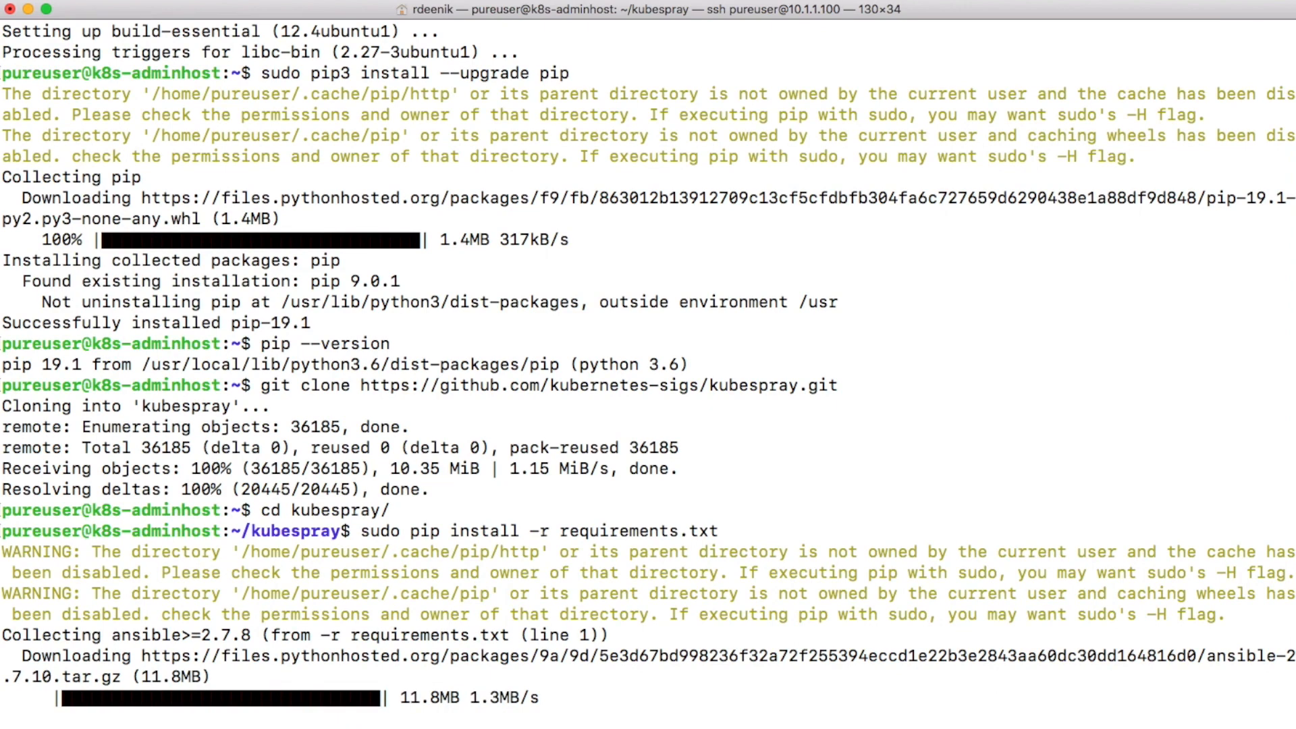
scroll("down", 3)
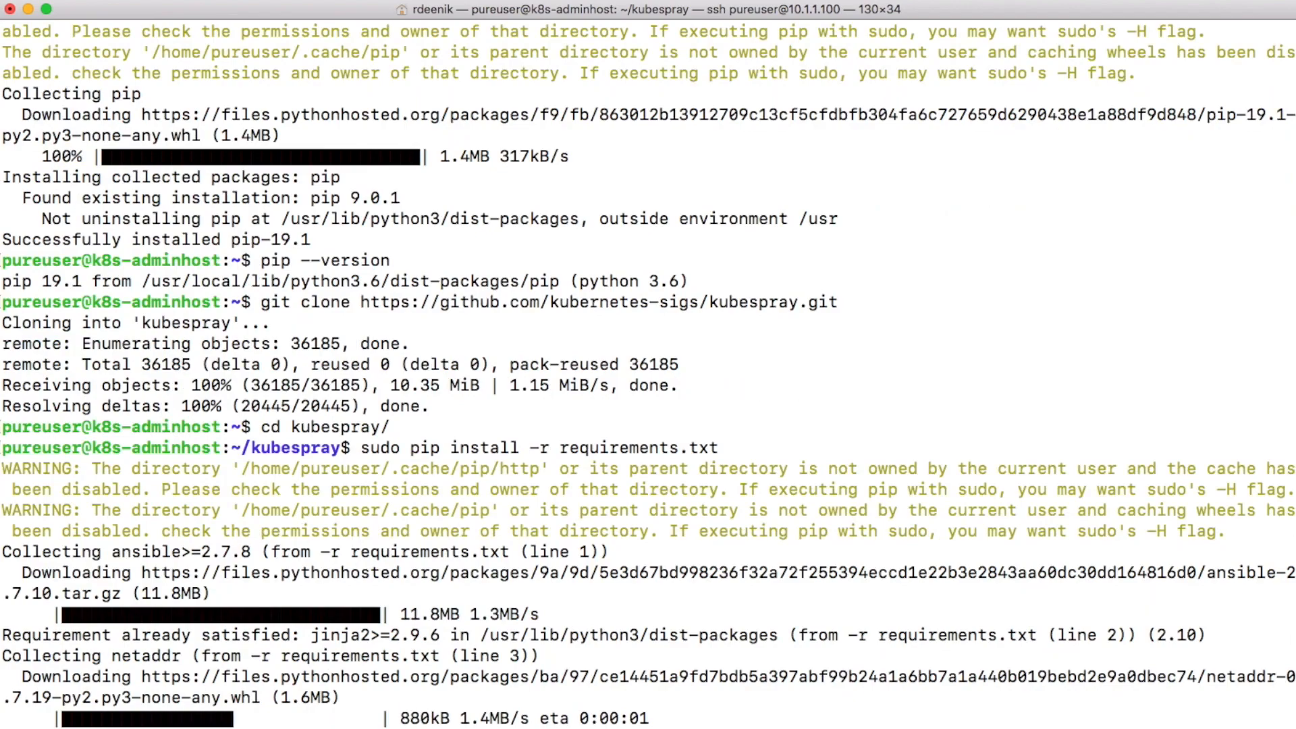
scroll("down", 3)
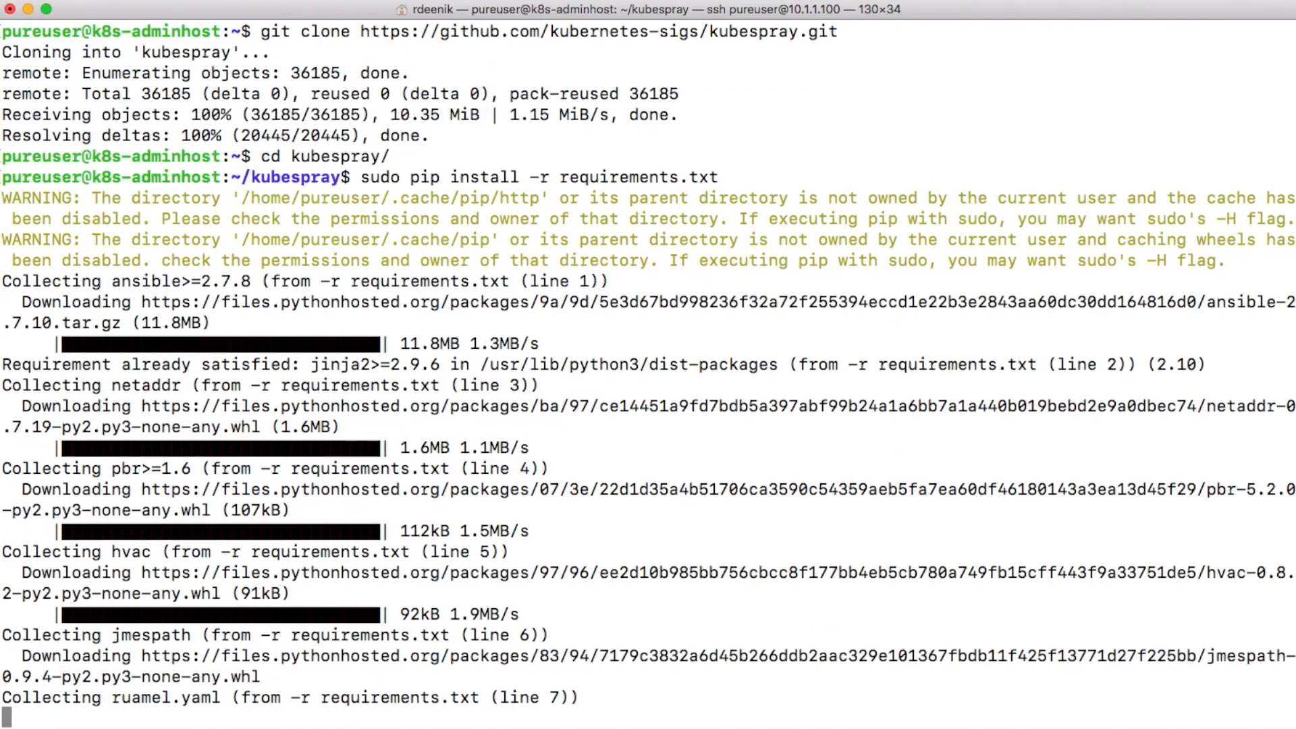
scroll("down", 3)
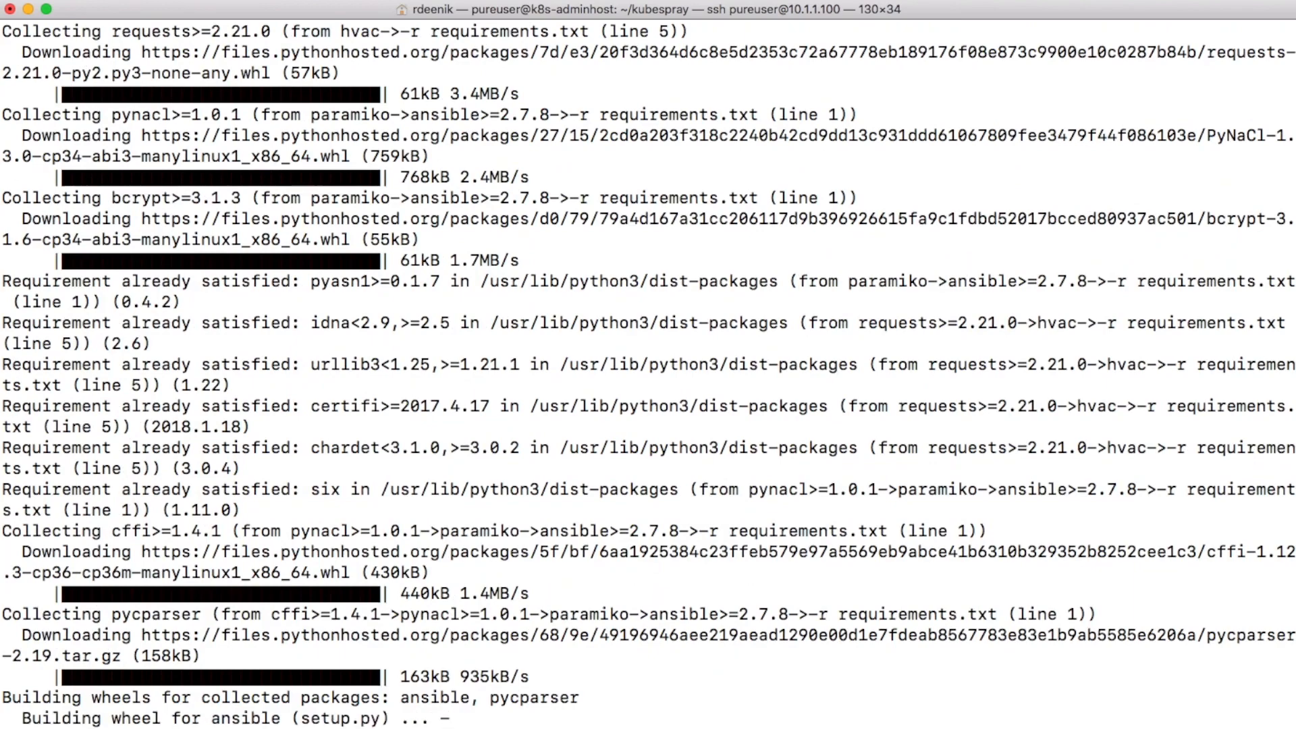
scroll("down", 3)
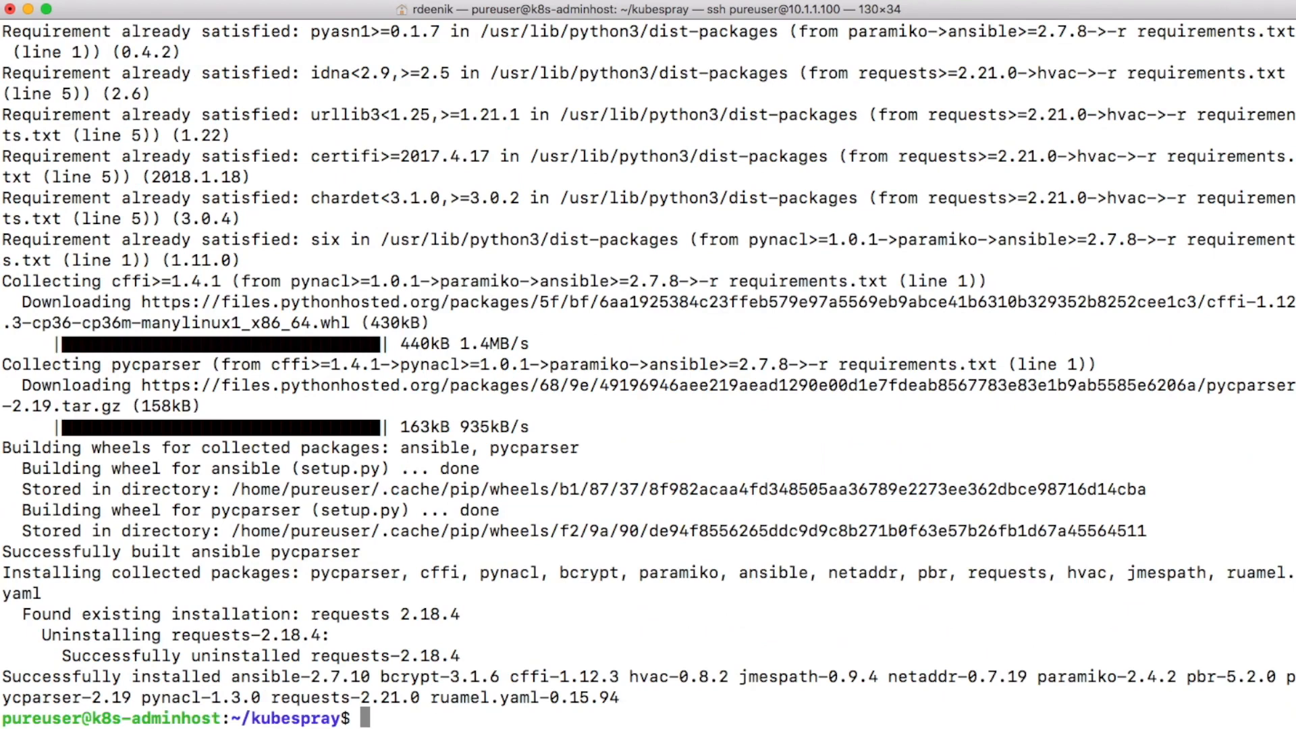
type("cp -rfp")
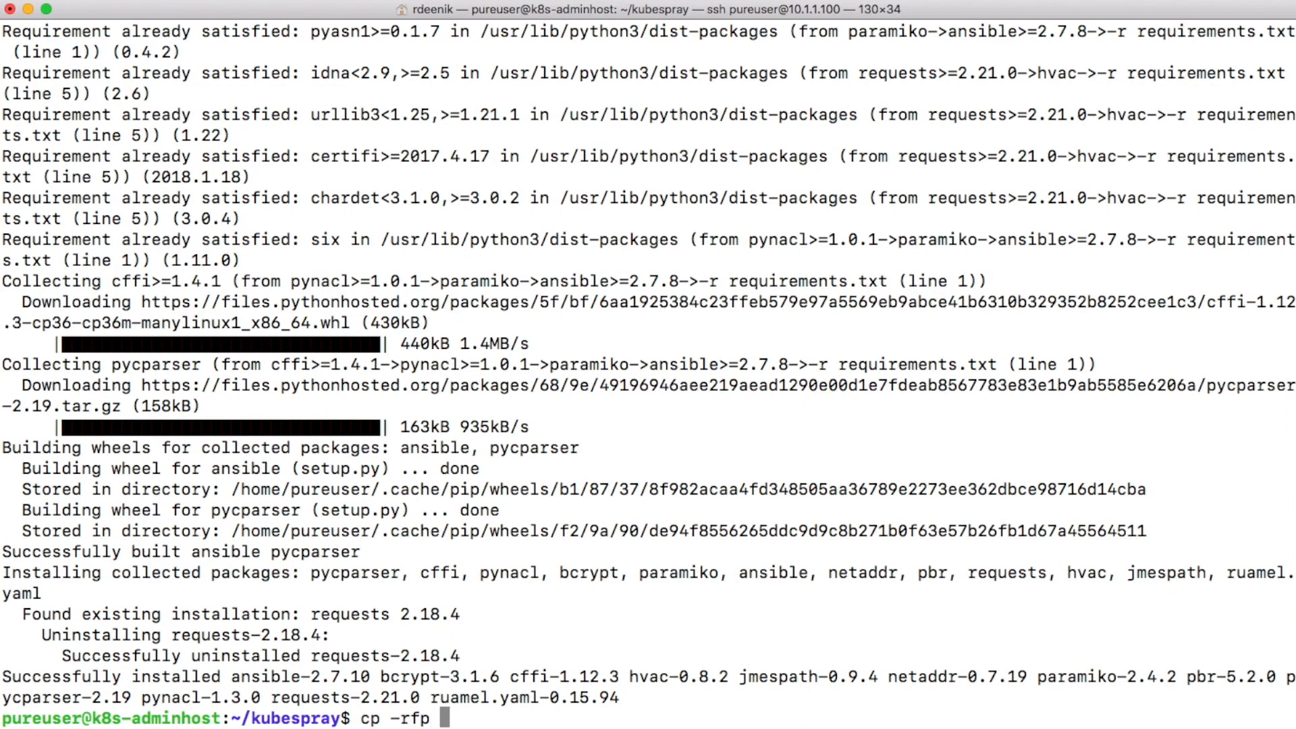
Copy inventory/sample to inventory/mycluster with cp -rfp, preserving its files.
type("inventory/")
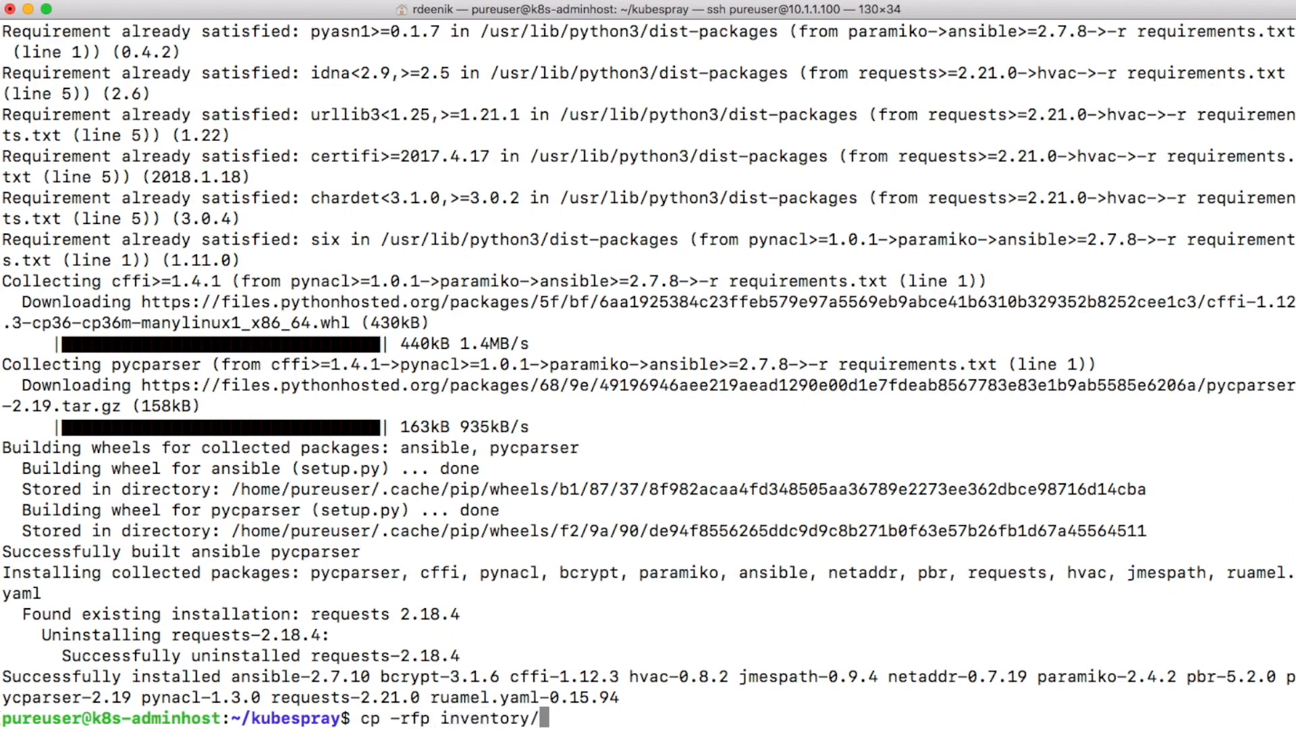
type("sample/")
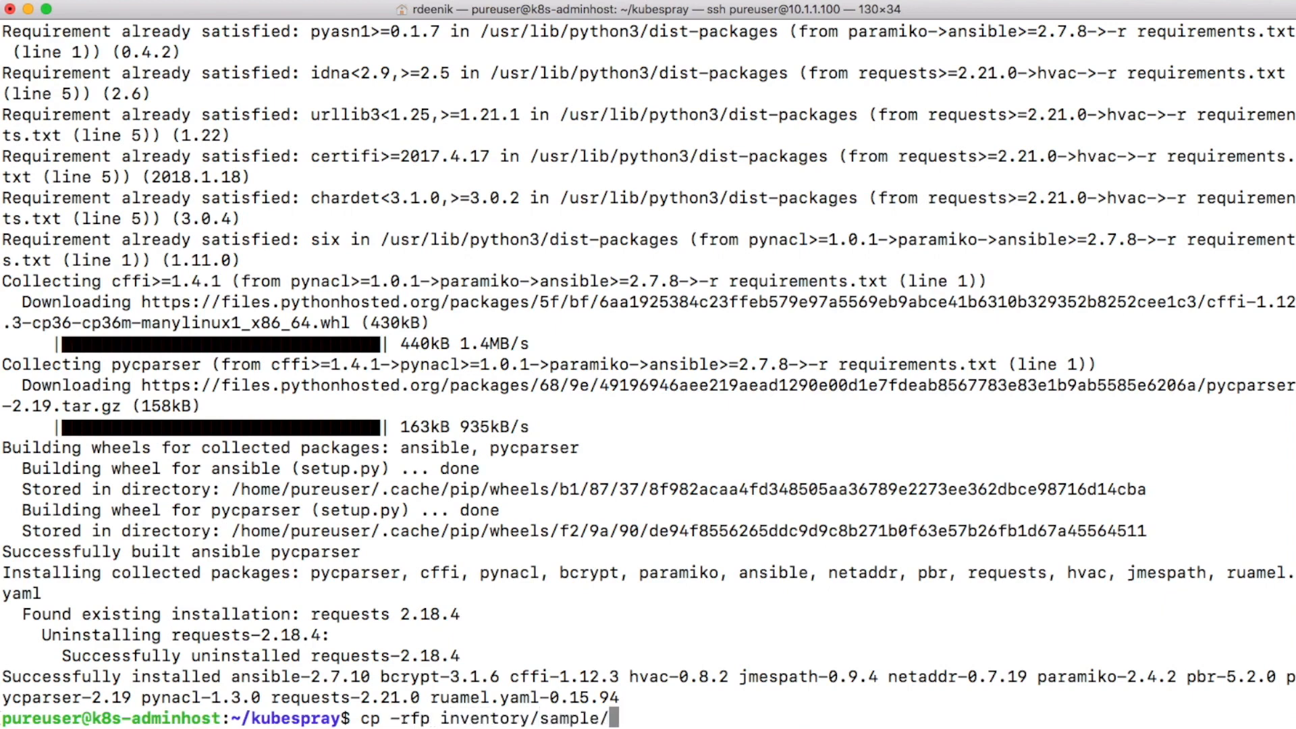
key("Backspace")
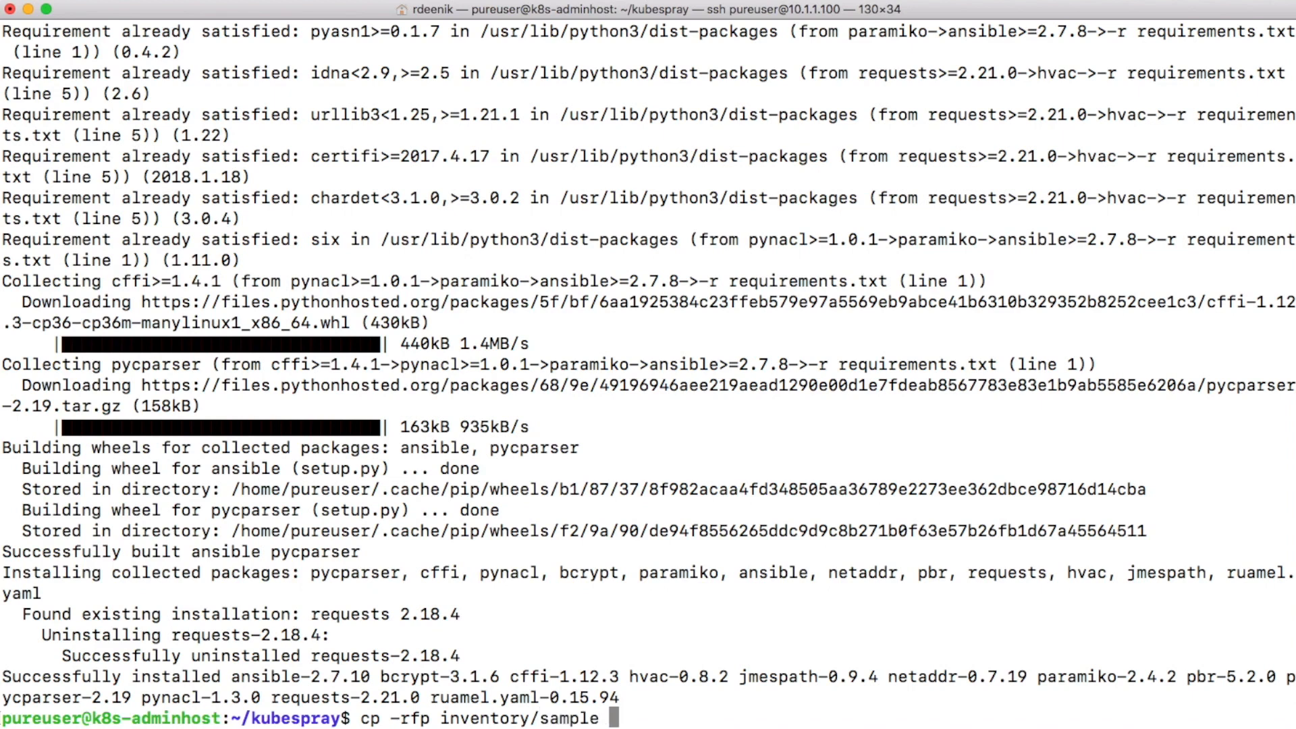
type("inventory/")
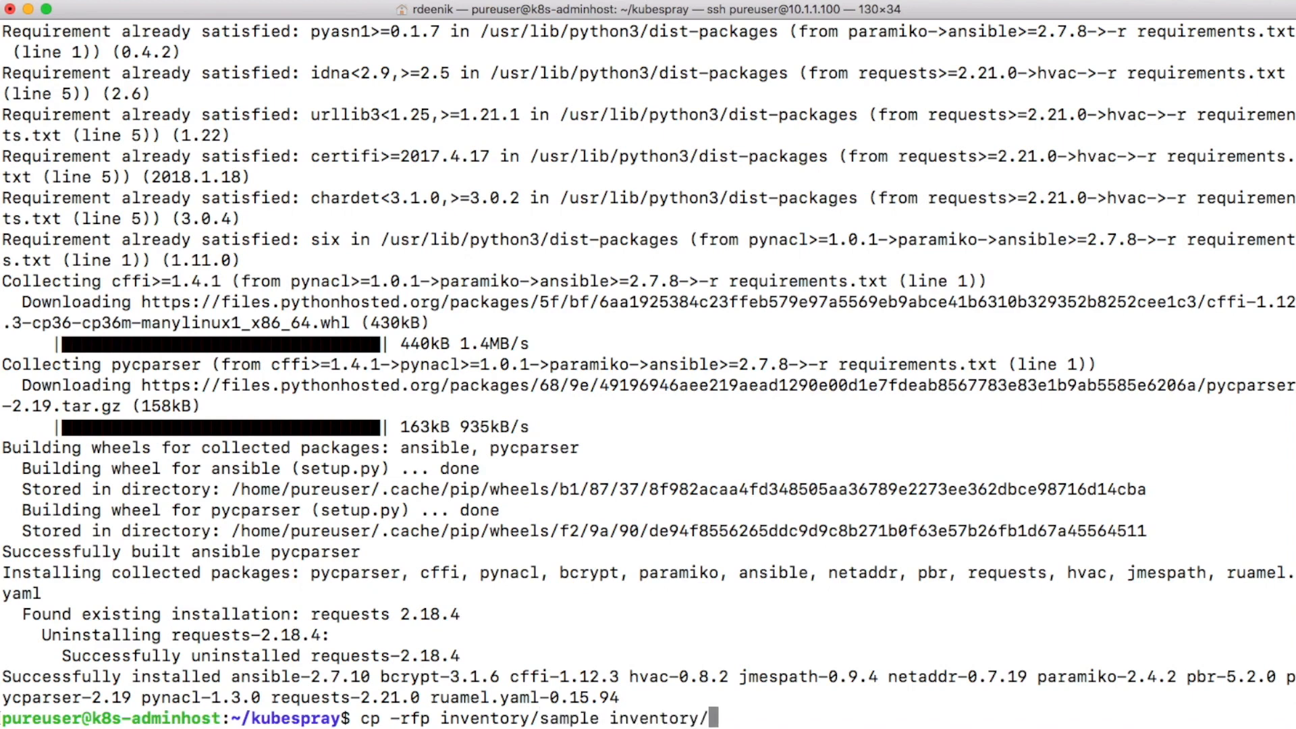
type("mycluster")
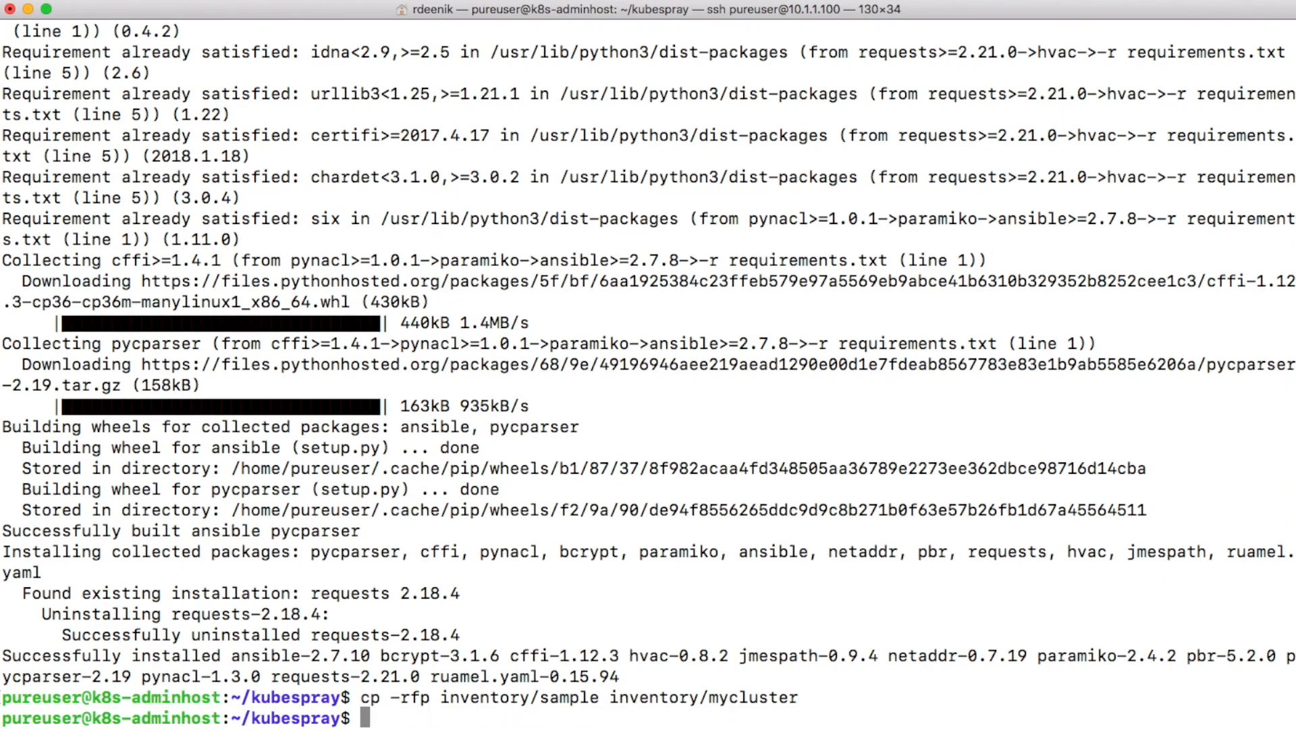
Declare the bash array IPS with the node addresses 10.1.1.101 through 10.1.1.106.
type("declare")
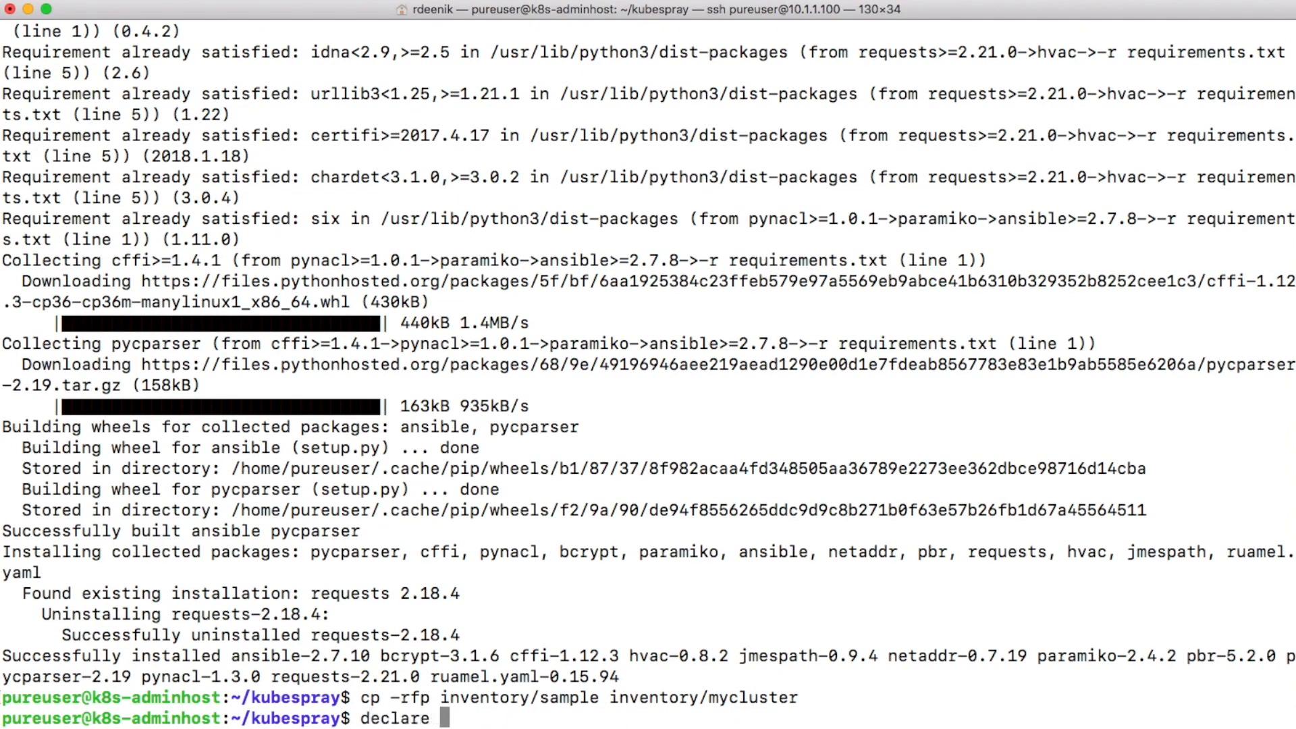
type("-a IPS")
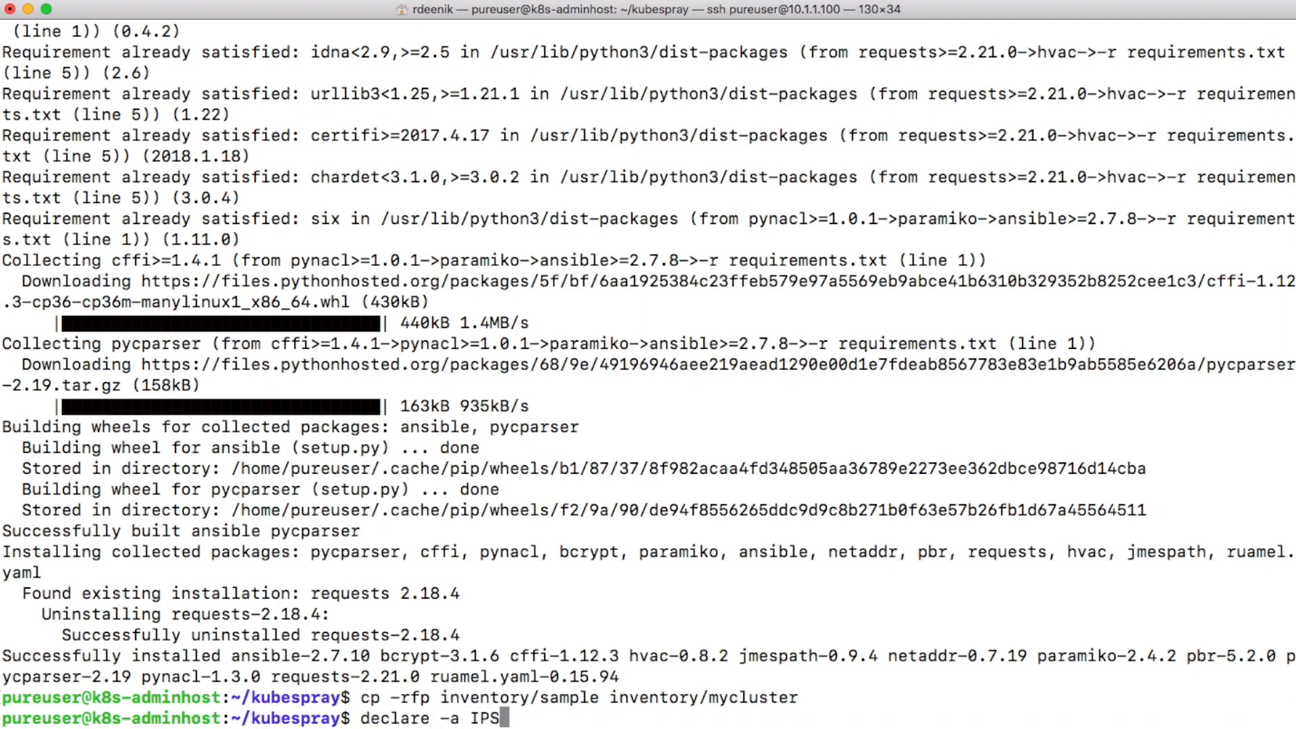
type("=")
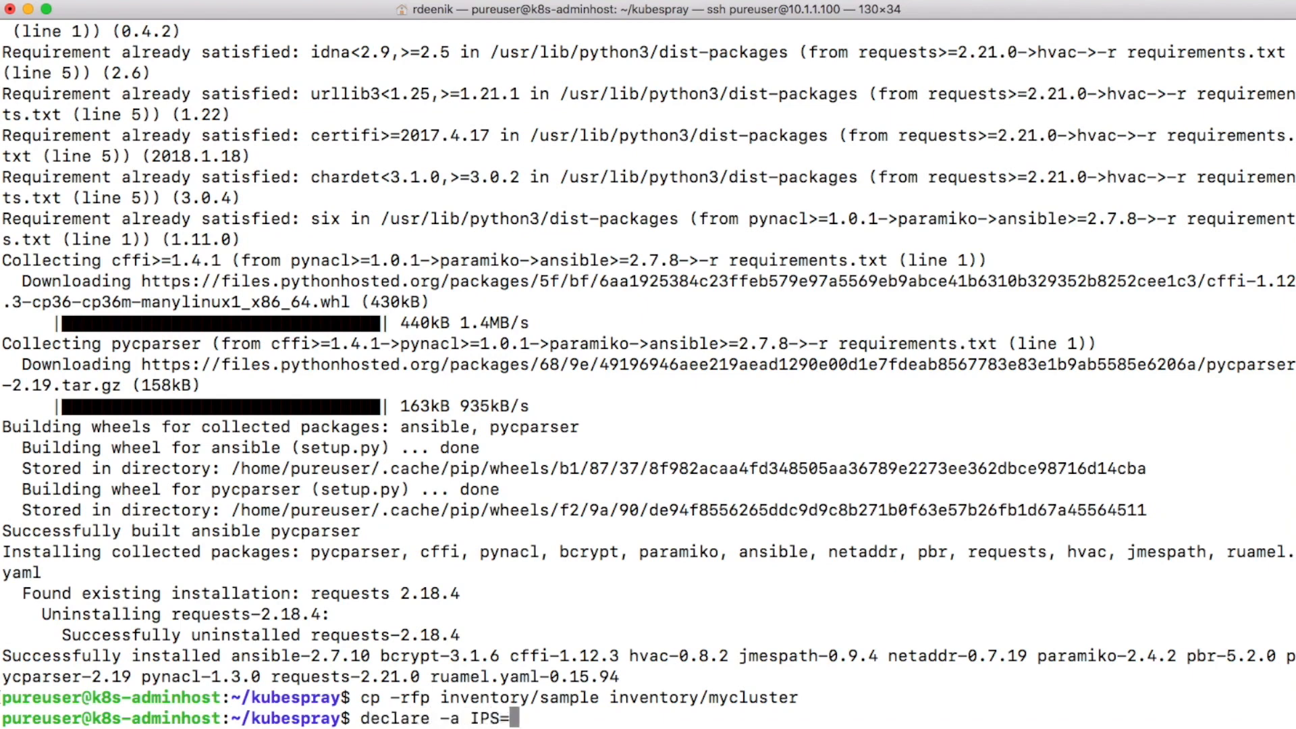
type("(")
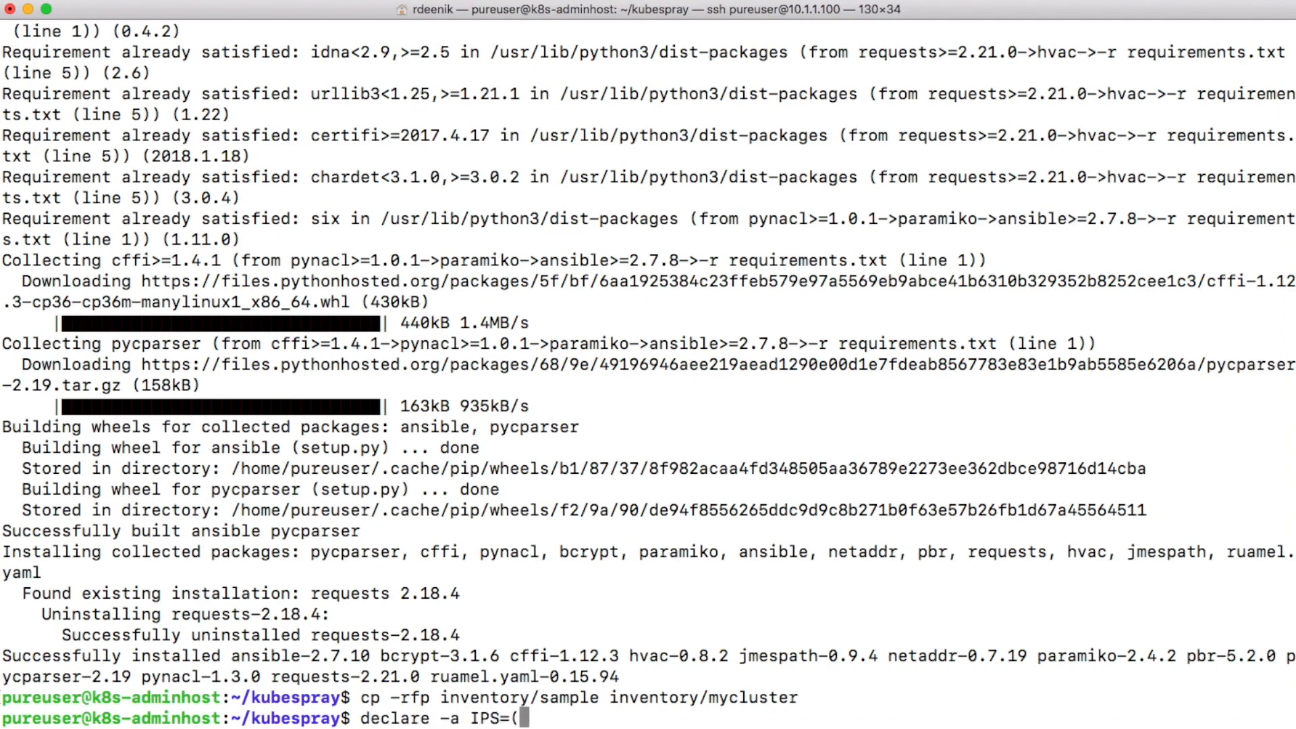
type("10.1.1.10")
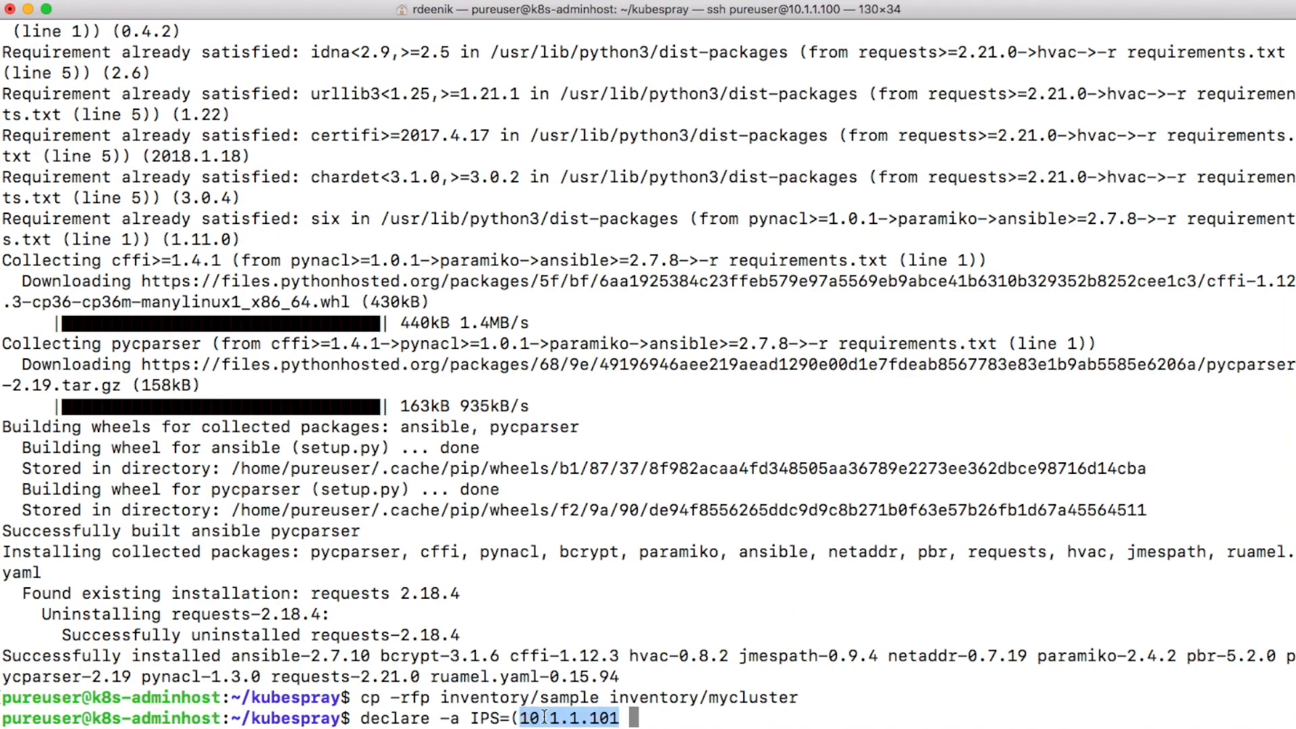
type("10.1.1.102")
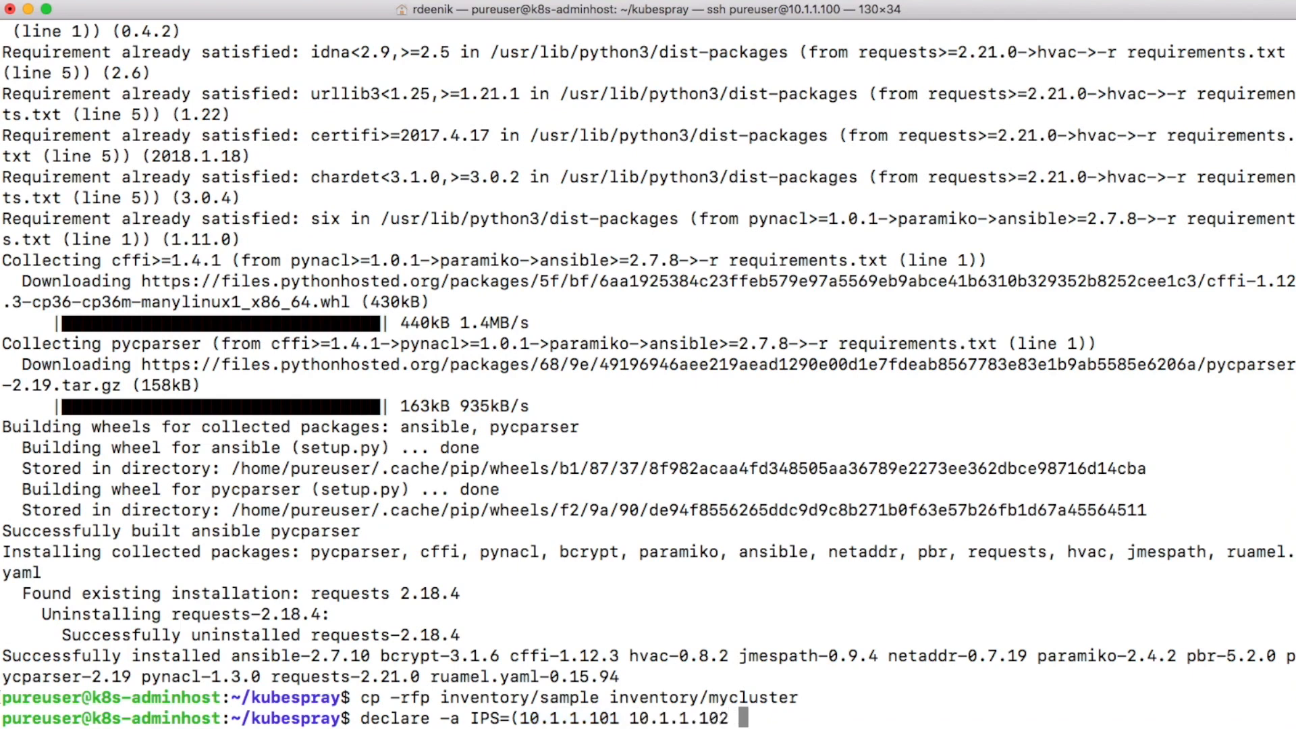
type("10.1.1.103 10.1.1.101")
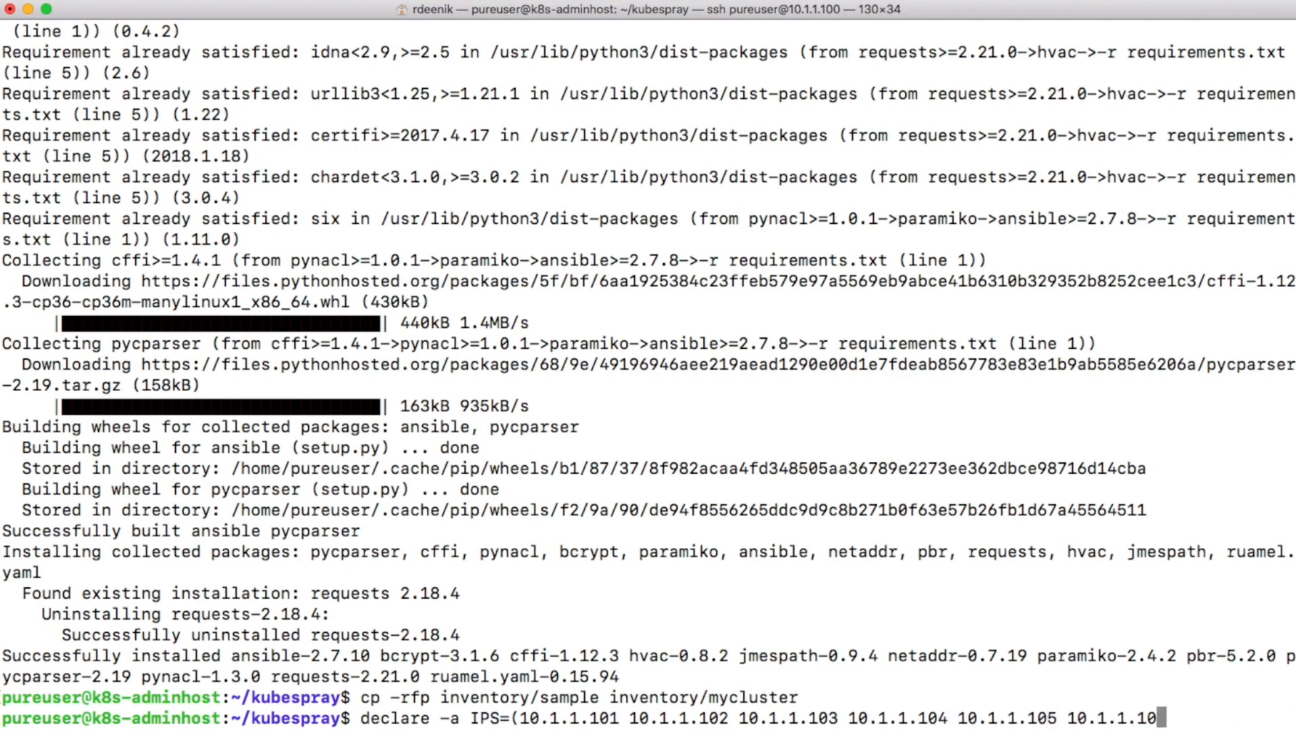
type("6)")
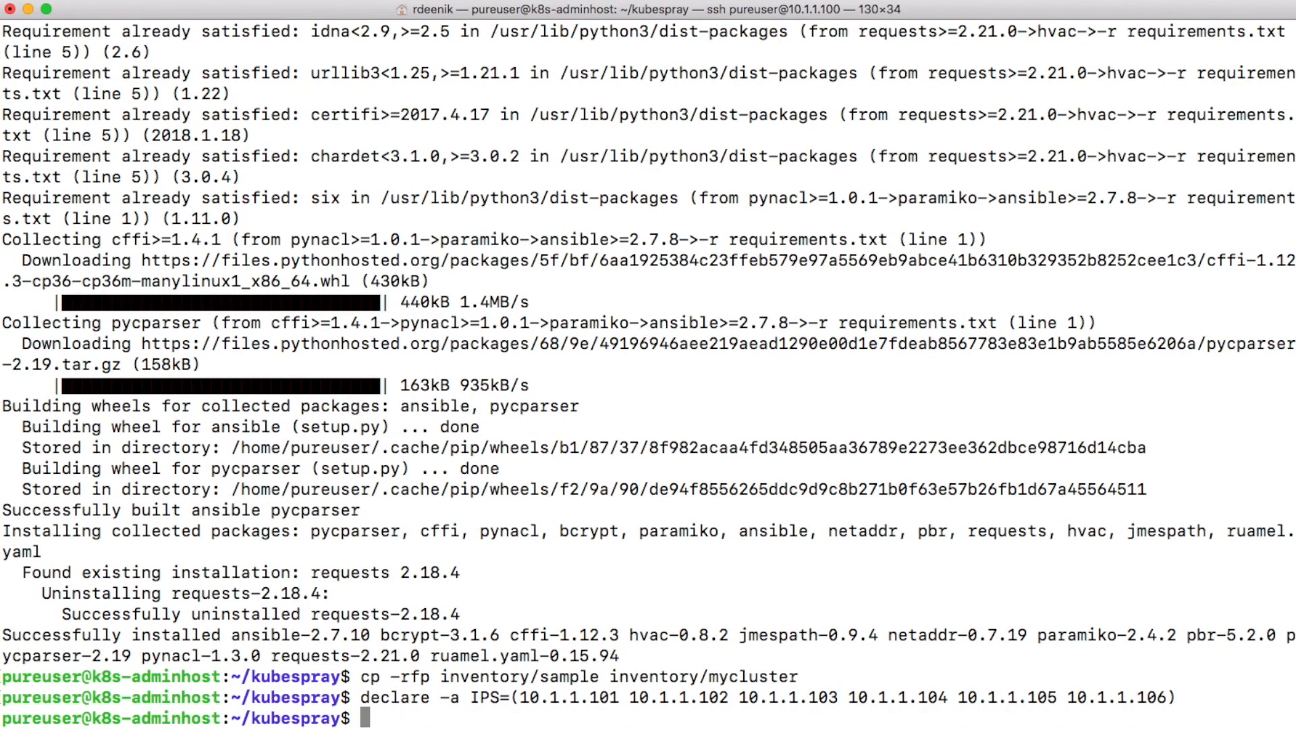
Set CONFIG_FILE=inventory/mycluster/hosts.yml, correcting the mistyped variable name.
type("CONFIG")
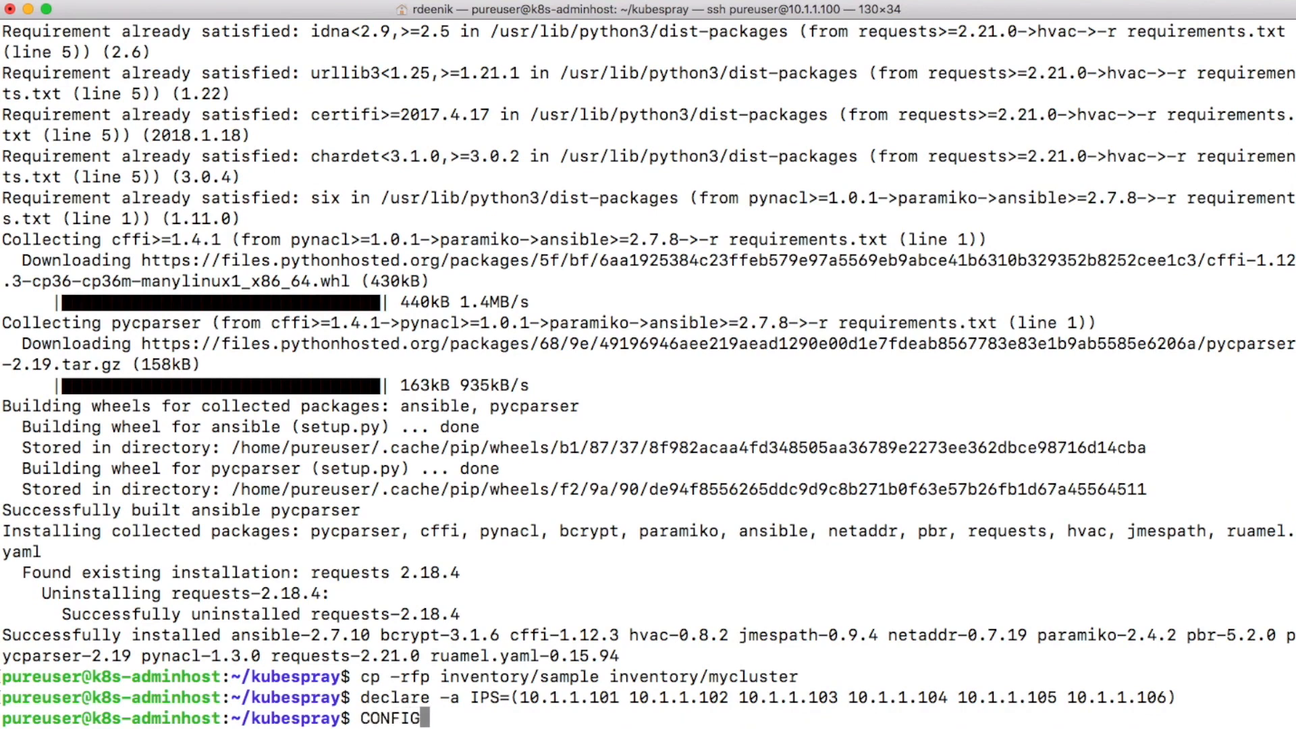
type("-FI")
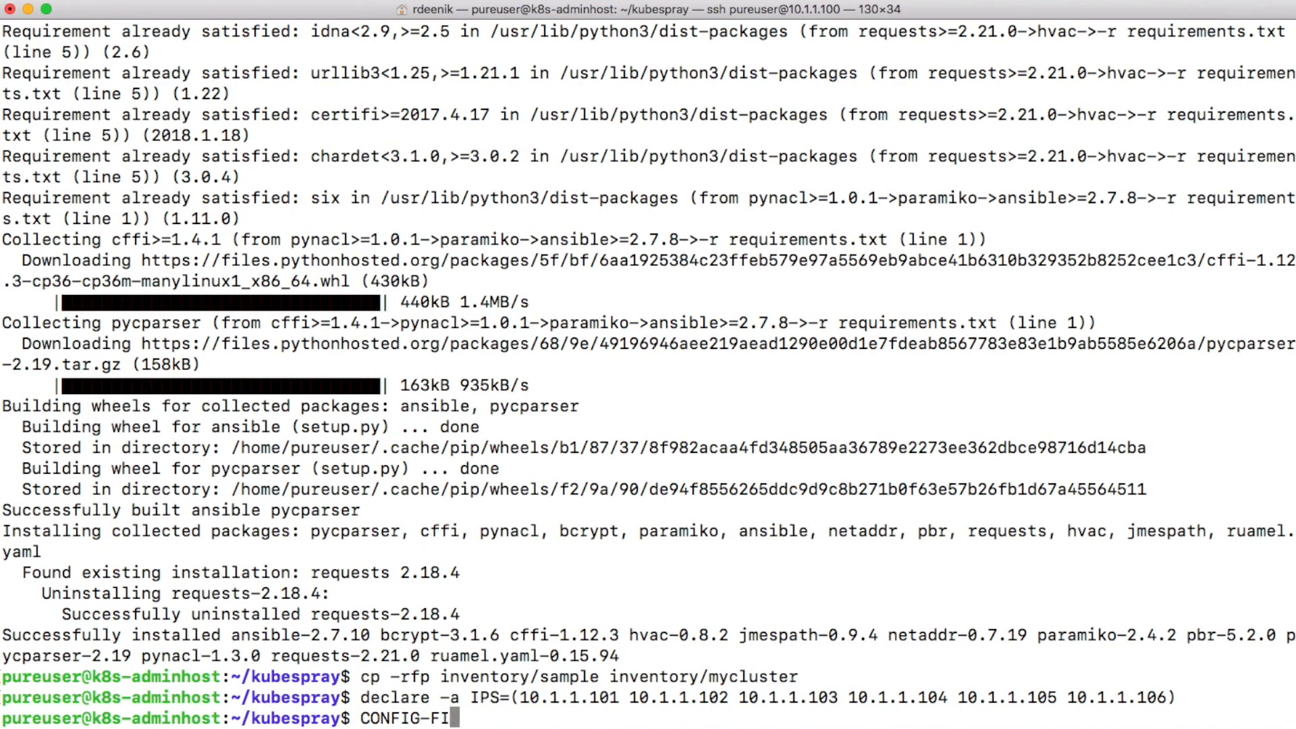
key("Backspace")
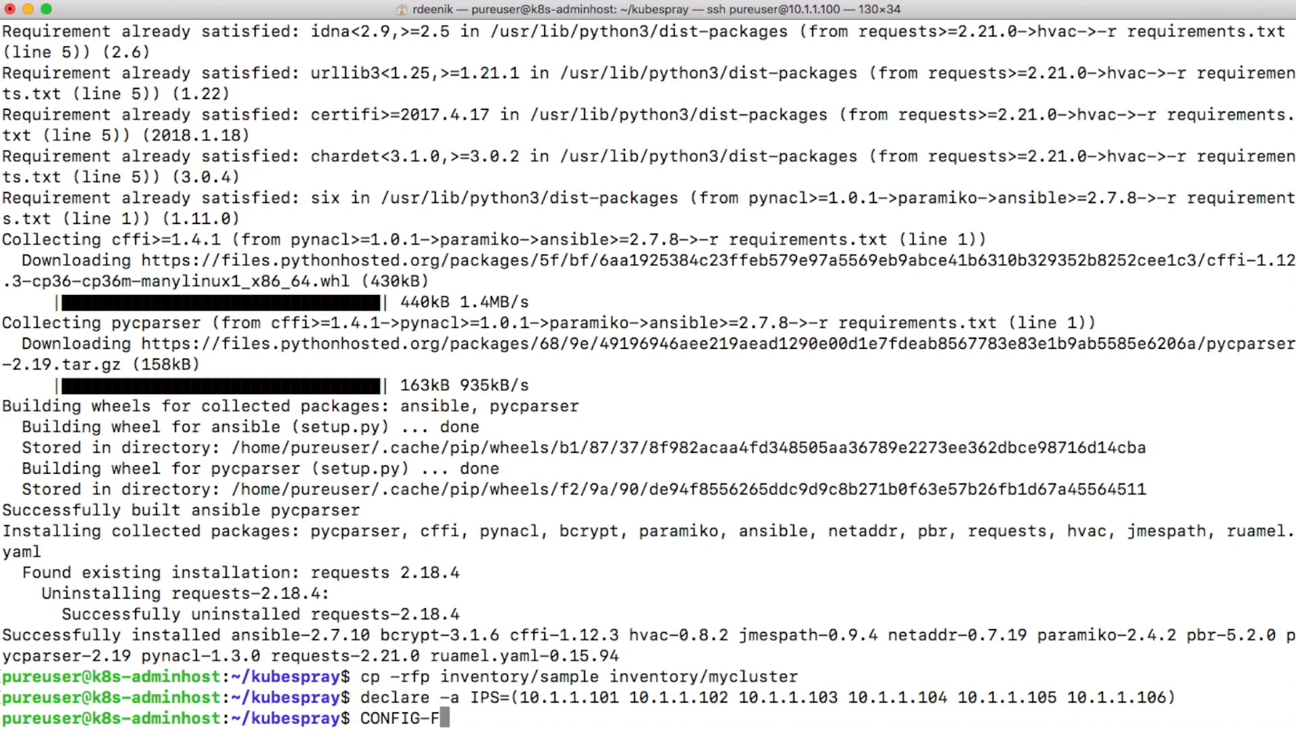
key("BackSpace")
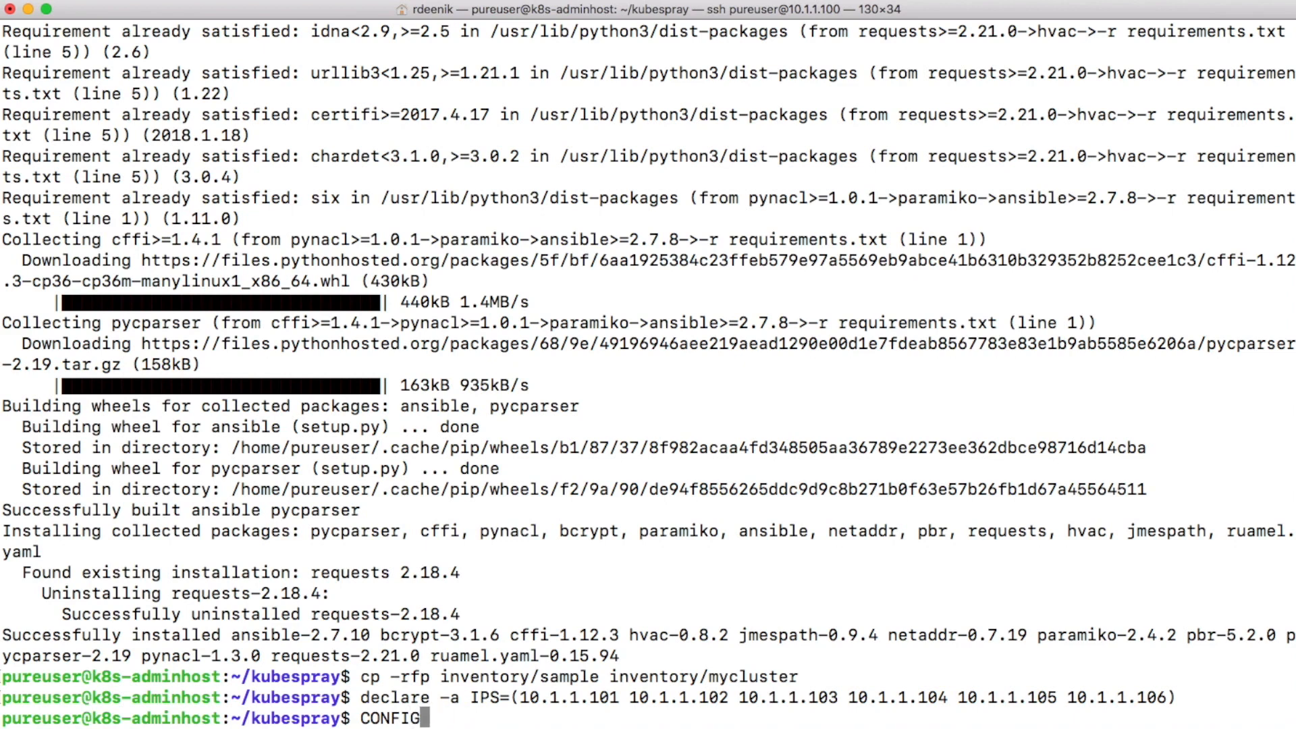
type("-FILE-")
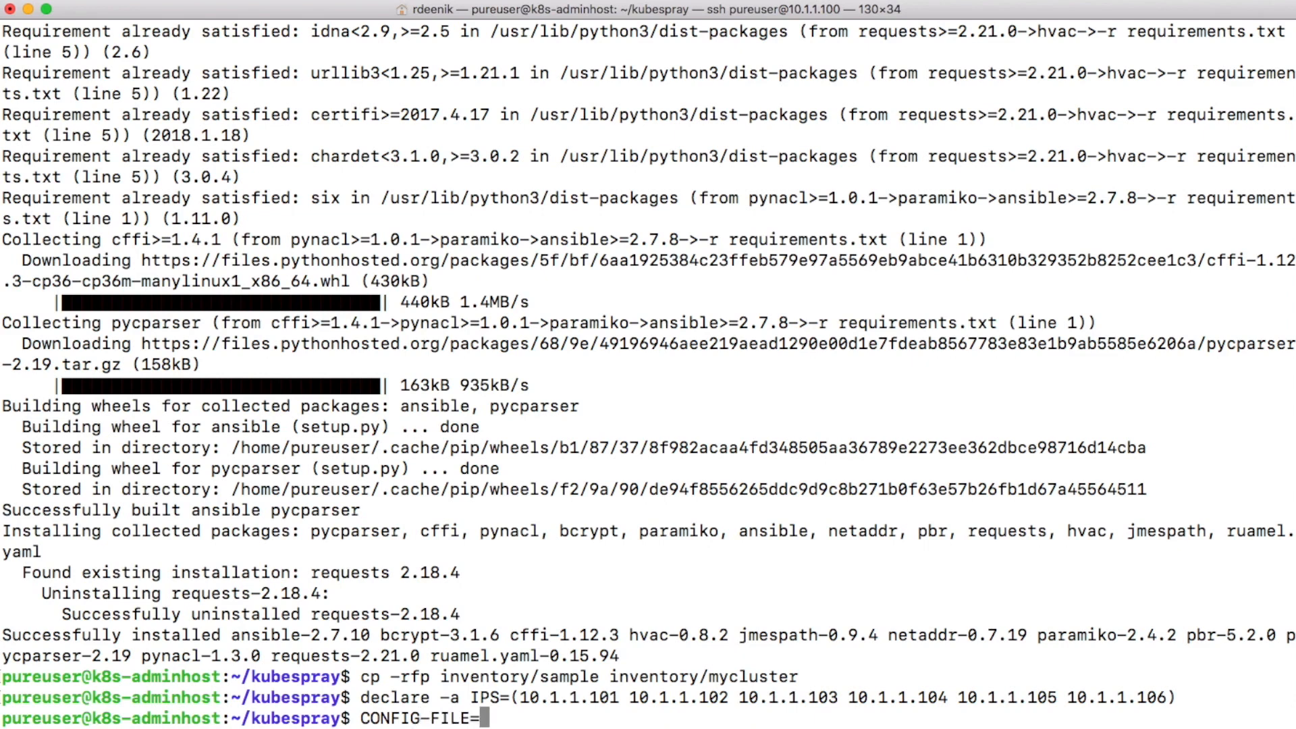
type("/inv")
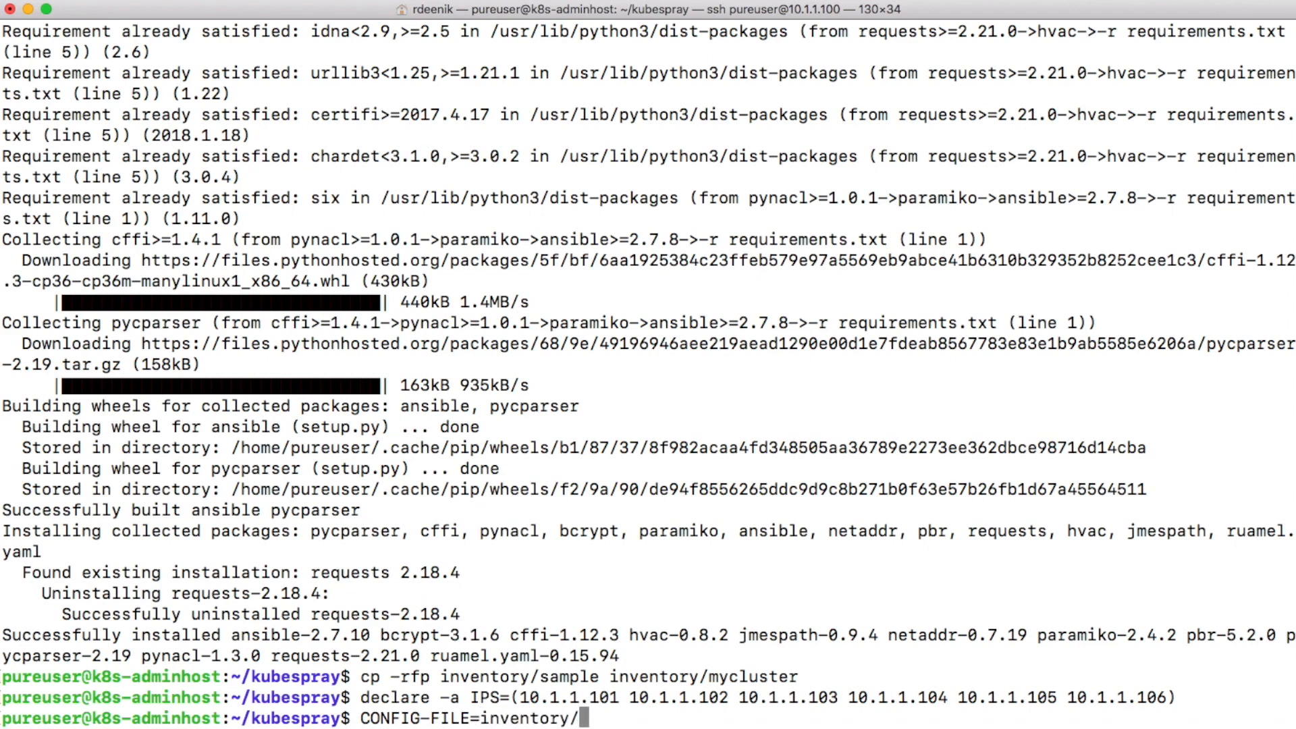
type("mycluster/")
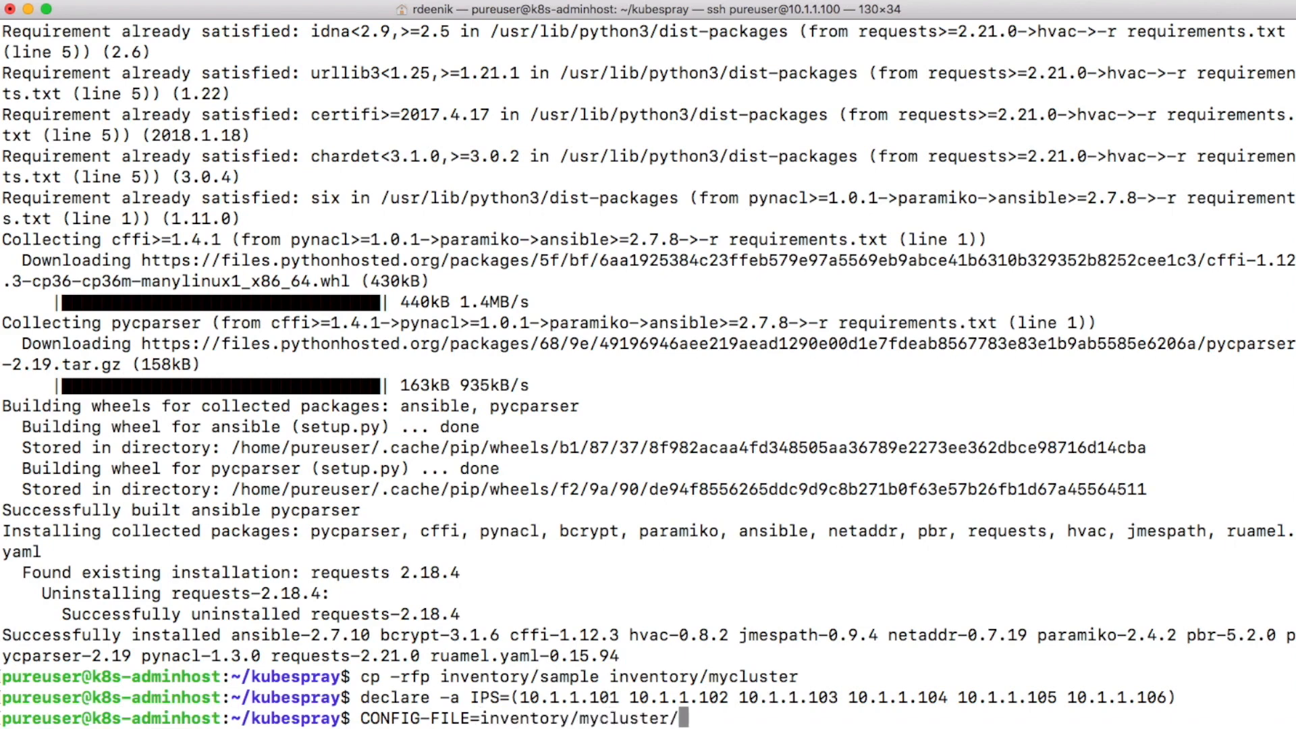
type("hosts.yml")
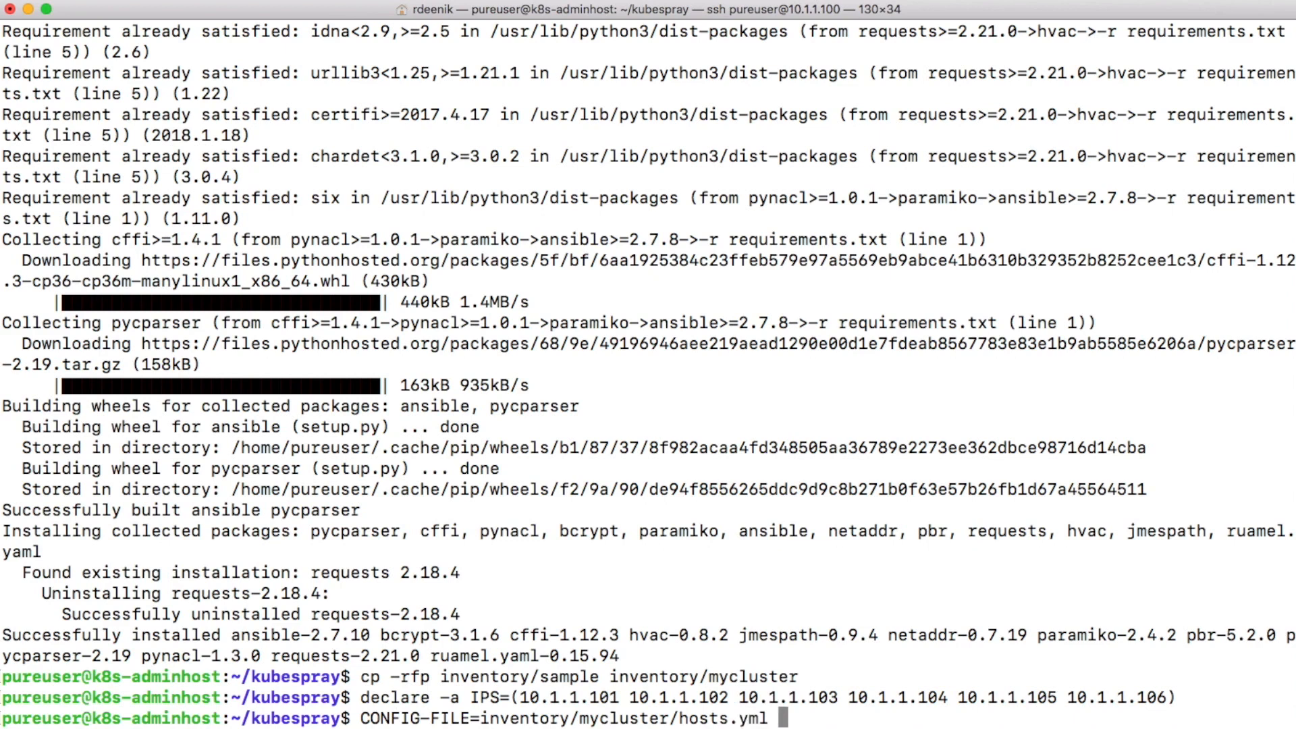
Run contrib/inventory_builder/inventory.py with python3 on ${IPS[@]} to build hosts.yml for node1–node6.
type("python3")
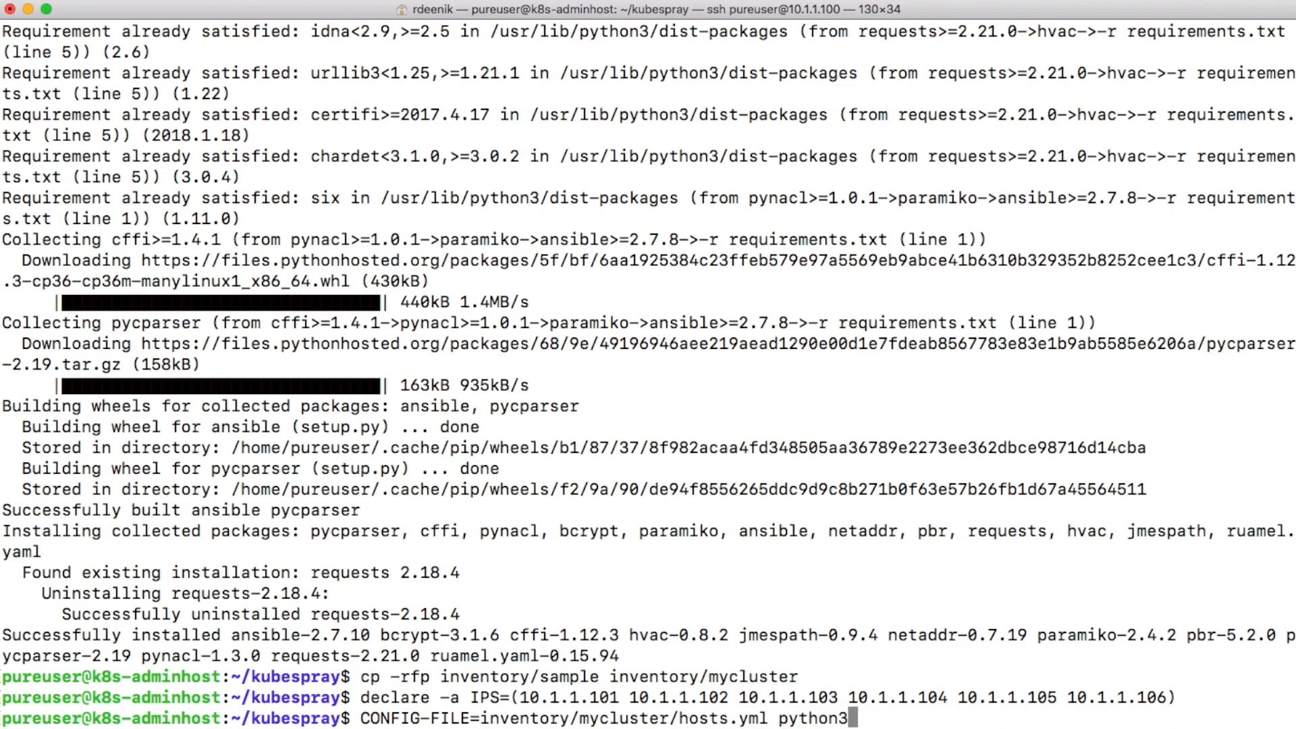
type("c")
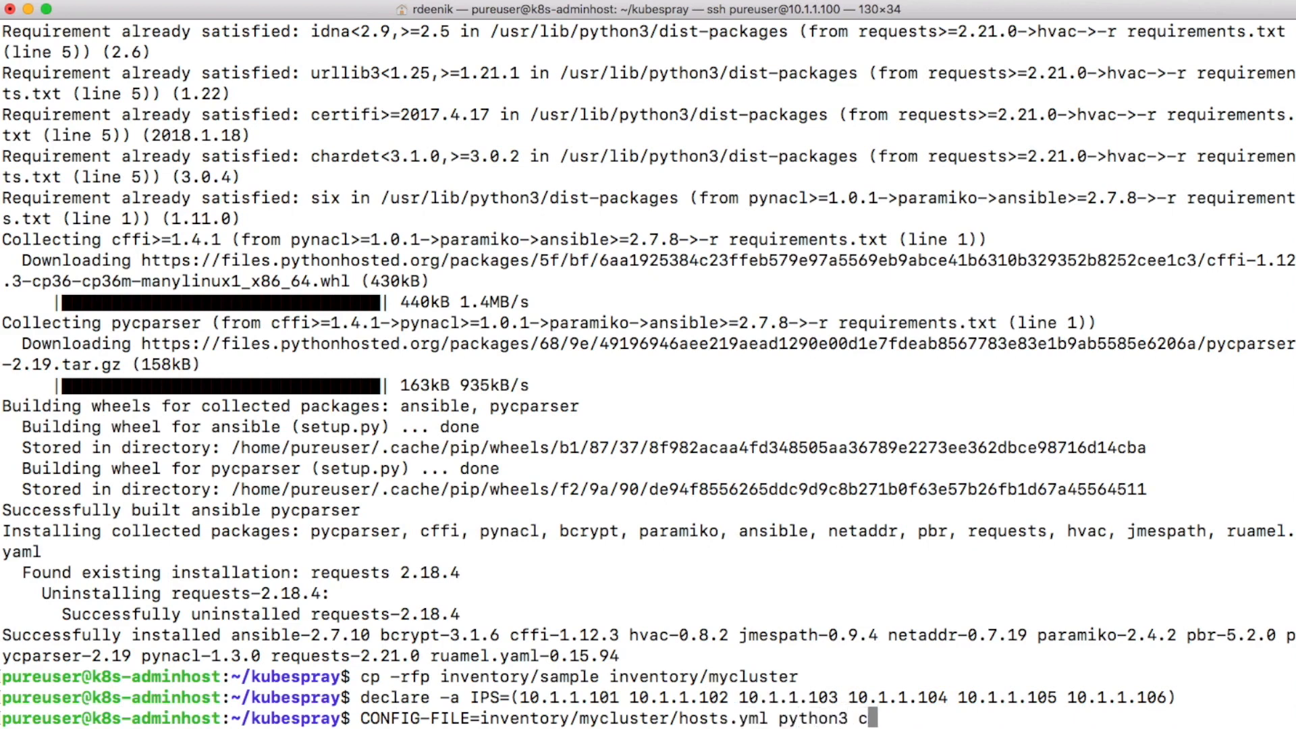
type("ontrib/")
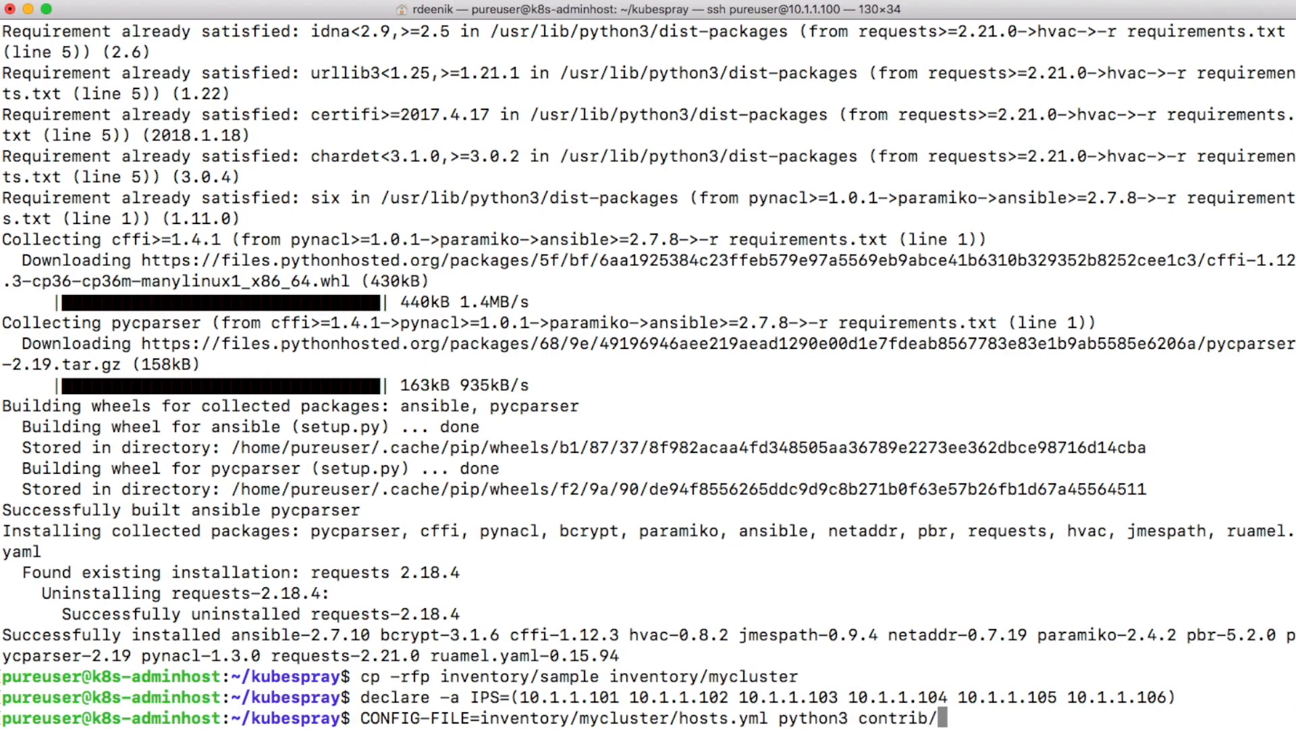
type("inventory_builder/")
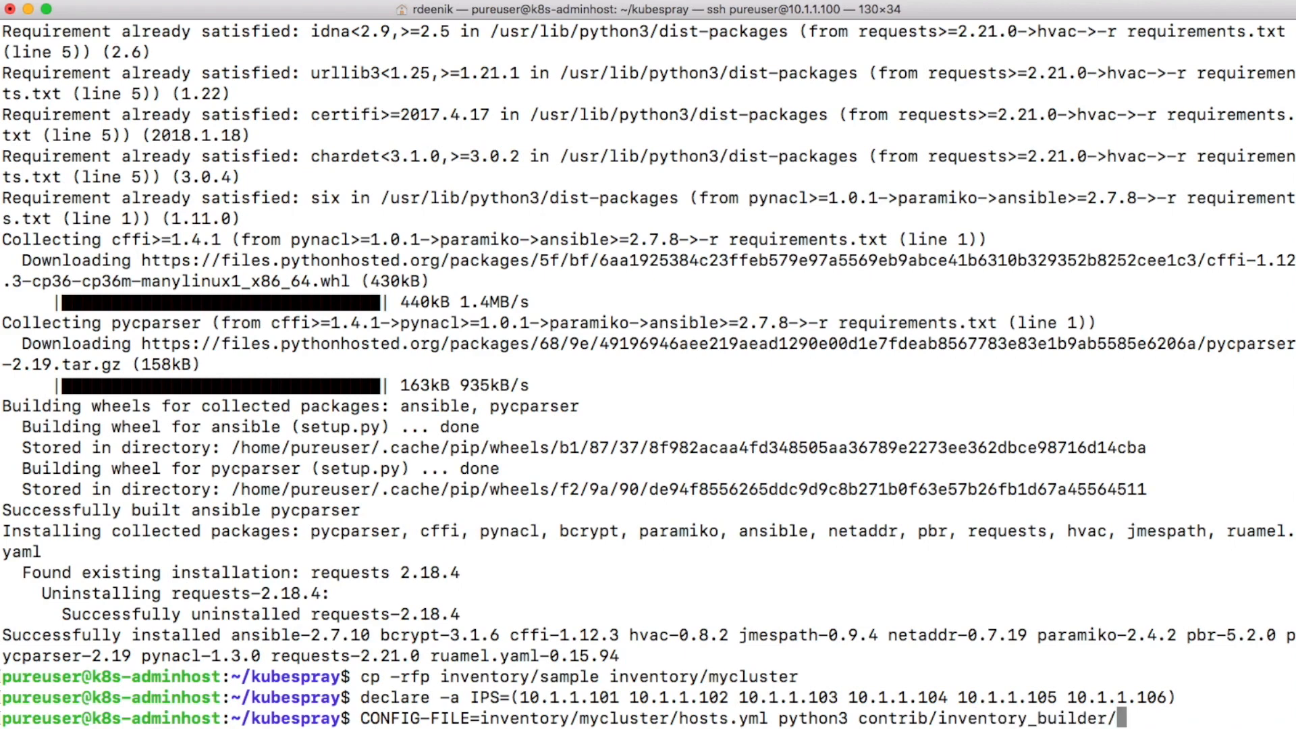
type("inventory.py")
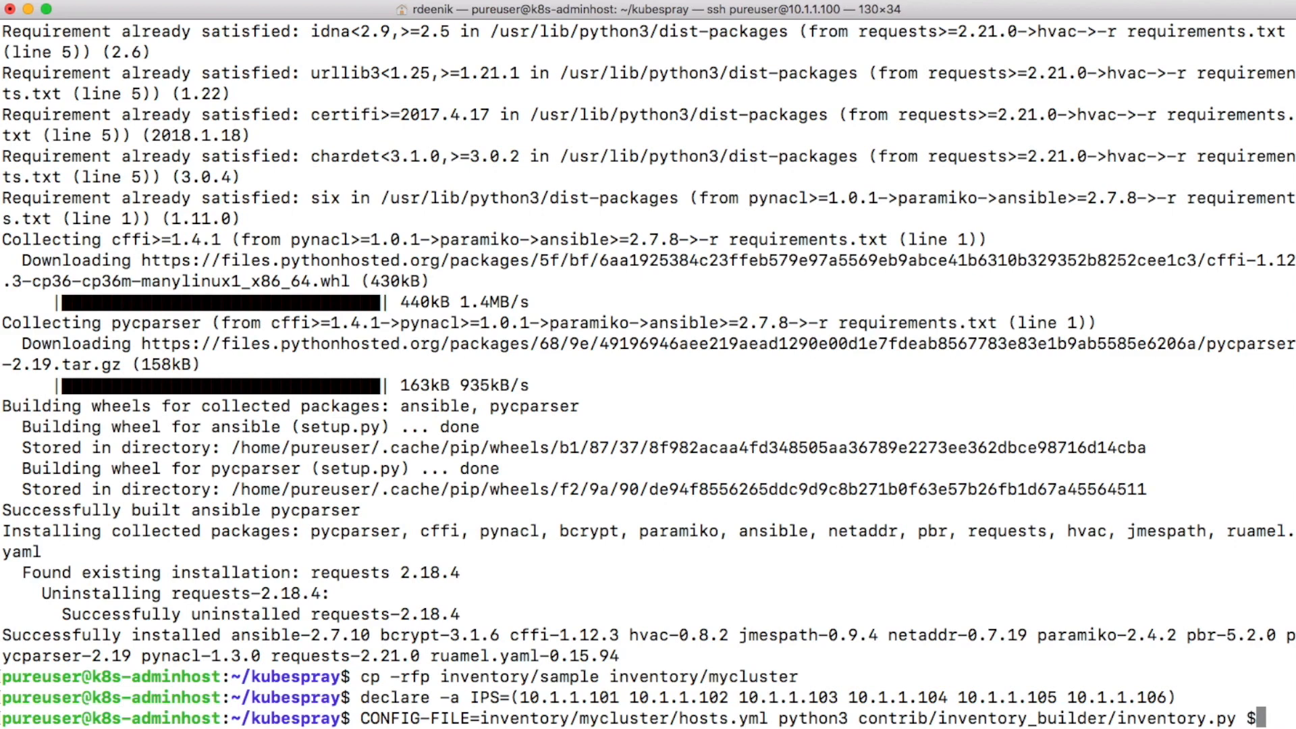
type("${IPS[@")
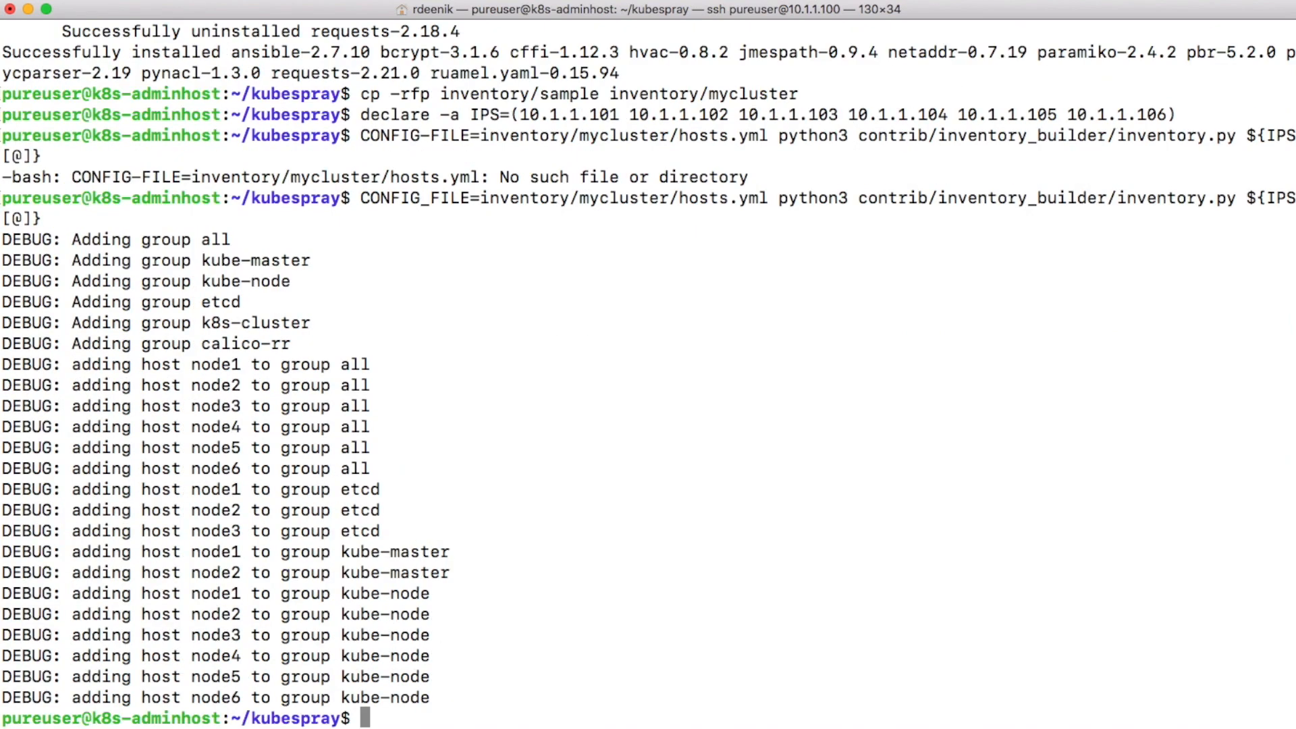
type("vi")
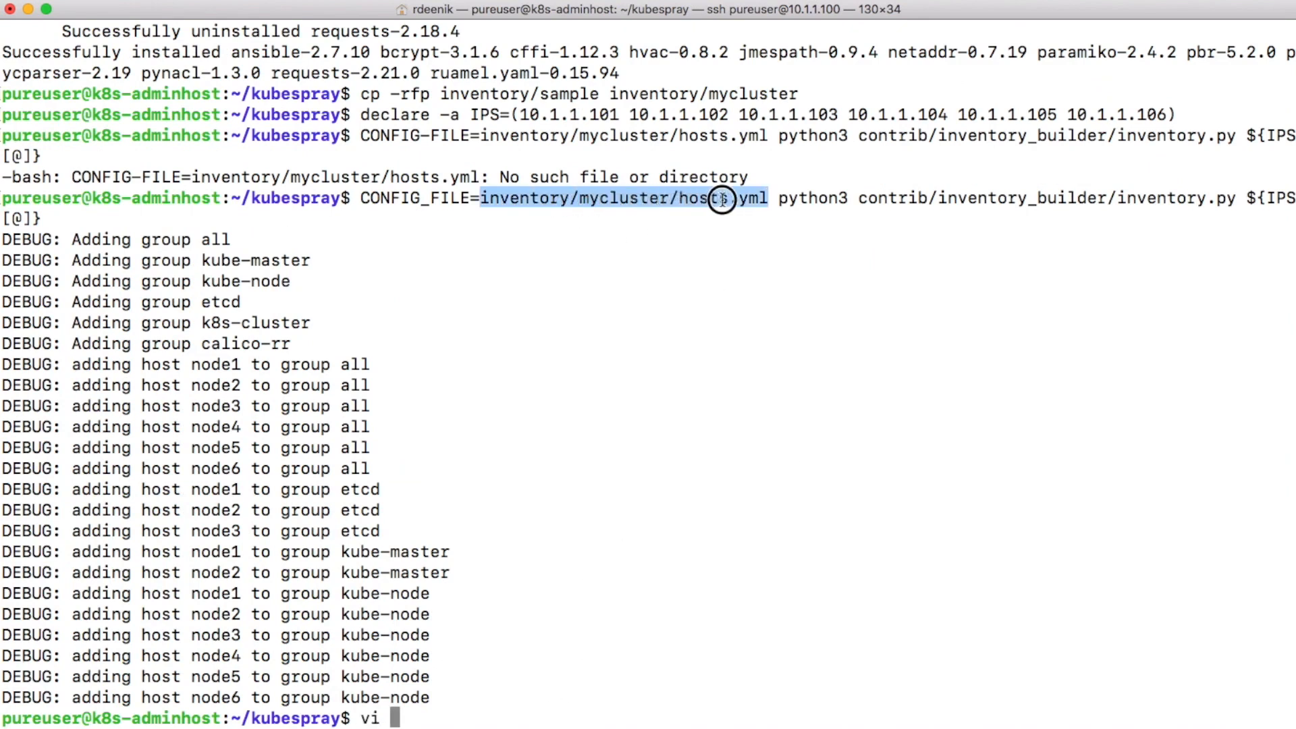
type("inventory/mycluster/hosts.yml")
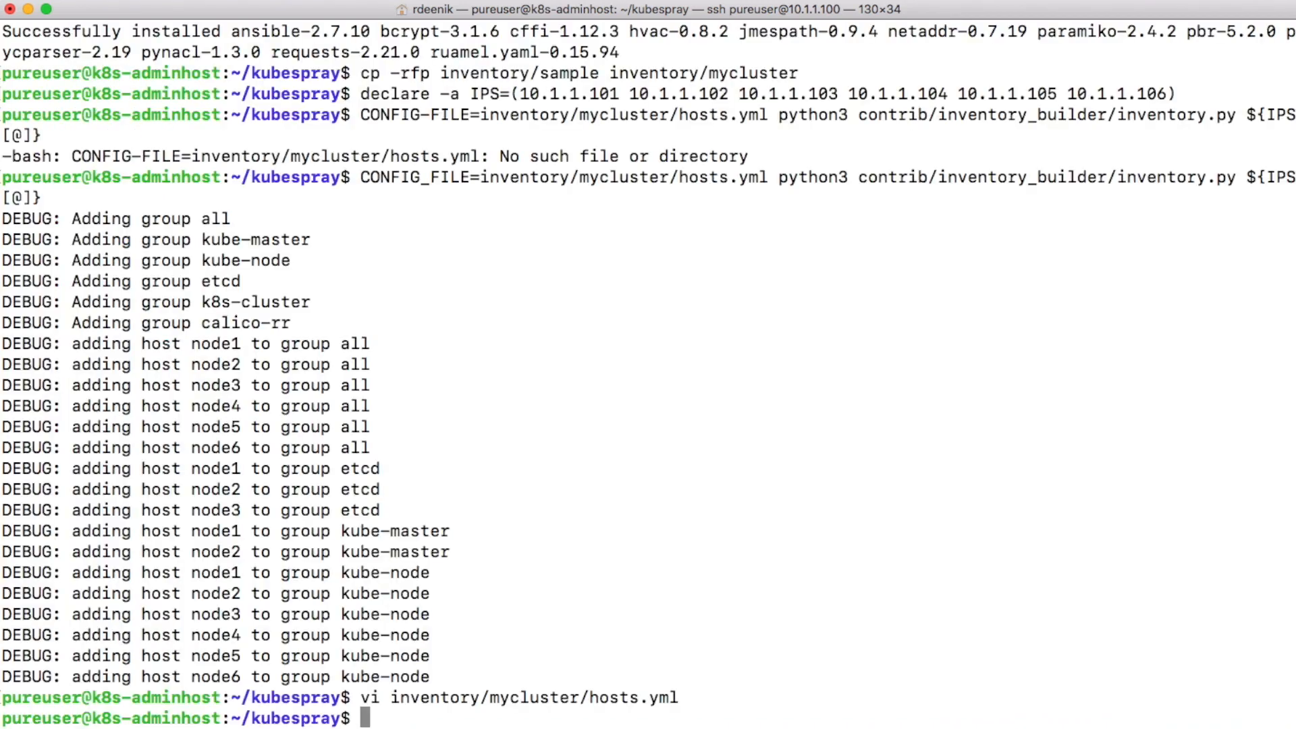
type("vi")
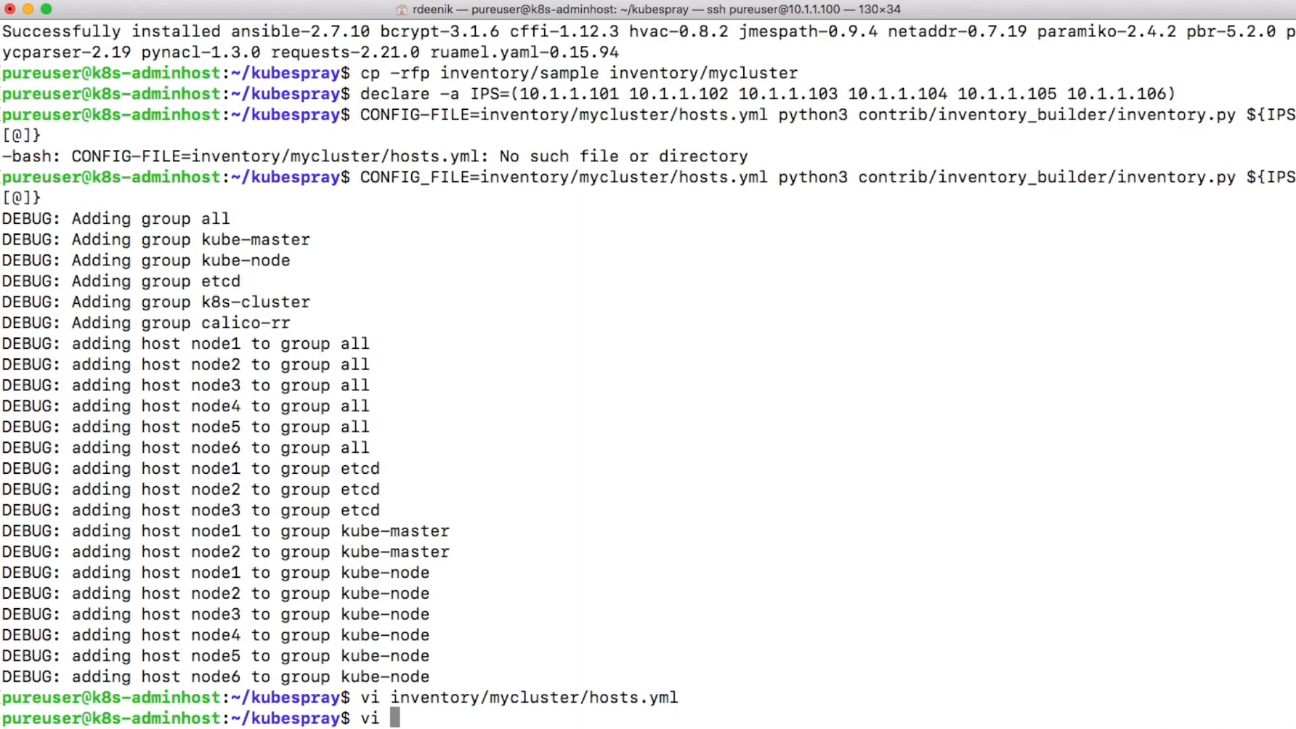
type("inventory/")
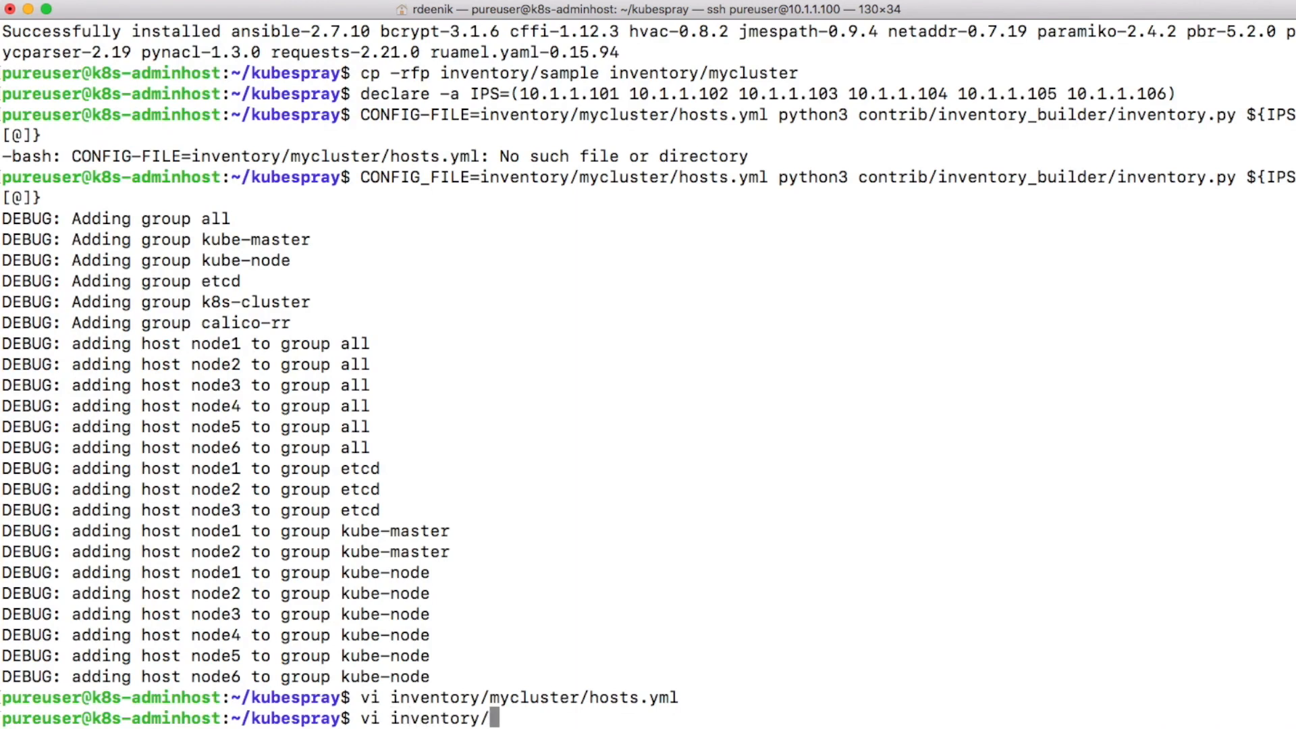
type("mycluster/group_vars/")
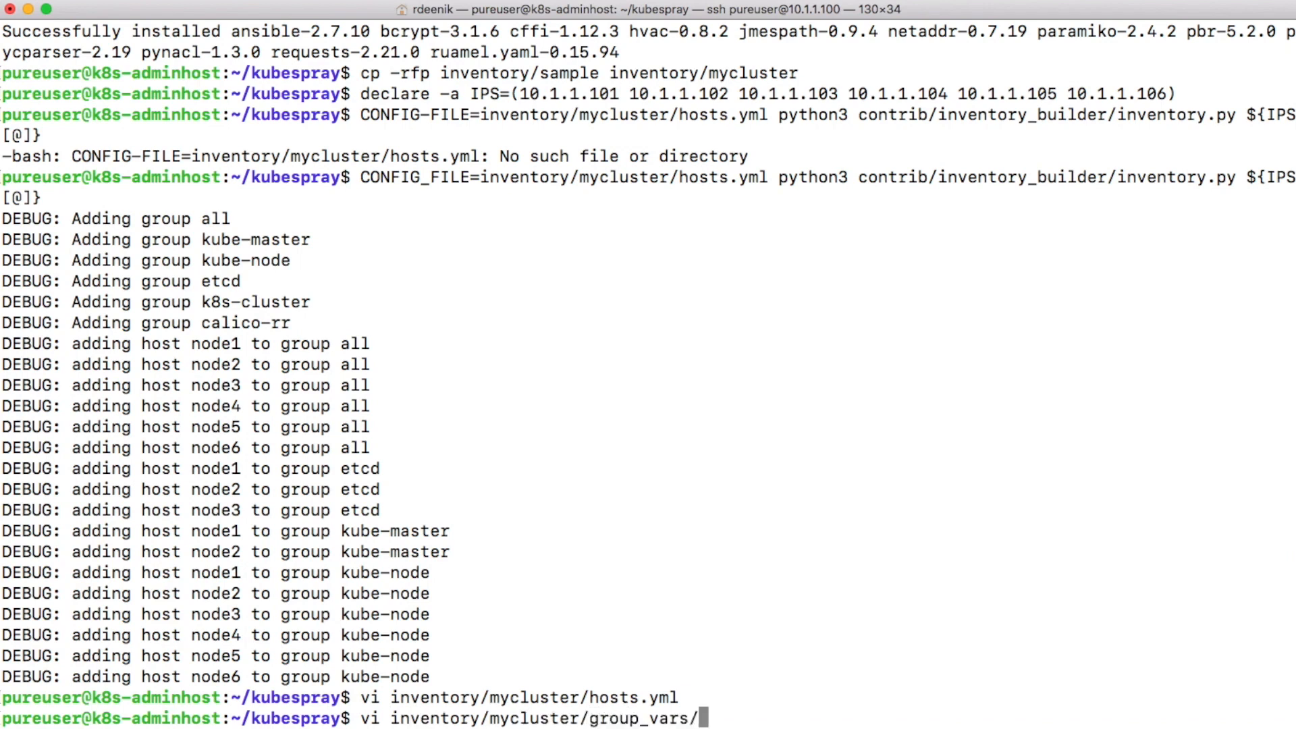
type("al")
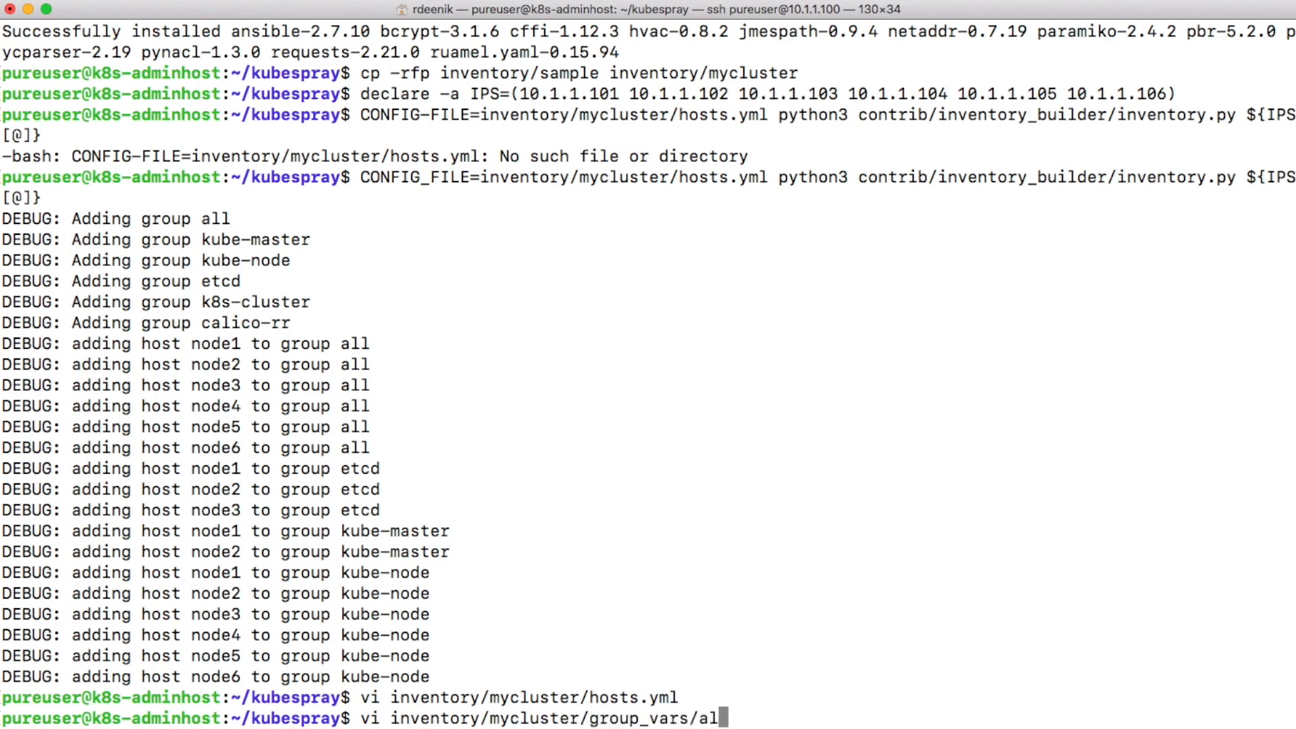
type("l/all")
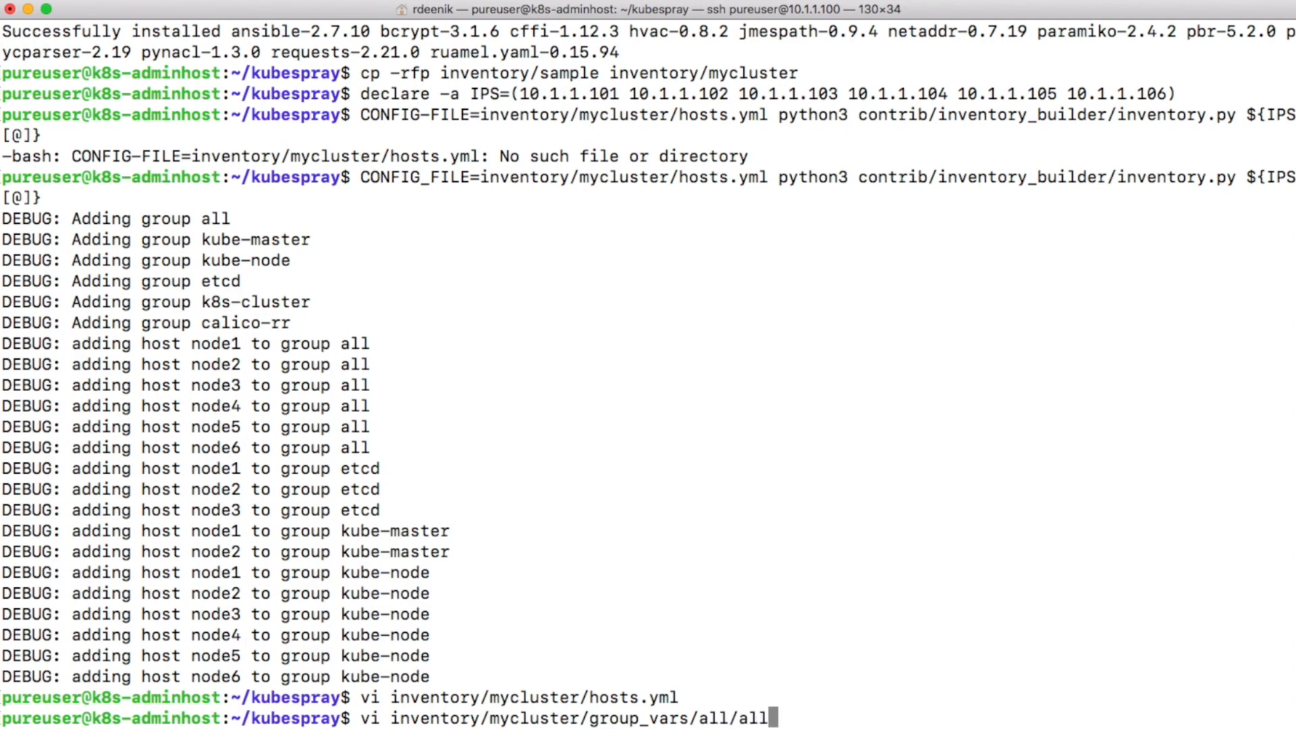
type(".yml")
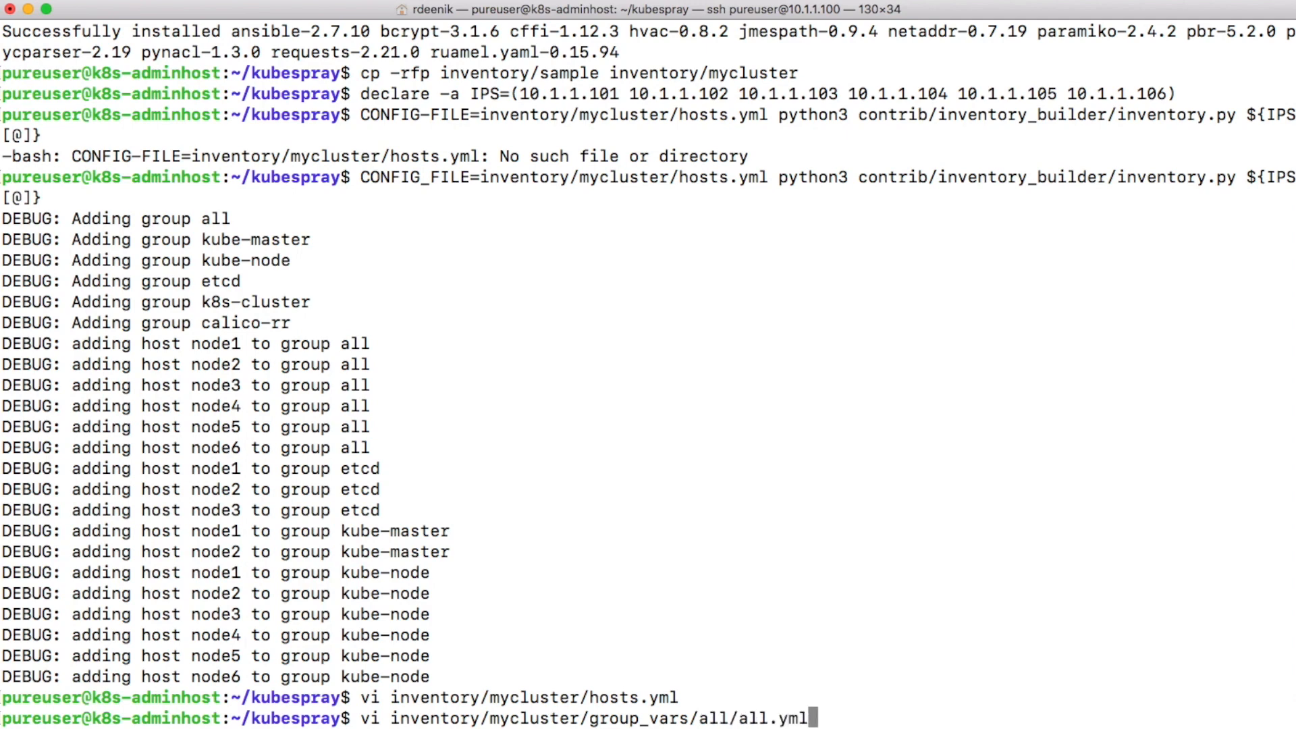
key("Return")
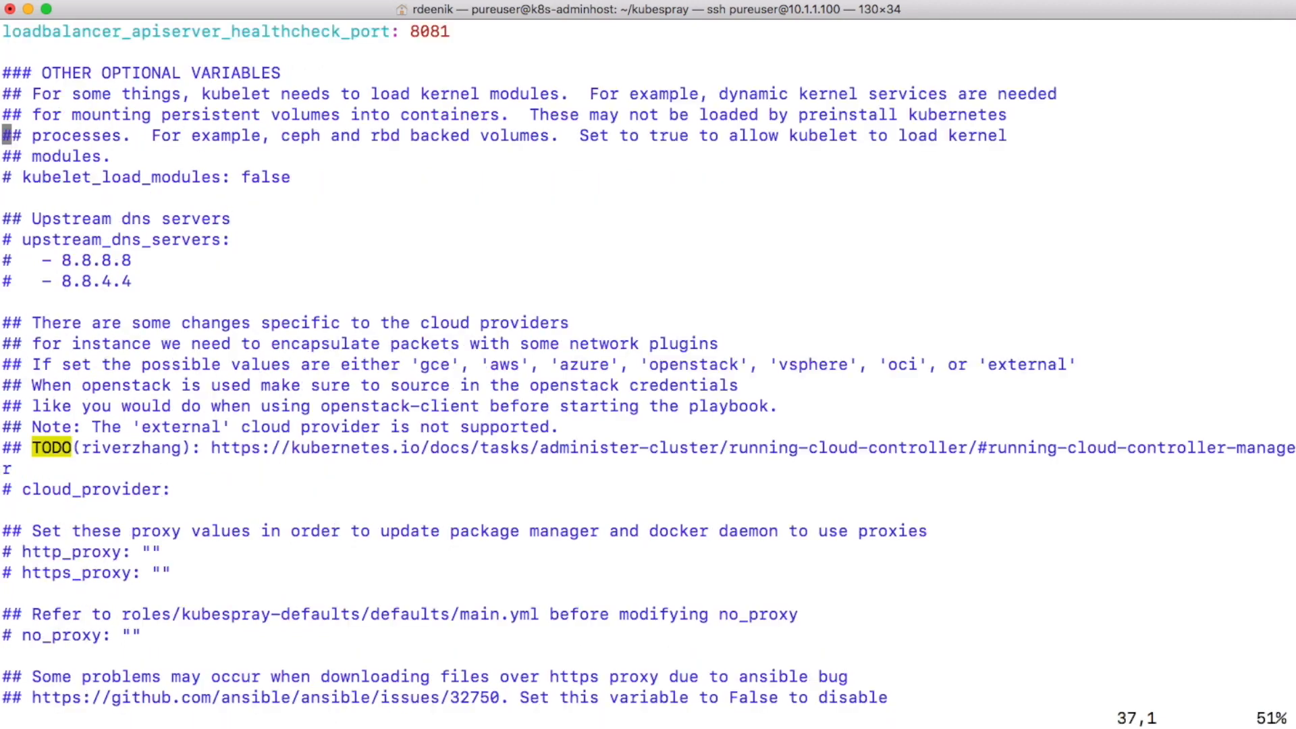
type(":q")
type("vi inventory/mycluster/group_vars/")
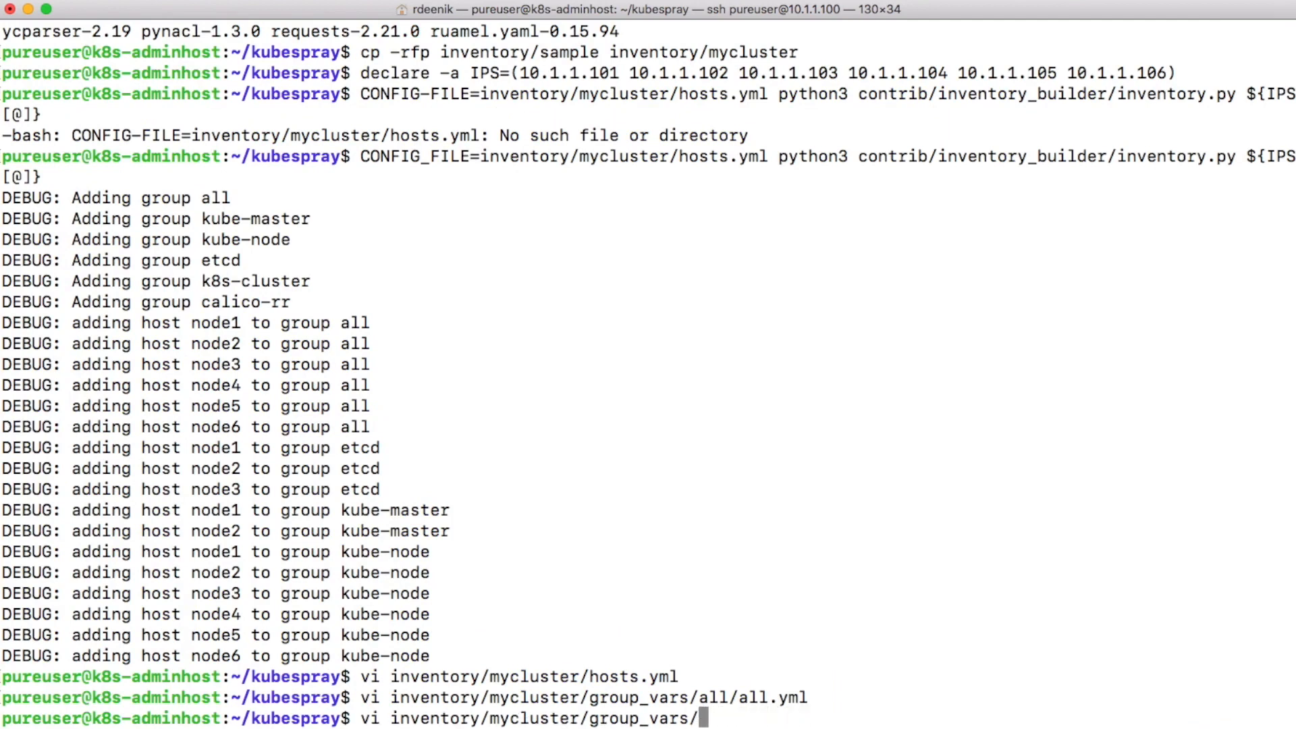
Open inventory/mycluster/group_vars/k8s-cluster/k8s-cluster.yml in vi.
type("k8s-cluster/")
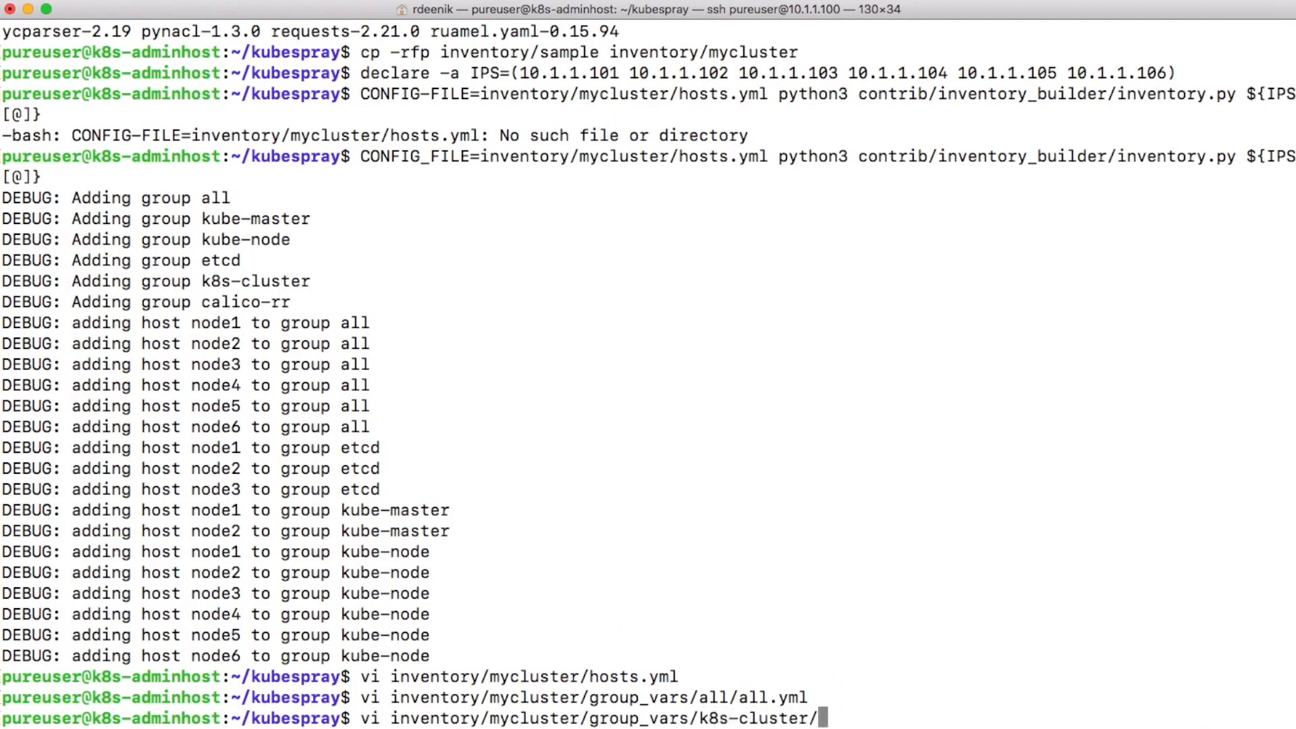
type("k8s")
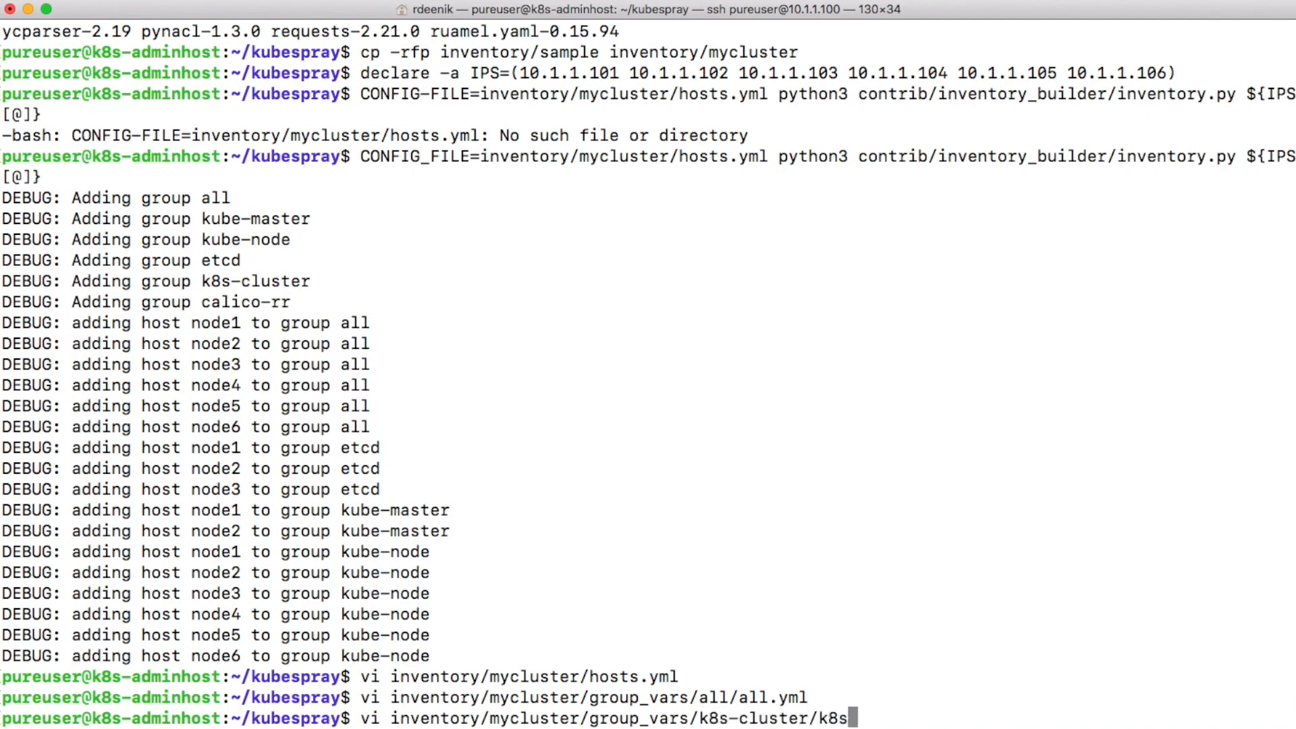
type("-cluster.yml")
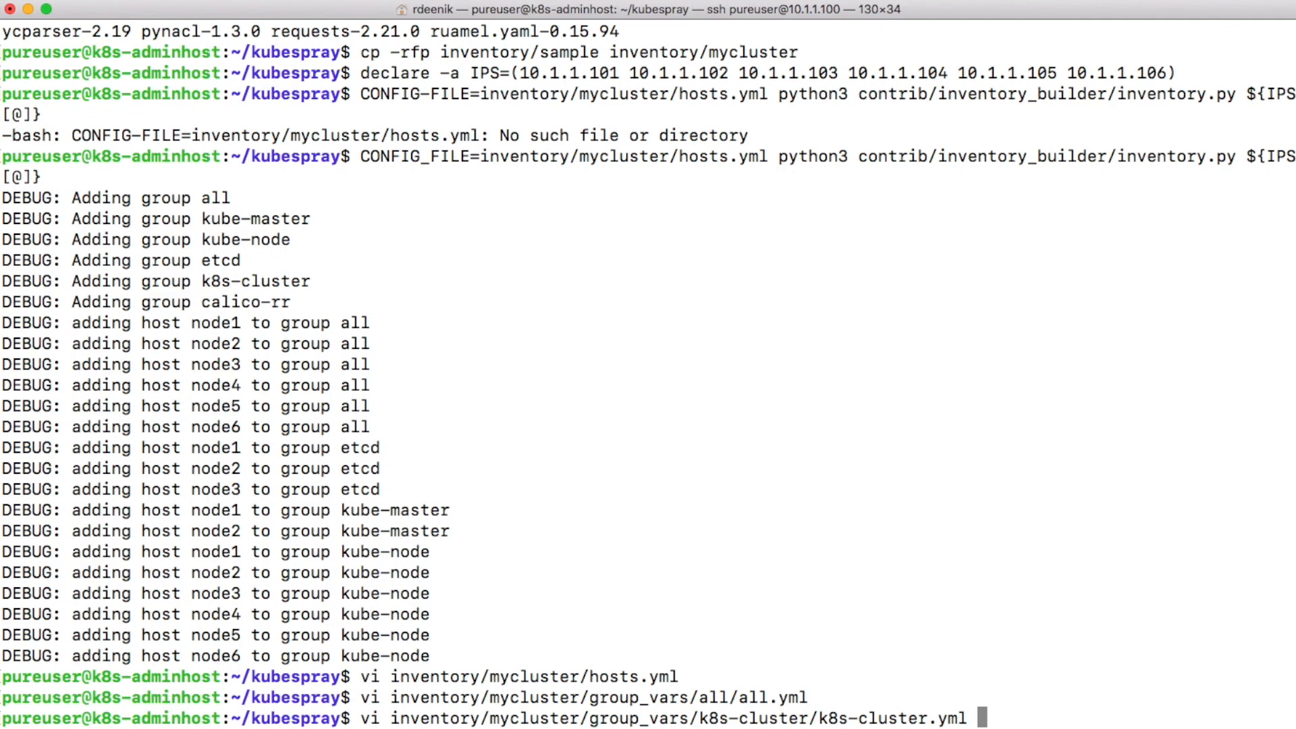
key("Return")
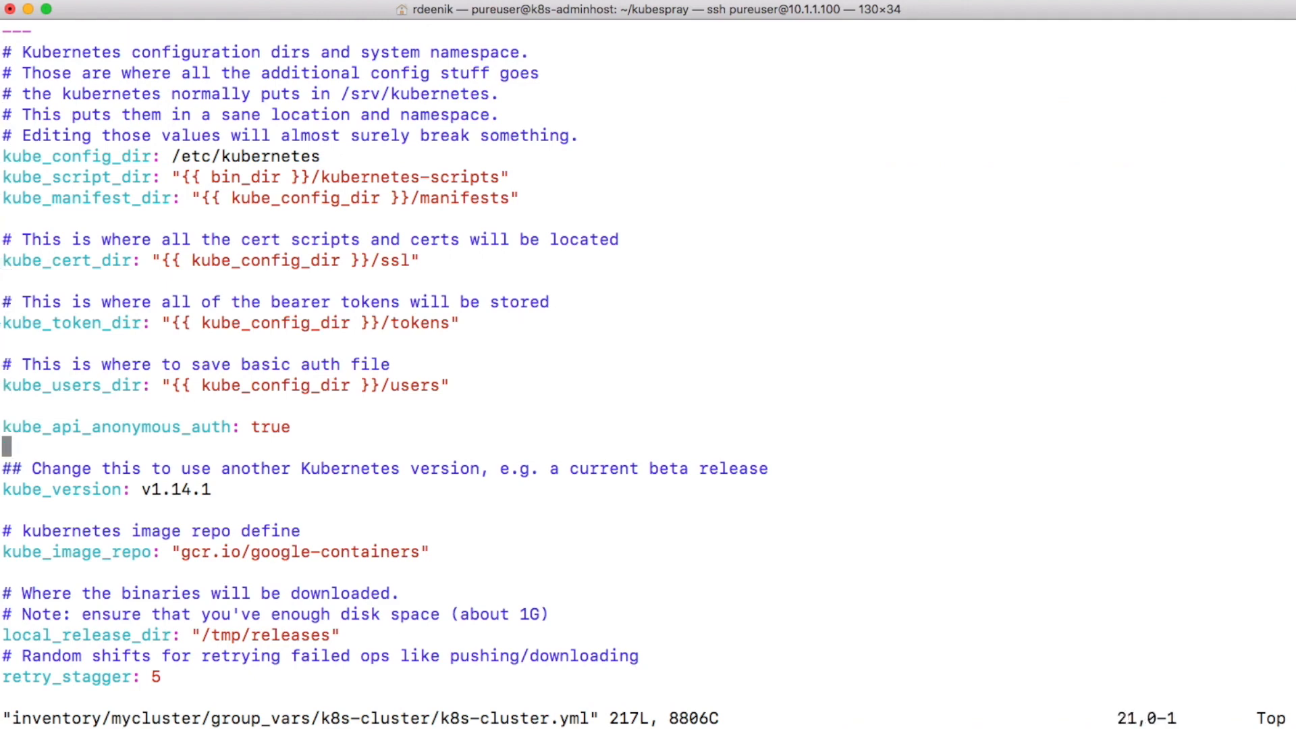
Scroll through the calico network plugin and pod subnet settings, then save with :wq.
scroll("down", 3)
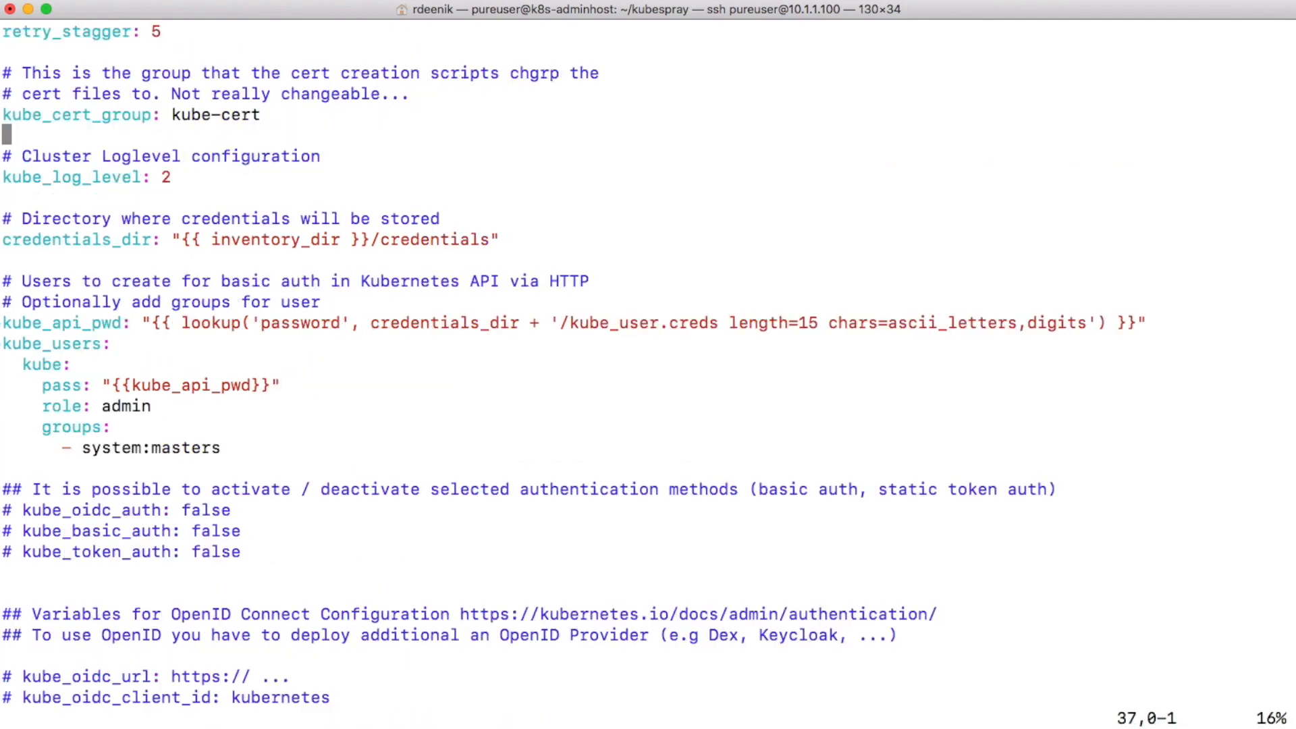
scroll("down", 3)
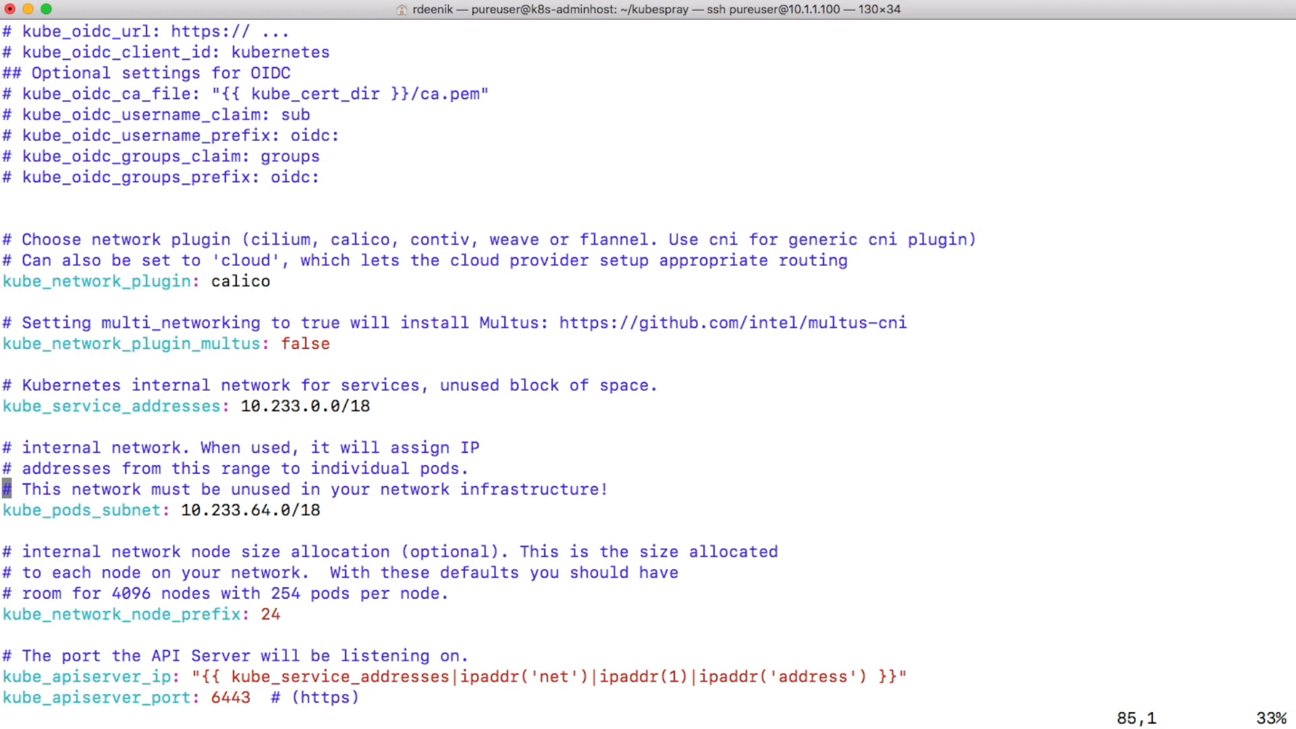
type(":w")
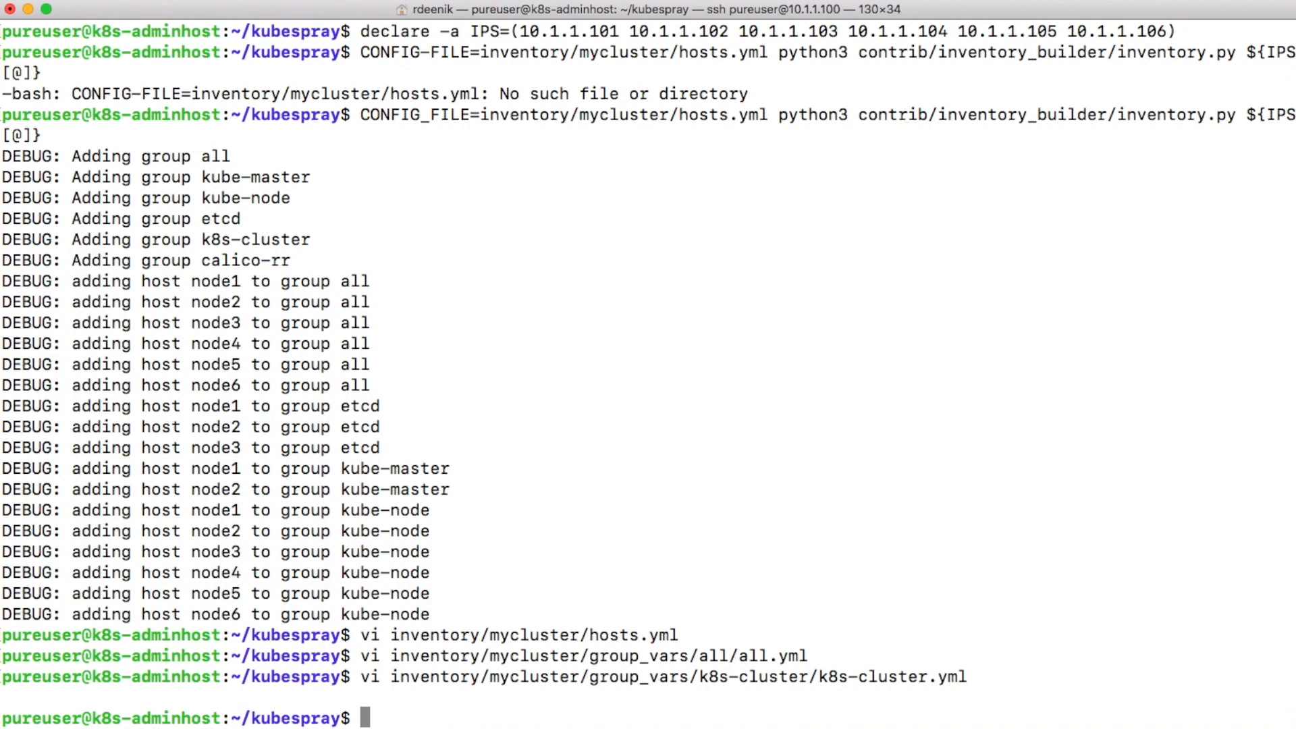
mouse_move(507, 430)
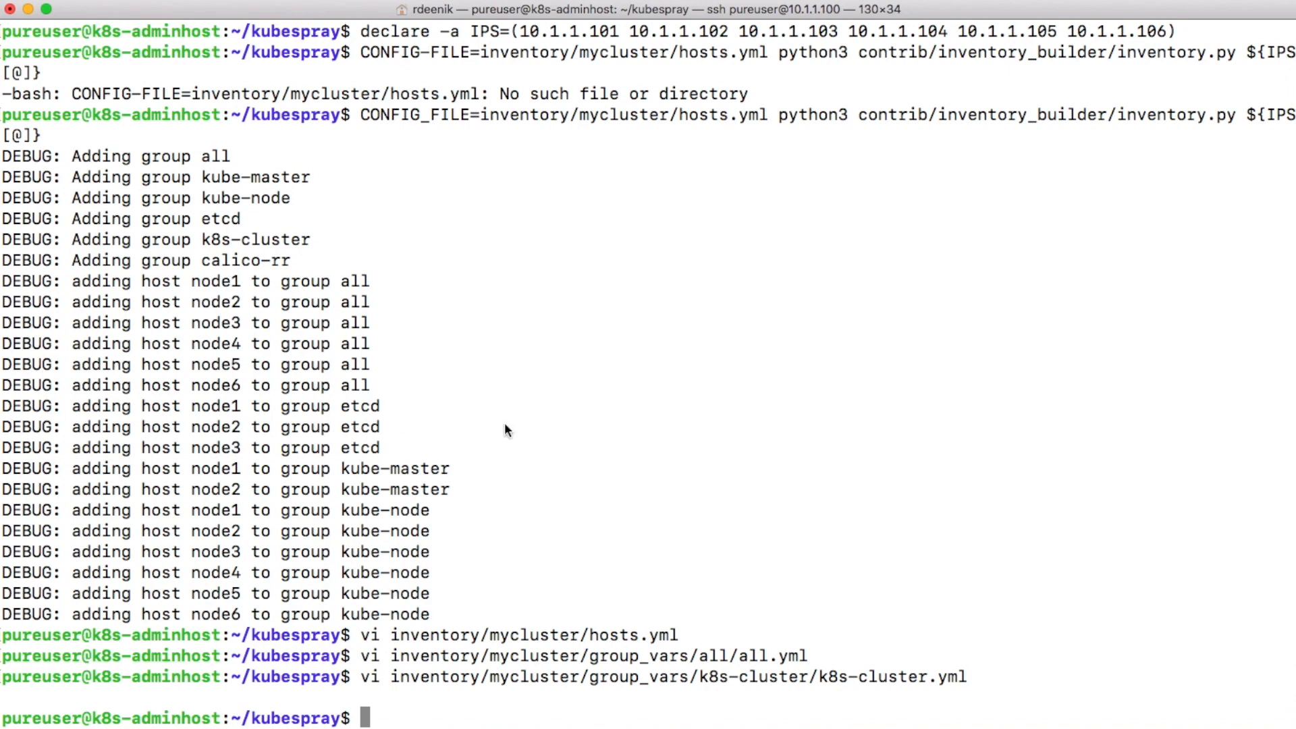
Run ansible-playbook -i inventory/mycluster/hosts.yml --become --become-user=root cluster.yml.
type("ansible")
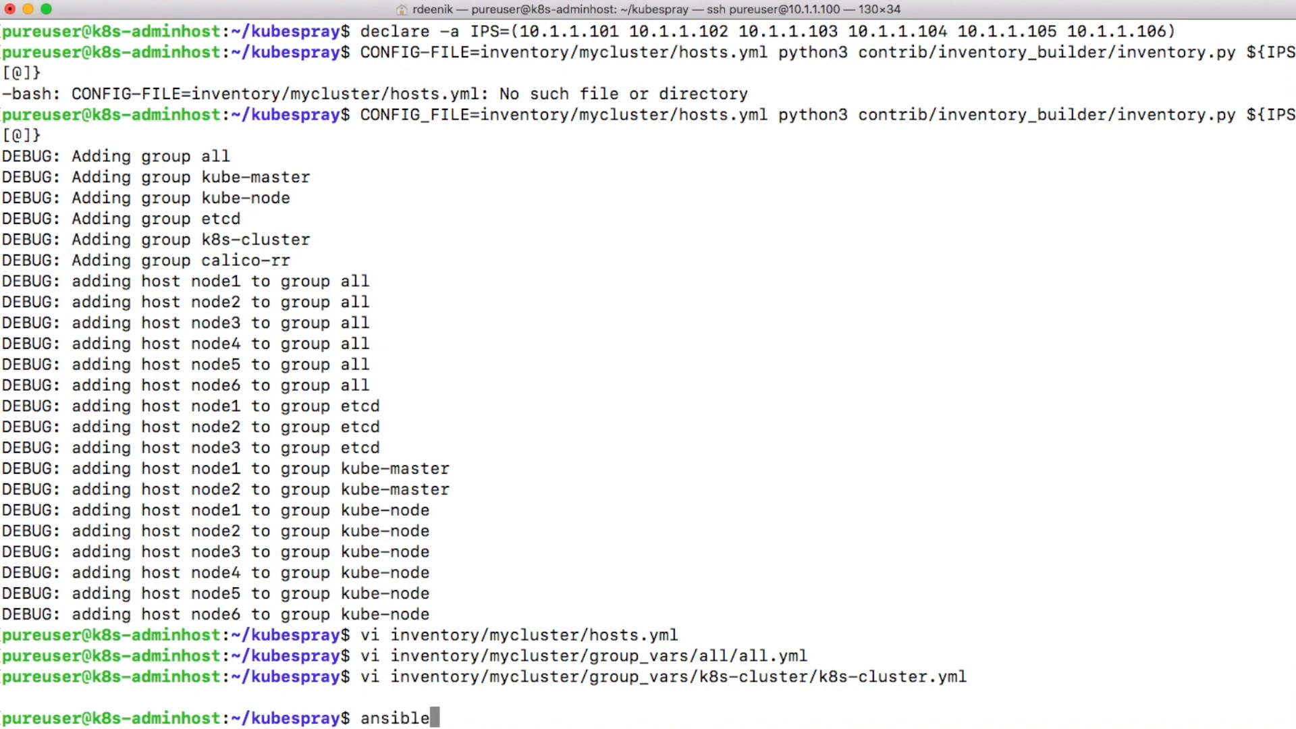
type("-playbook")
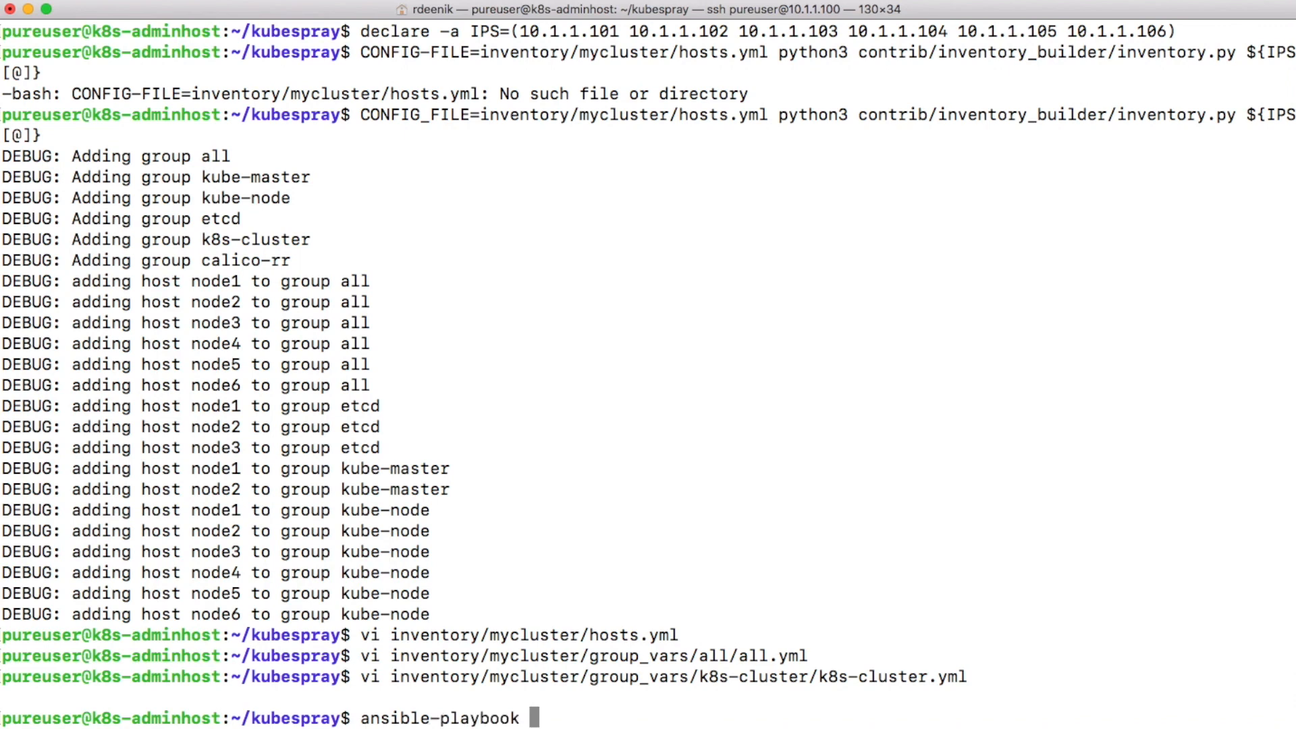
type("-i inventory/")
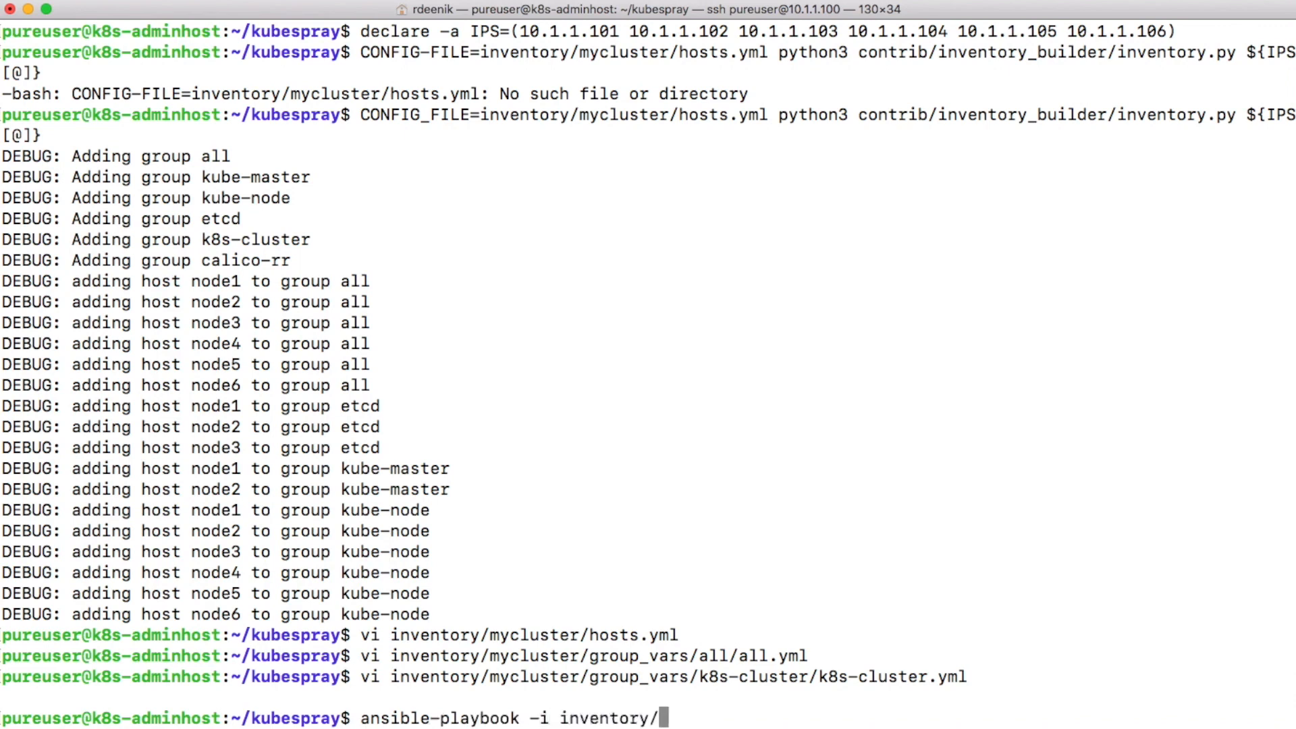
type("mycluster/")
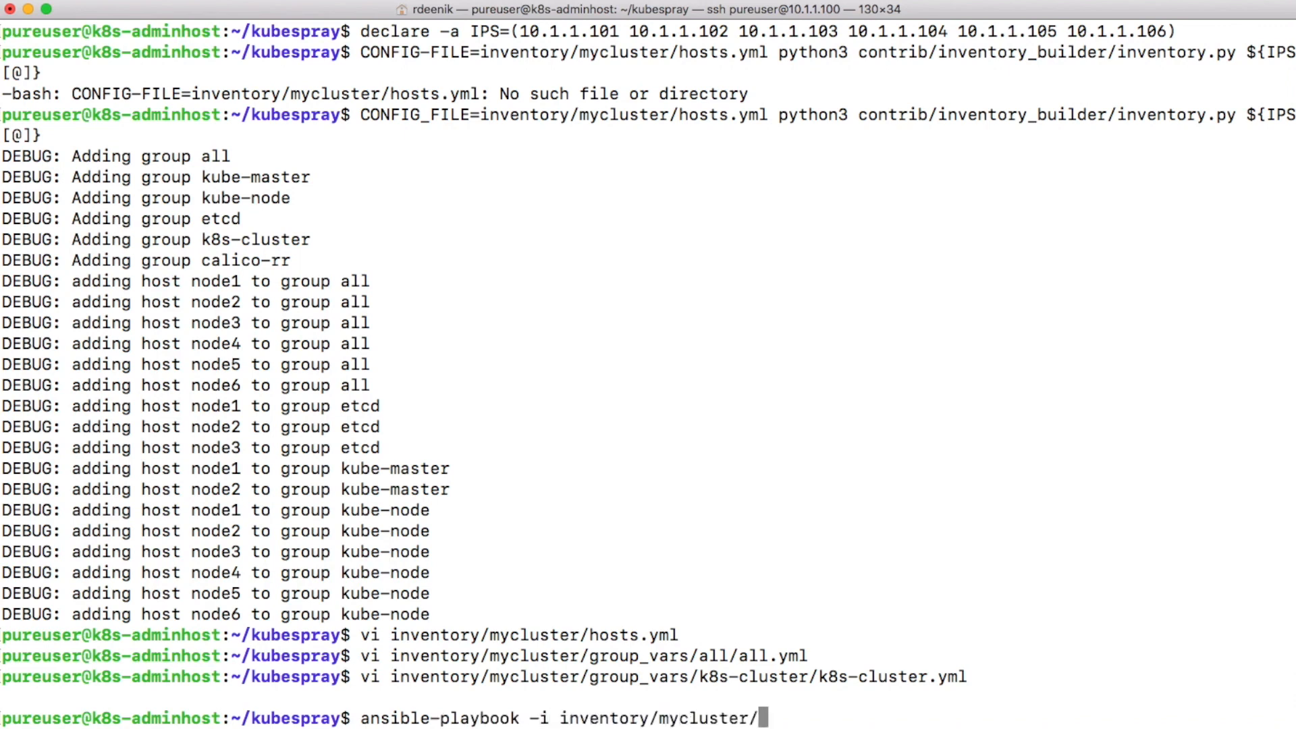
type("hosts.yml")
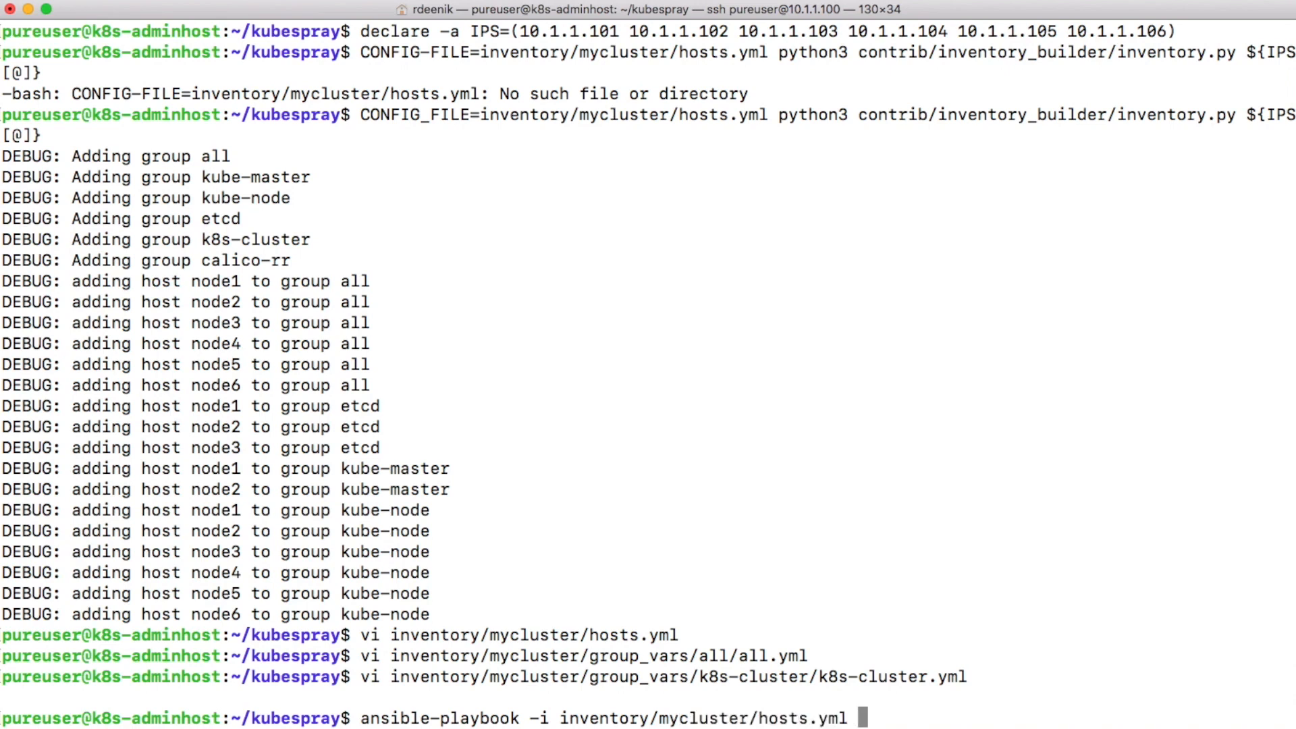
type("--be")
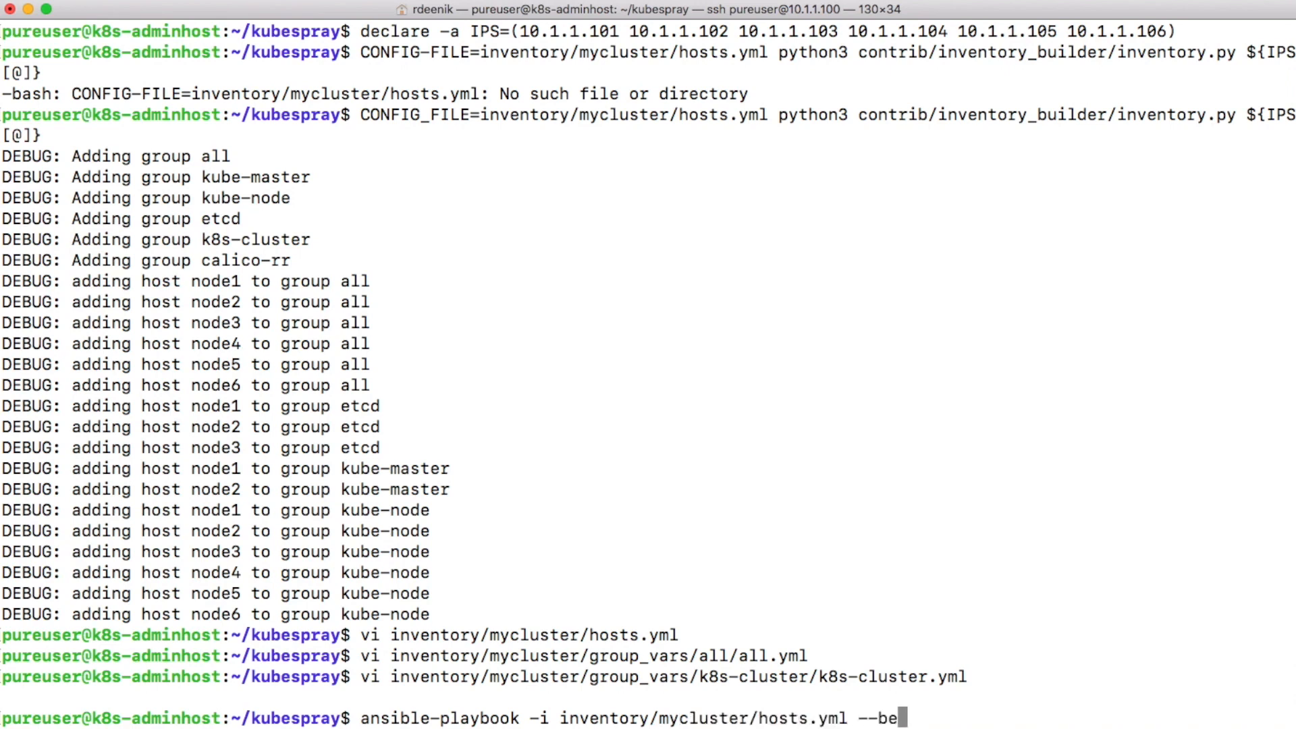
type("come --become-u")
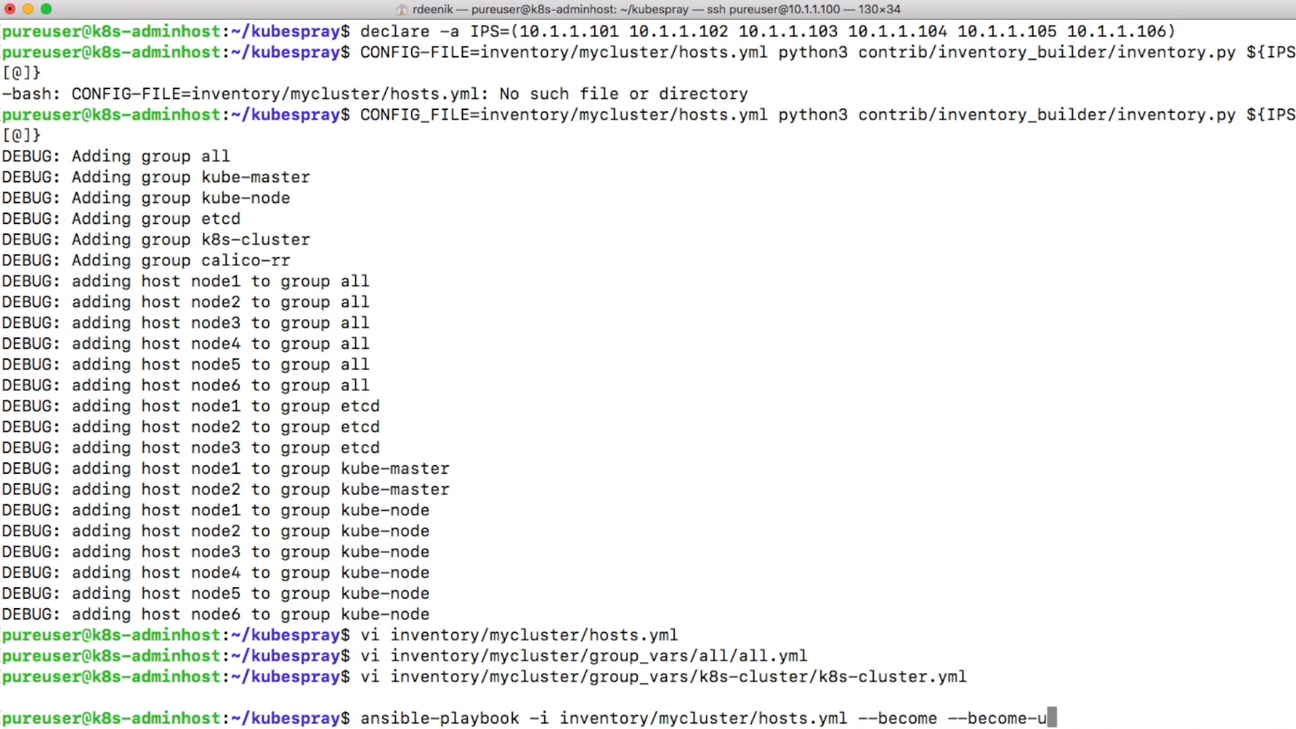
type("ser=root")
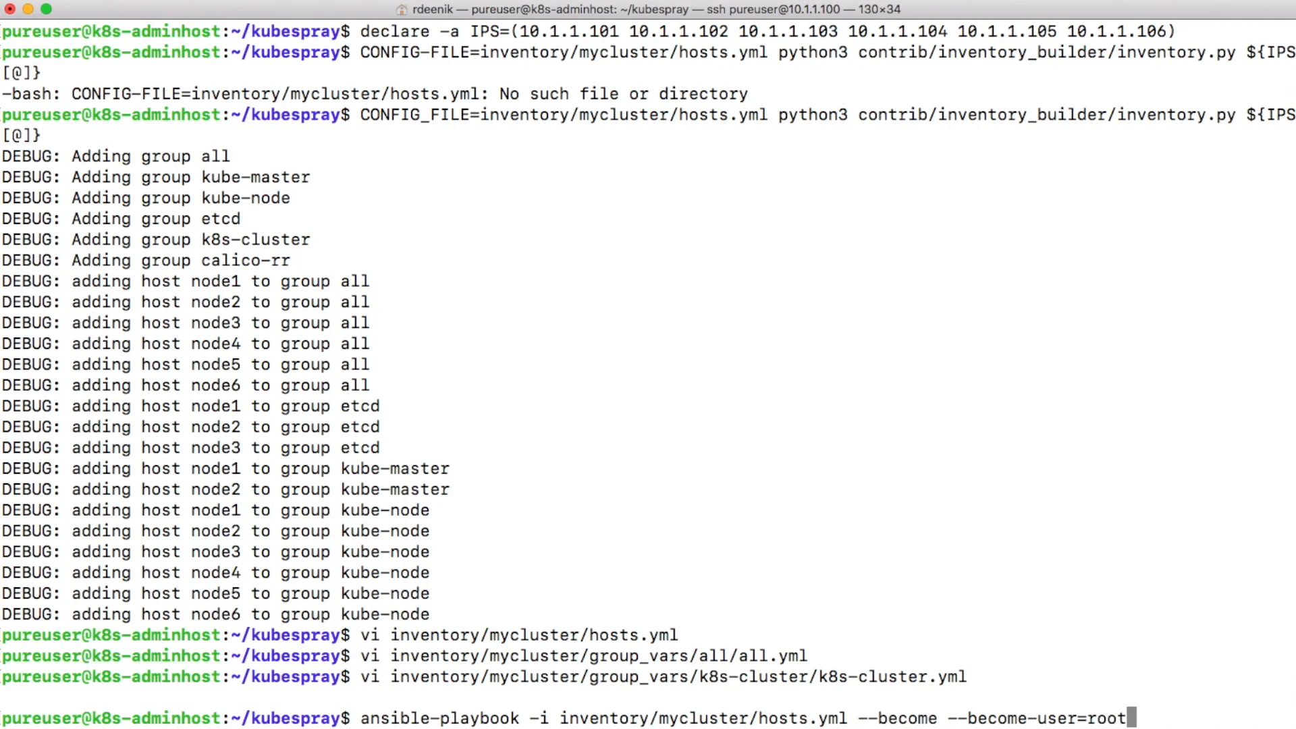
type("cluster.yml")
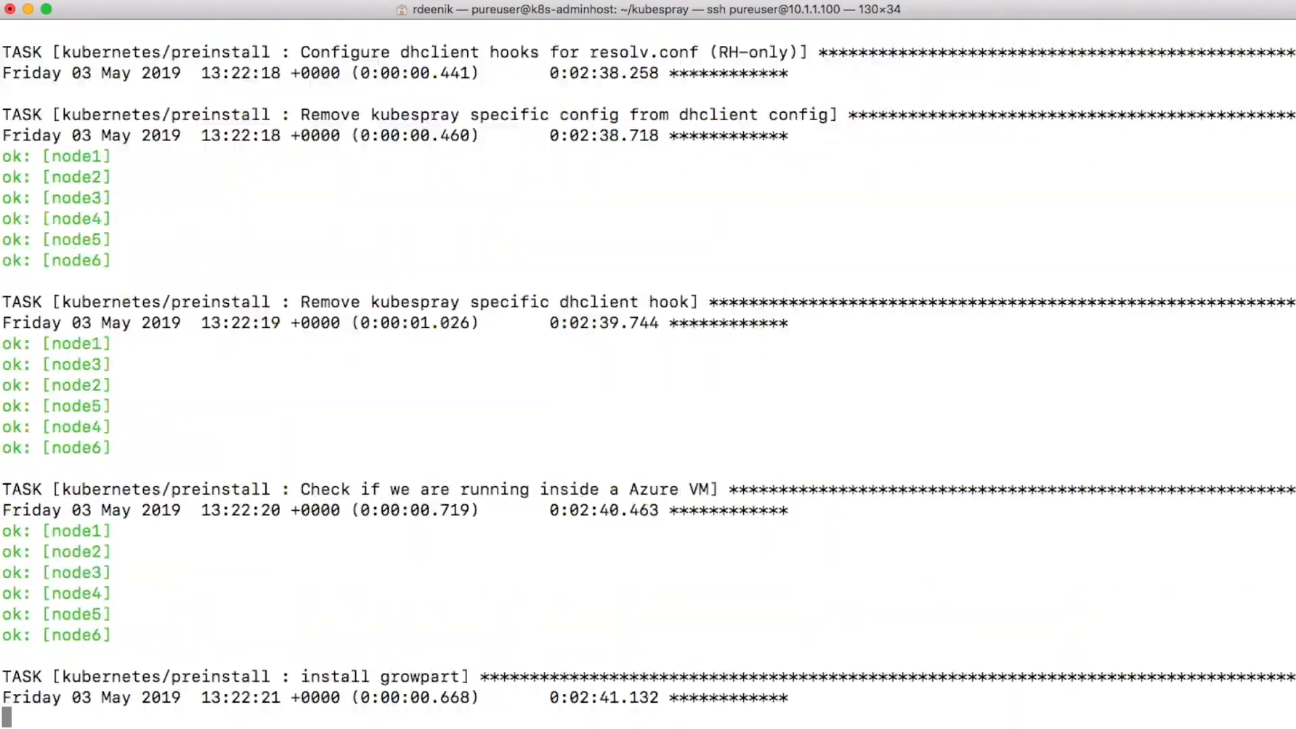
Follow the playbook output through the kubernetes/master tasks up to kubeadm initializing the first master.
scroll("down", 3)
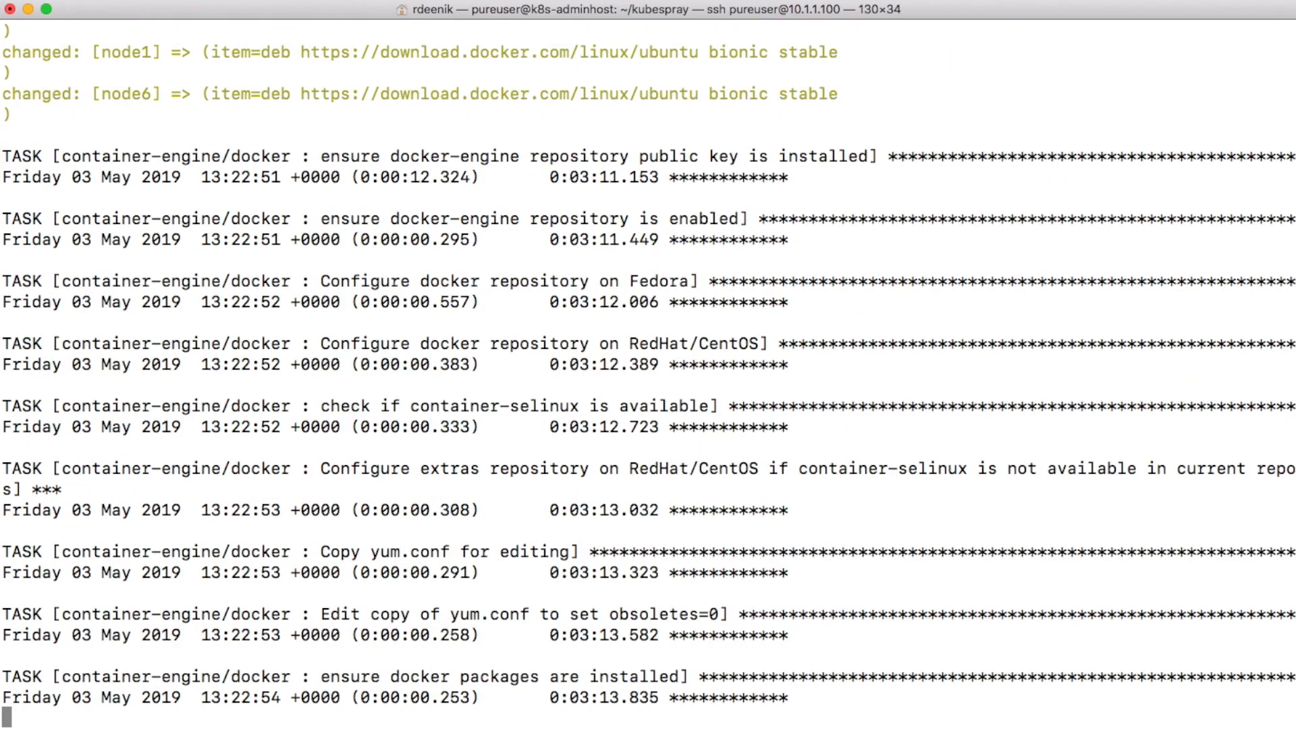
scroll("down", 3)
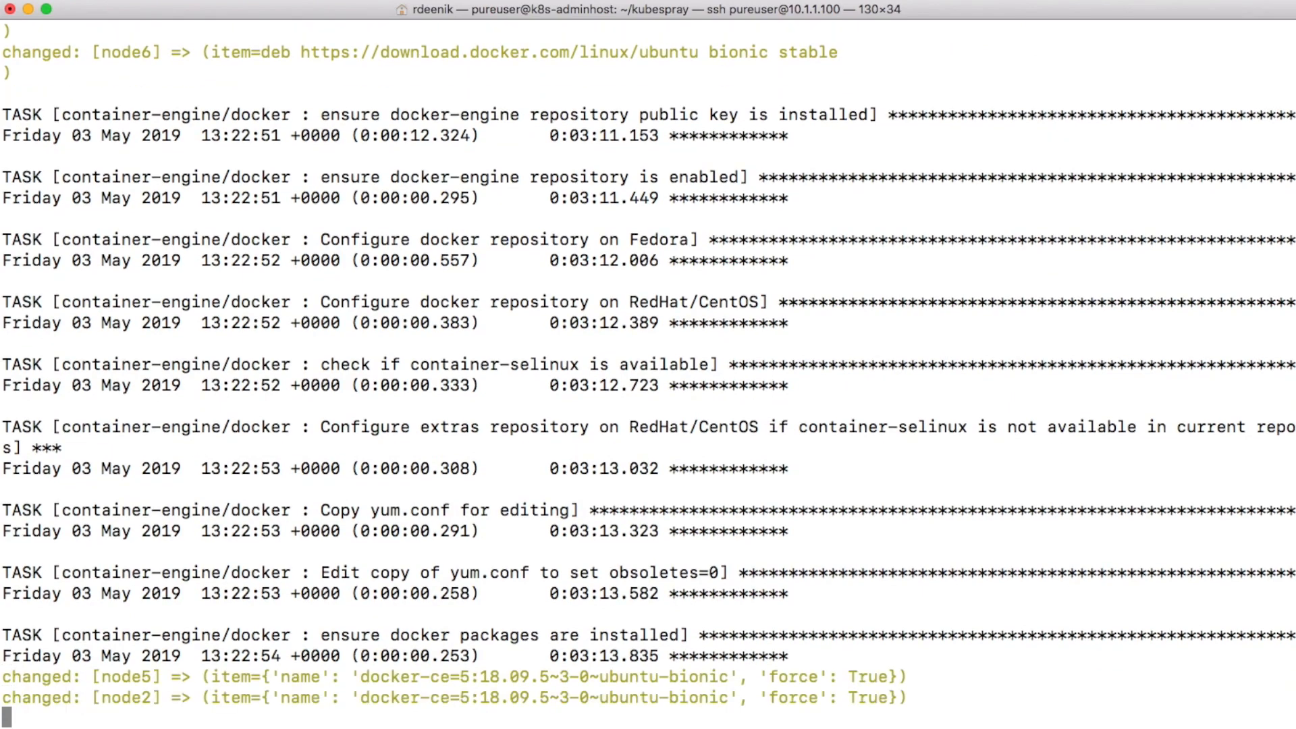
scroll("down", 3)
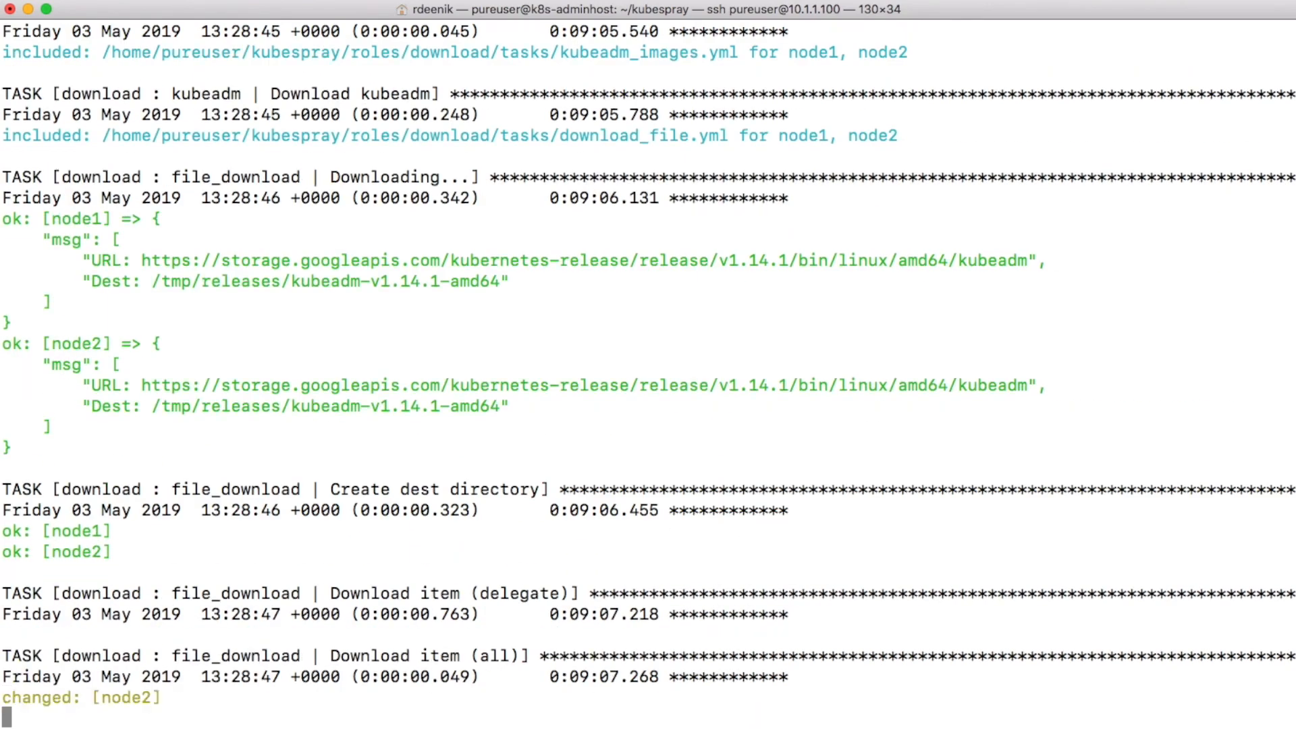
scroll("down", 3)
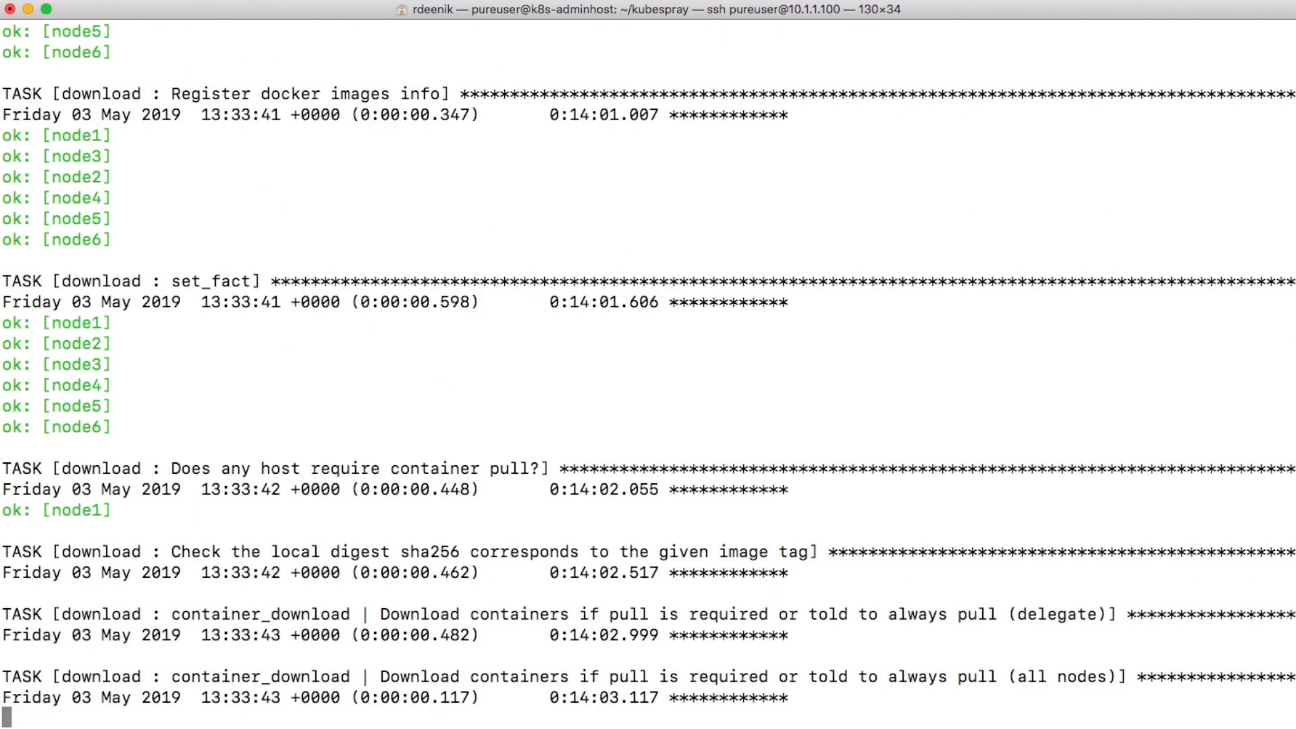
scroll("down", 3)
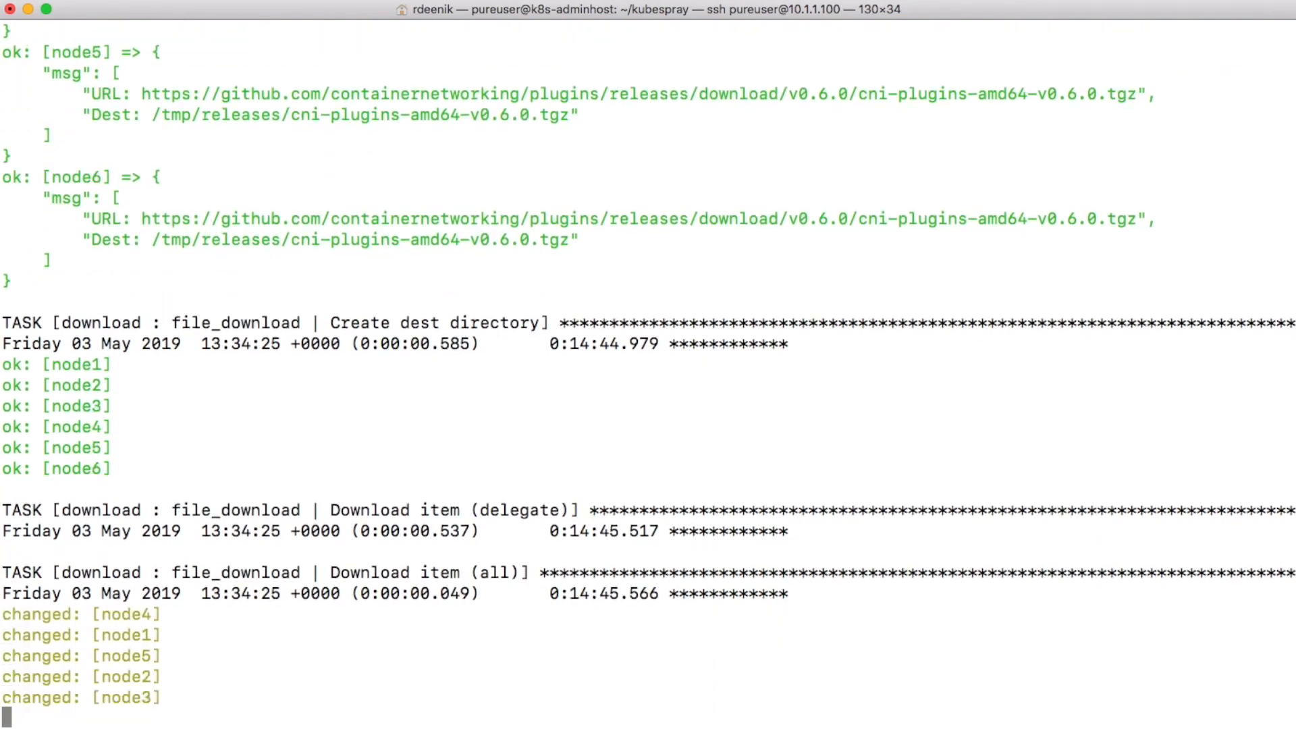
scroll("down", 3)
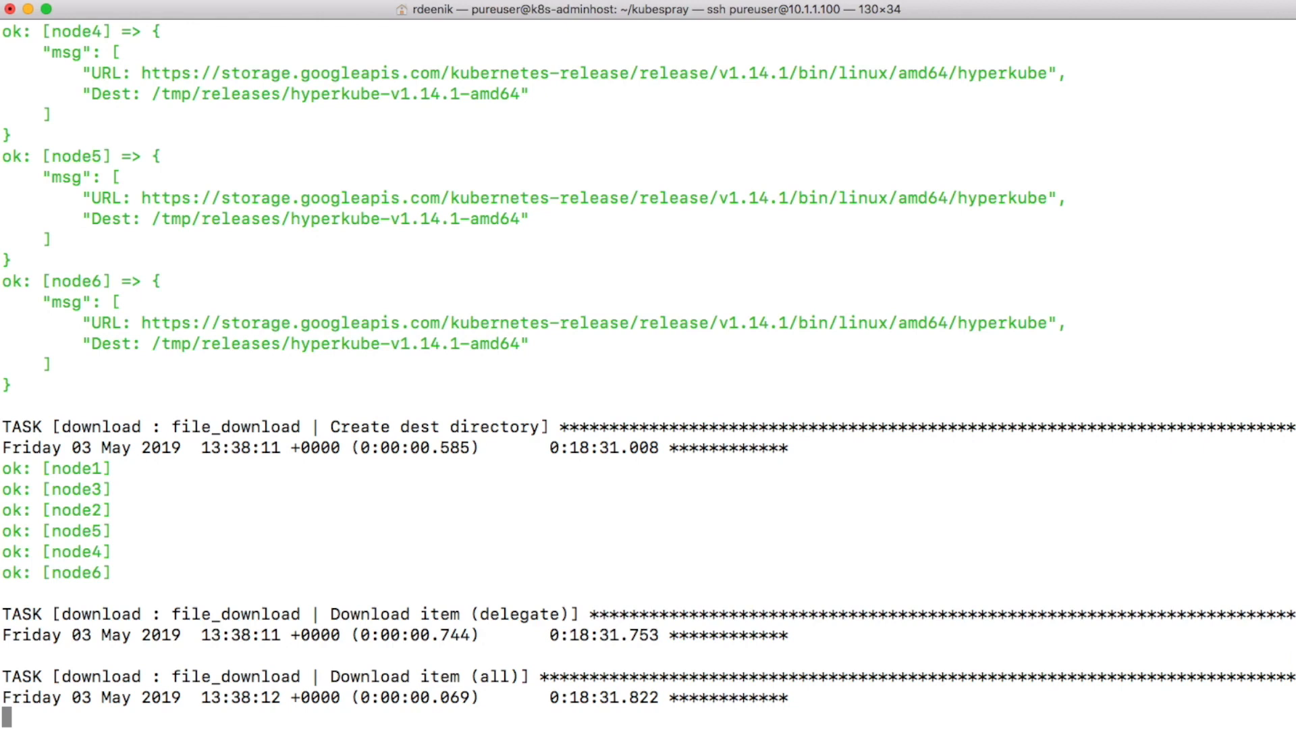
scroll("down", 3)
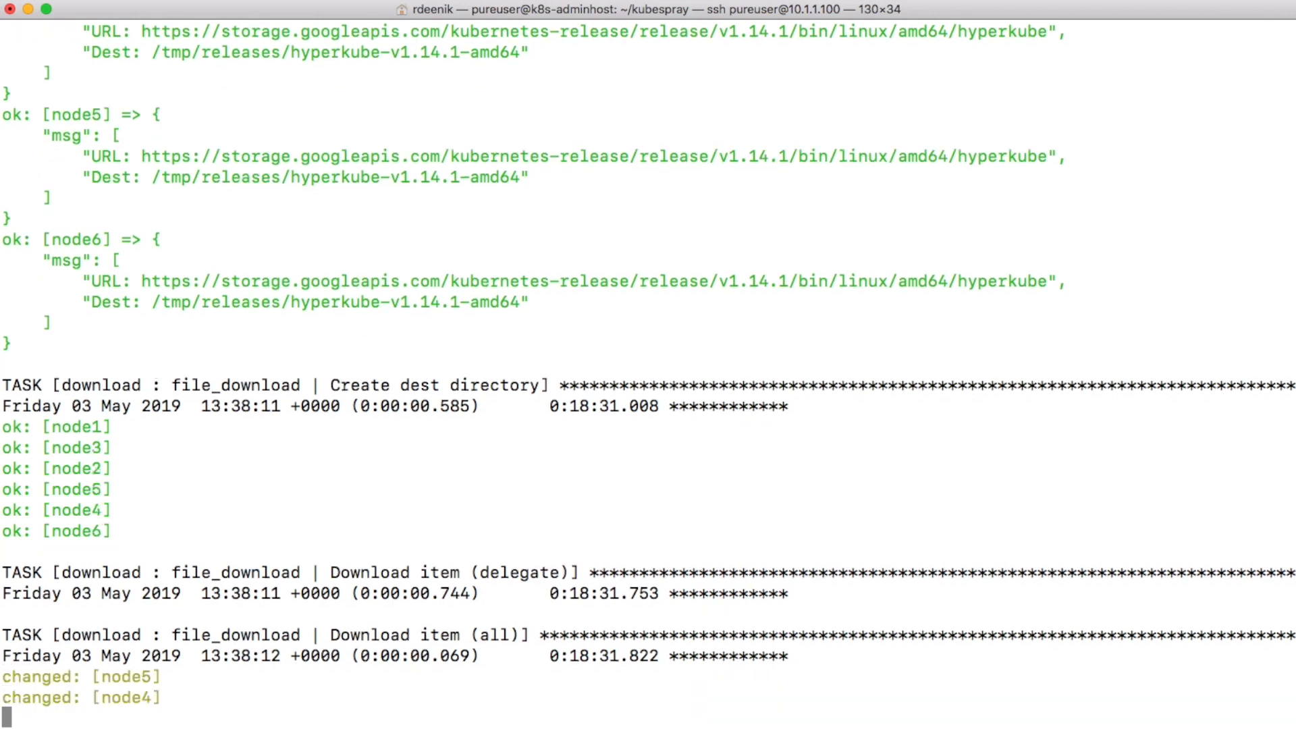
scroll("down", 3)
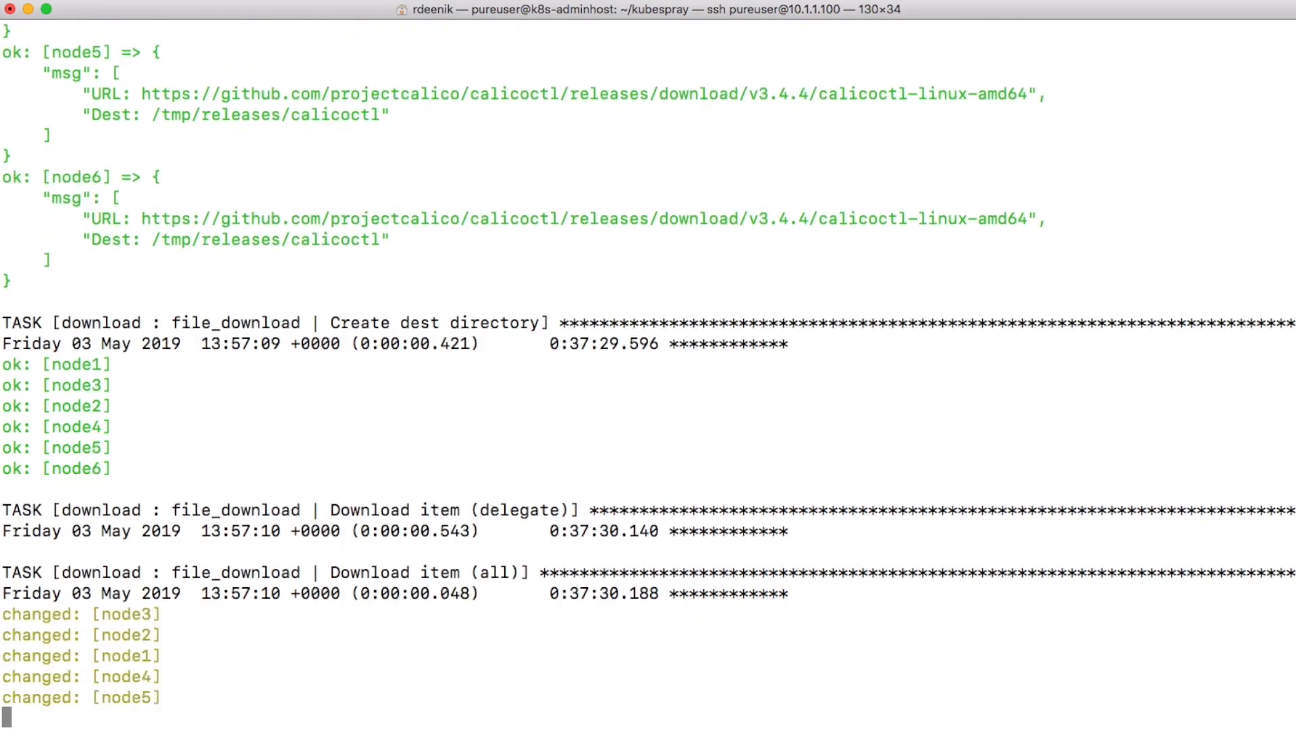
scroll("down", 3)
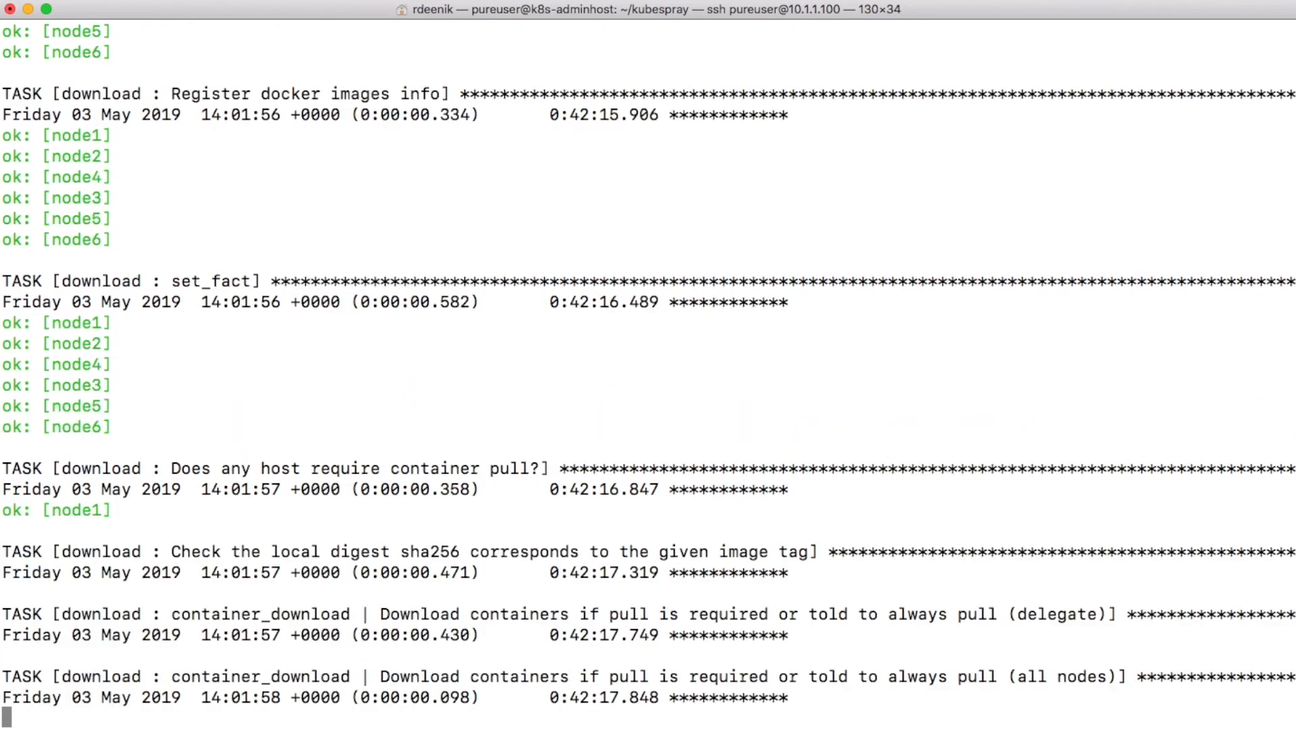
scroll("down", 3)
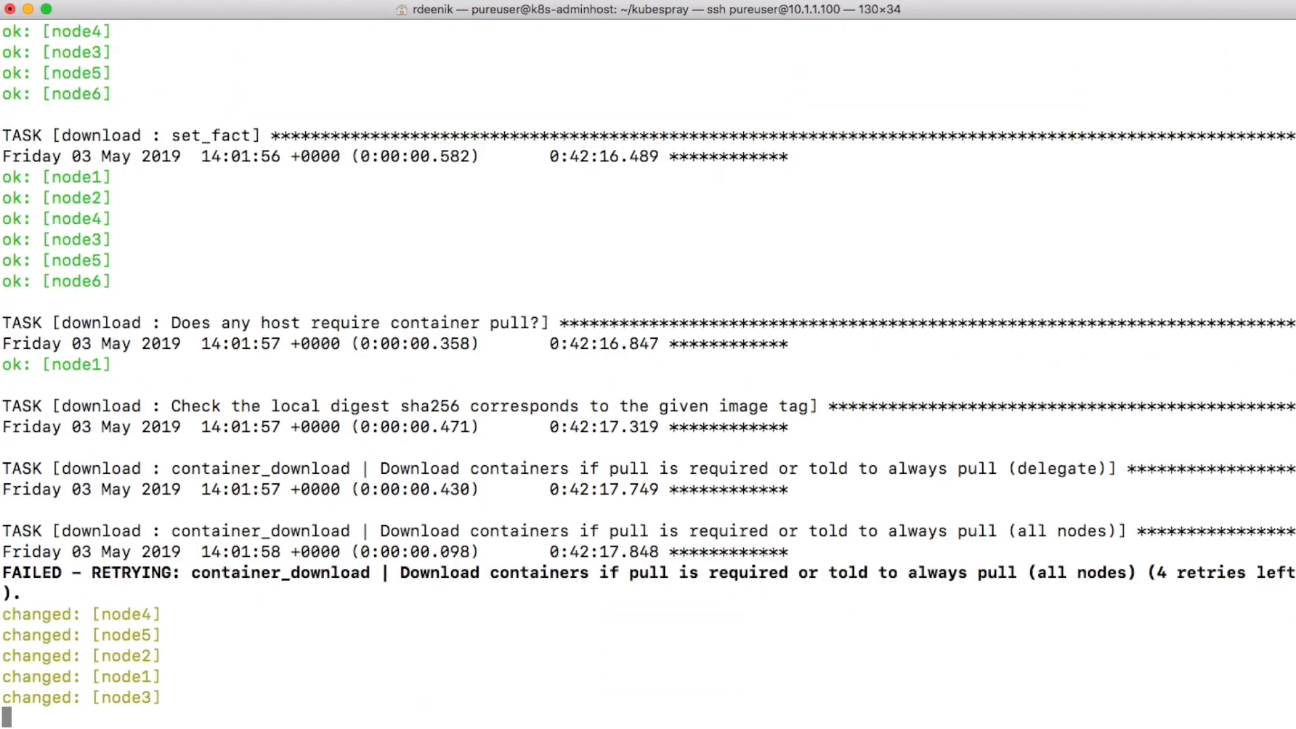
scroll("down", 3)
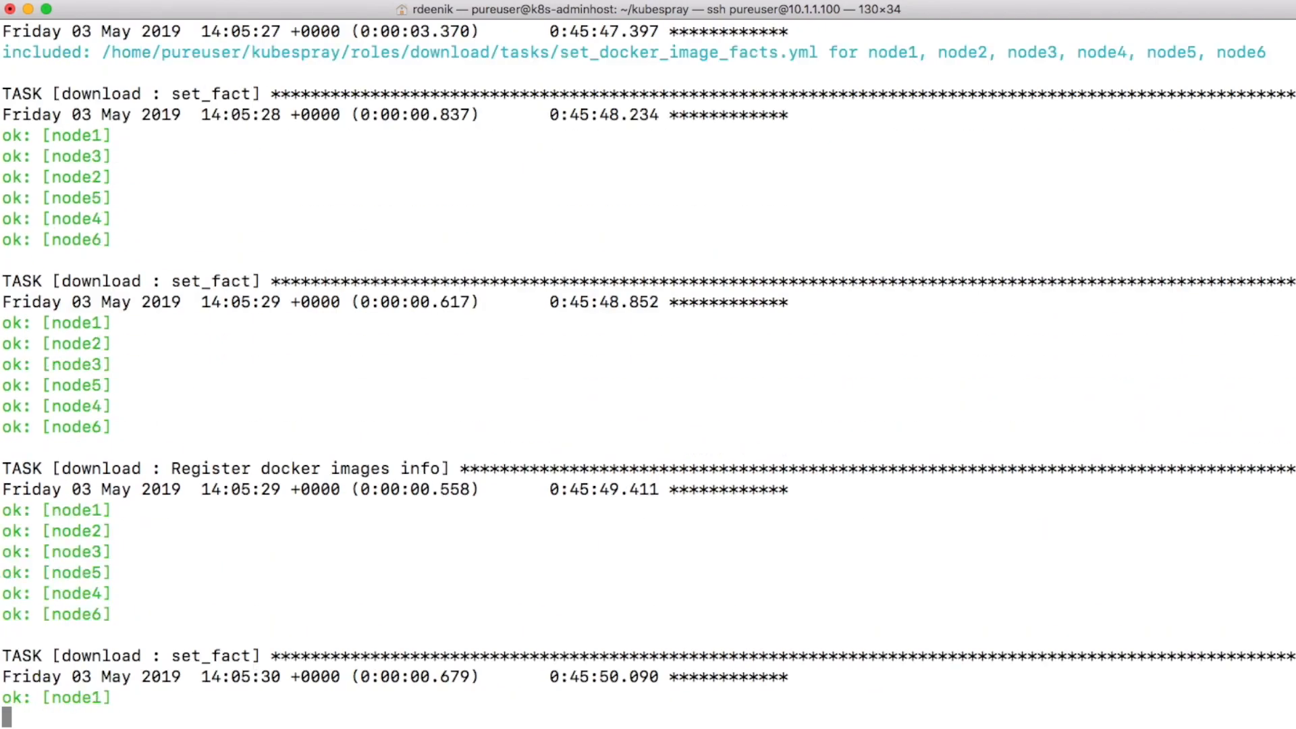
scroll("down", 3)
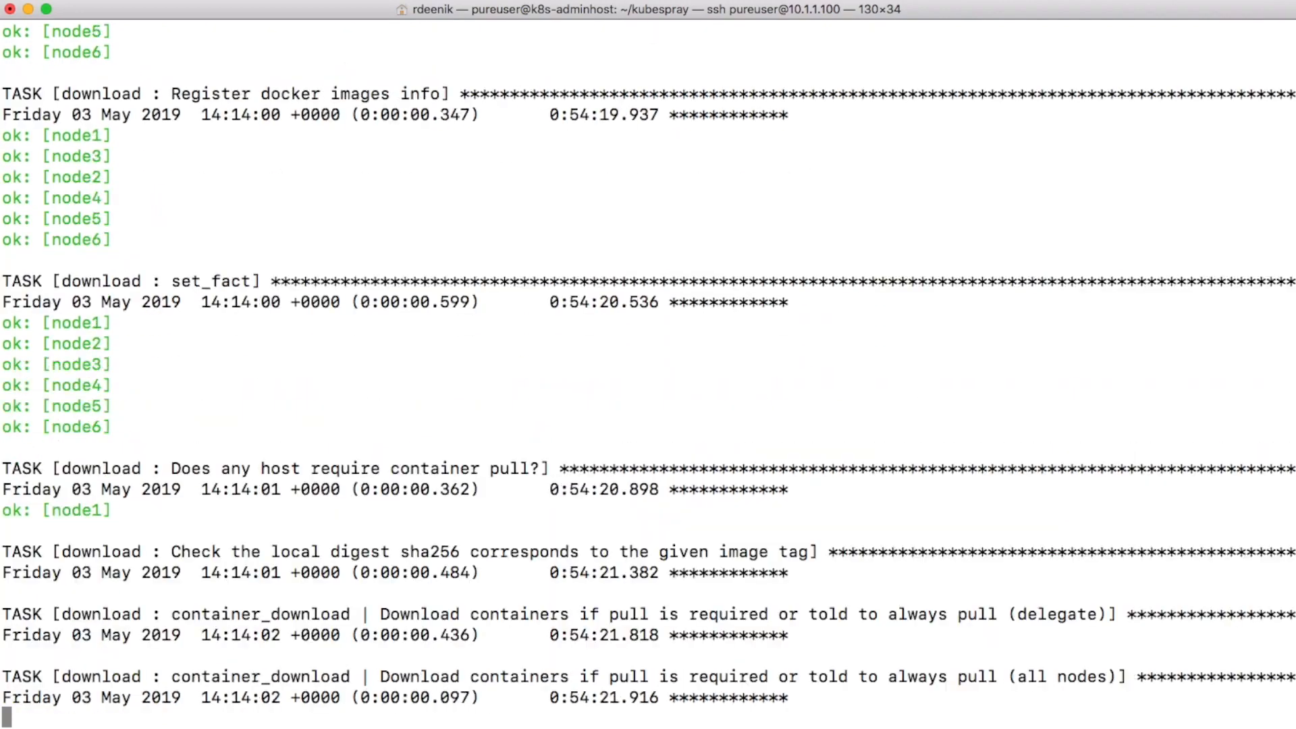
scroll("down", 3)
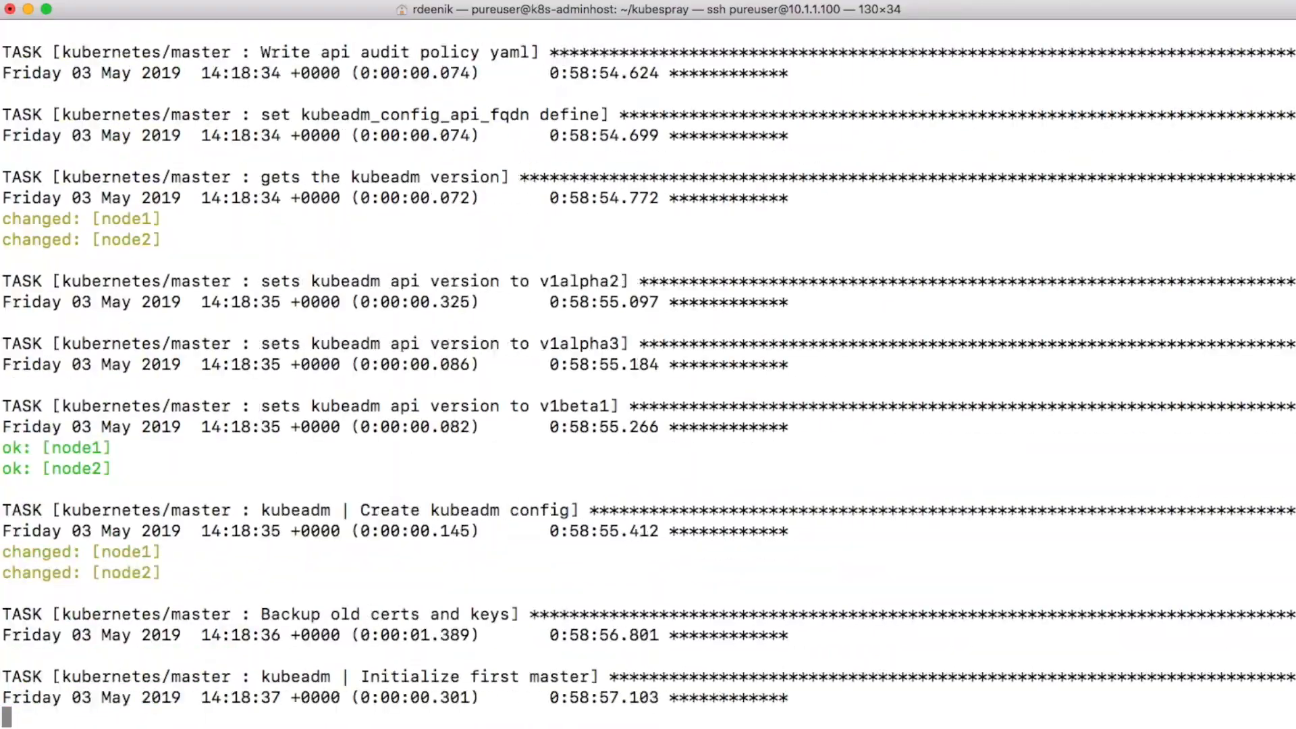
Review the PLAY RECAP showing zero failed and zero unreachable for node1–node6.
scroll("down", 3)
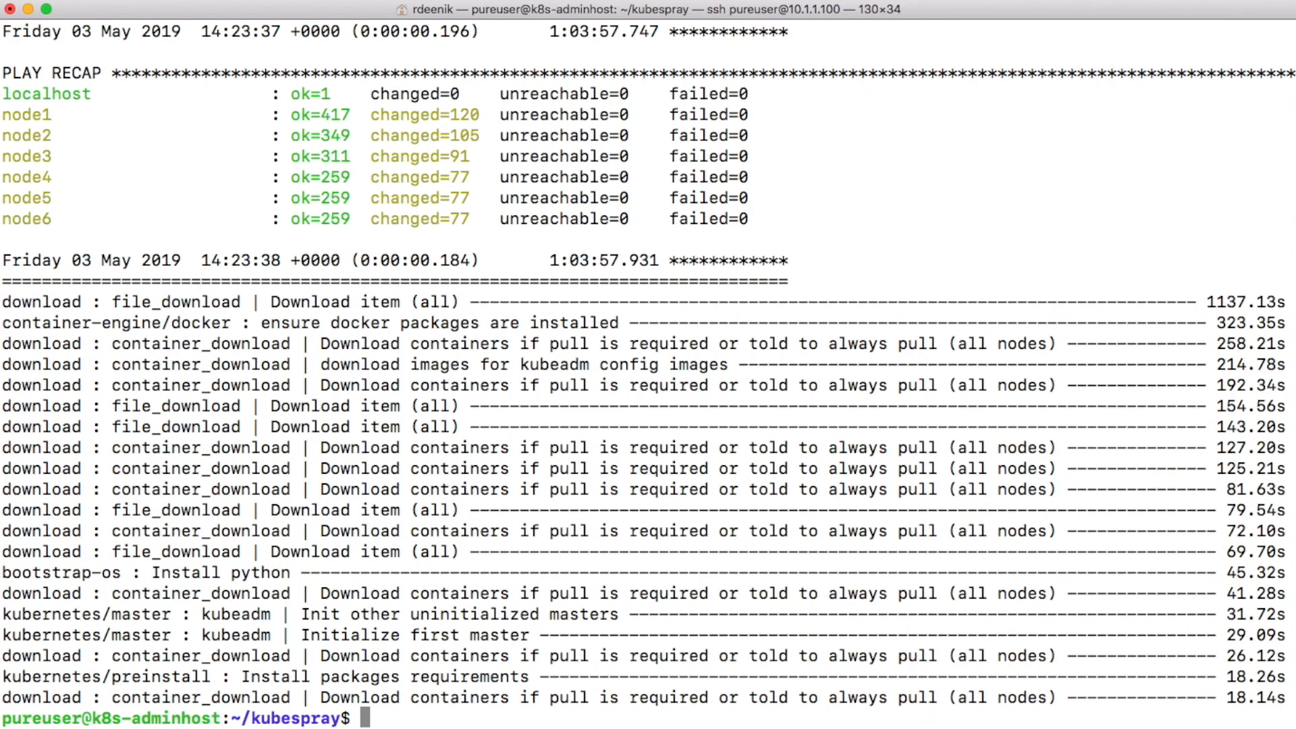
Leave the kubespray directory with cd .. and clear the screen.
type("cd ..")
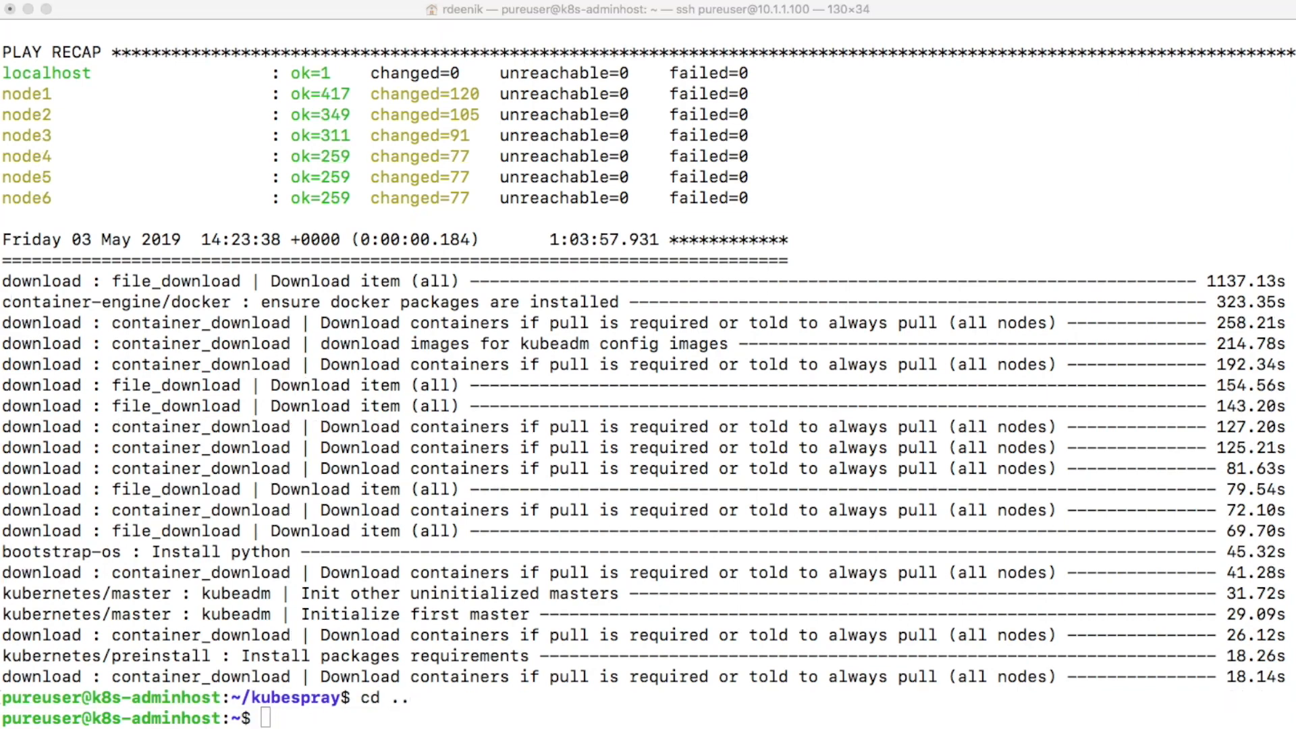
mouse_move(504, 382)
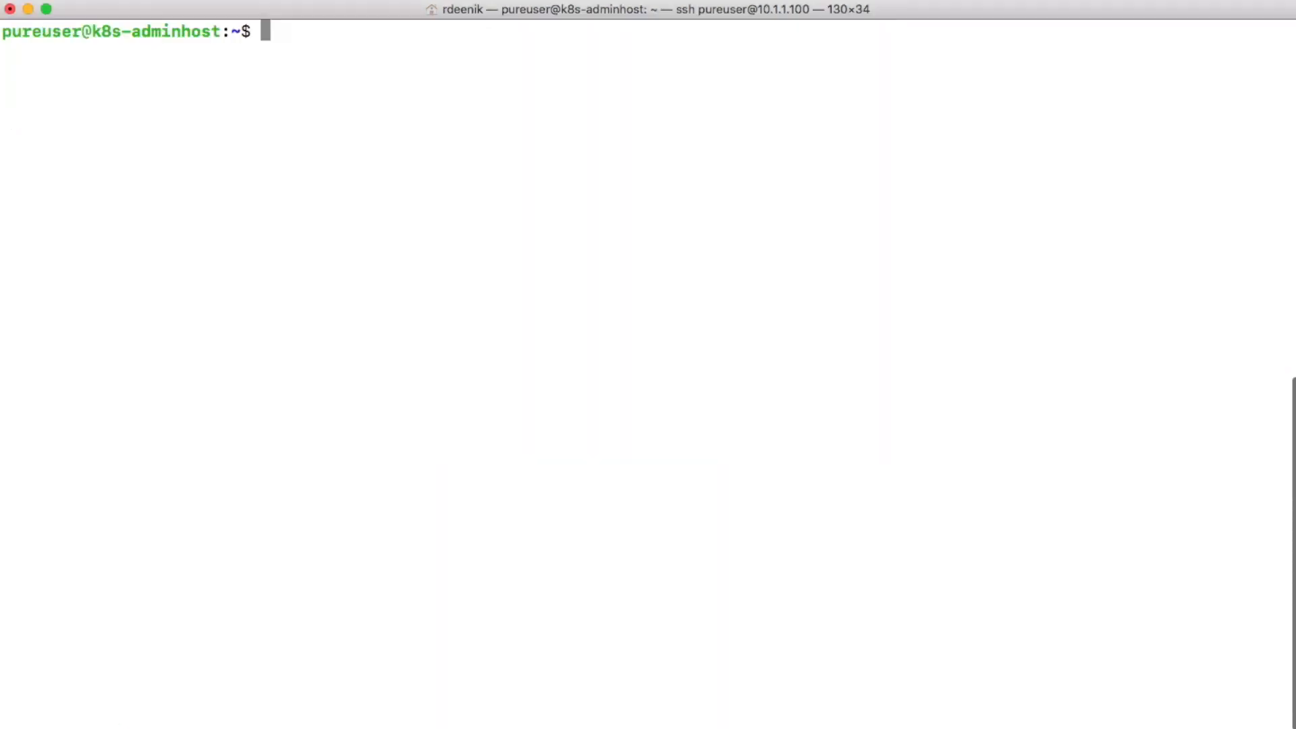
Over ssh to 10.1.1.101, copy /etc/kubernetes/admin.conf to /home/pureuser/config.
type("clear")
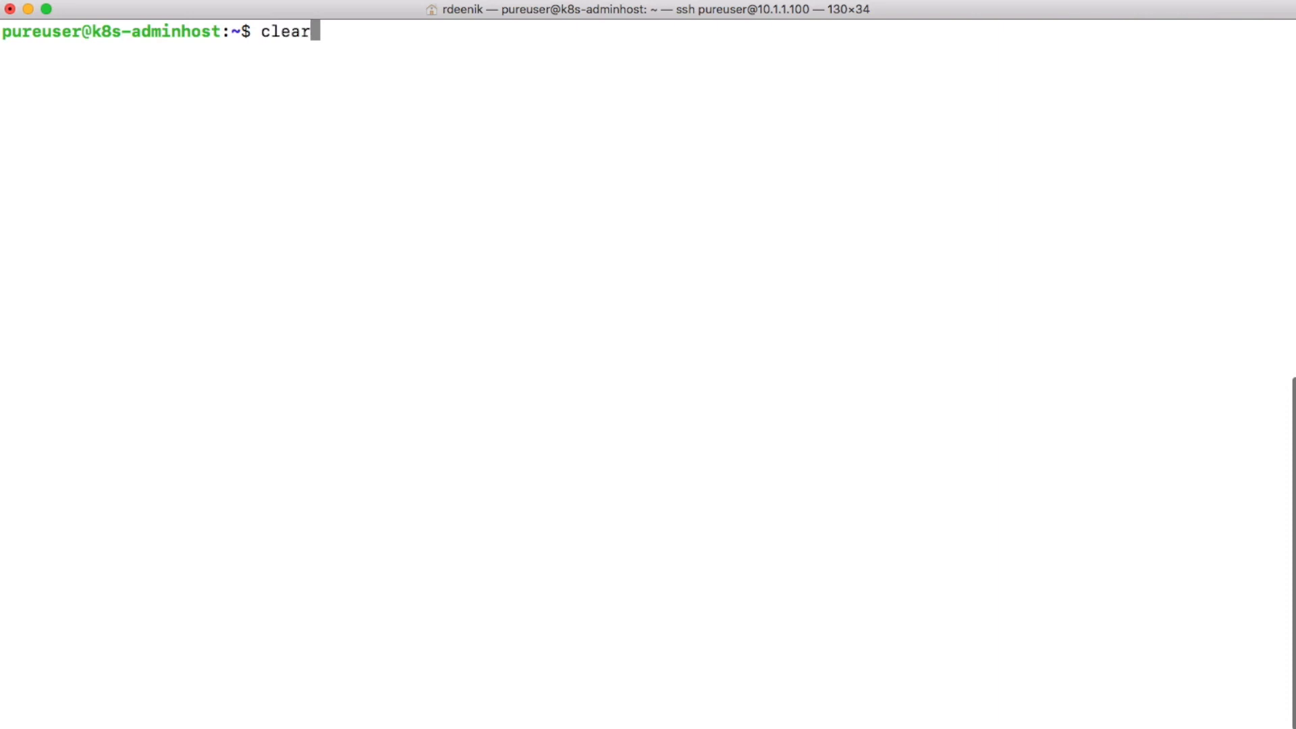
type("ssh 10.1.1.101 sudo cp /etc/kubernetes/admin.conf /home/pureuser/config")
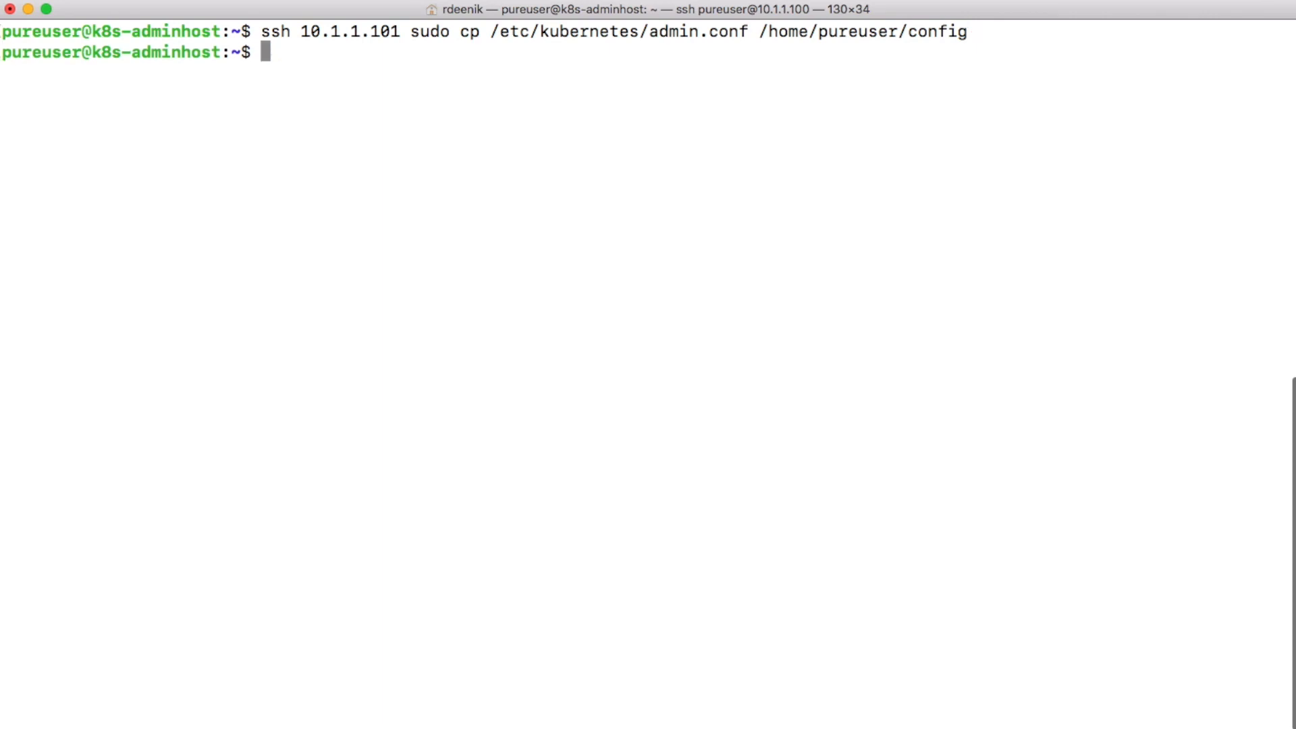
Over ssh to 10.1.1.101, make ~/config readable with sudo chmod +r.
type("ssh")
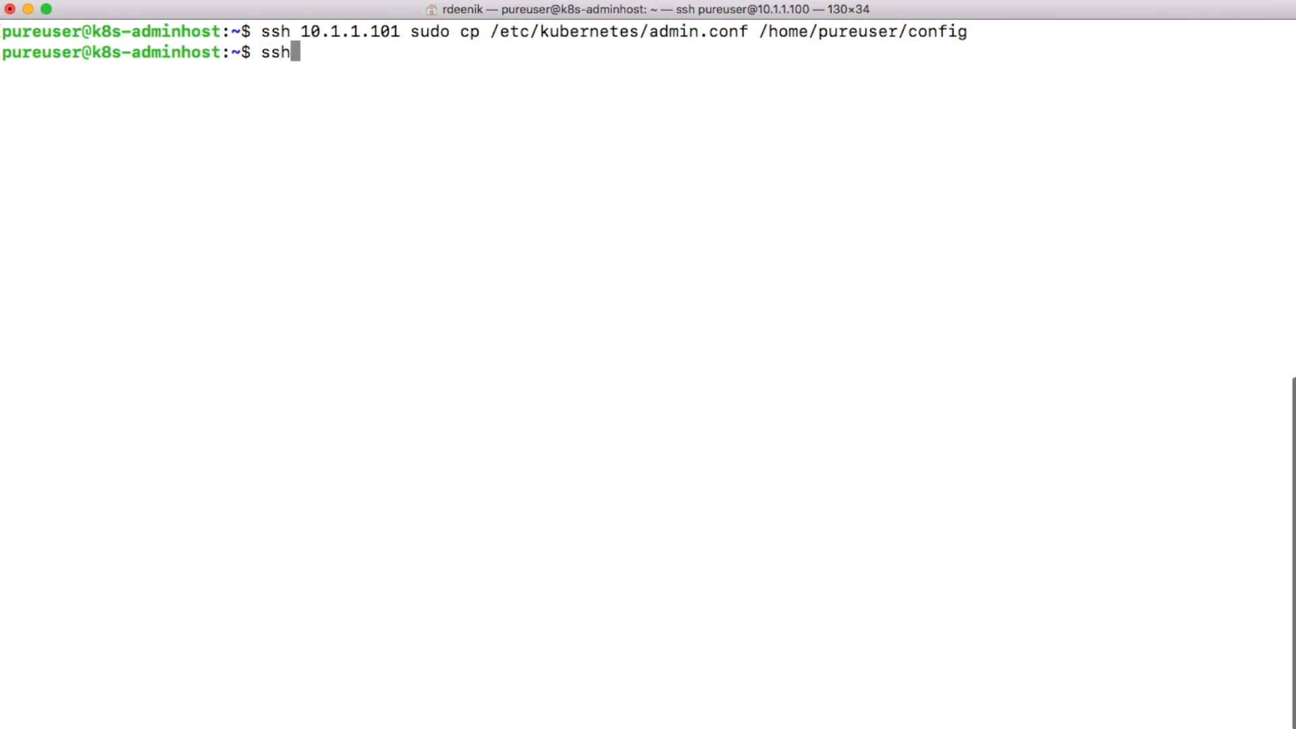
type("10.")
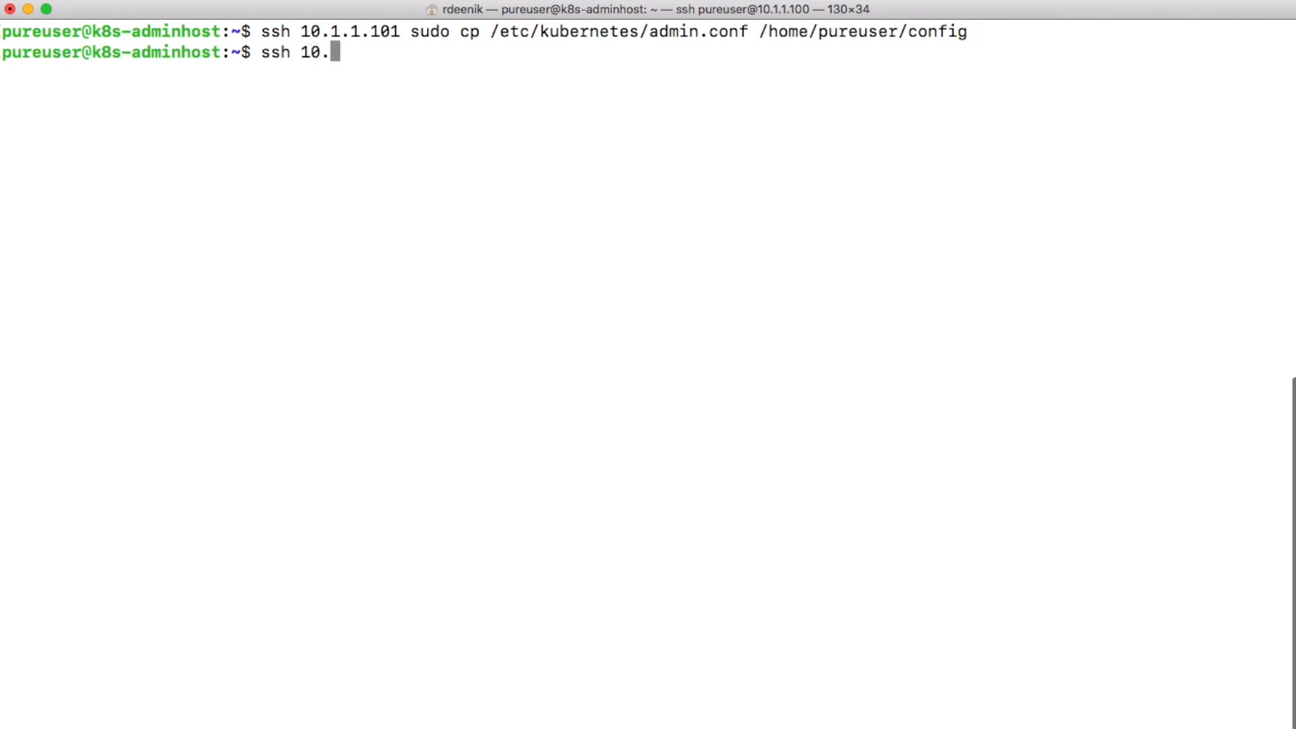
type("1.1.1090")
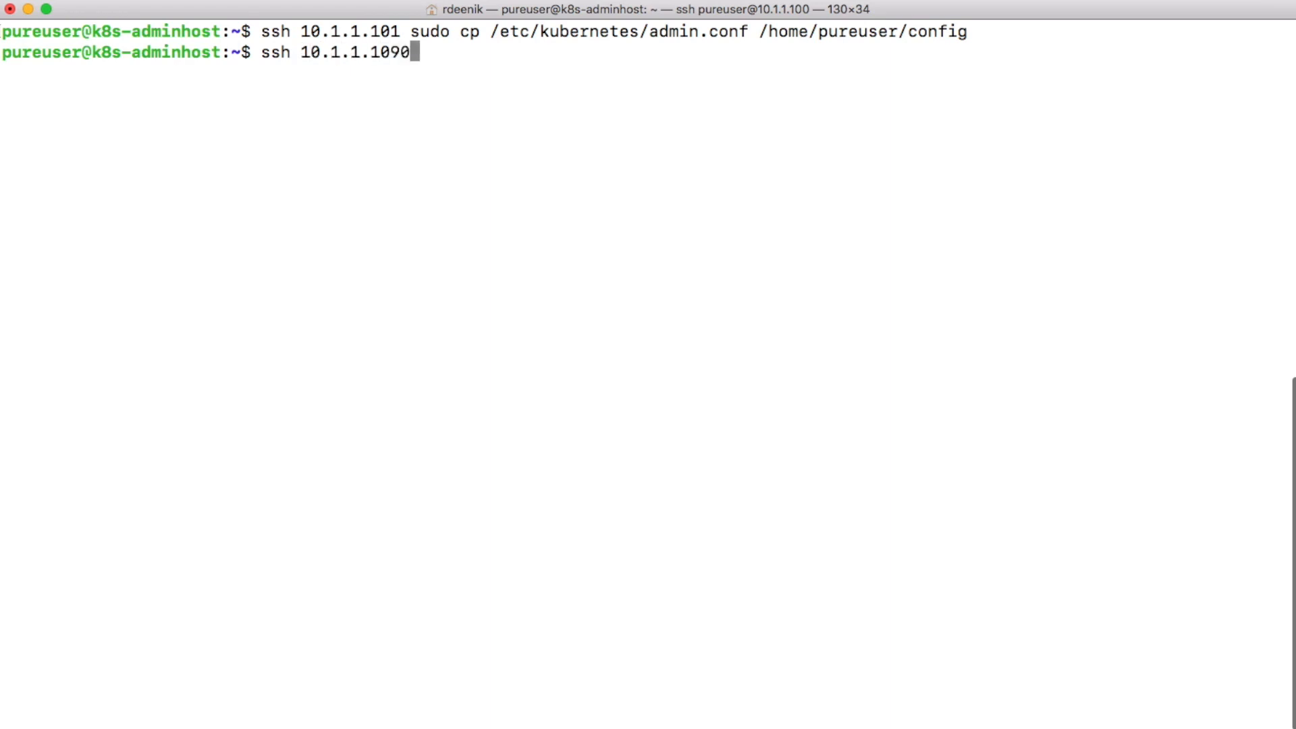
type("sudo")
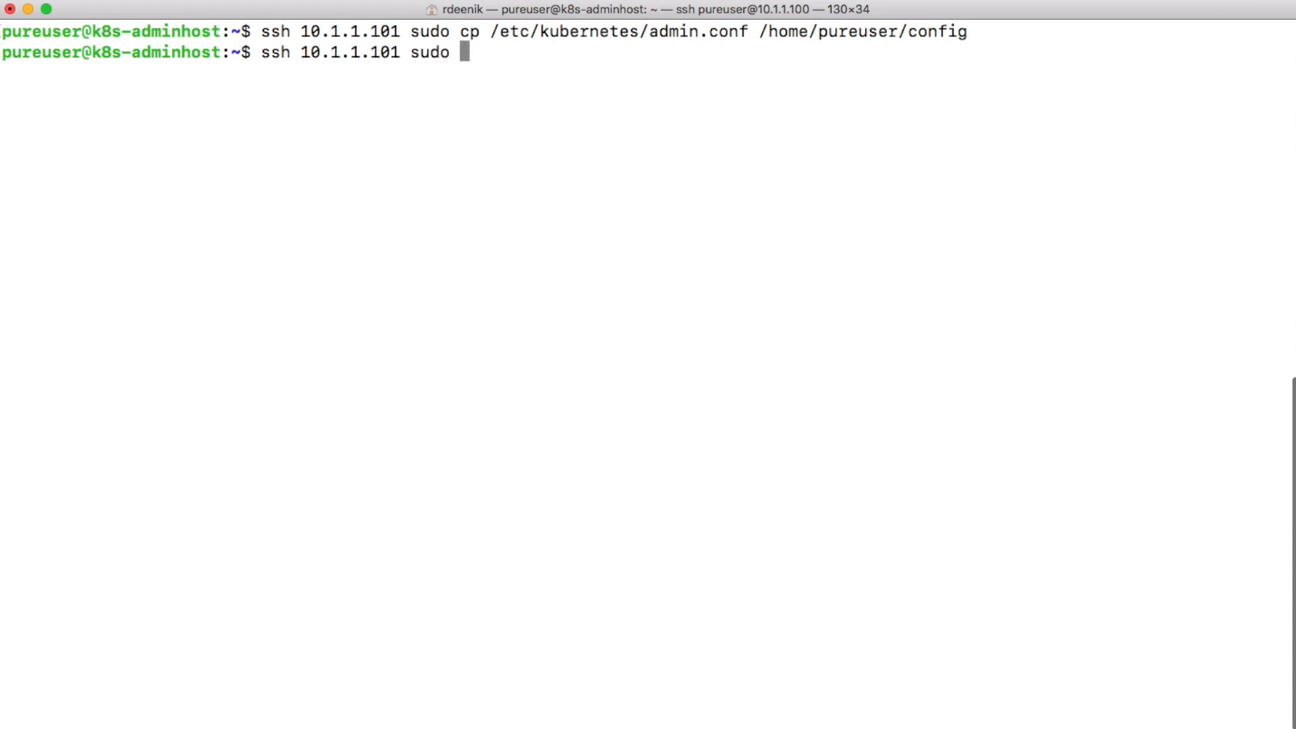
type("chmopd")
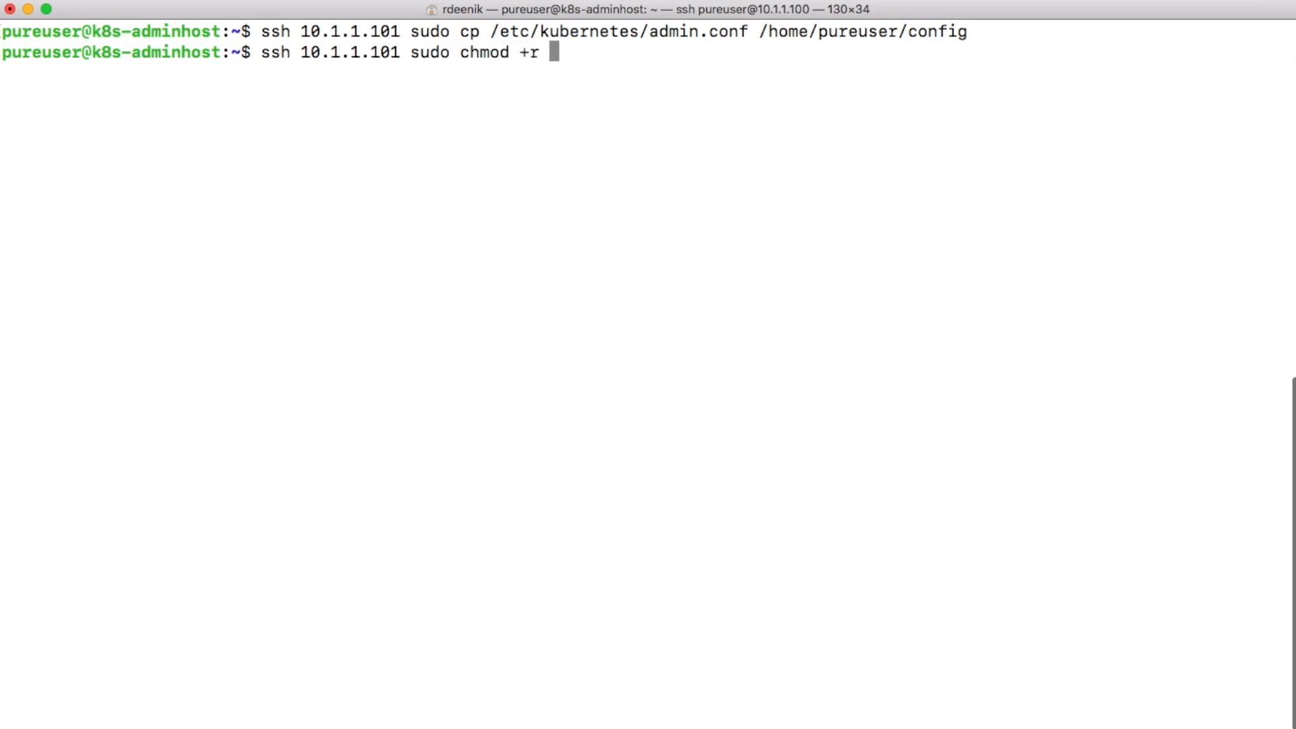
type("/")
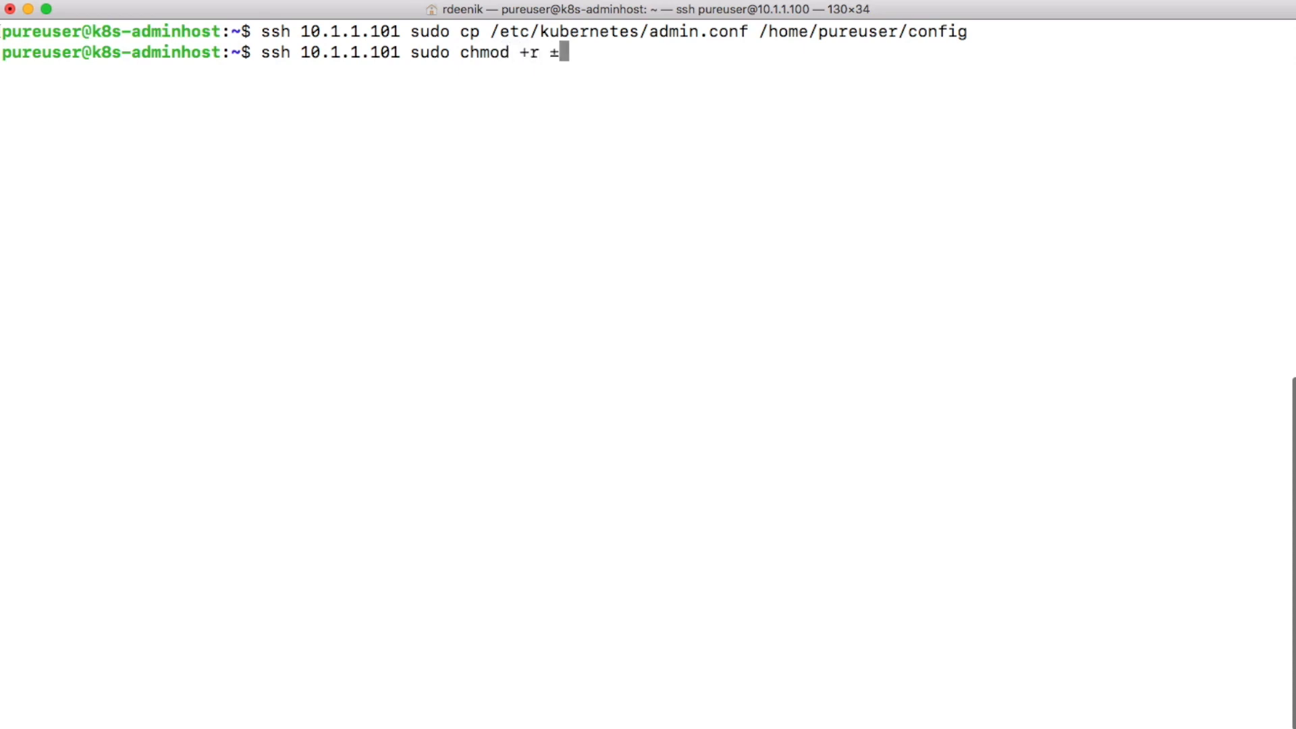
type("~/")
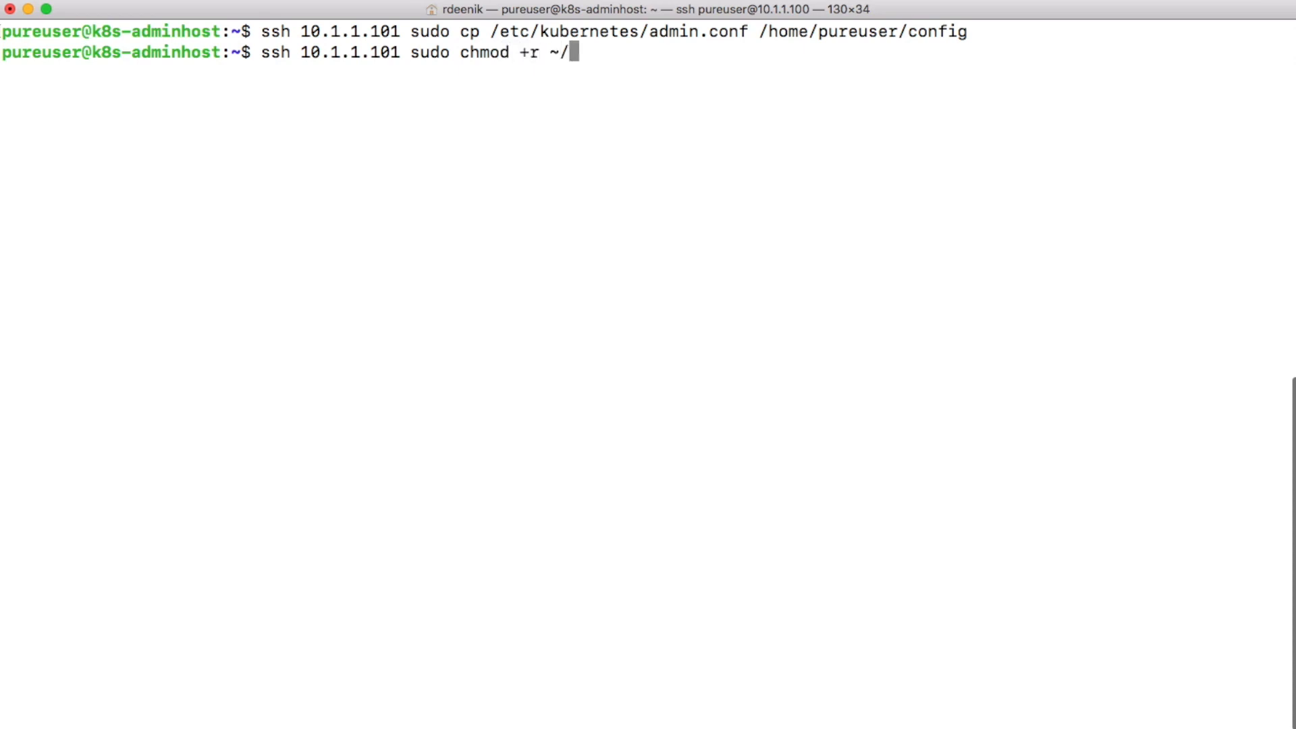
type("config")
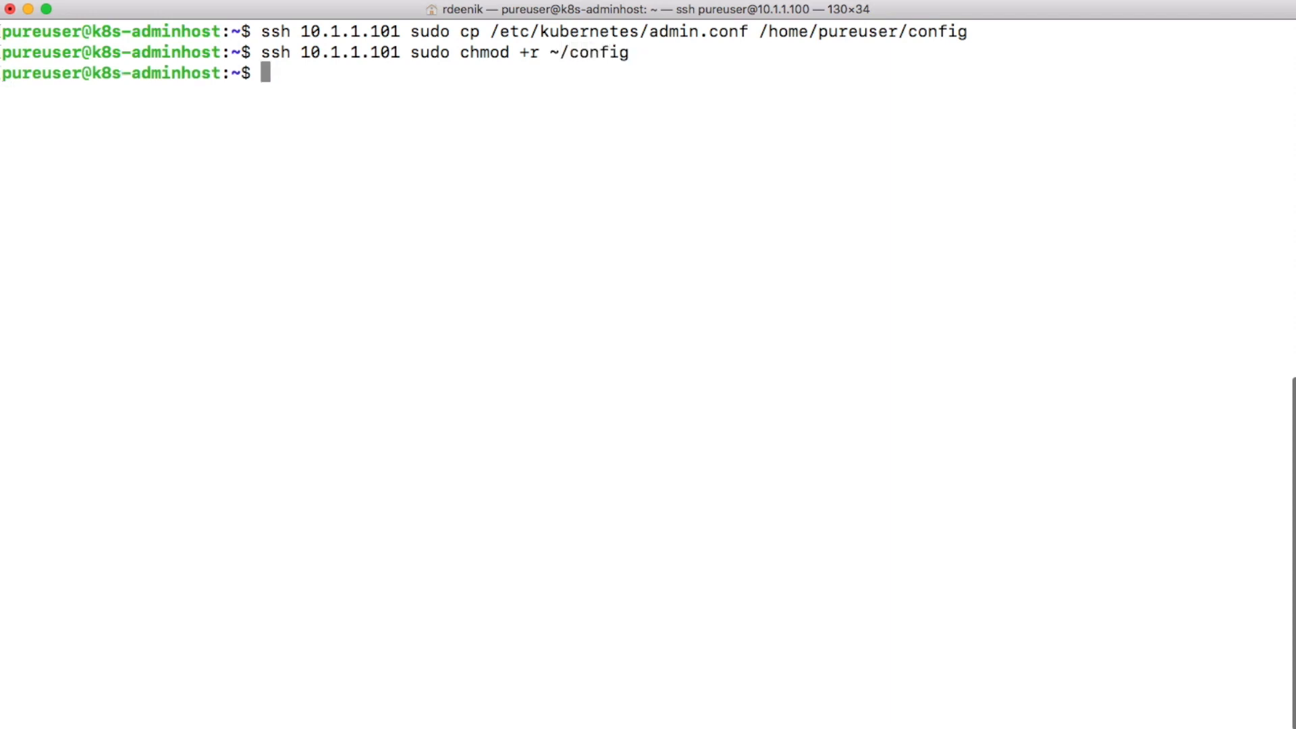
Download the file with scp 10.1.1.101:~/config . to the admin host.
type("scp")
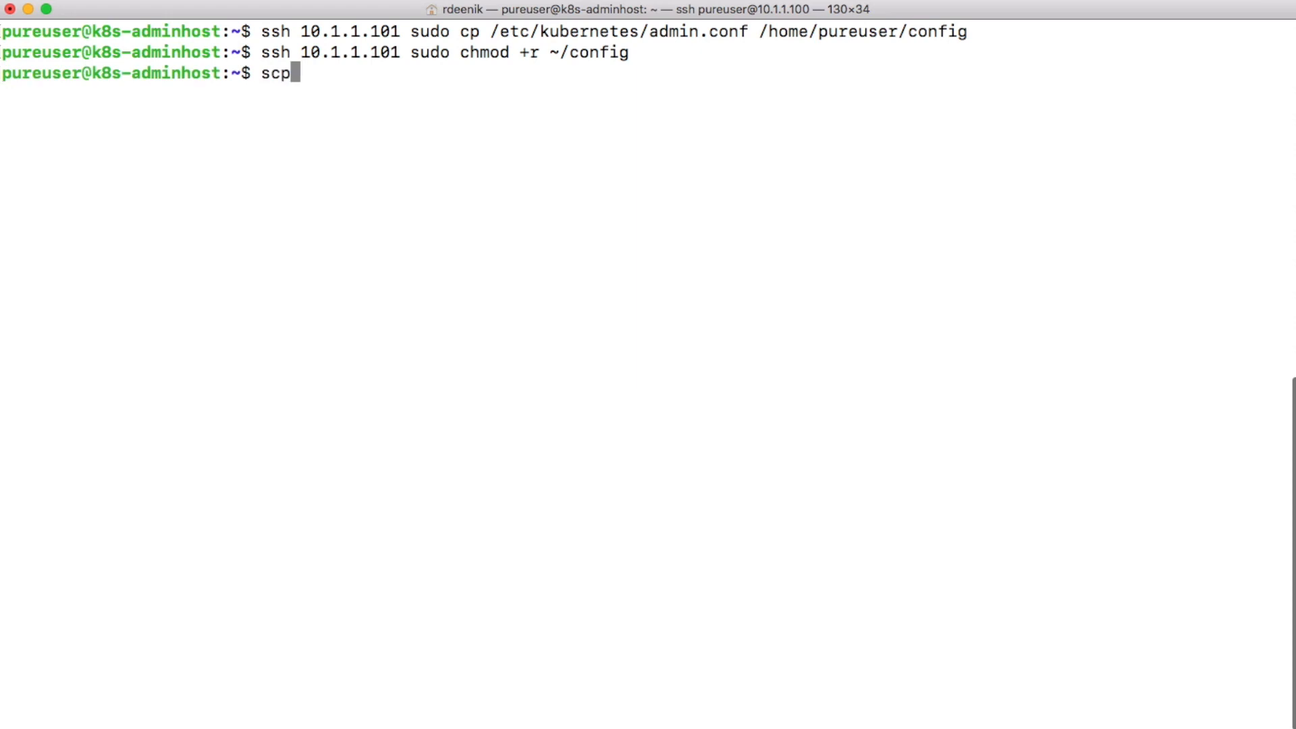
type("10.1.1.1")
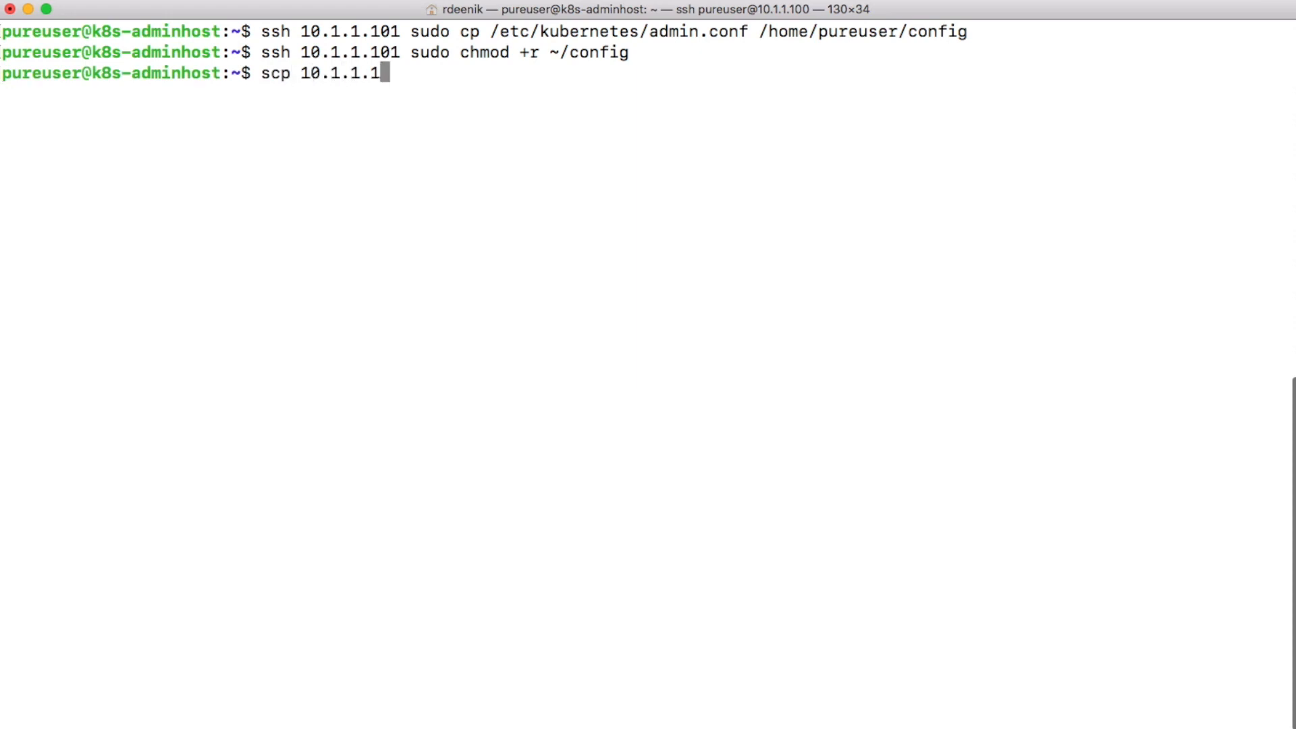
type("01")
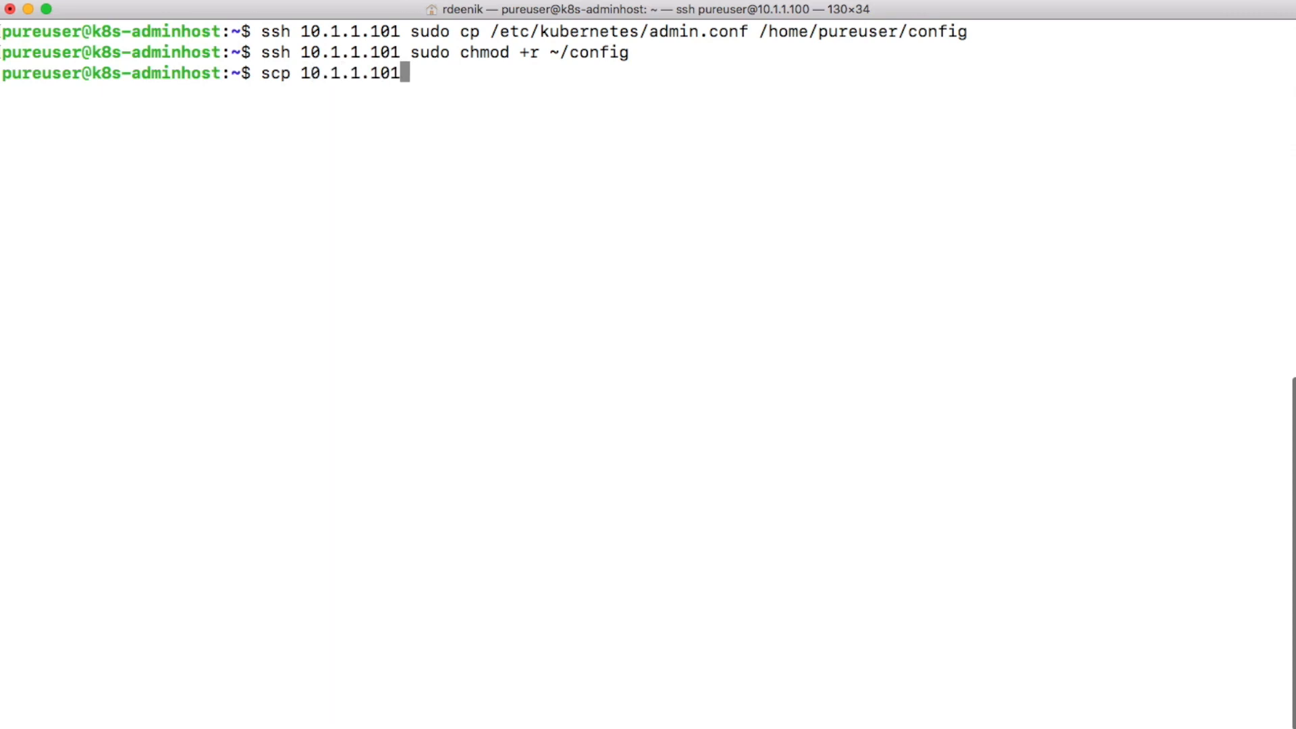
type(":~/config")
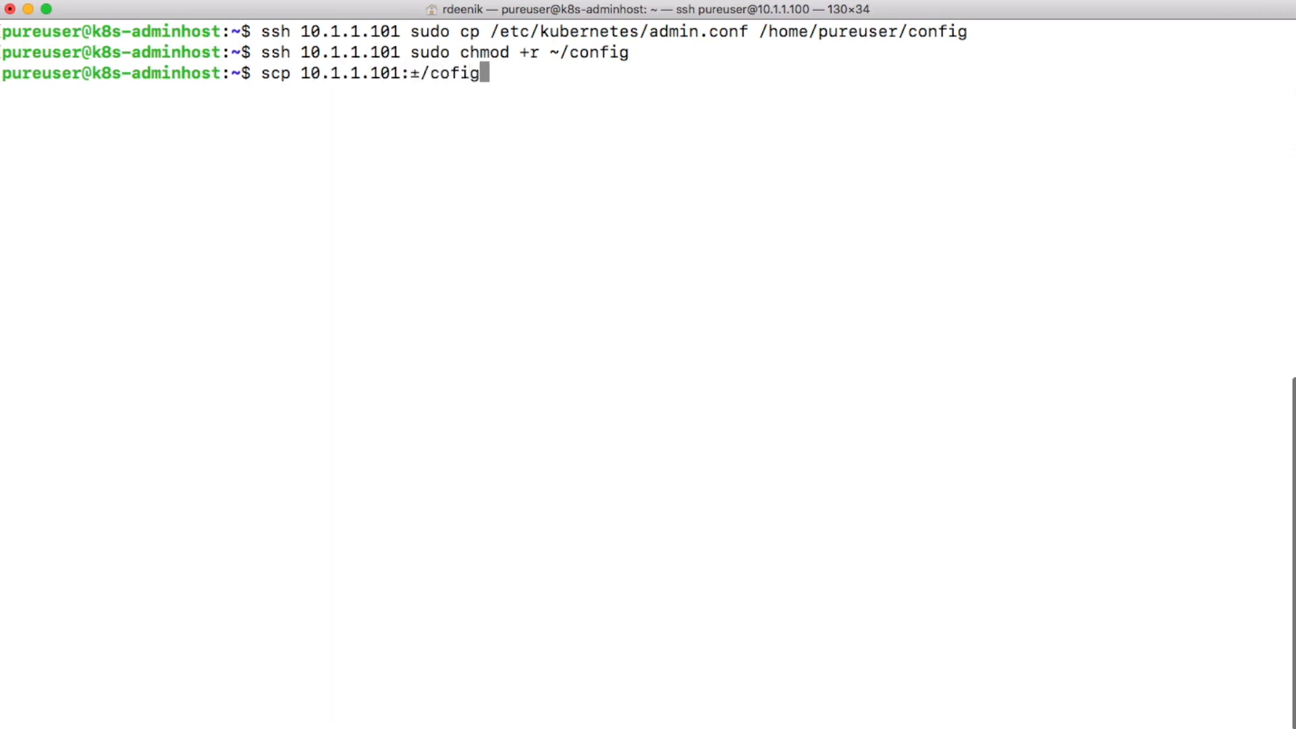
key("BackSpace")
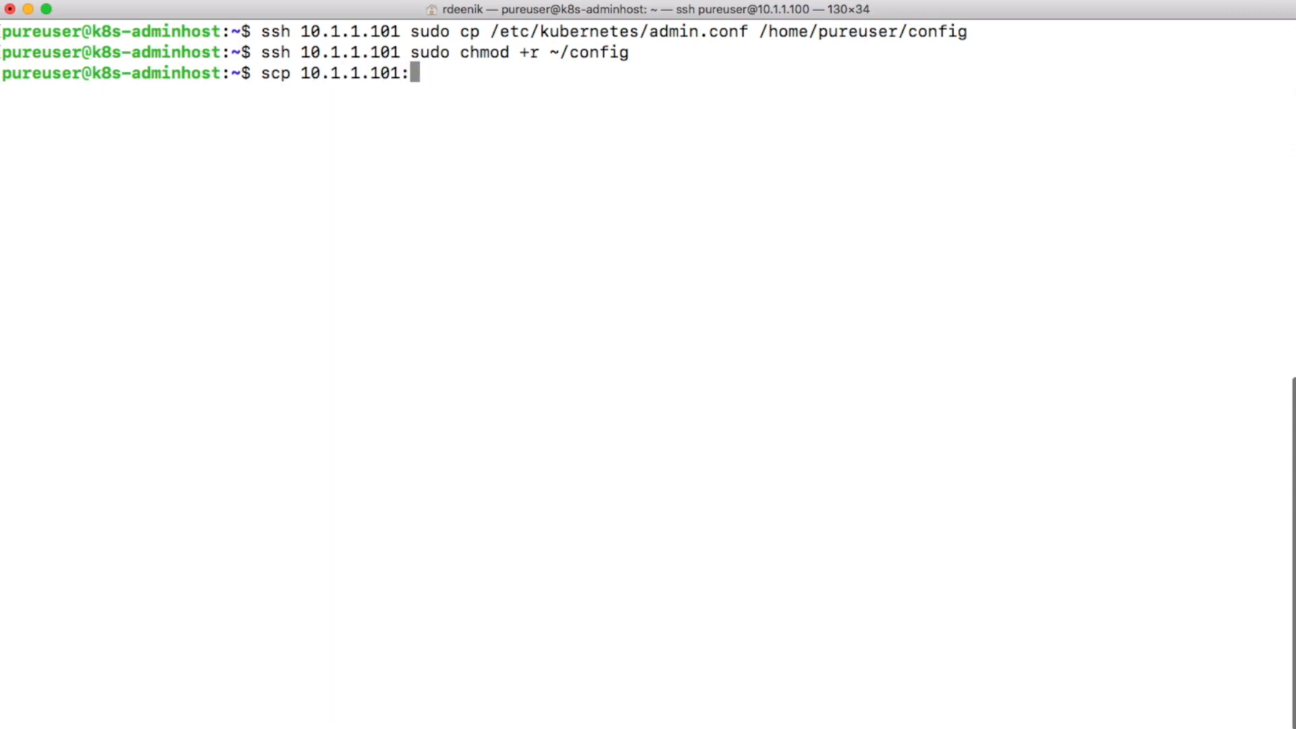
type("~")
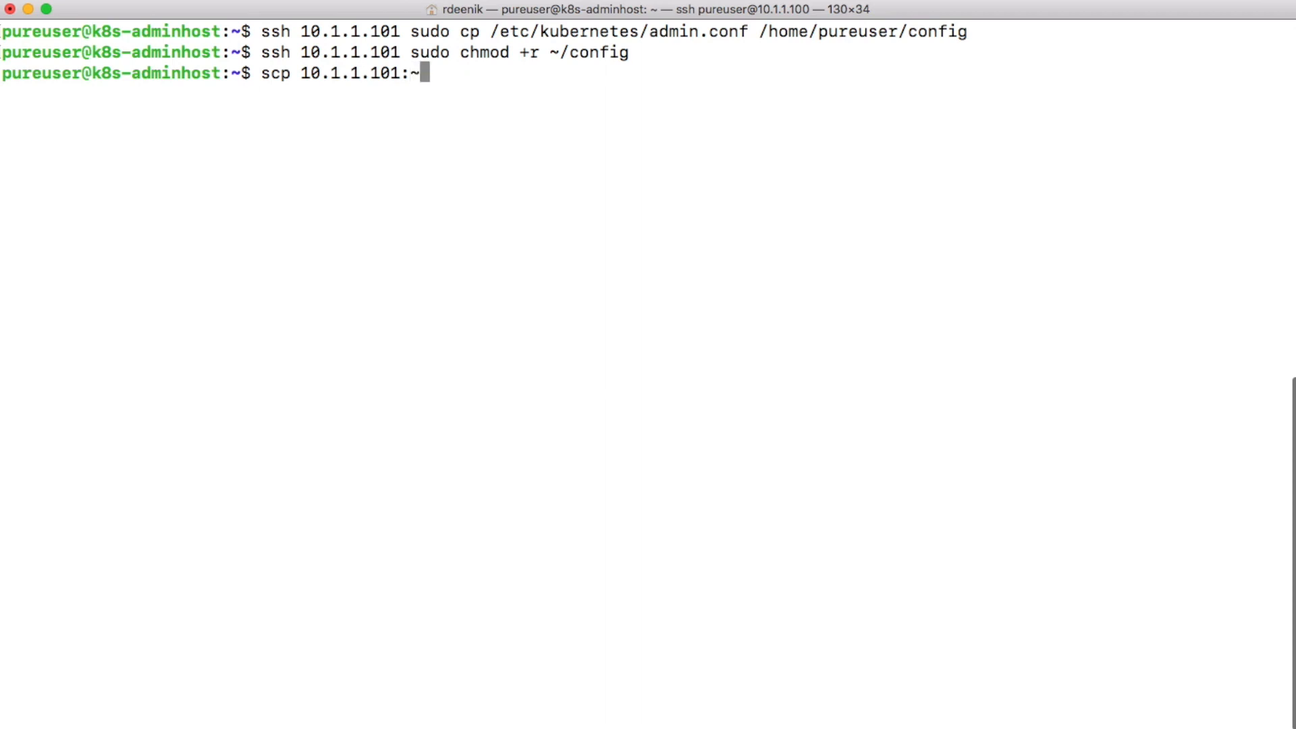
type("/config .")
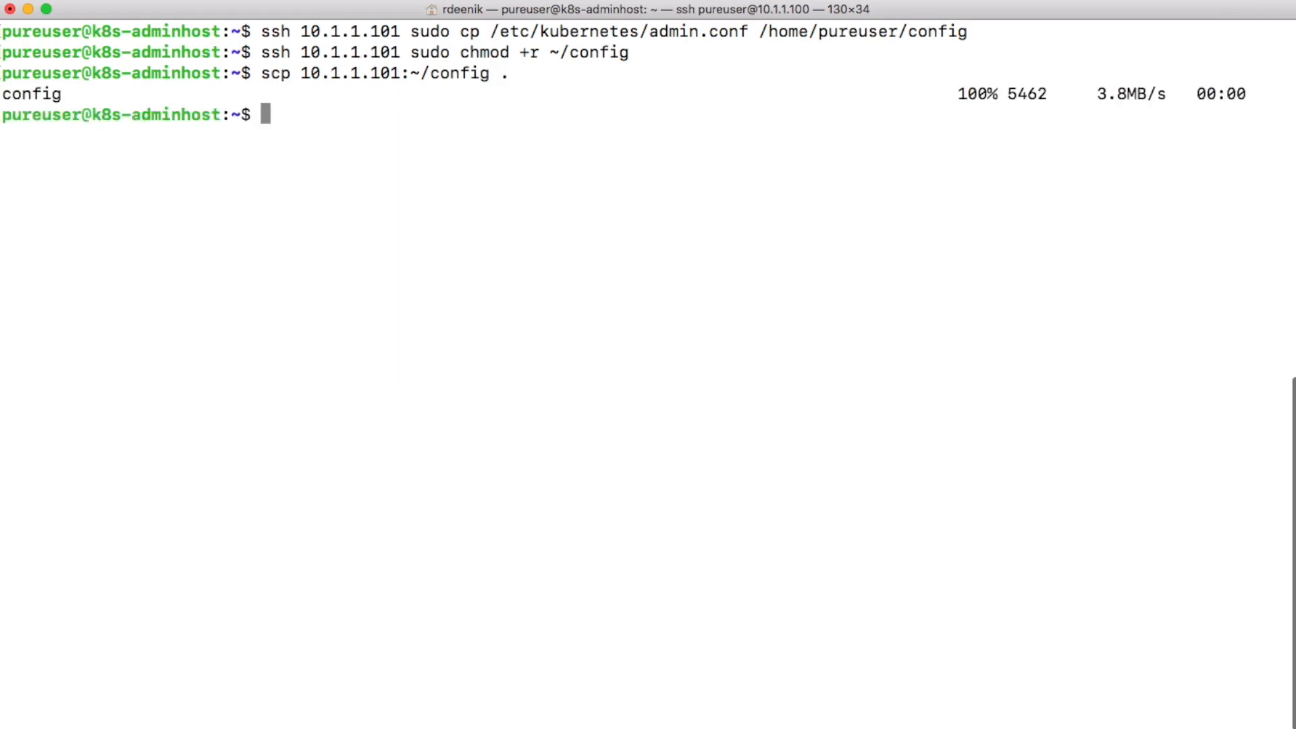
Create ~/.kube and move config into it.
type("mkdir")
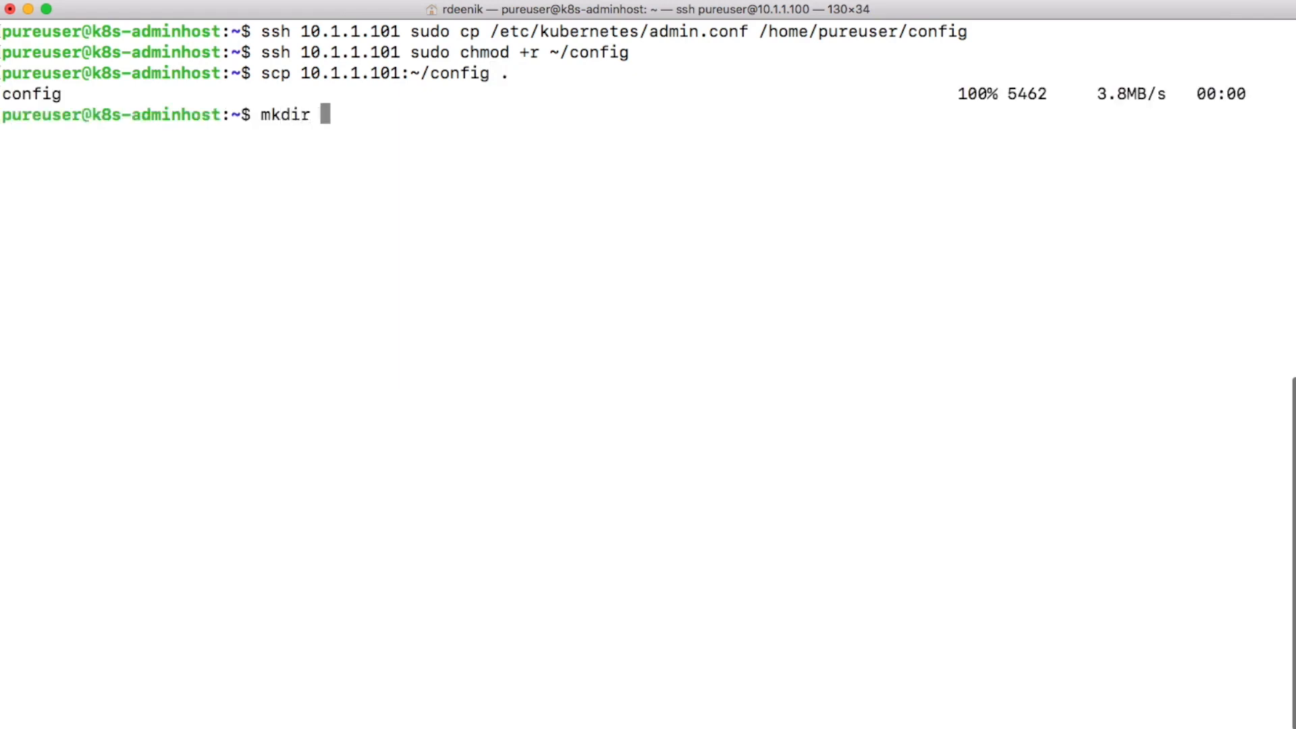
type(".kube")
type("mv")
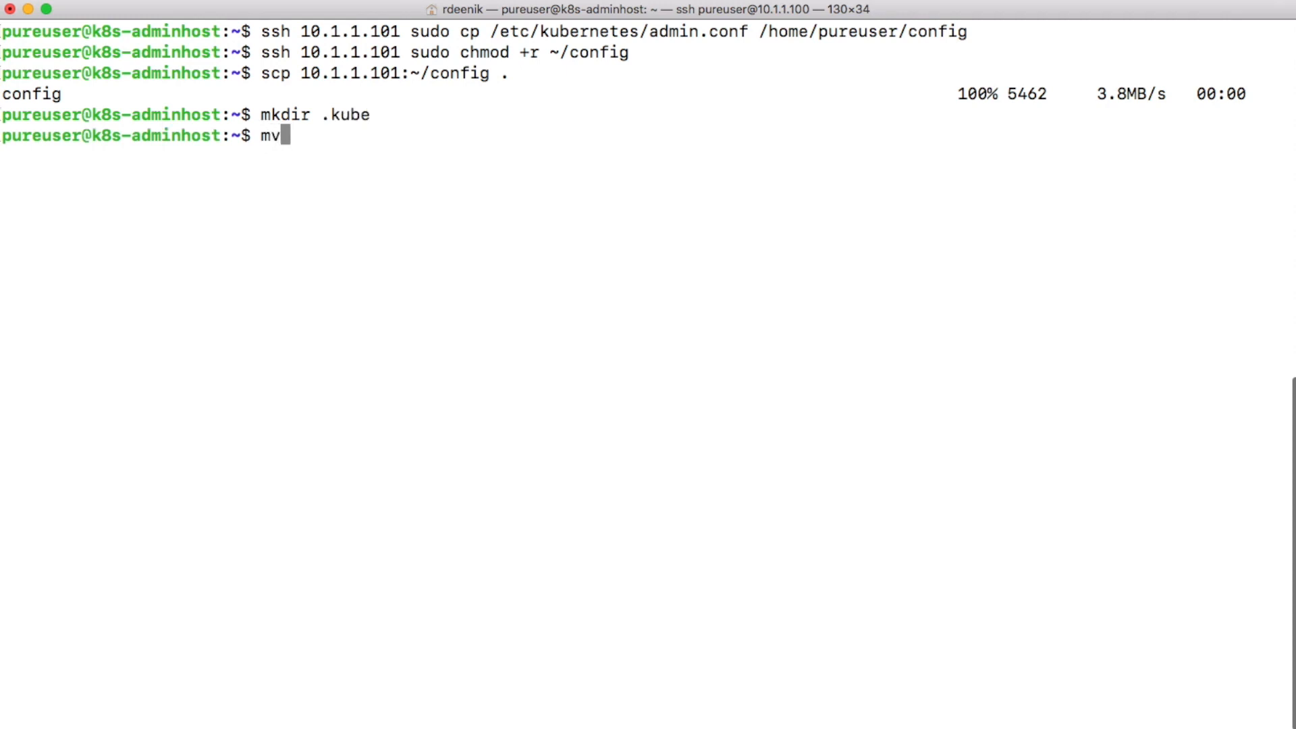
type("config")
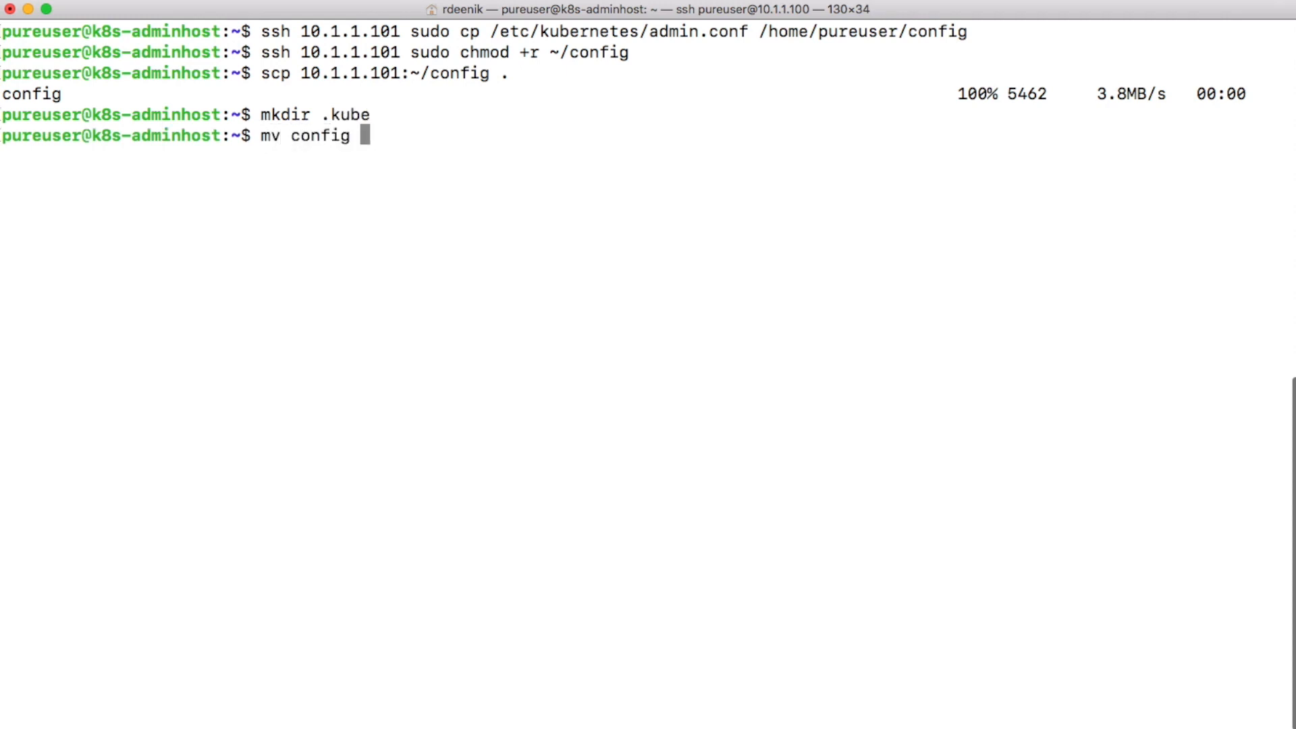
type(".kube/")
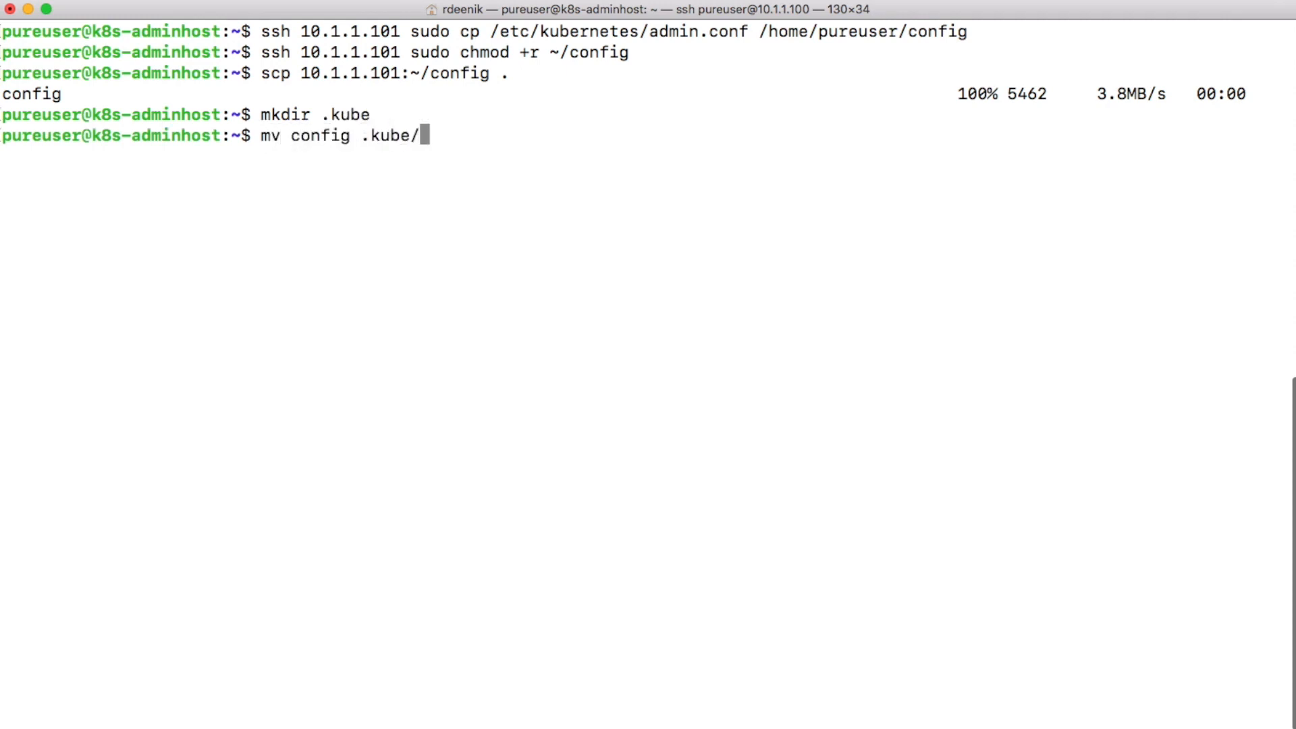
Remove ~/config on 10.1.1.101 via ssh, then confirm kubectl version reports v1.14.1.
type("shh")
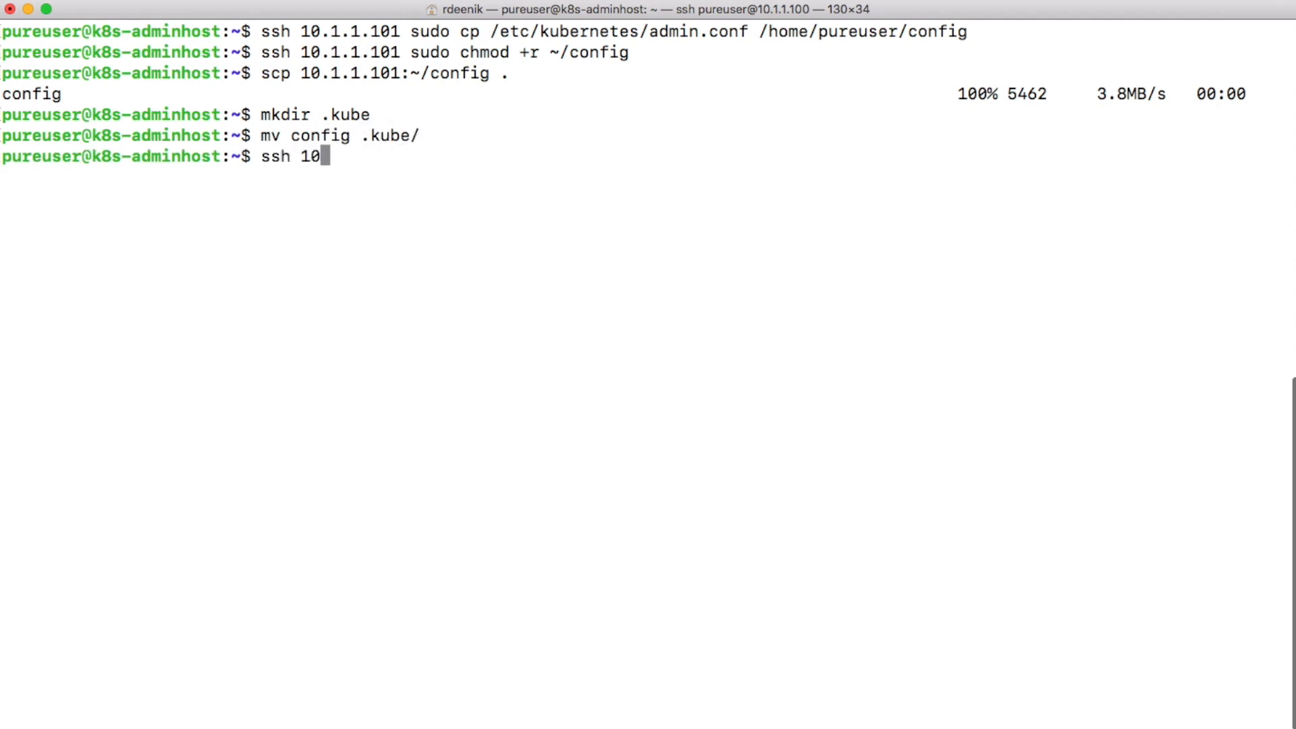
type(".1.1.101 sudo rm")
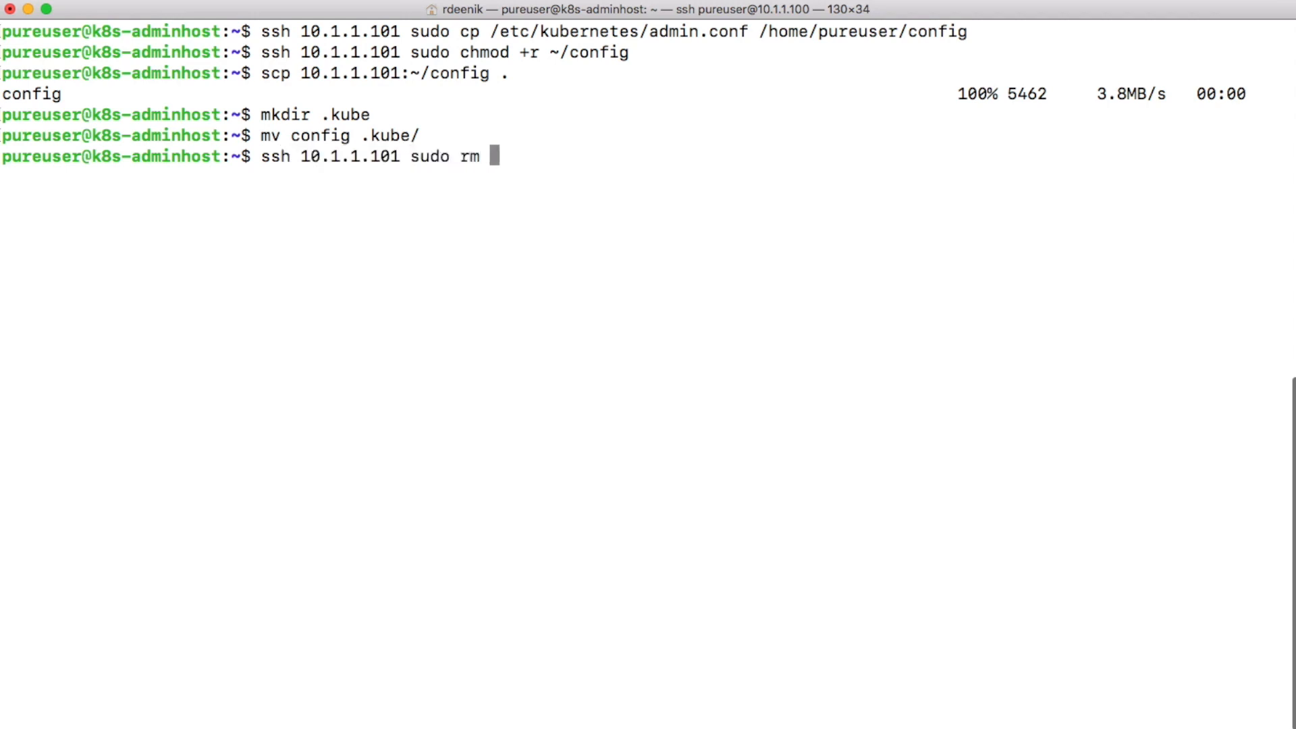
type("~/config")
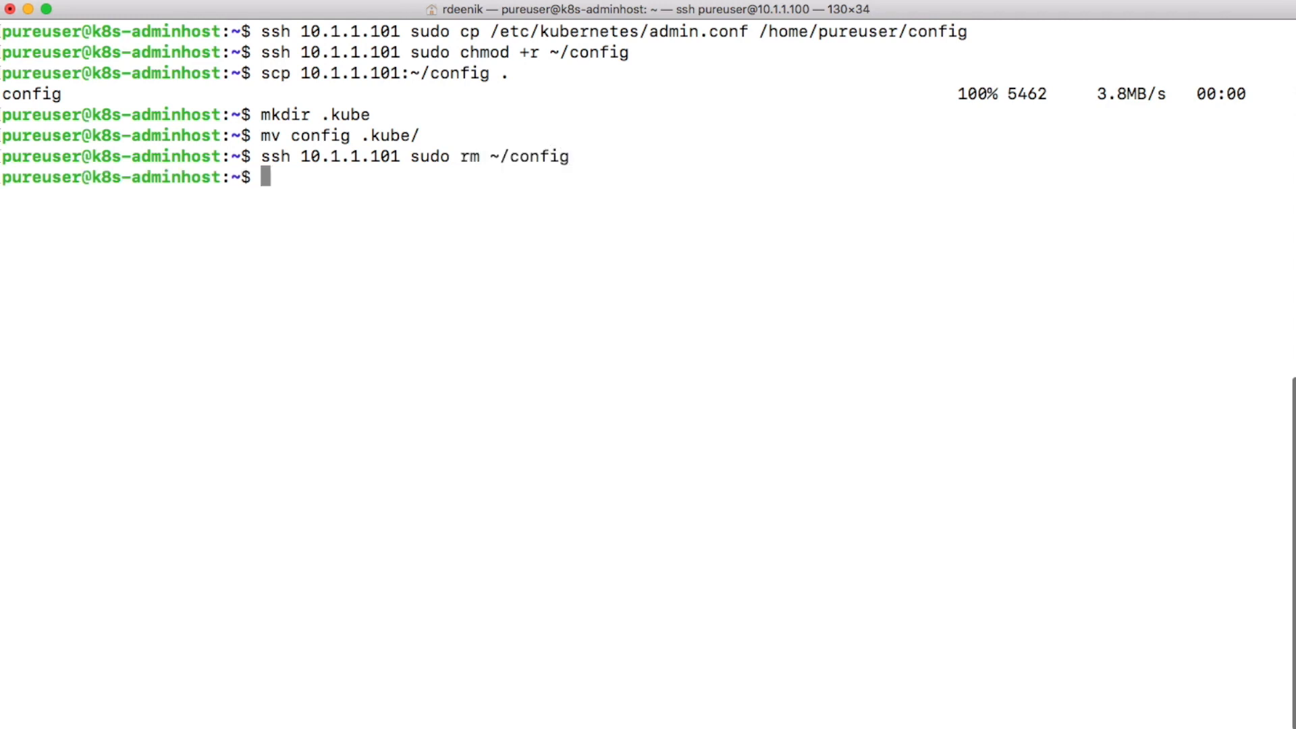
type("kubectl version")
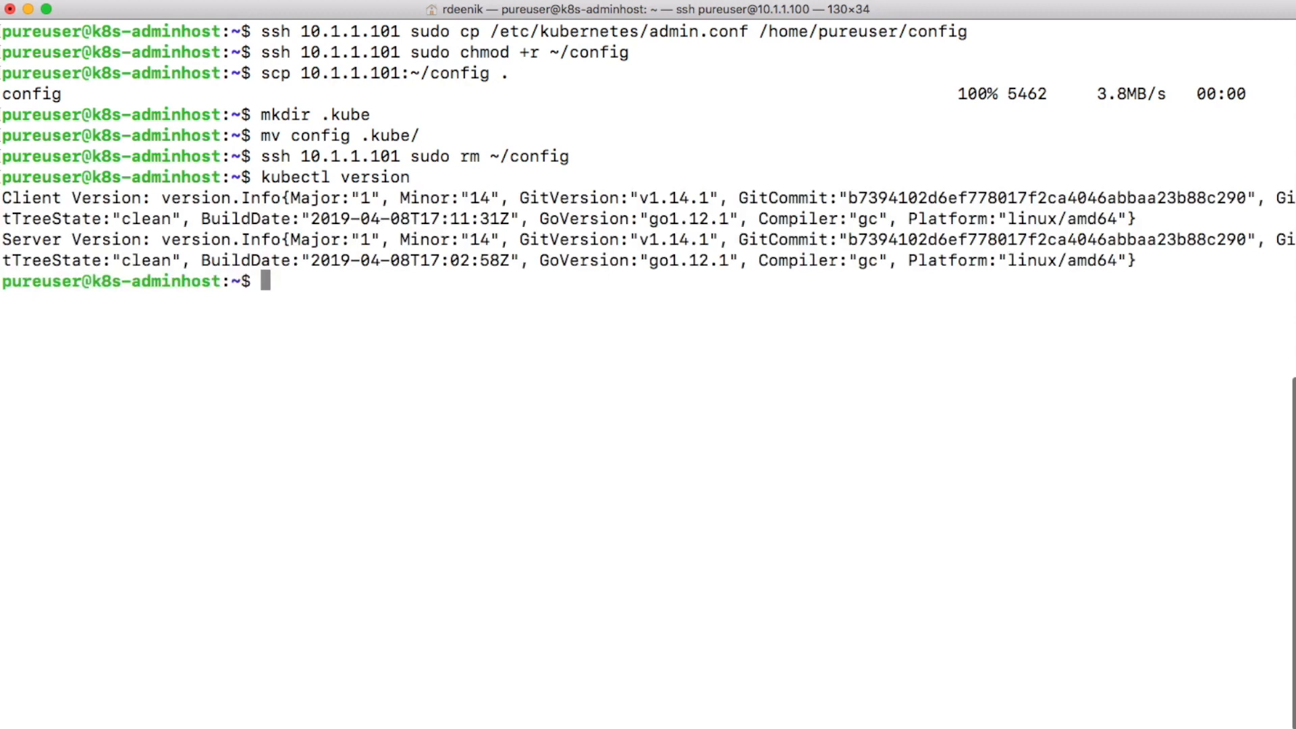
Run kubectl get nodes to list the cluster's nodes.
type("kubectl get no")
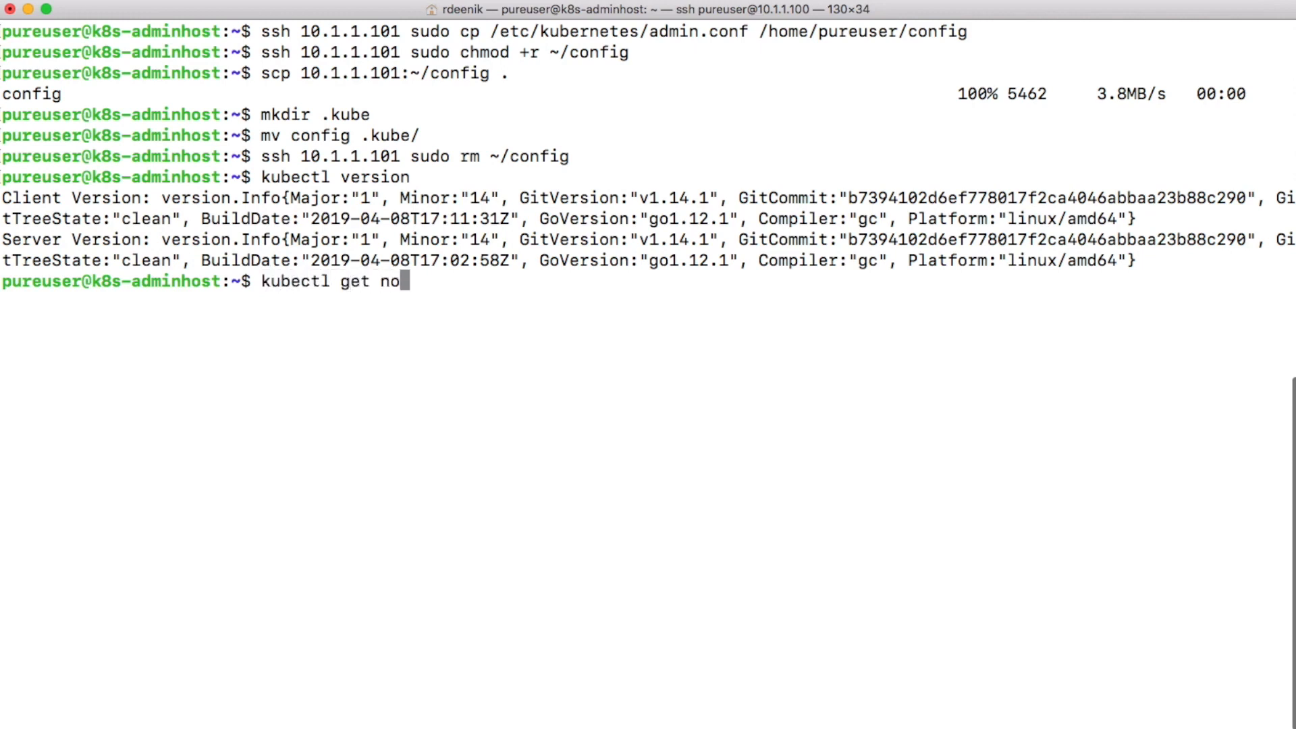
type("des")
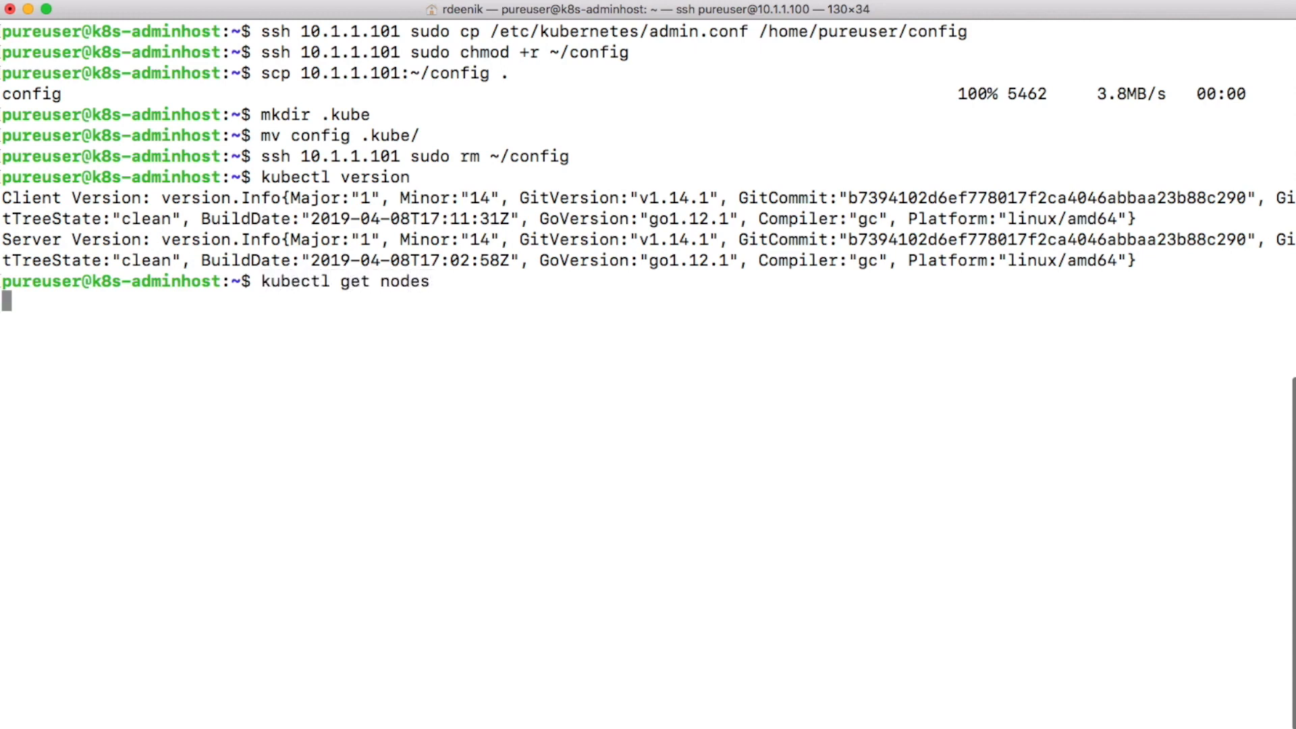